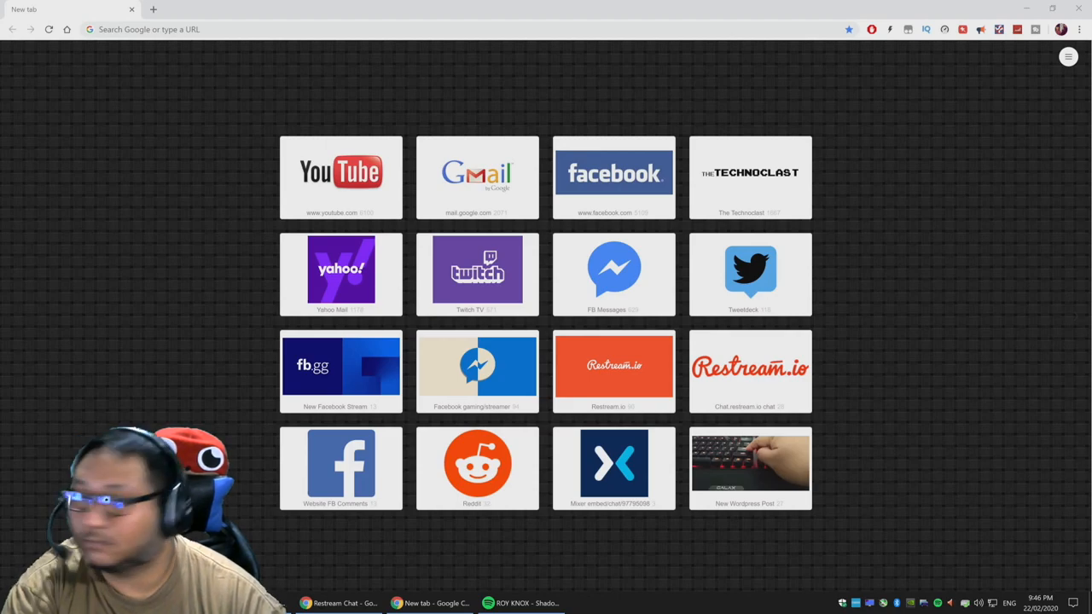
Bring the YouTube Studio live dashboard window to the front
click(1068, 56)
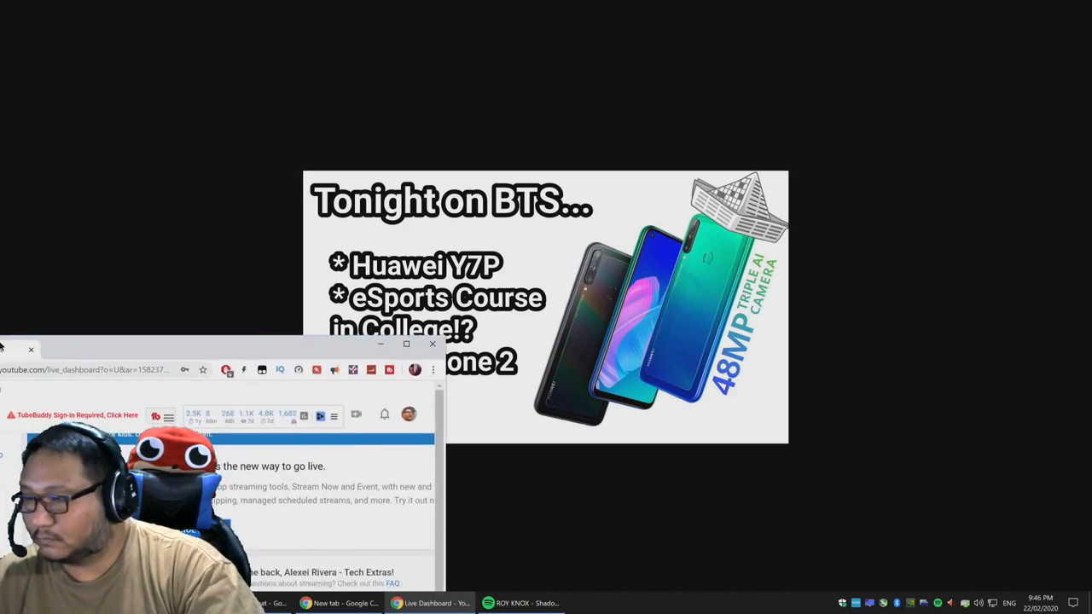
Switch back to the Chrome window showing the new tab page
click(434, 345)
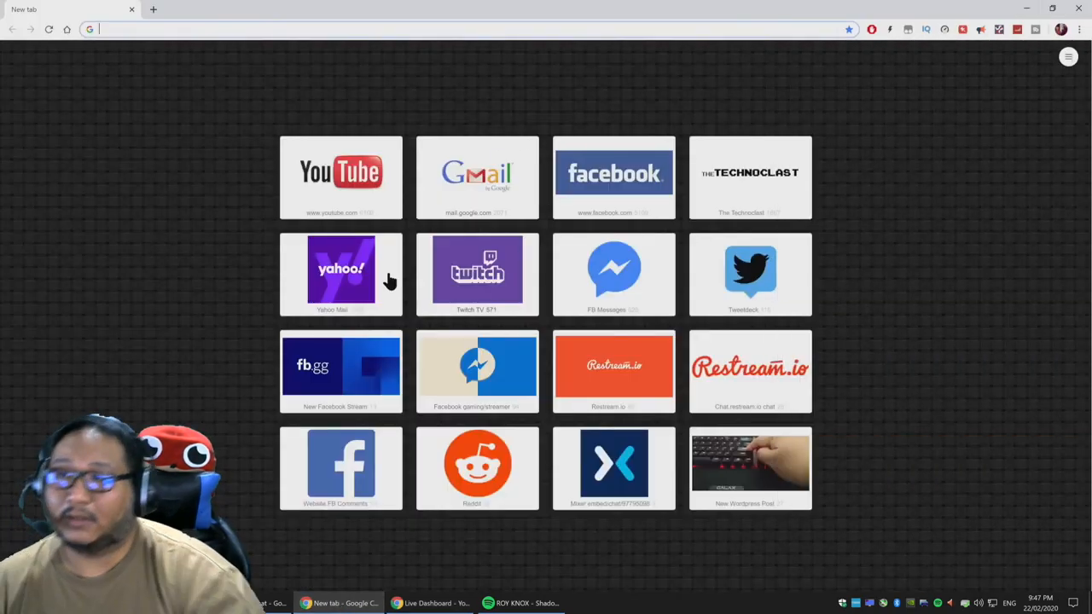
Search Google for asus rog phone 2 strix edition and open the ASUS Philippines and GSMArena results in new tabs
text(assus)
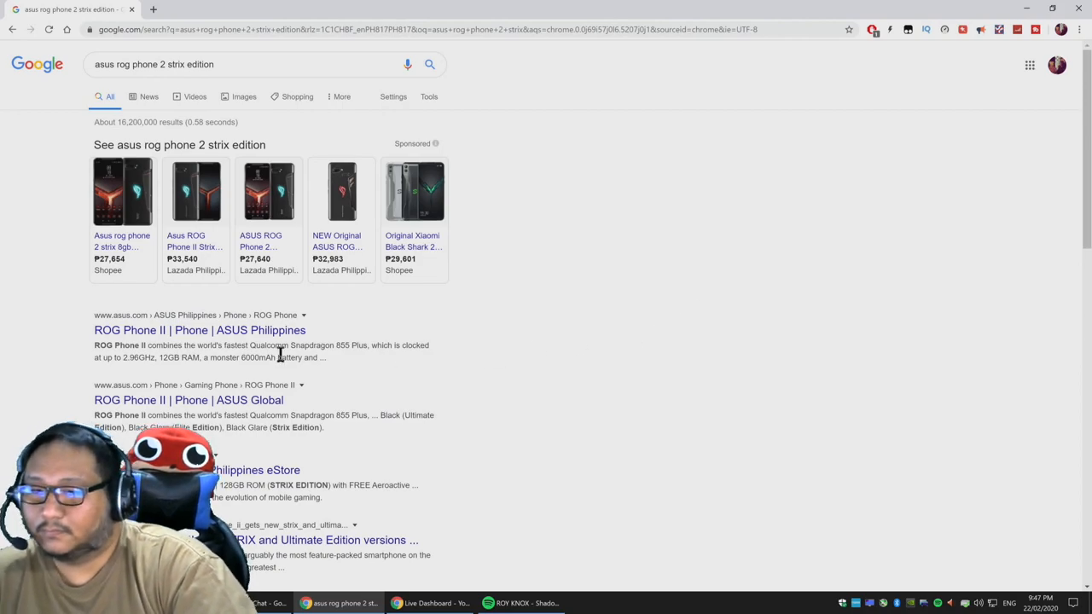
click(199, 331)
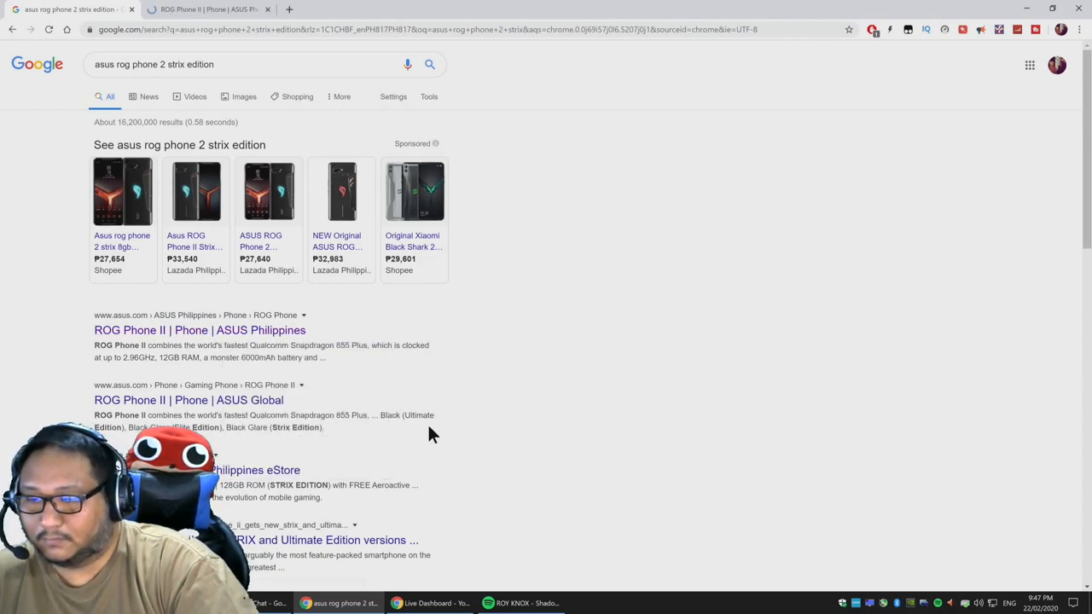
scroll(down, 3)
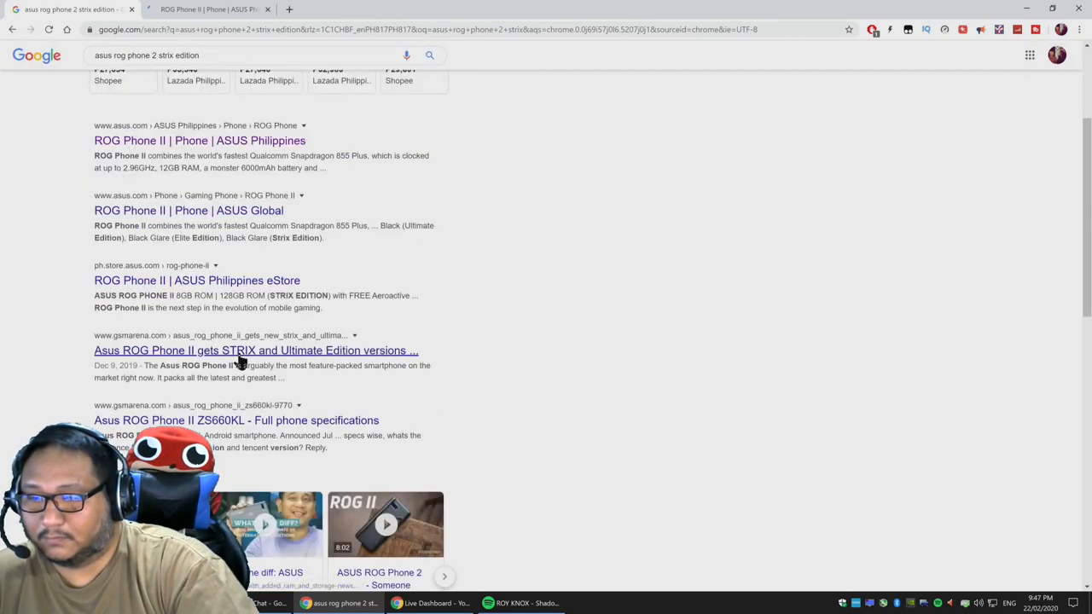
click(256, 352)
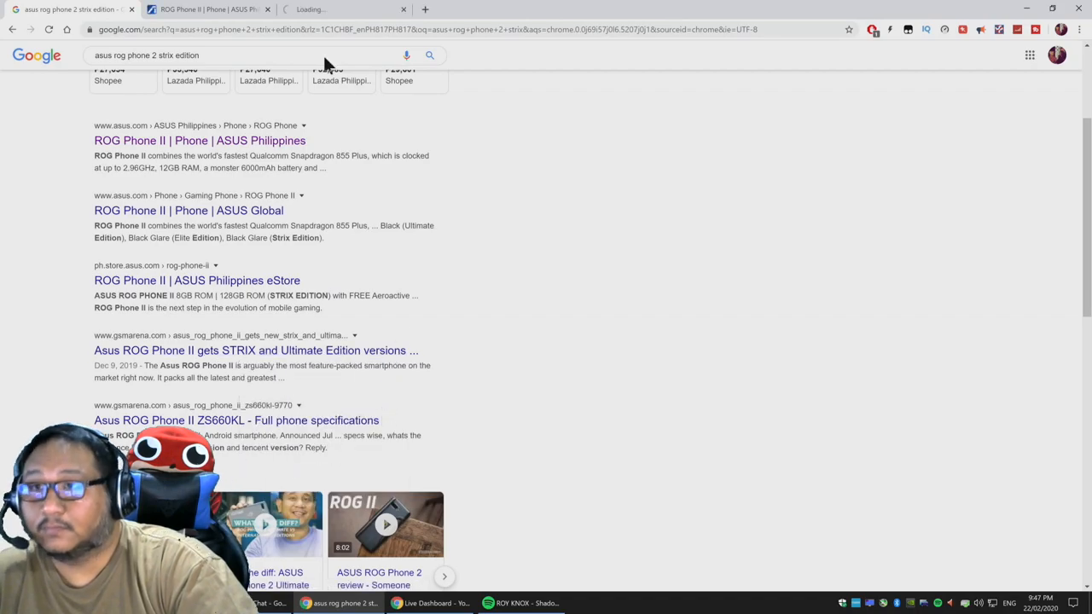
Look over the ASUS ROG Phone II prices and the GSMArena Strix article, then switch to Facebook
click(200, 139)
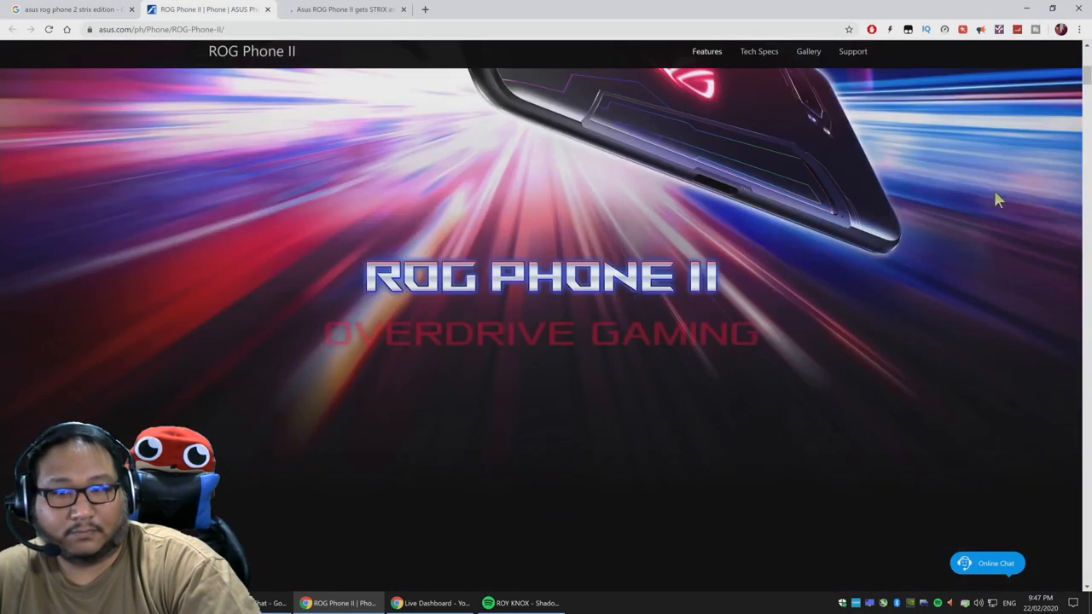
scroll(down, 3)
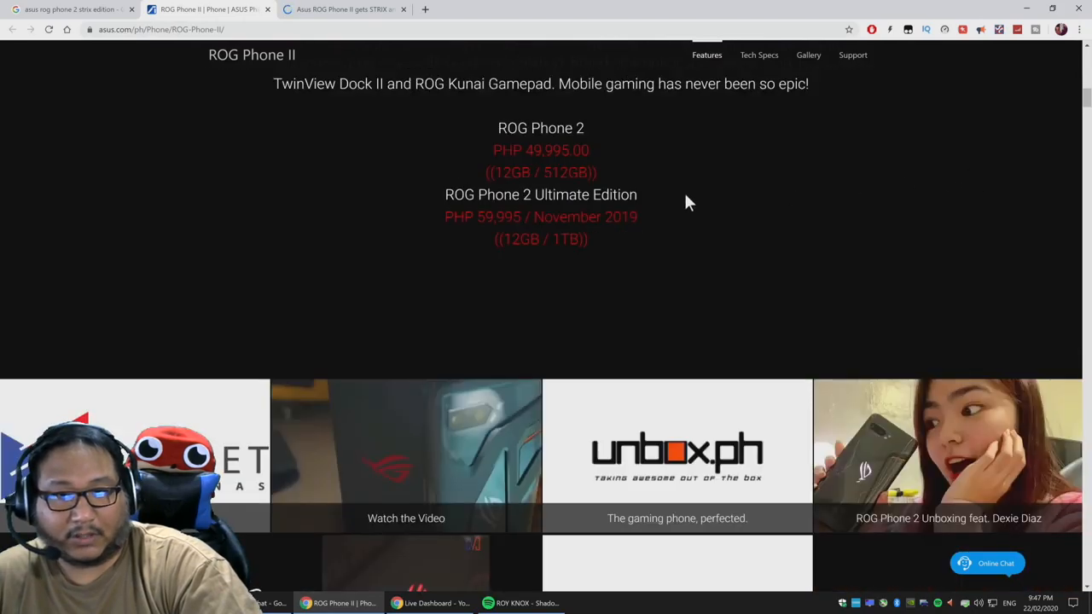
scroll(down, 3)
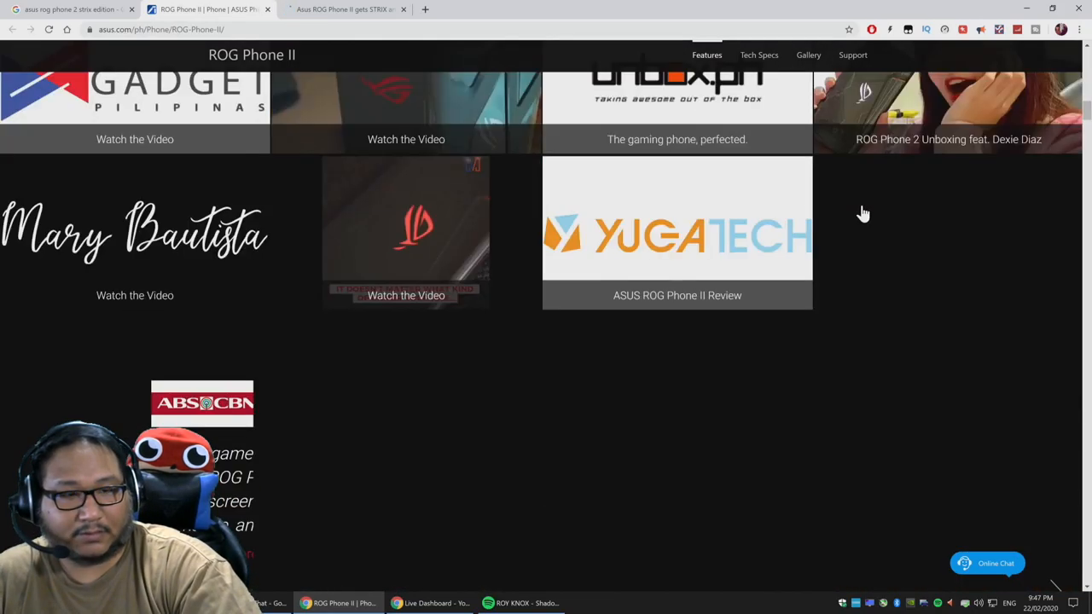
scroll(up, 3)
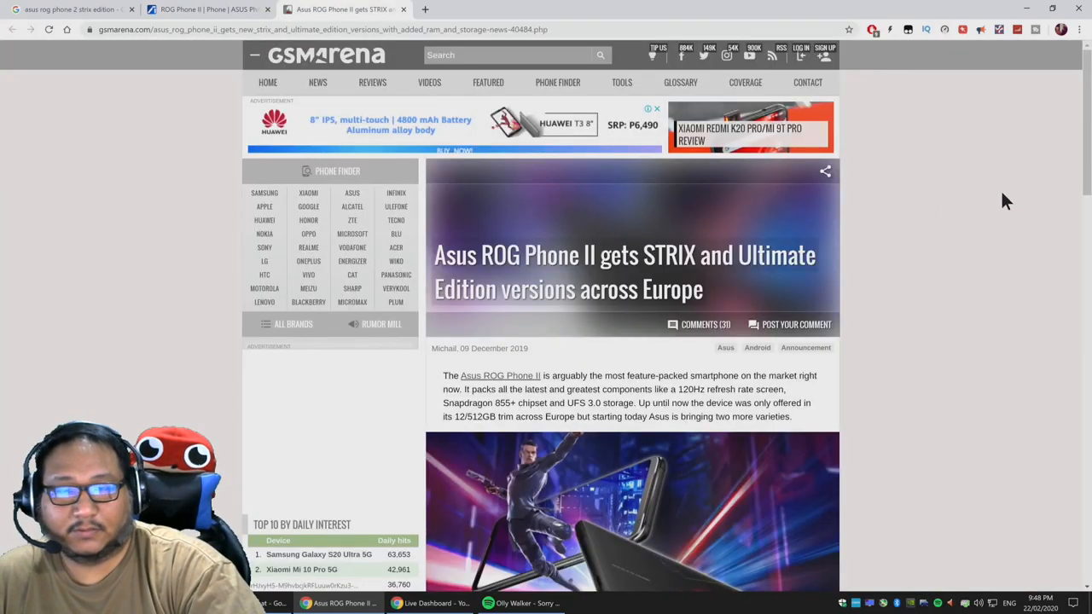
scroll(down, 3)
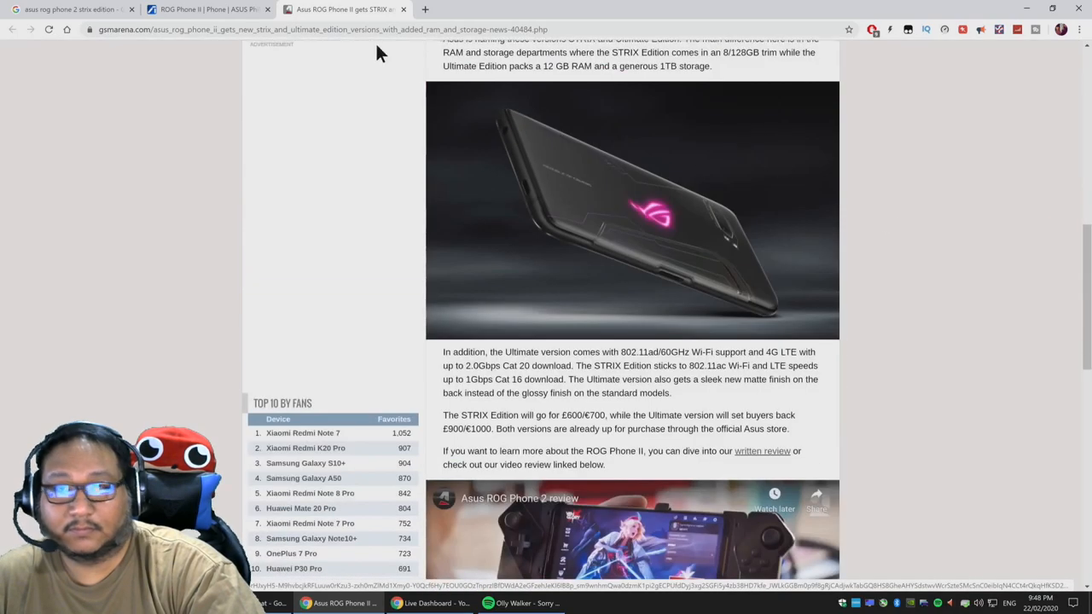
click(204, 10)
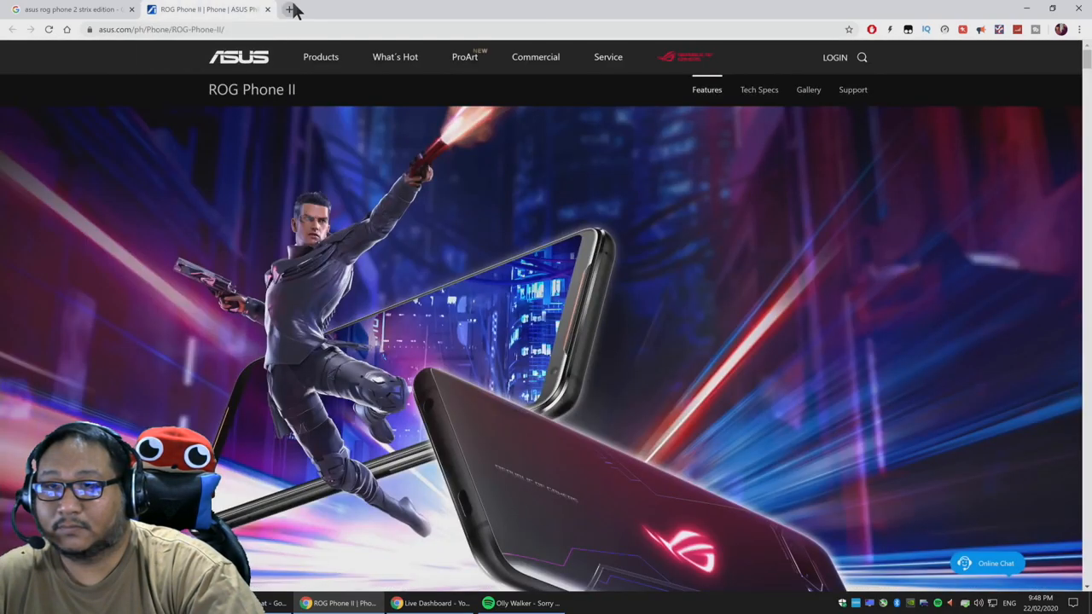
click(294, 10)
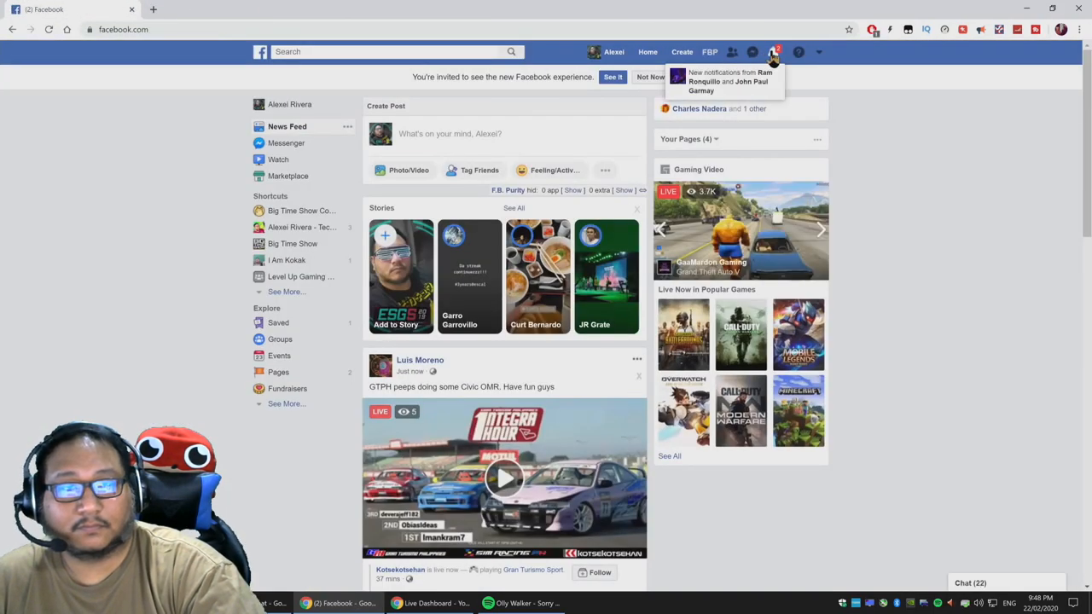
Check Facebook notifications, then search asus and view the matching groups and pages
click(771, 51)
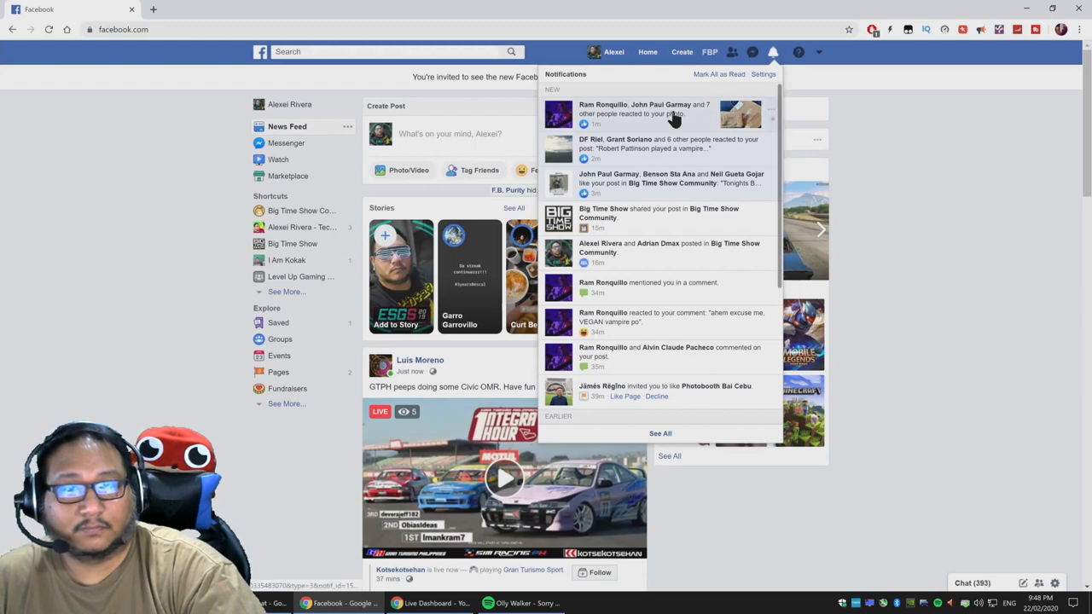
mouse_move(691, 92)
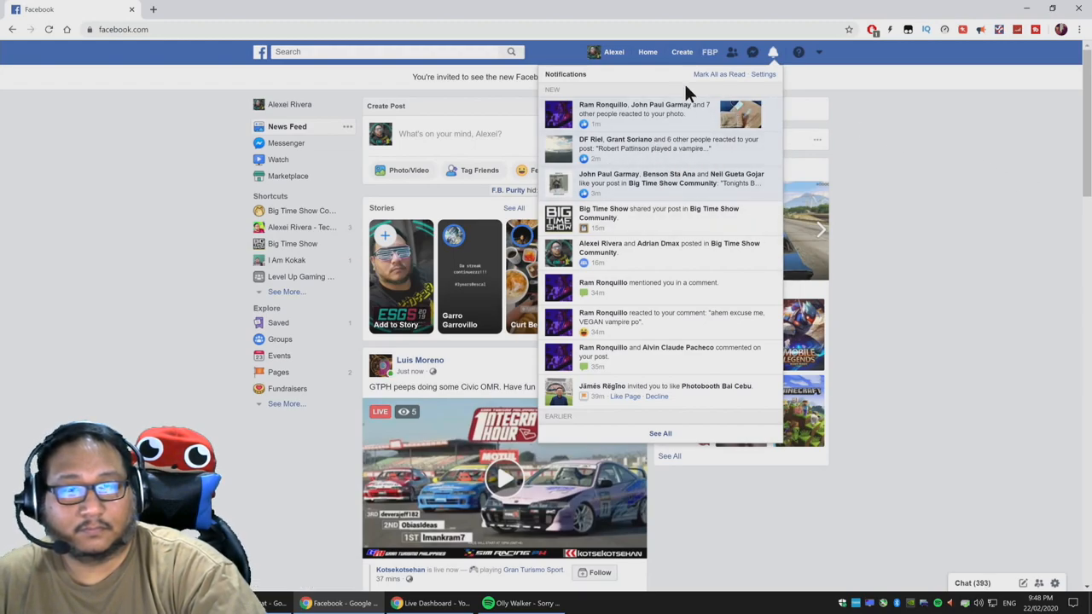
click(411, 51)
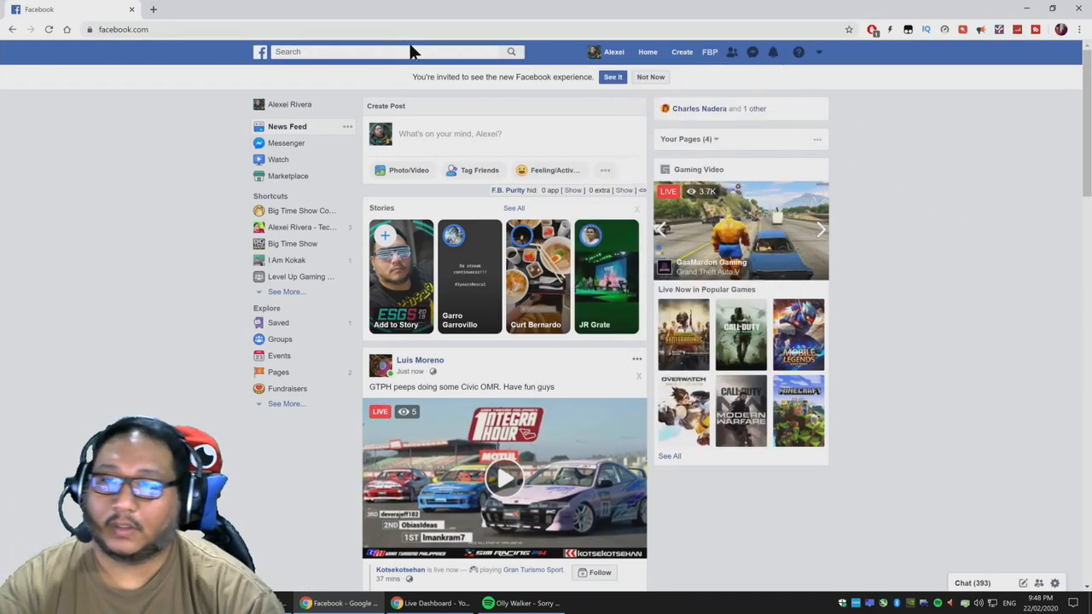
text(asus)
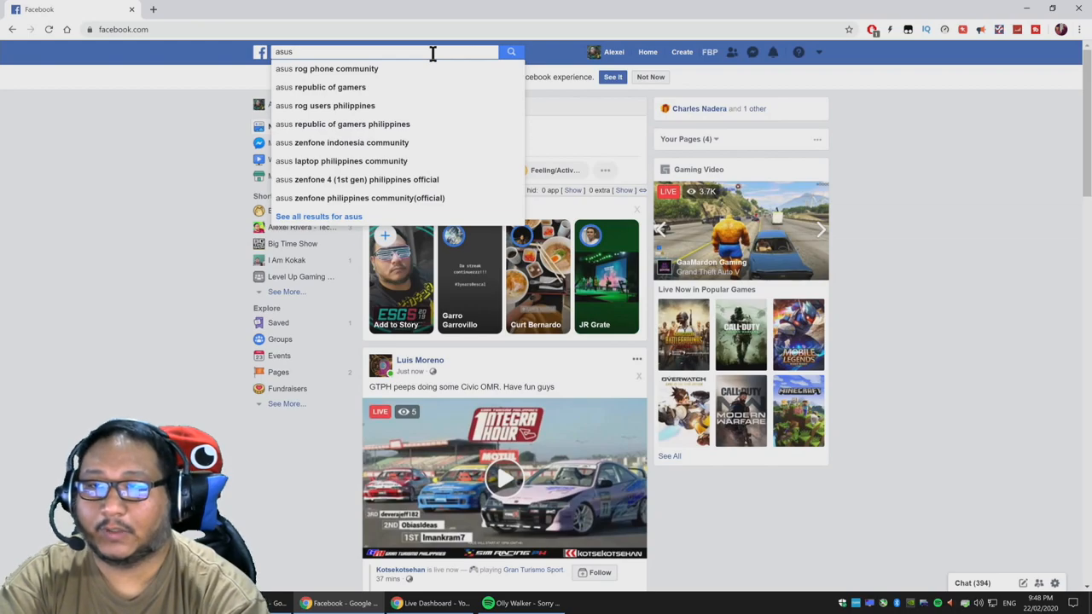
click(510, 51)
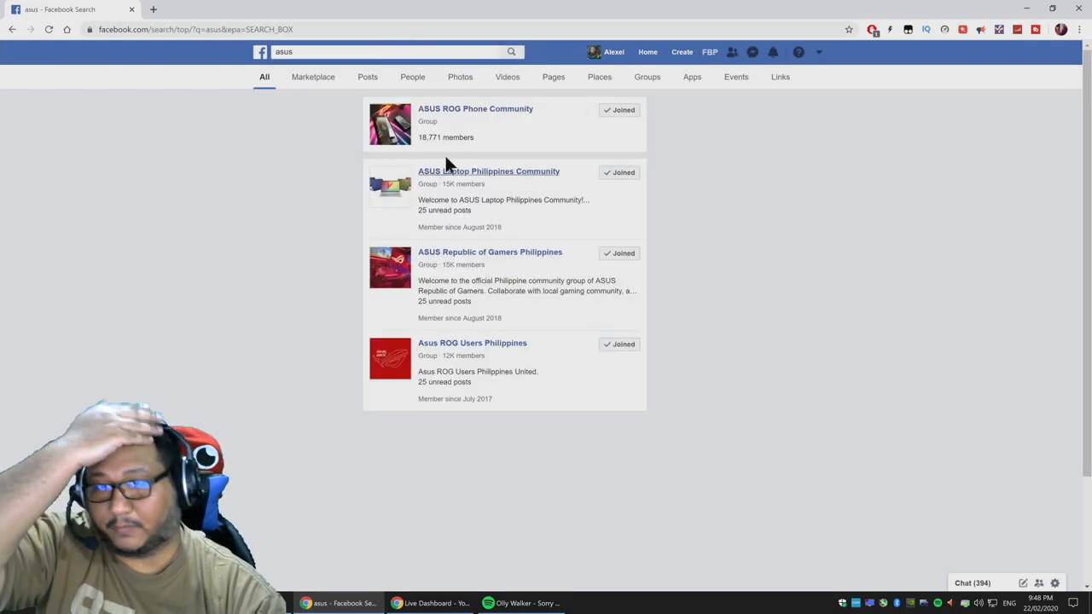
scroll(down, 3)
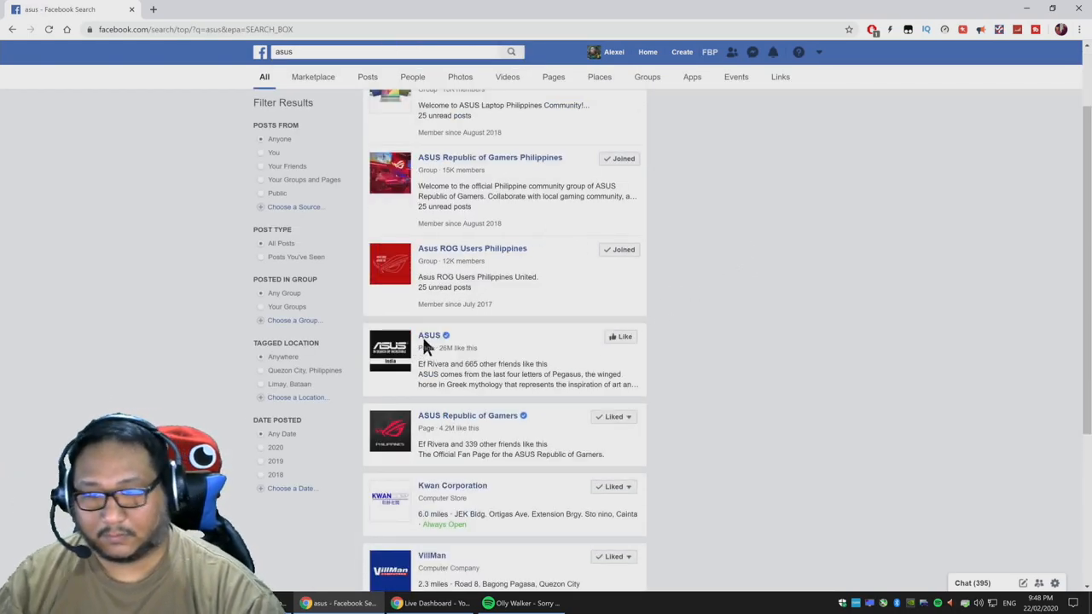
Open the official ASUS Philippines page and read down through its recent product posts
click(430, 335)
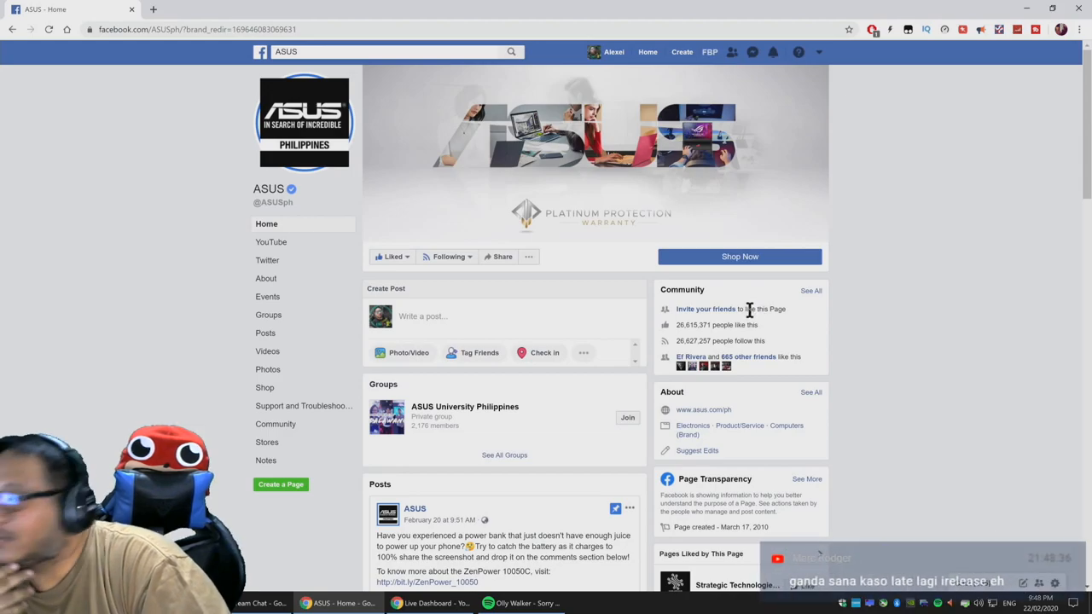
mouse_move(988, 232)
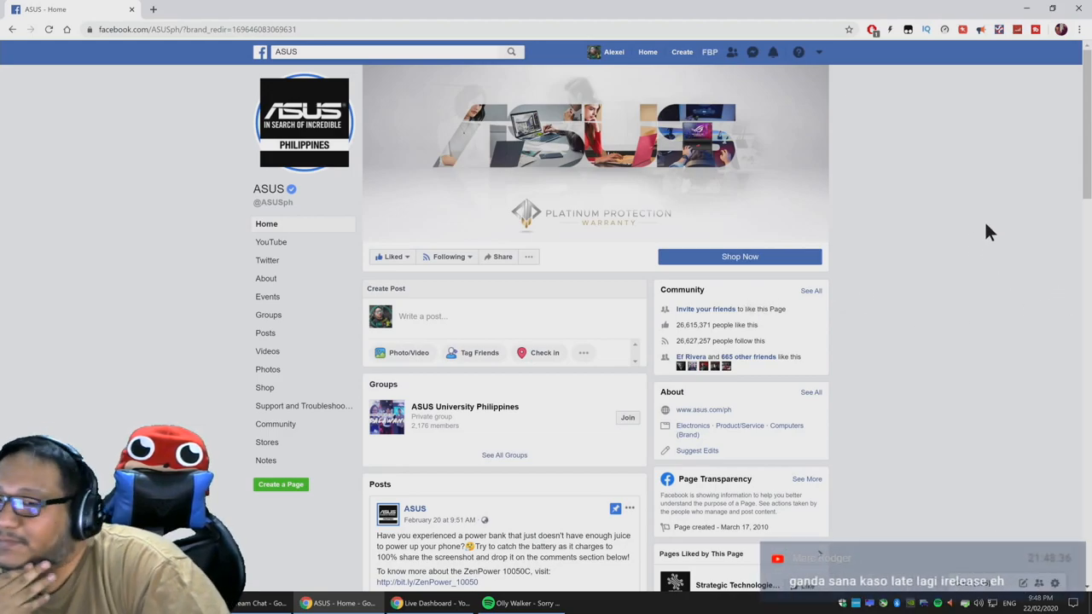
scroll(down, 3)
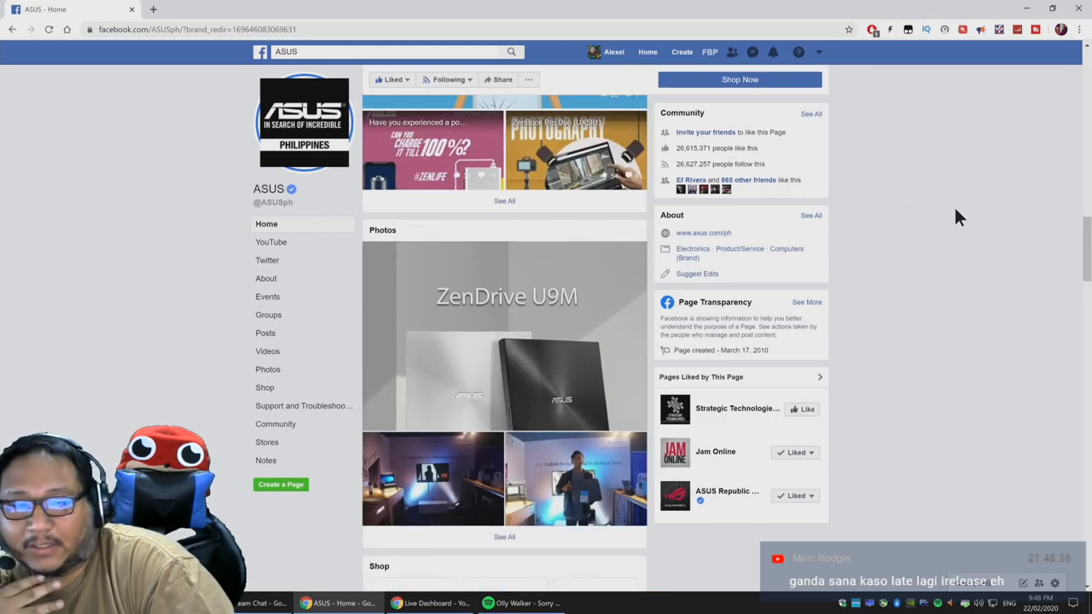
scroll(down, 3)
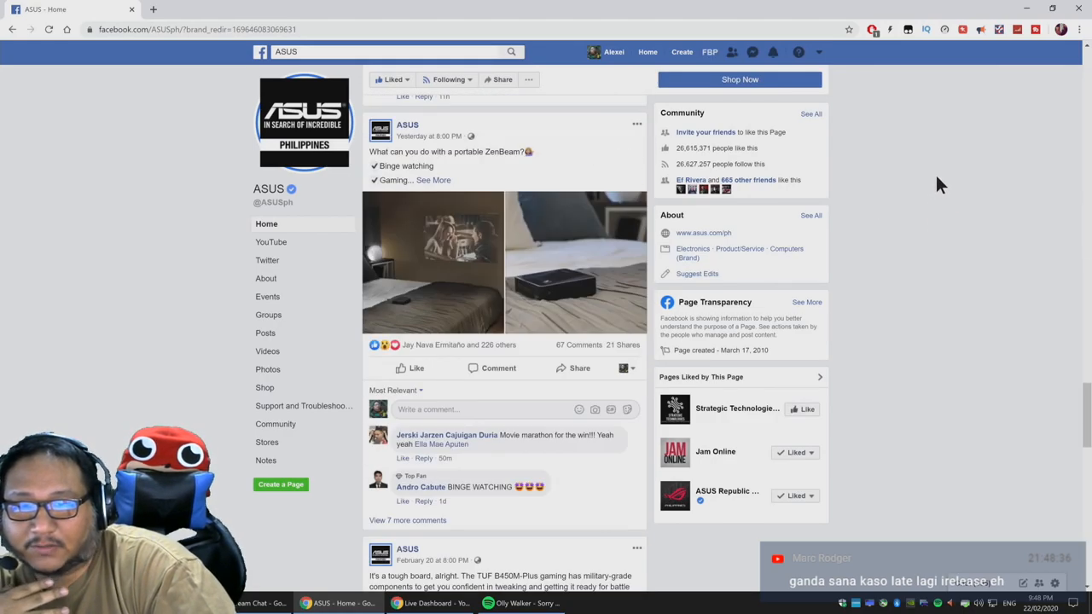
scroll(down, 3)
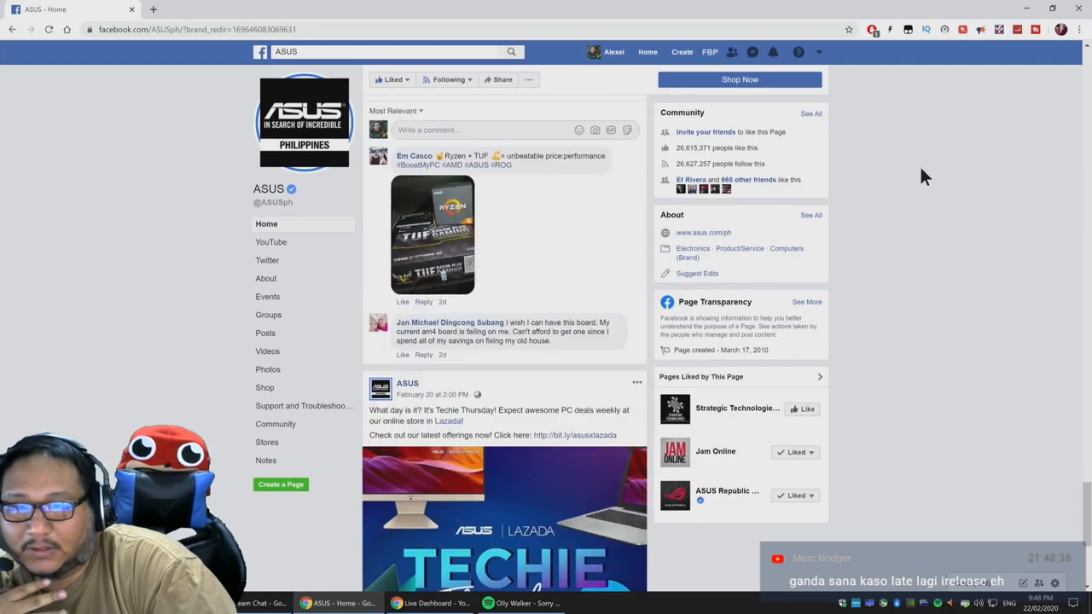
scroll(down, 3)
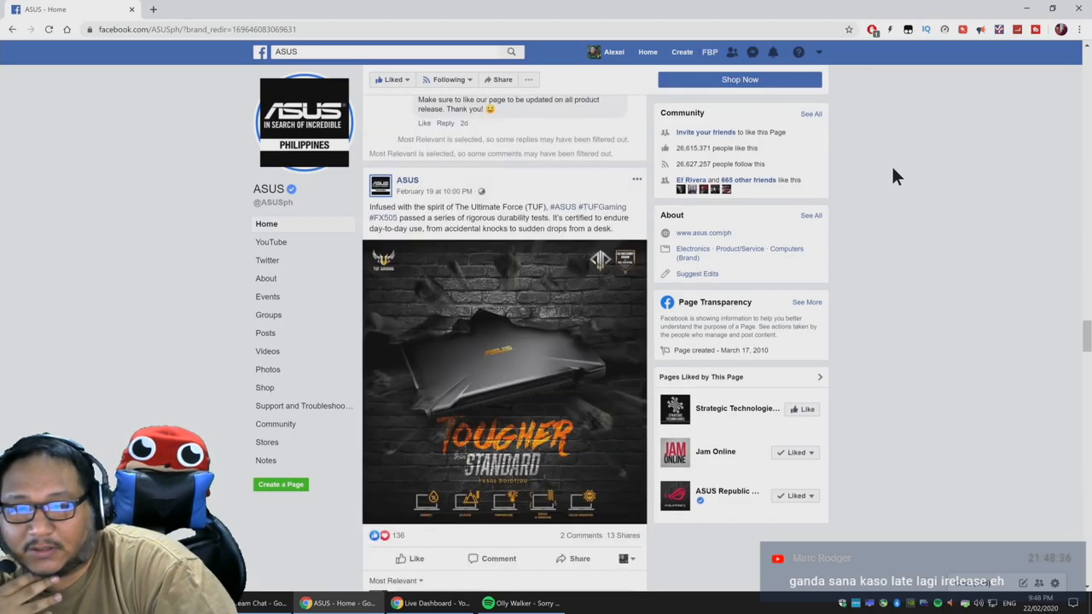
scroll(down, 3)
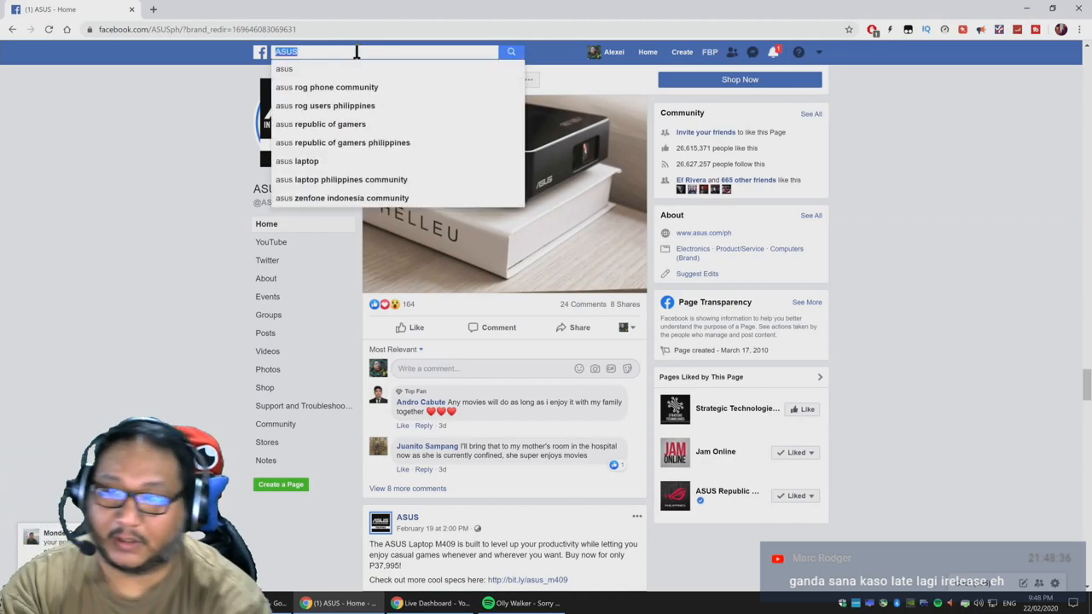
Search Facebook for gameone and look through the Game One PH and Marketplace results
text(gameone)
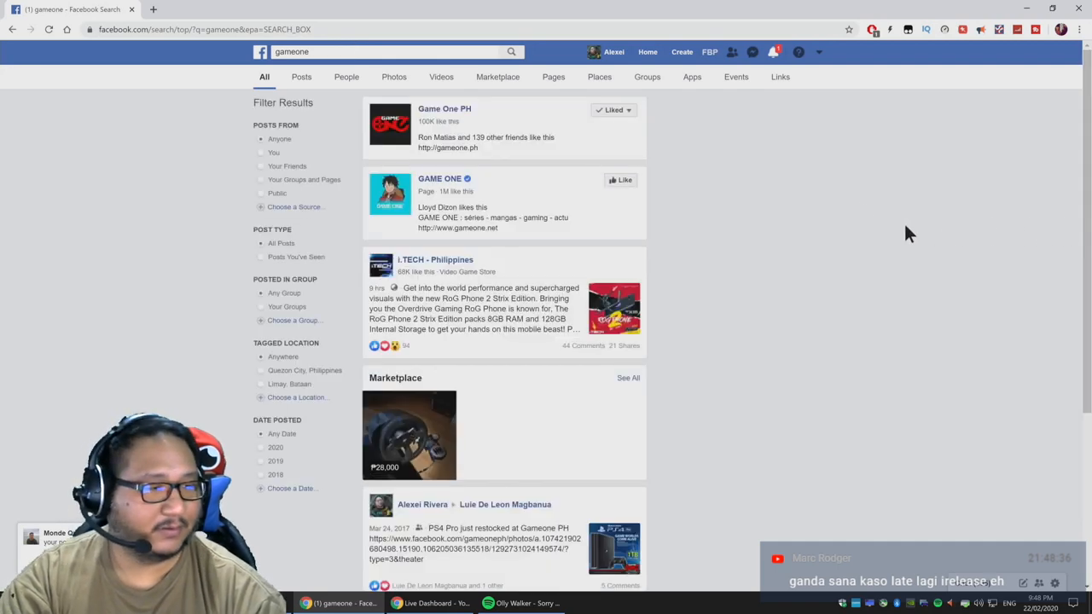
mouse_move(457, 111)
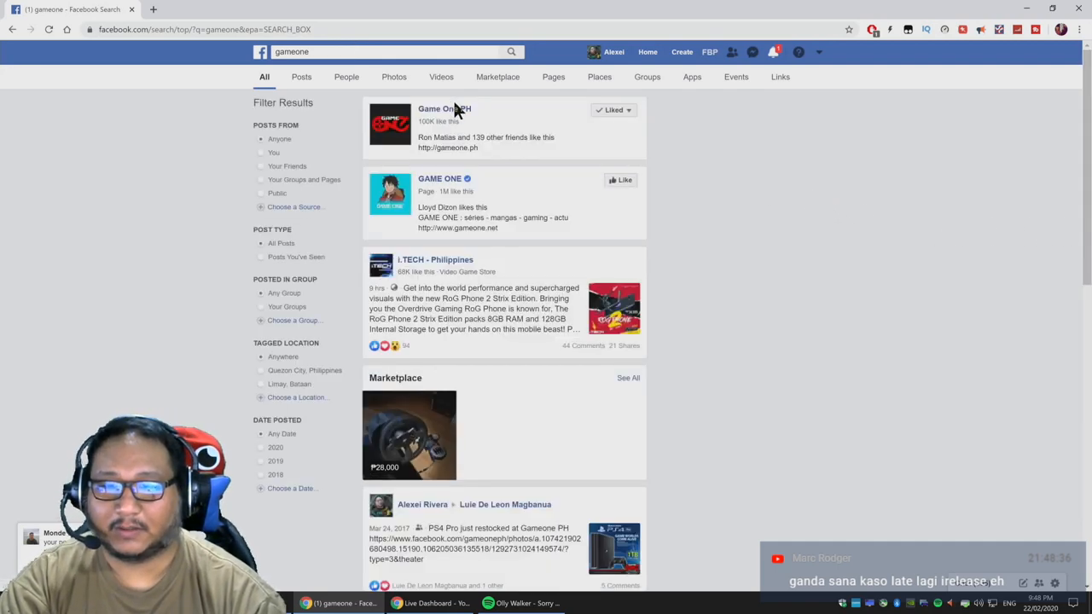
mouse_move(706, 240)
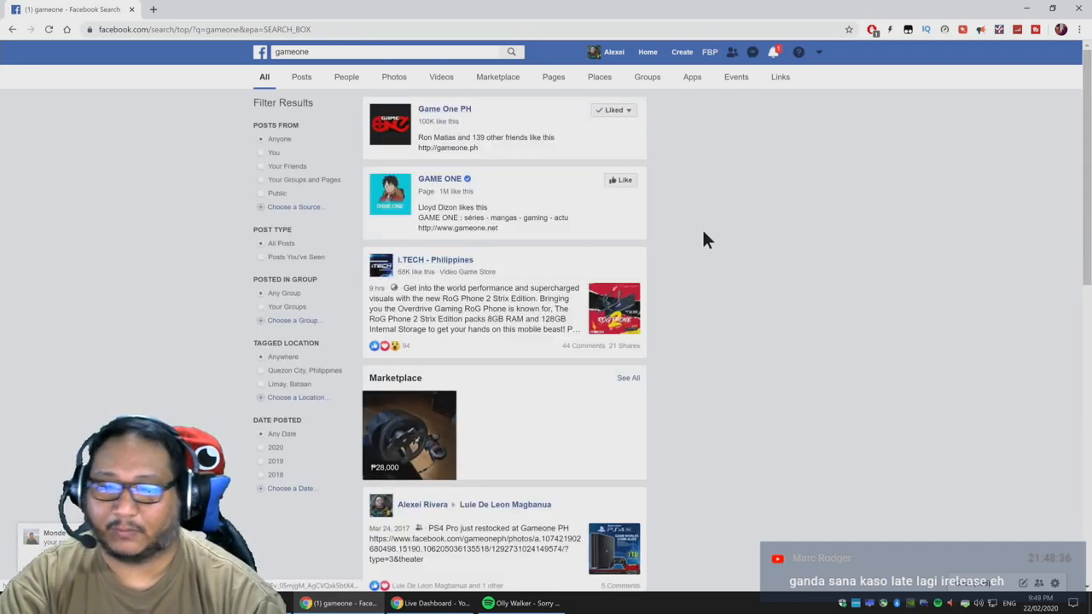
scroll(down, 3)
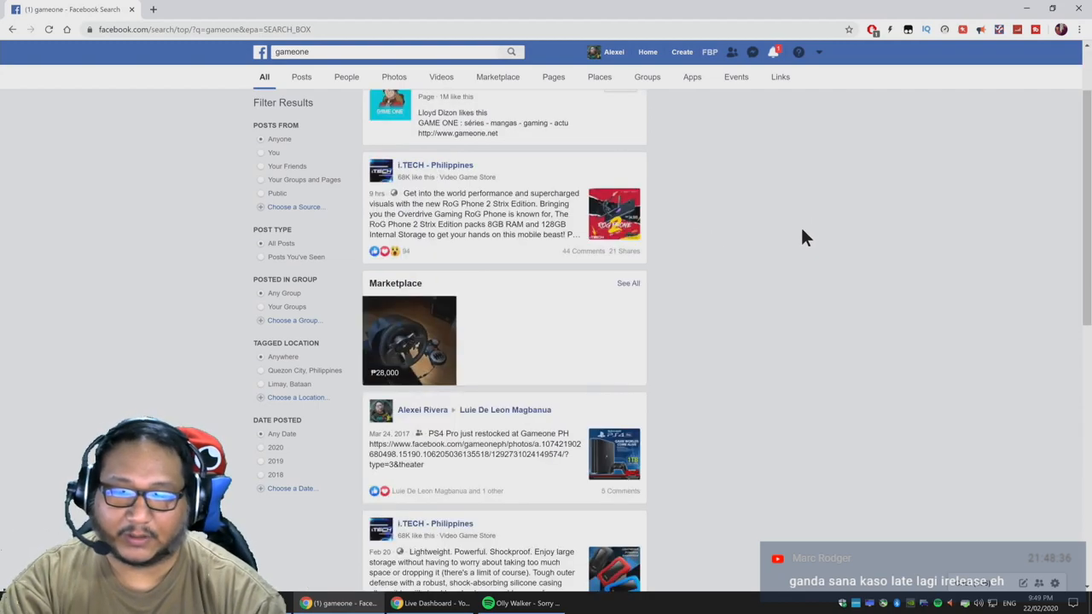
mouse_move(427, 333)
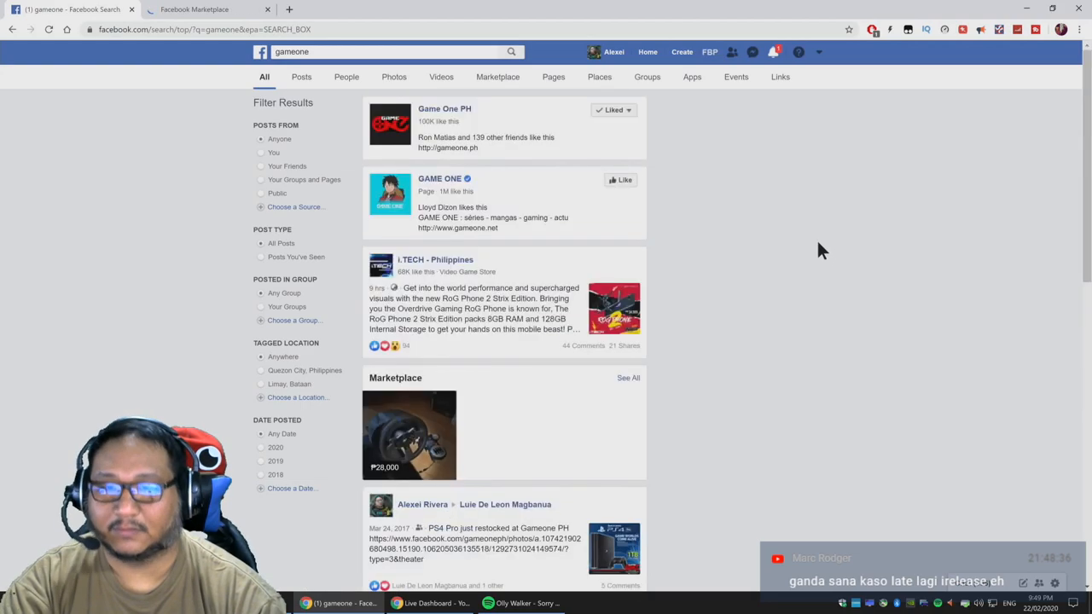
mouse_move(833, 242)
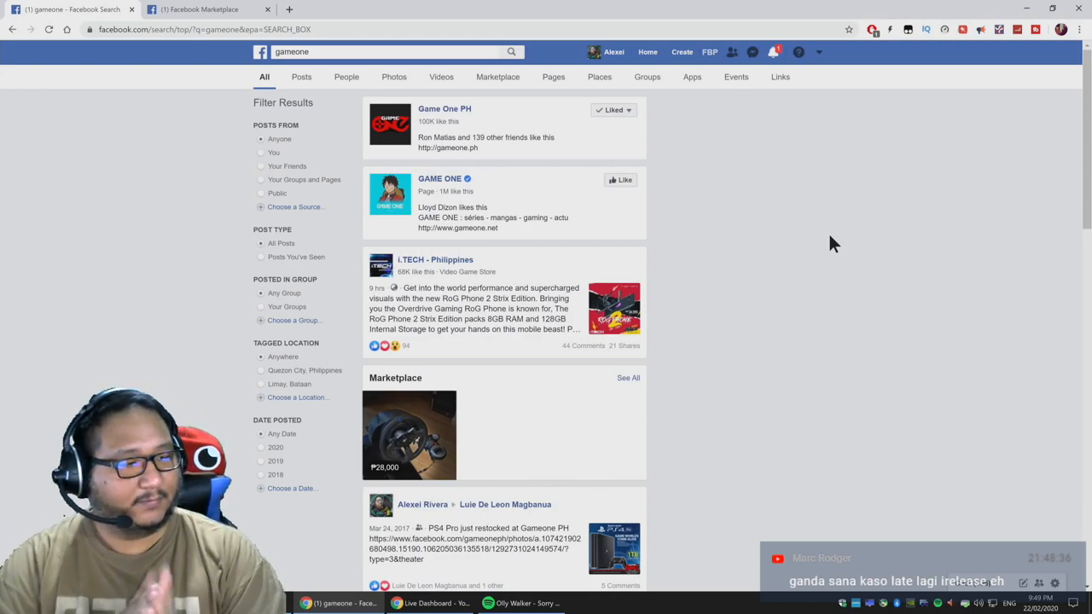
mouse_move(205, 10)
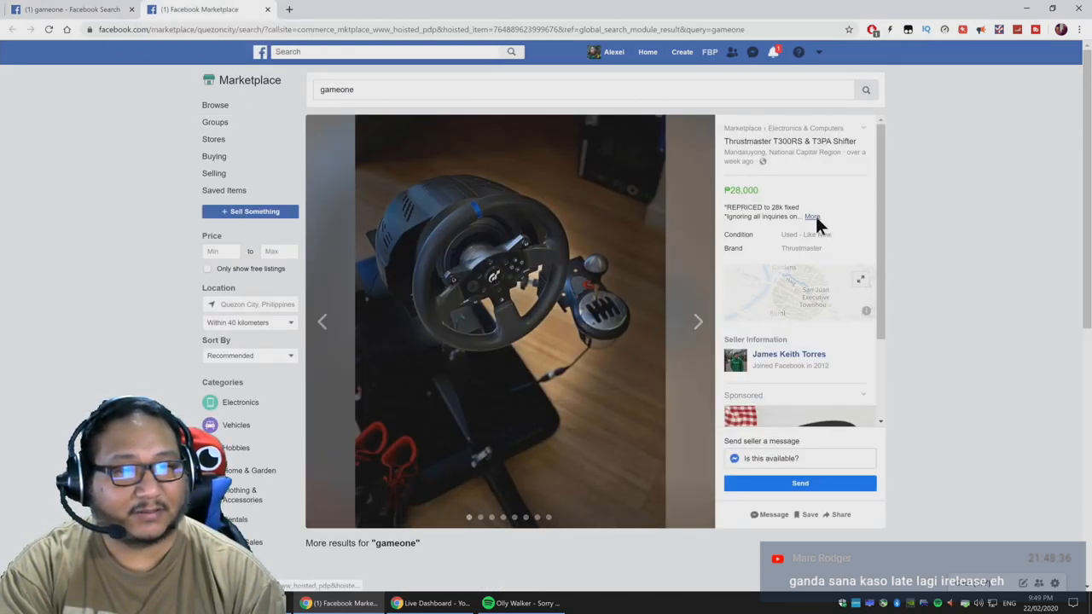
Expand the seller's full description on the Thrustmaster T300RS wheel listing
click(812, 215)
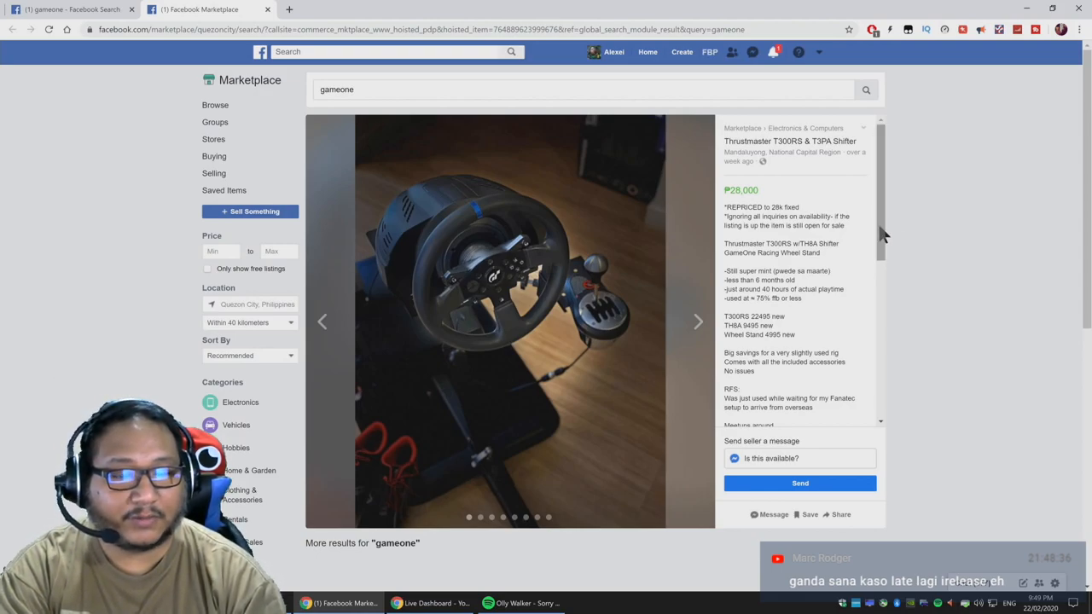
mouse_move(880, 236)
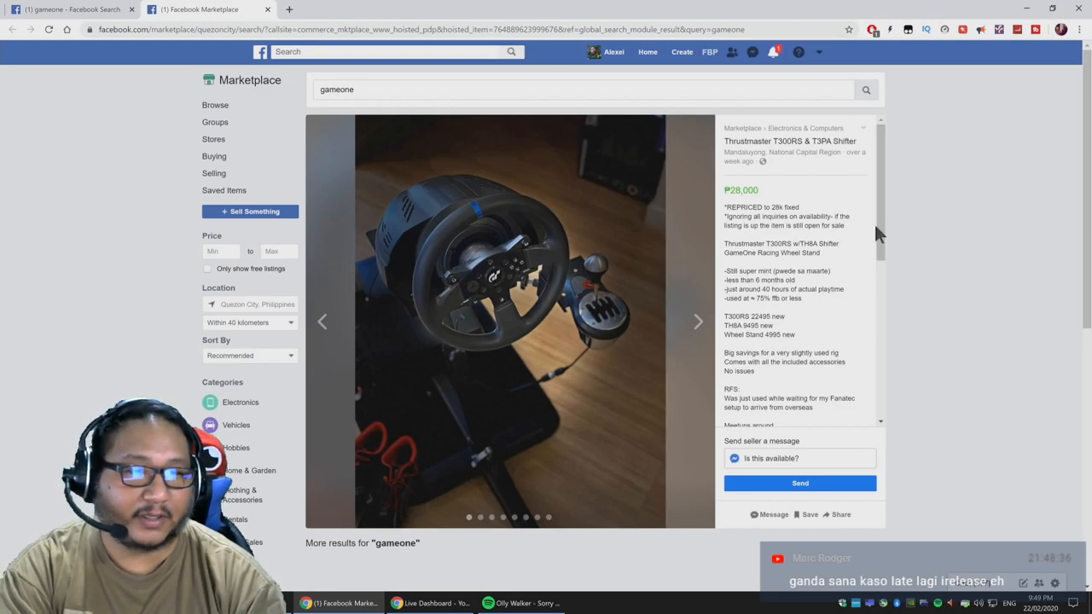
mouse_move(693, 297)
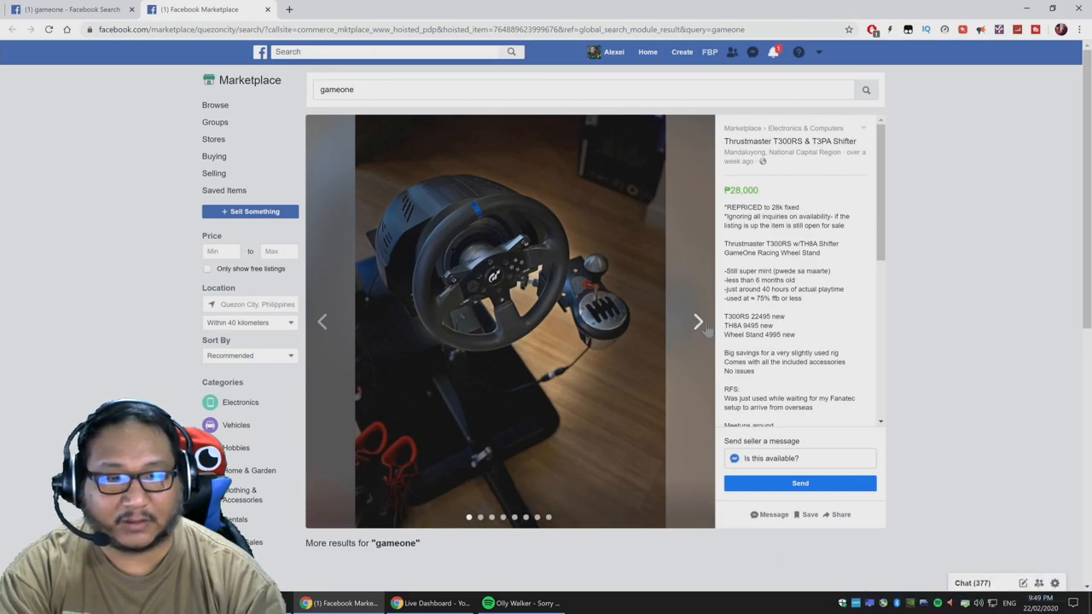
Advance through the listing's photos to the wide shot of the wheel stand in a room
click(698, 321)
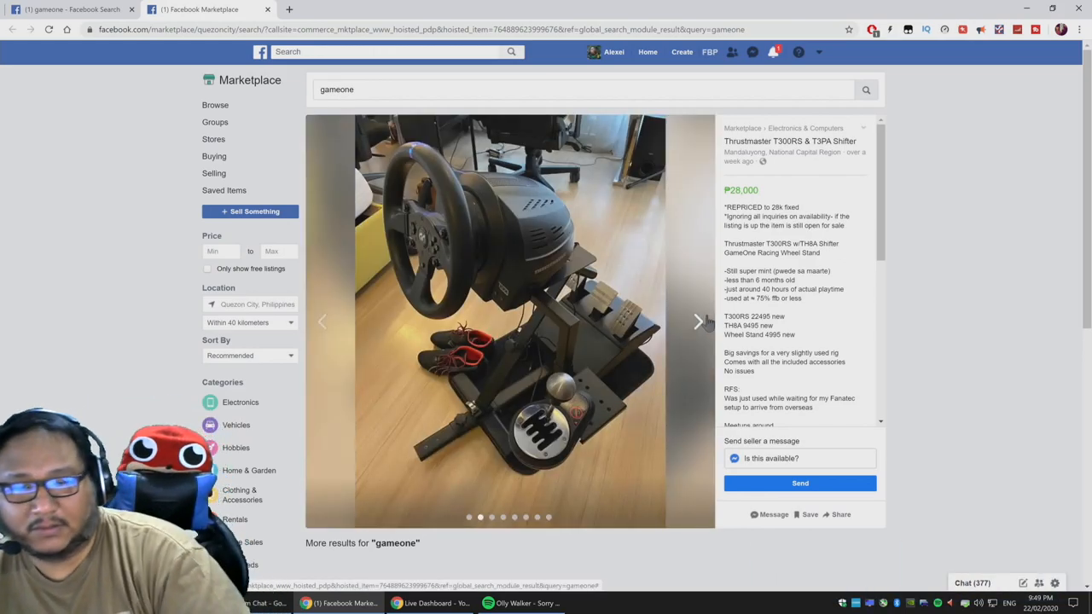
click(698, 321)
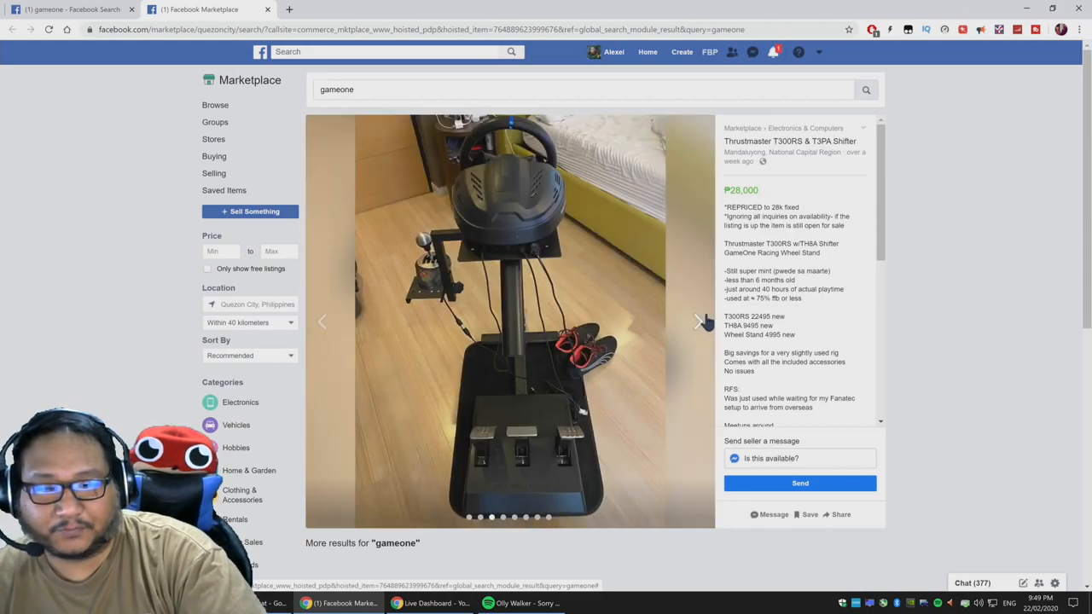
click(699, 321)
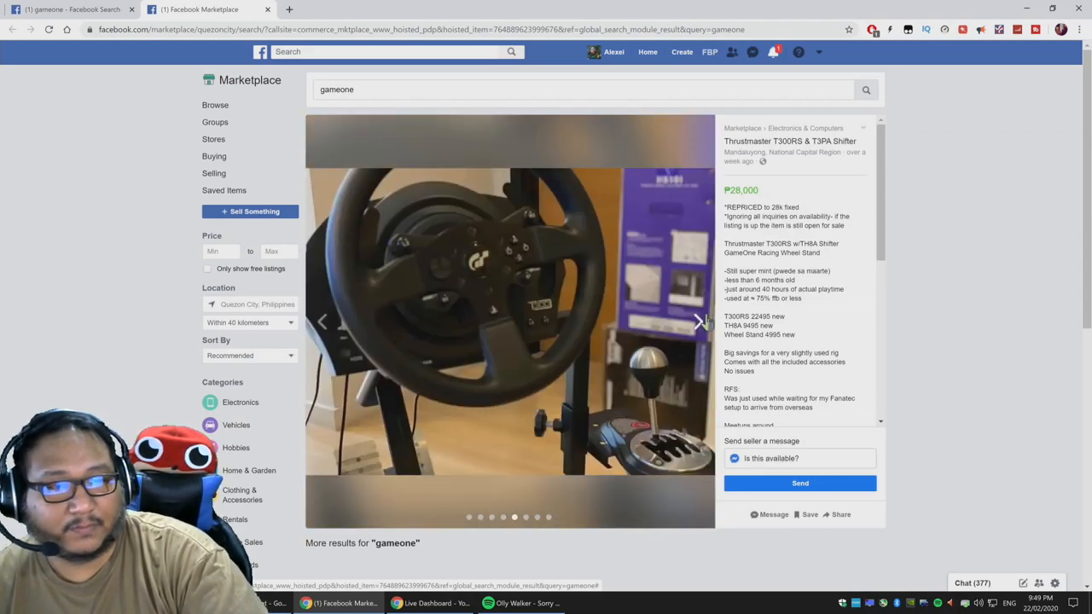
click(698, 321)
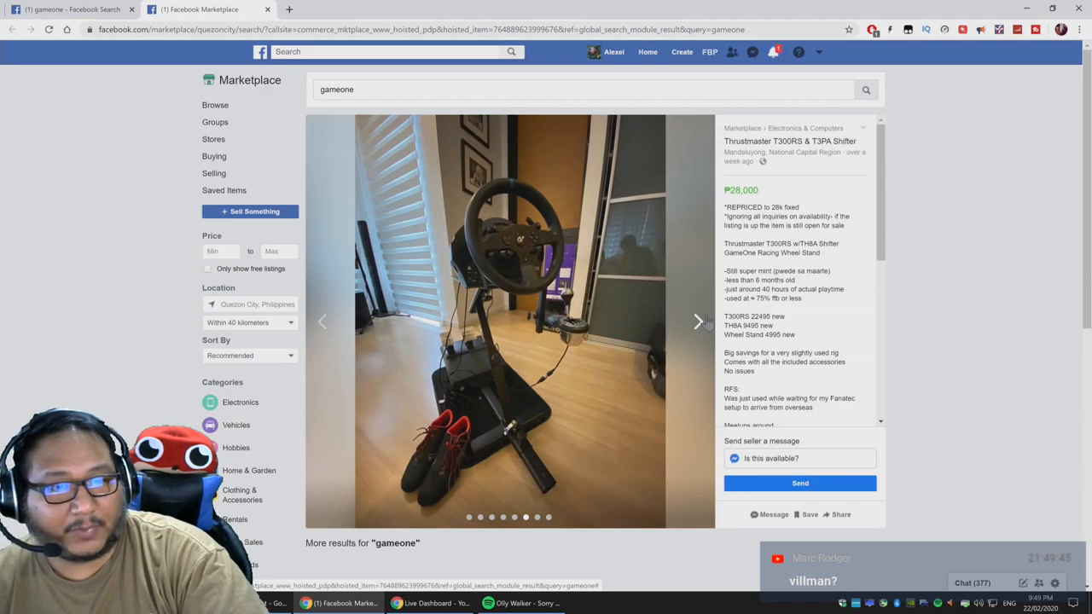
Read the listing description down through meetup areas, condition and brand details, then back to the top
scroll(down, 3)
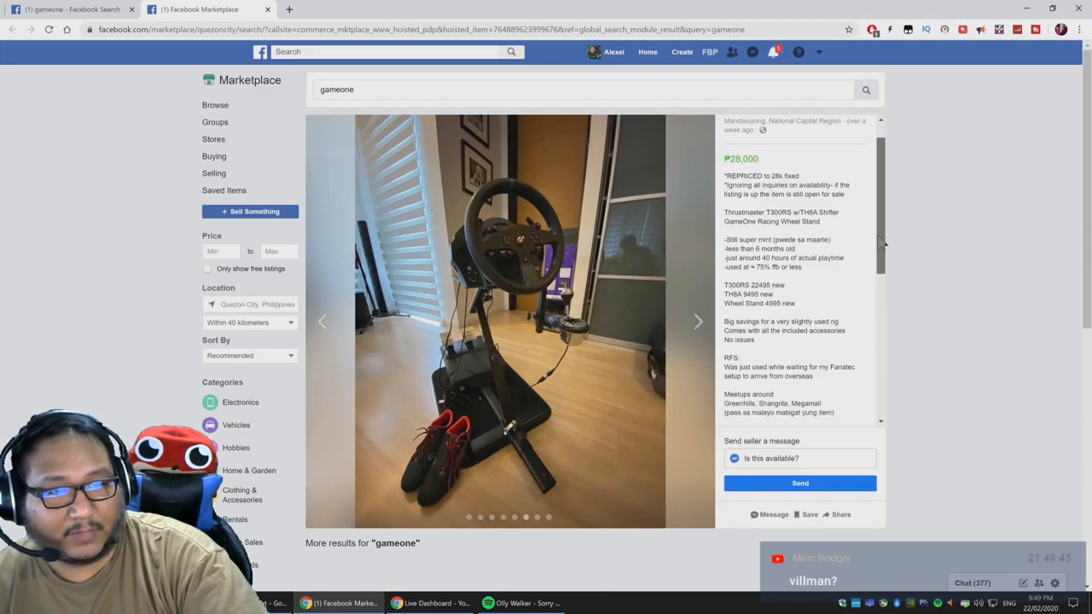
scroll(up, 3)
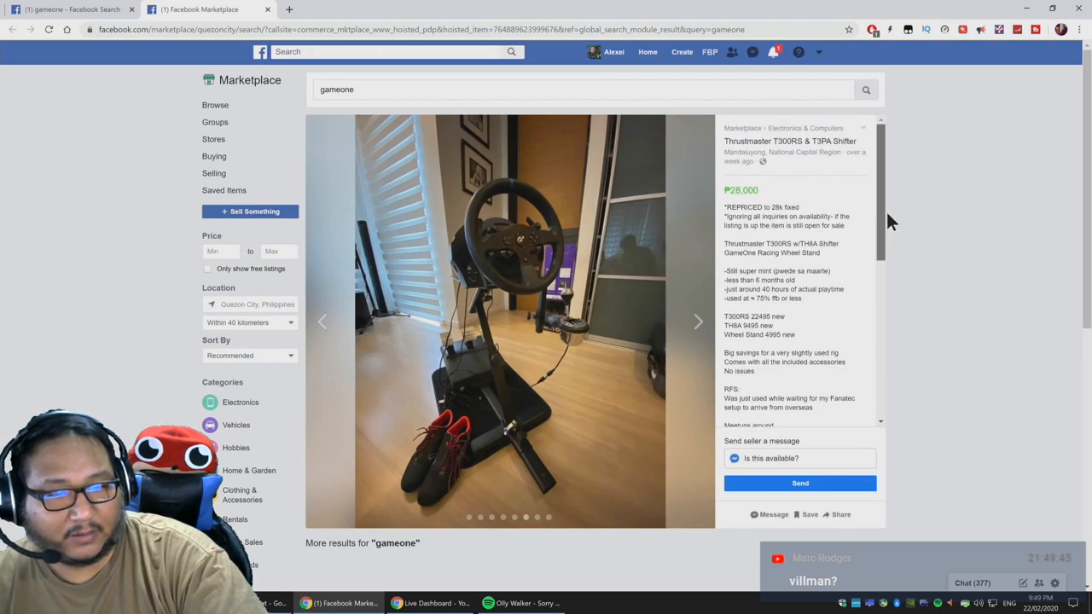
scroll(down, 3)
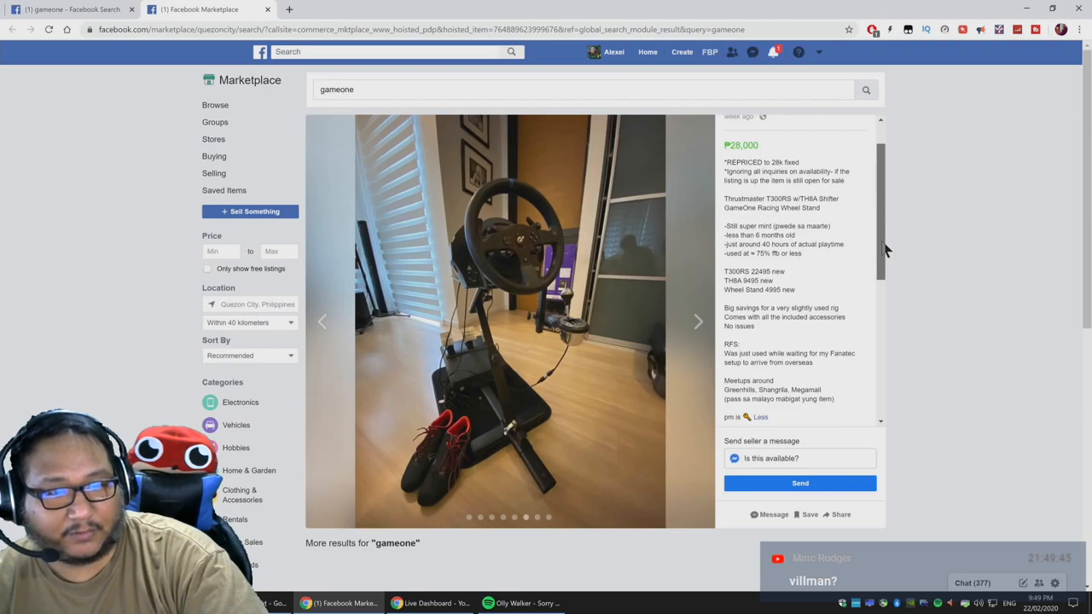
scroll(down, 3)
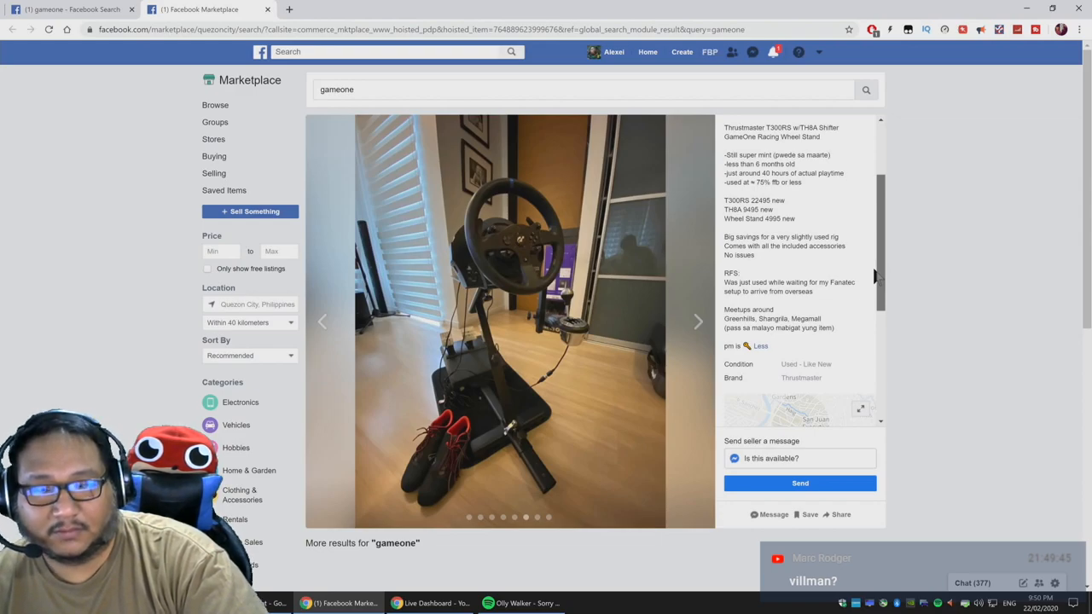
scroll(up, 3)
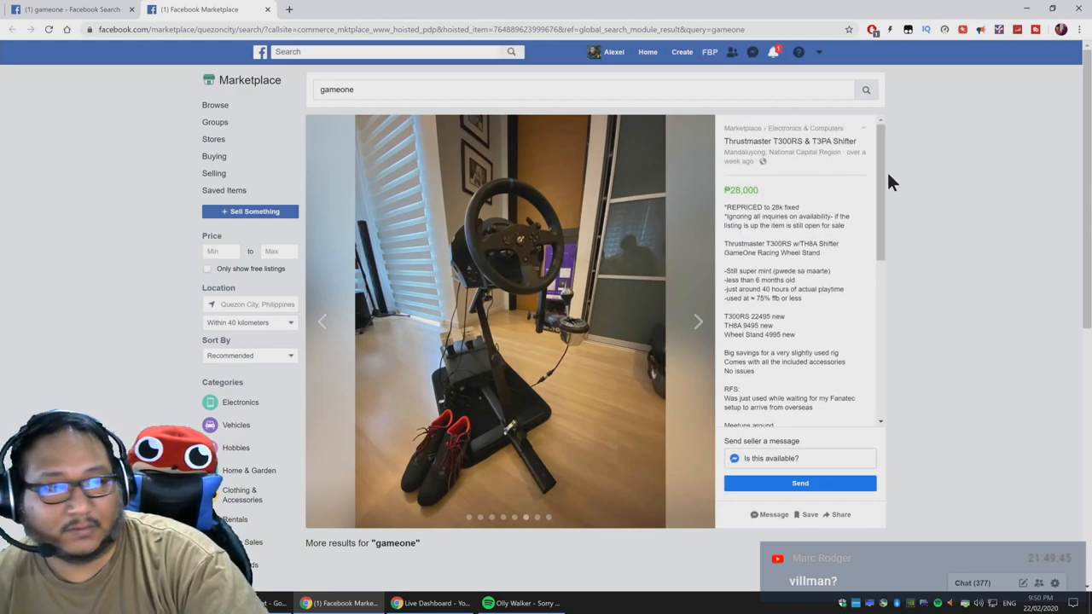
mouse_move(786, 523)
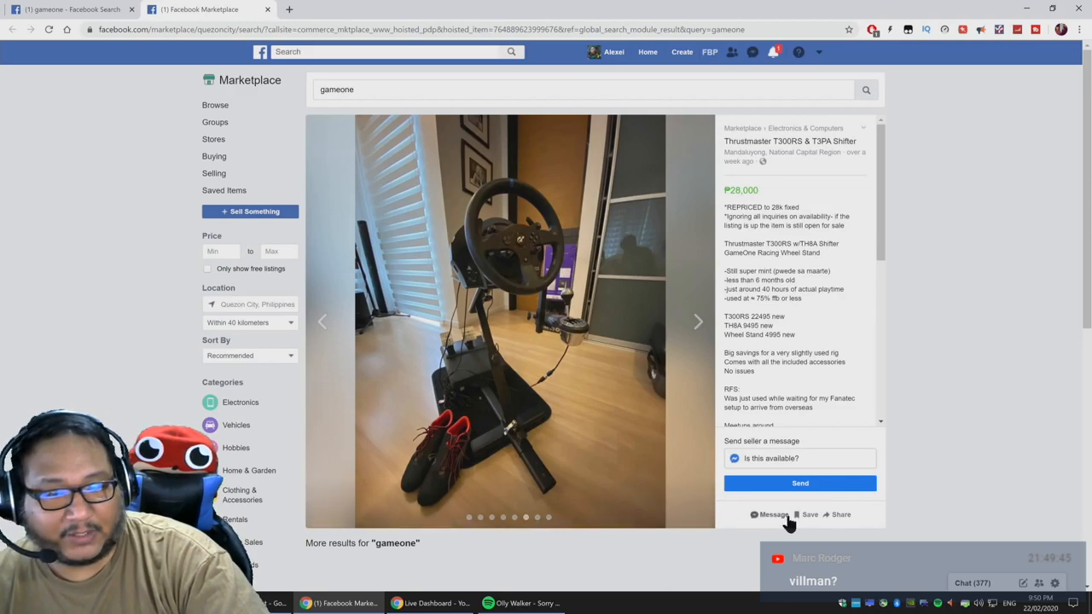
Page through the listing's photos, including the shifter and the Racing Wheel Stand screenshot
click(809, 516)
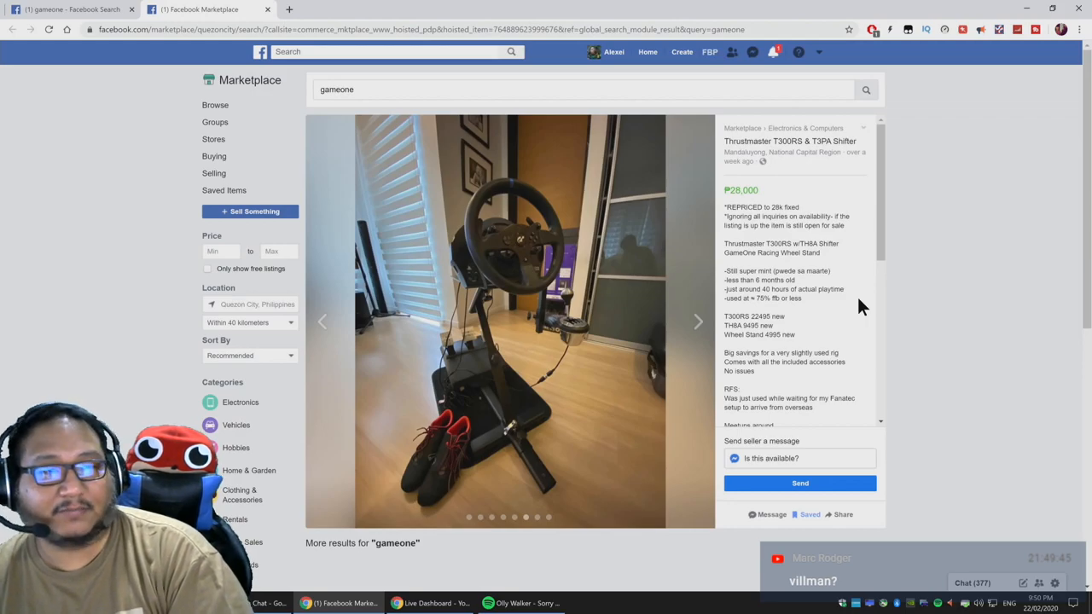
mouse_move(648, 342)
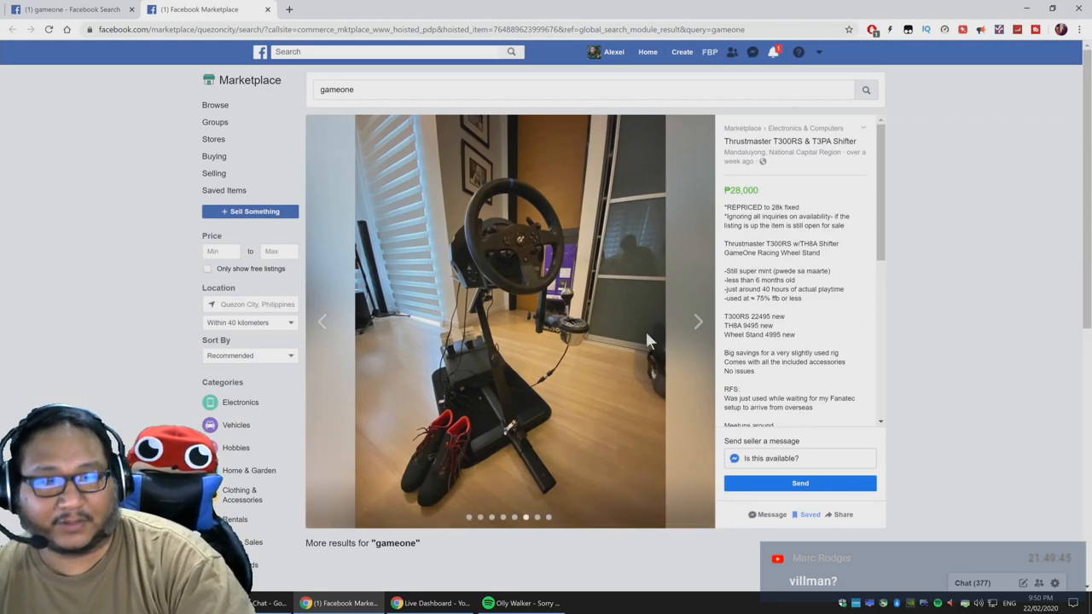
click(698, 321)
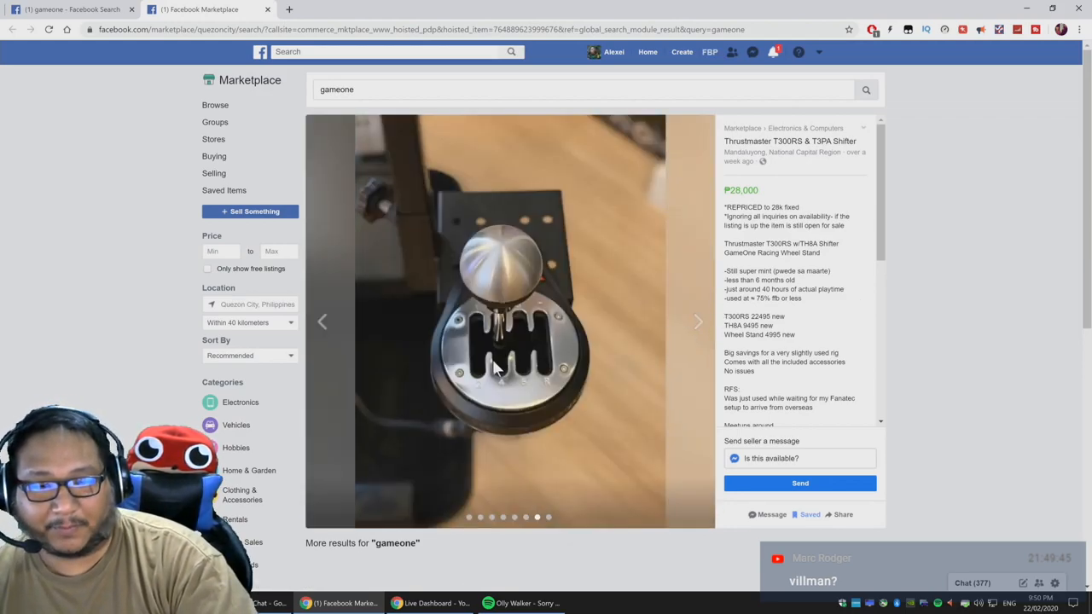
mouse_move(698, 321)
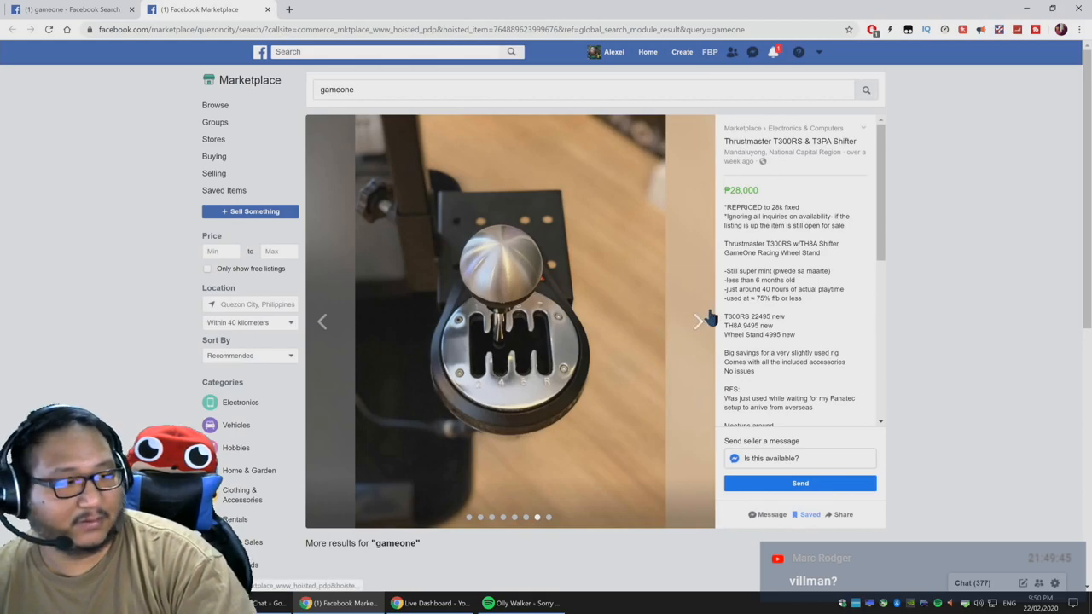
click(699, 321)
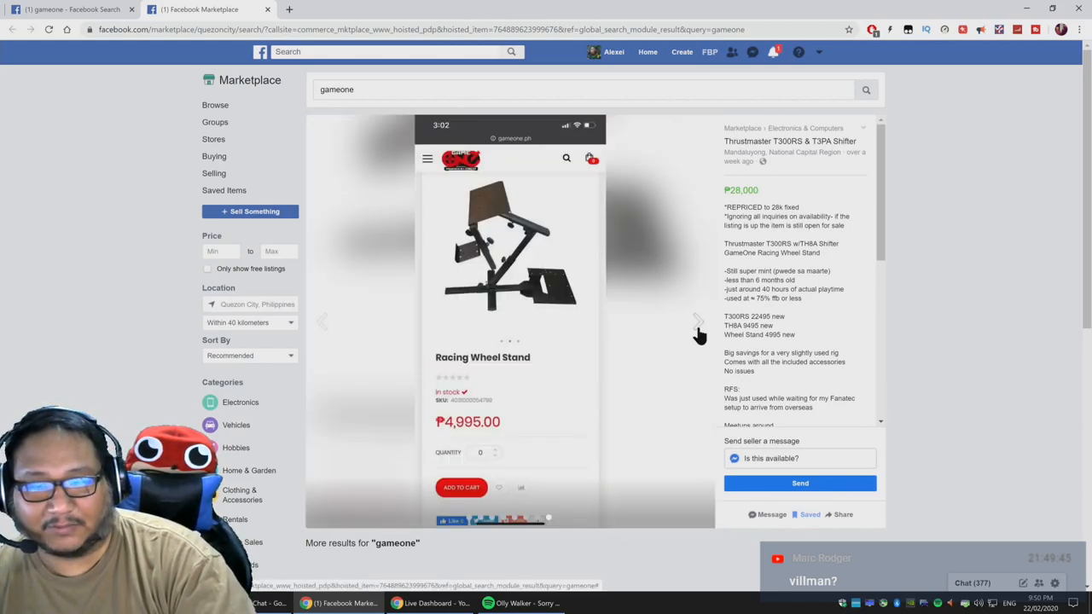
click(698, 320)
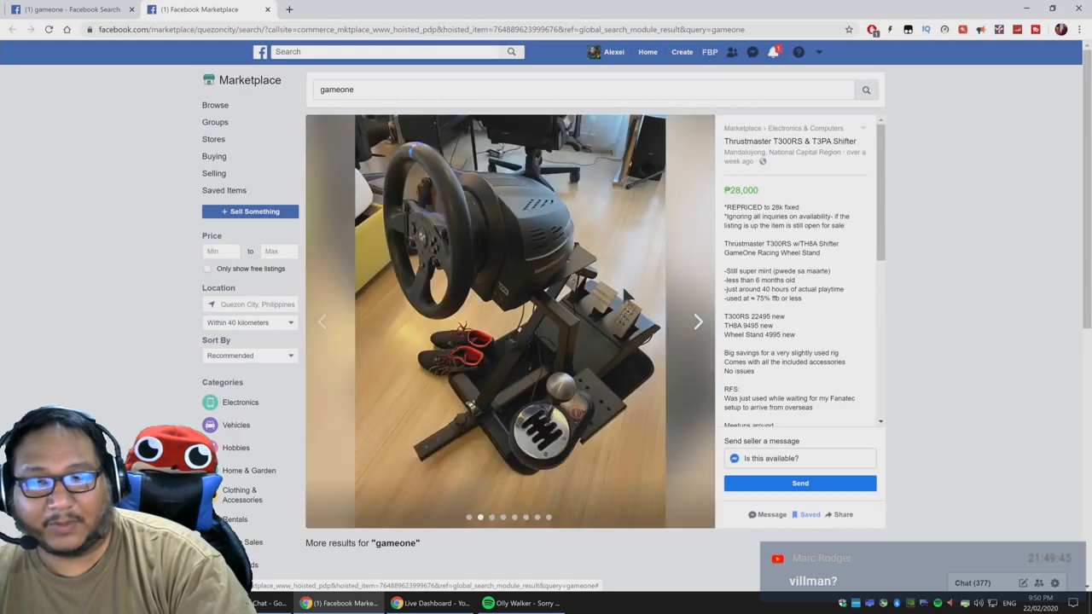
mouse_move(571, 315)
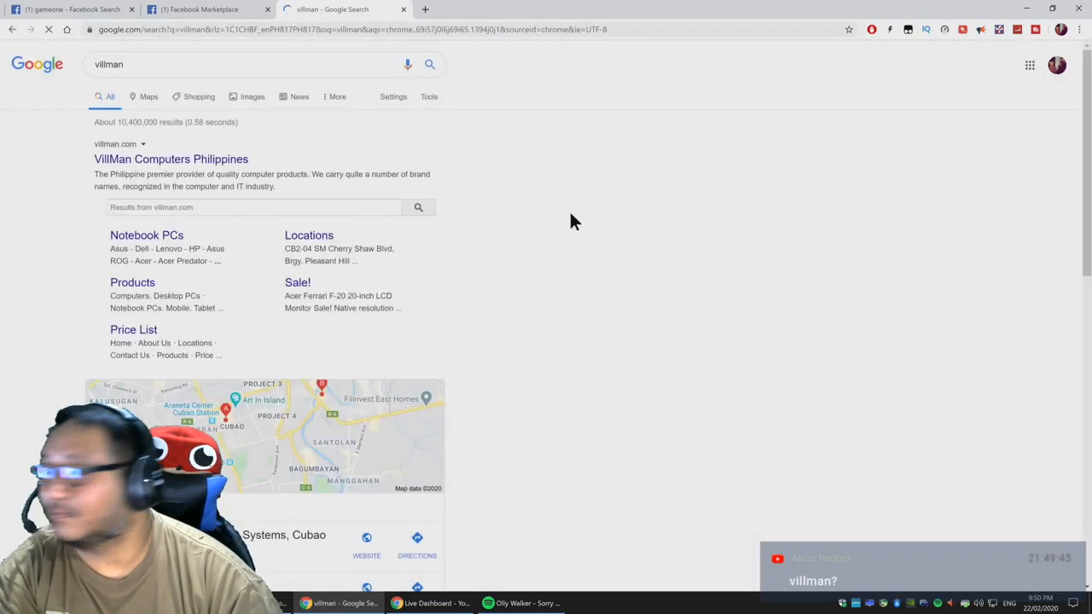
mouse_move(836, 191)
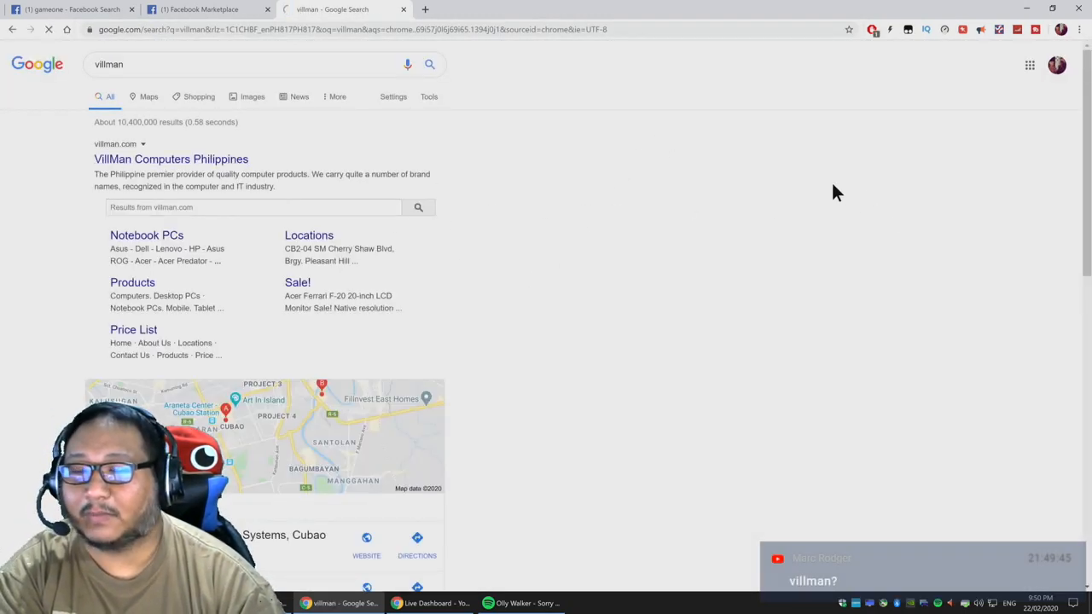
Open the VillMan Computers Philippines website from the villman search results
click(170, 159)
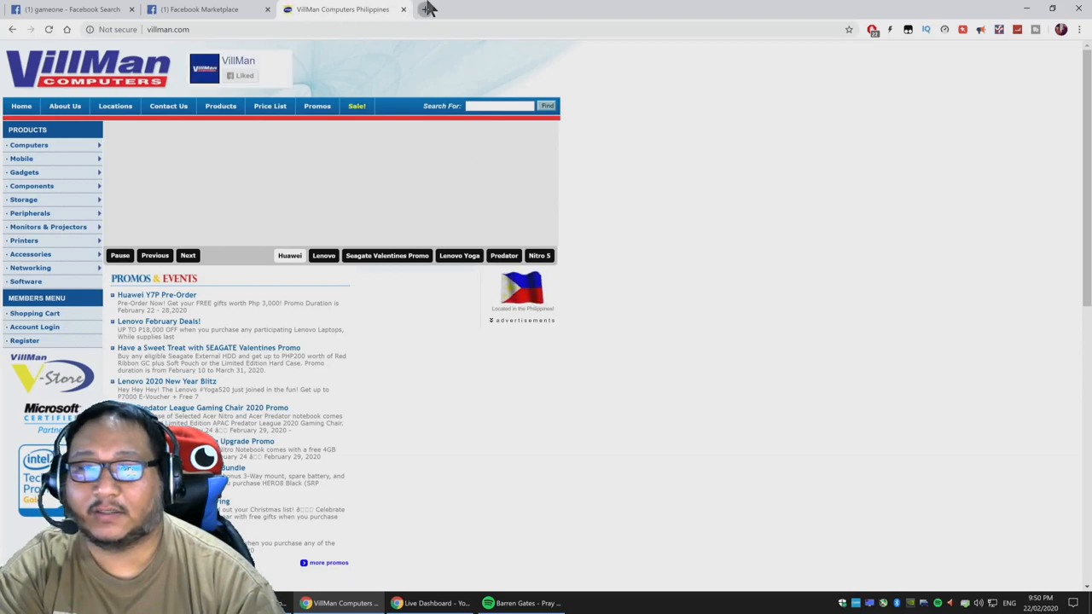
Open the #TeamKokak group chat in Messenger and scroll back through its recent messages
click(427, 10)
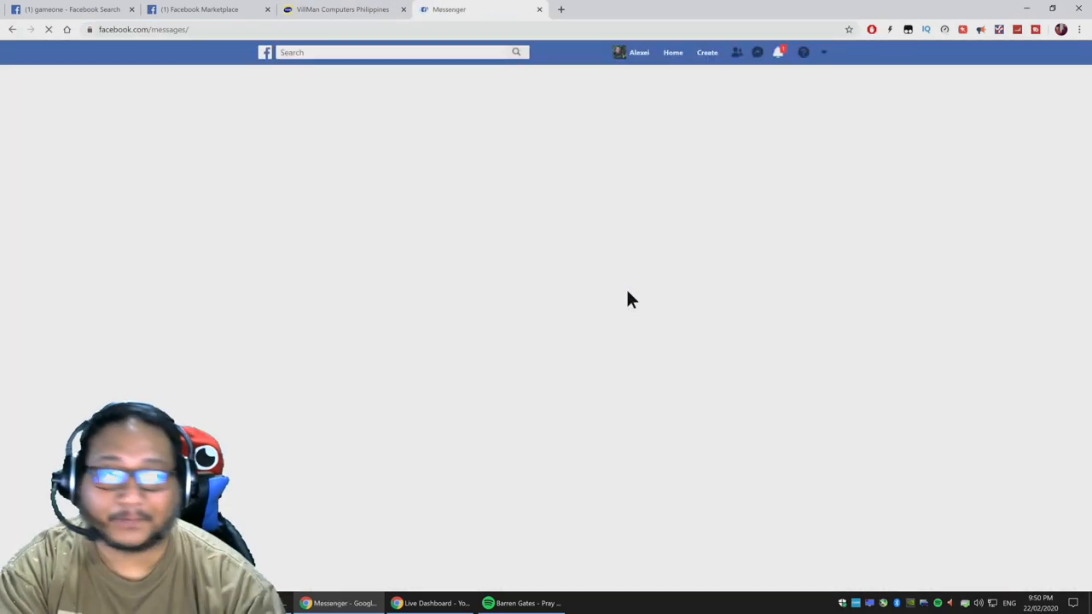
click(120, 182)
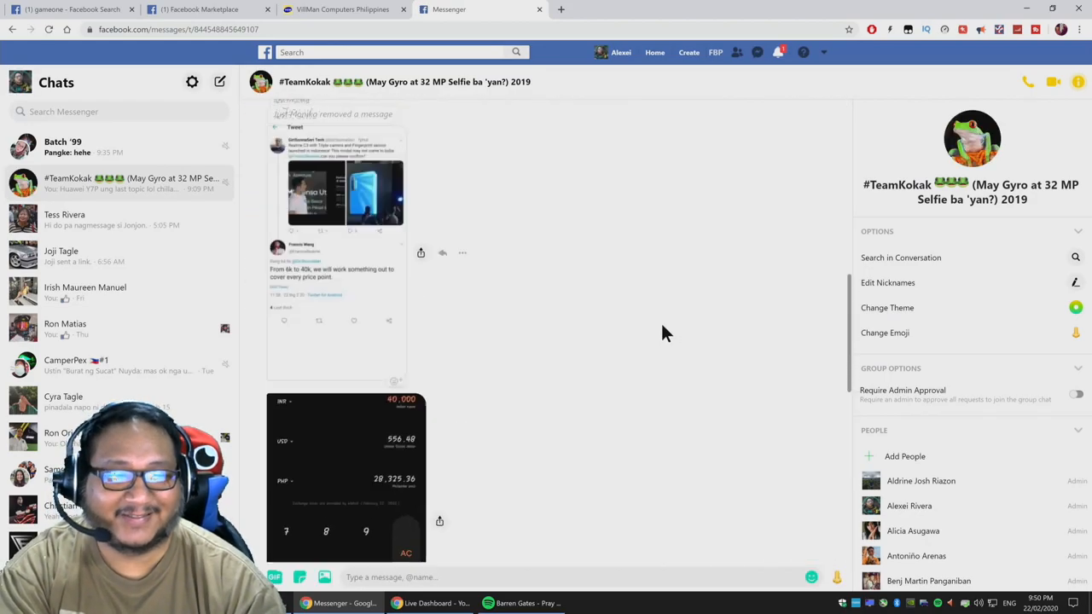
scroll(down, 3)
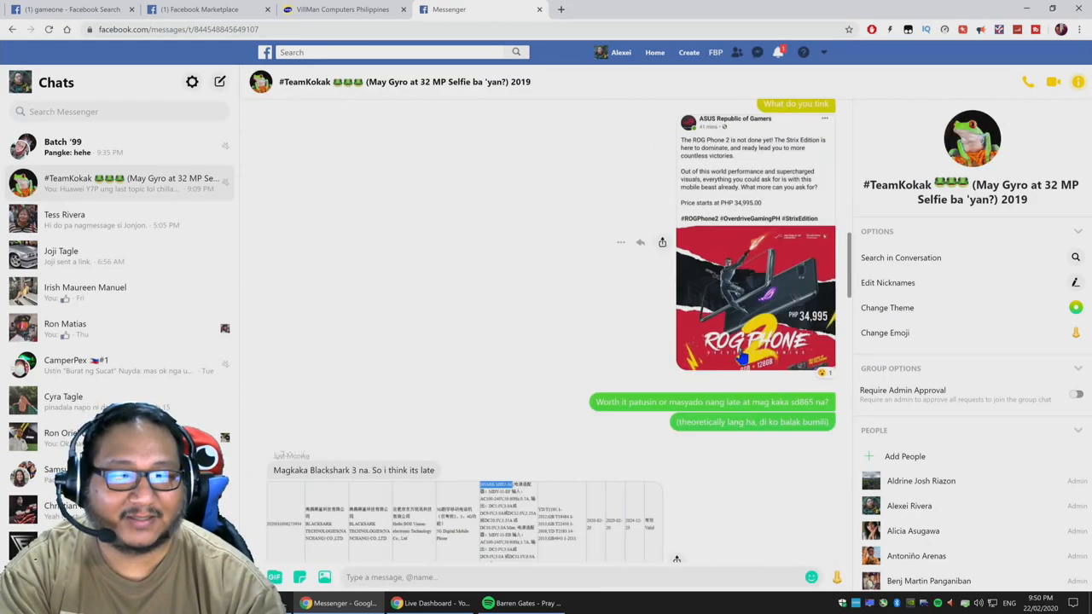
scroll(up, 3)
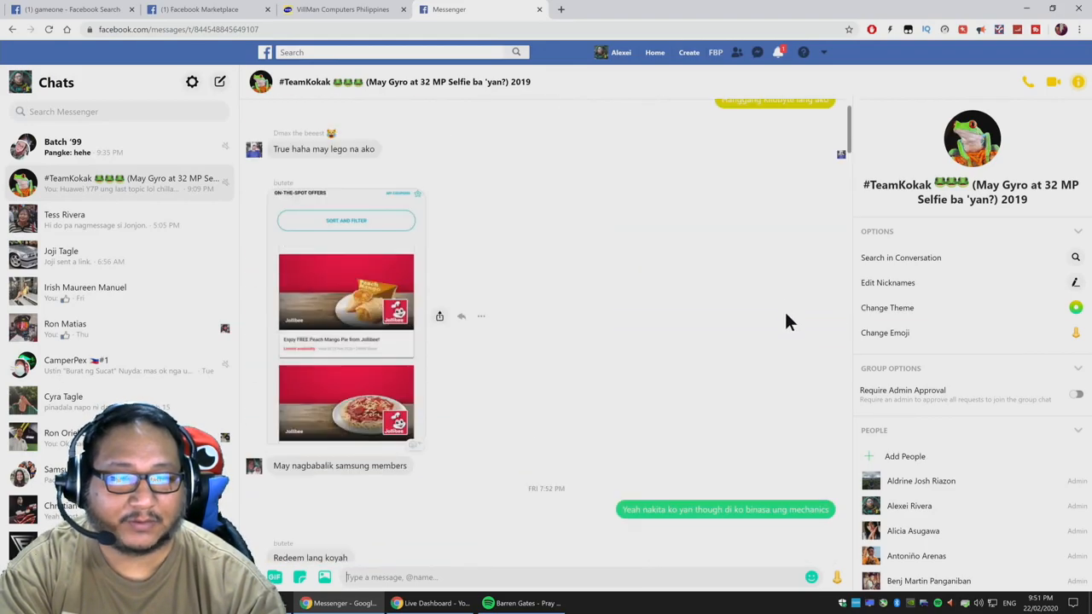
scroll(up, 3)
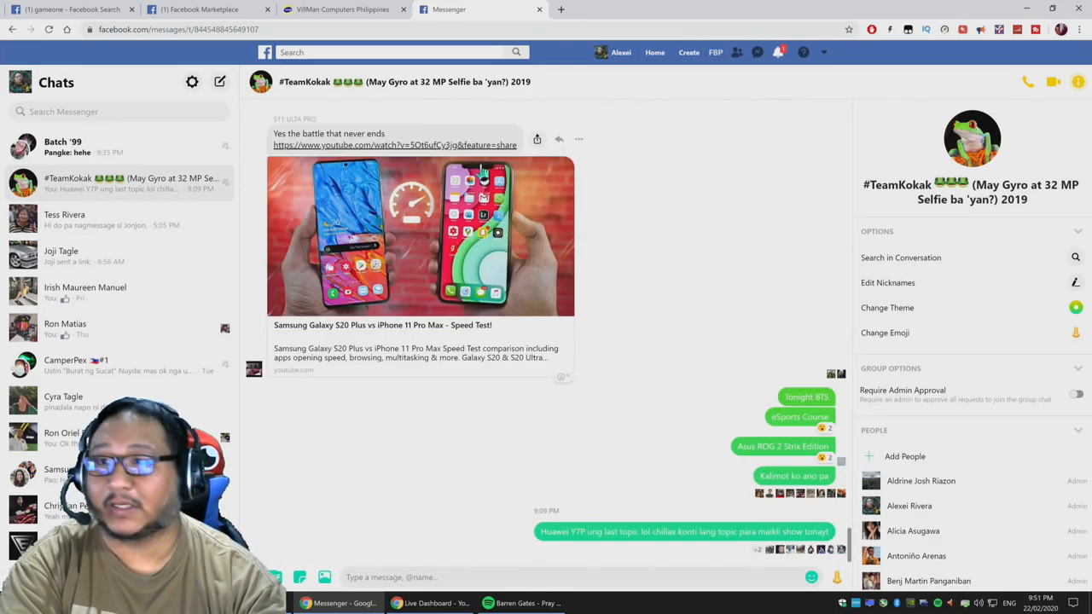
Replace the gameone query with 'asus republic of gamers' and show its matching pages and groups
click(72, 11)
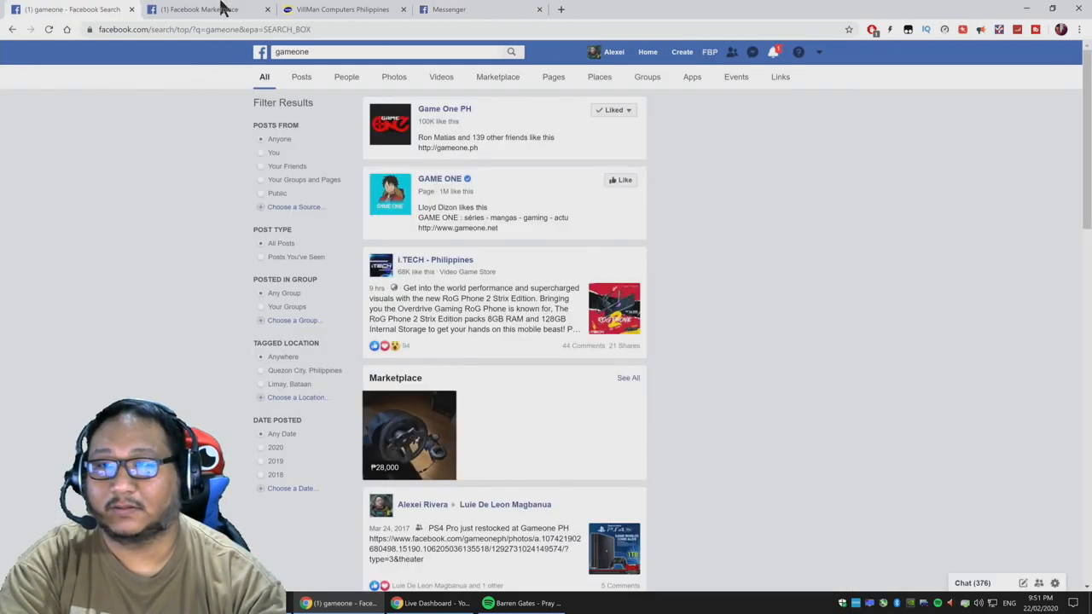
click(384, 51)
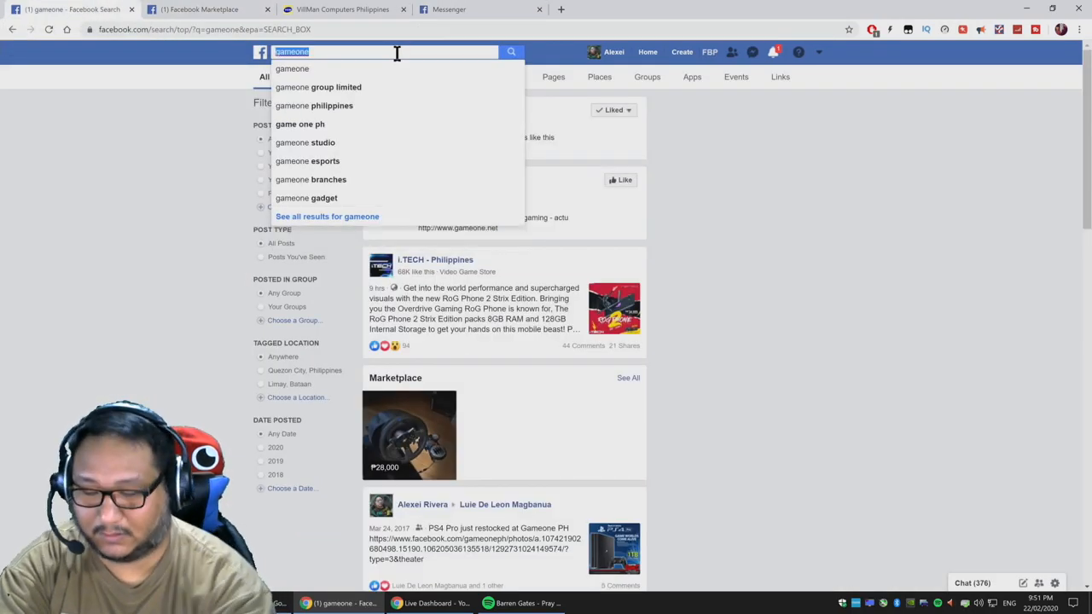
text(asus repub)
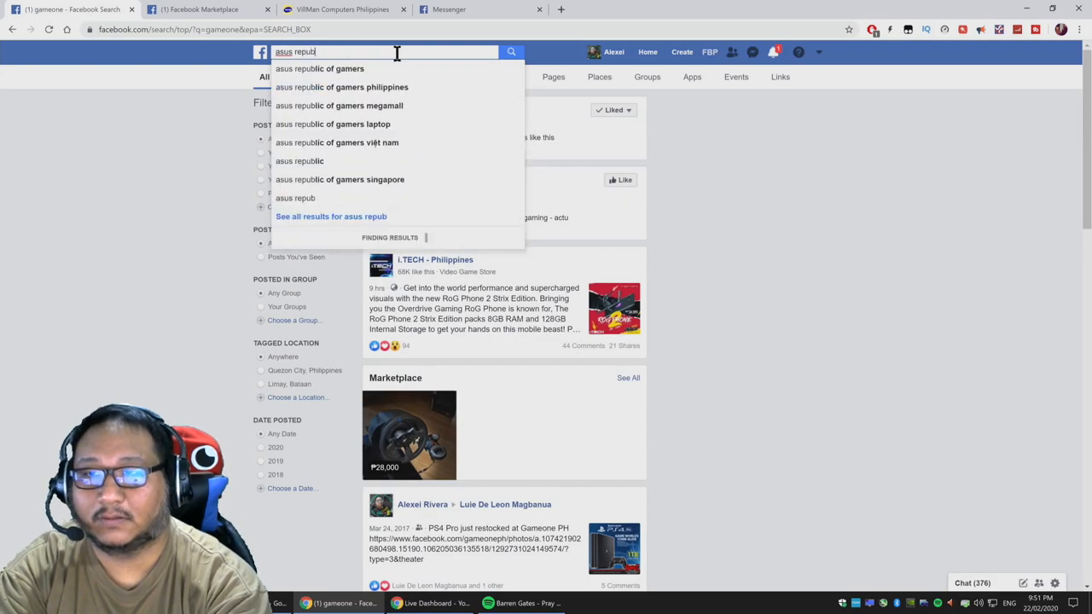
click(317, 69)
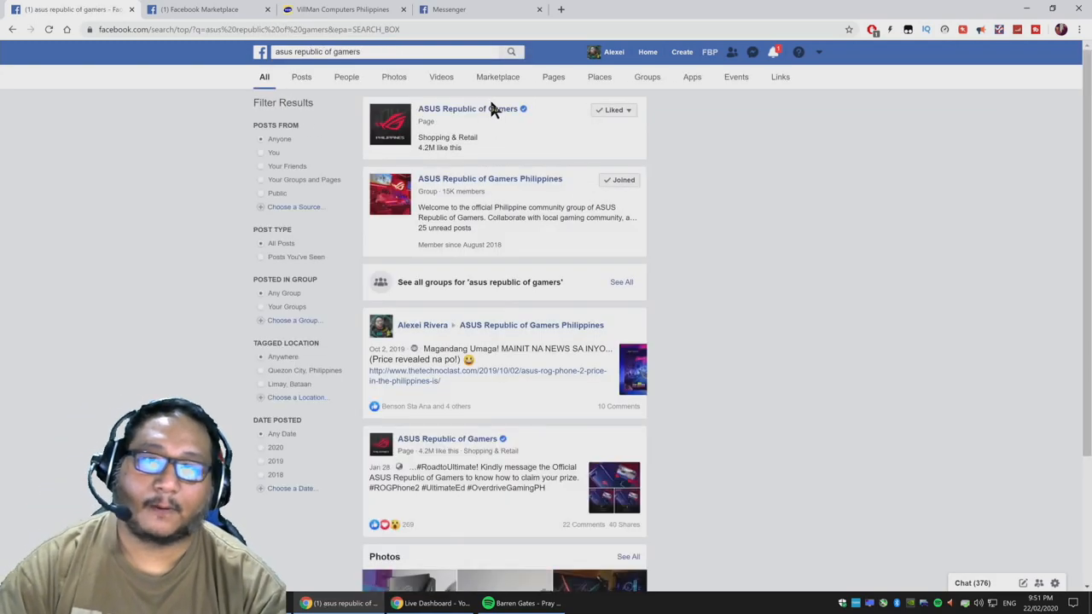
Open the ASUS Republic of Gamers page and open the Strix Edition 'Where to Buy List' note in a new tab
click(467, 110)
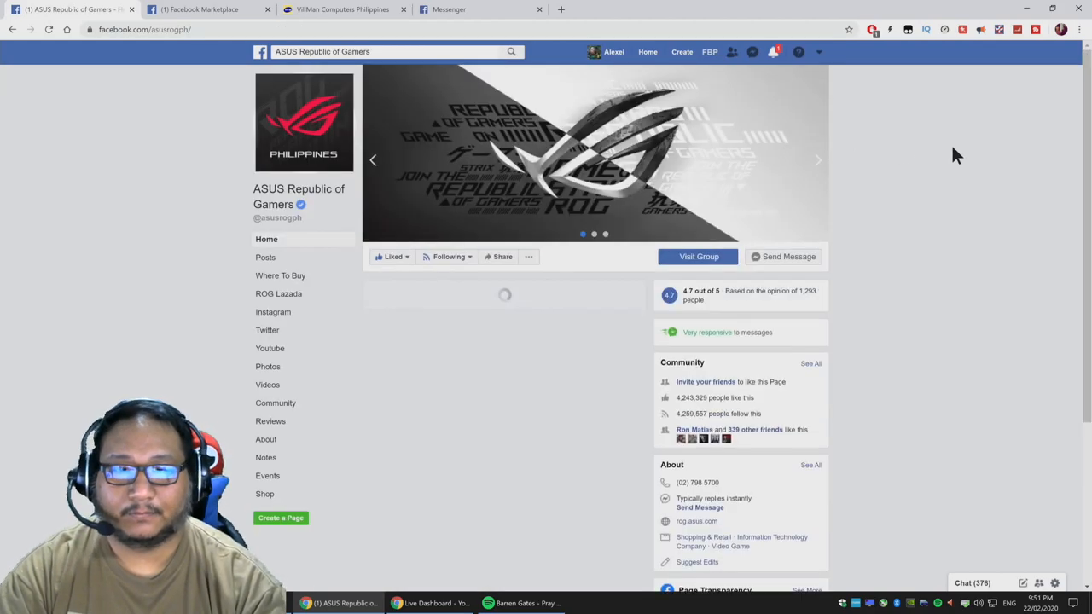
scroll(down, 3)
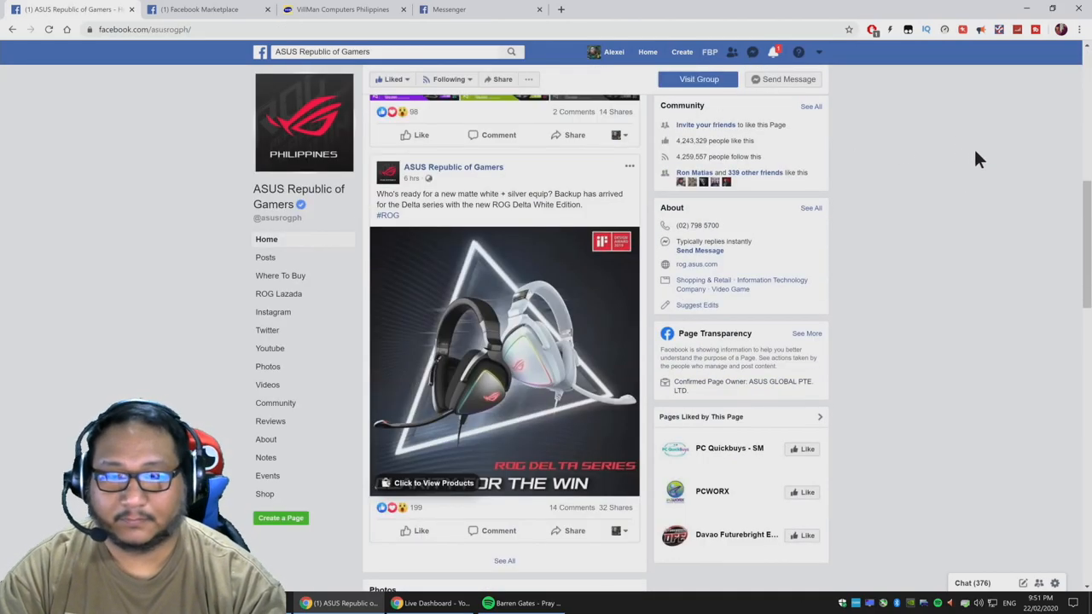
scroll(down, 3)
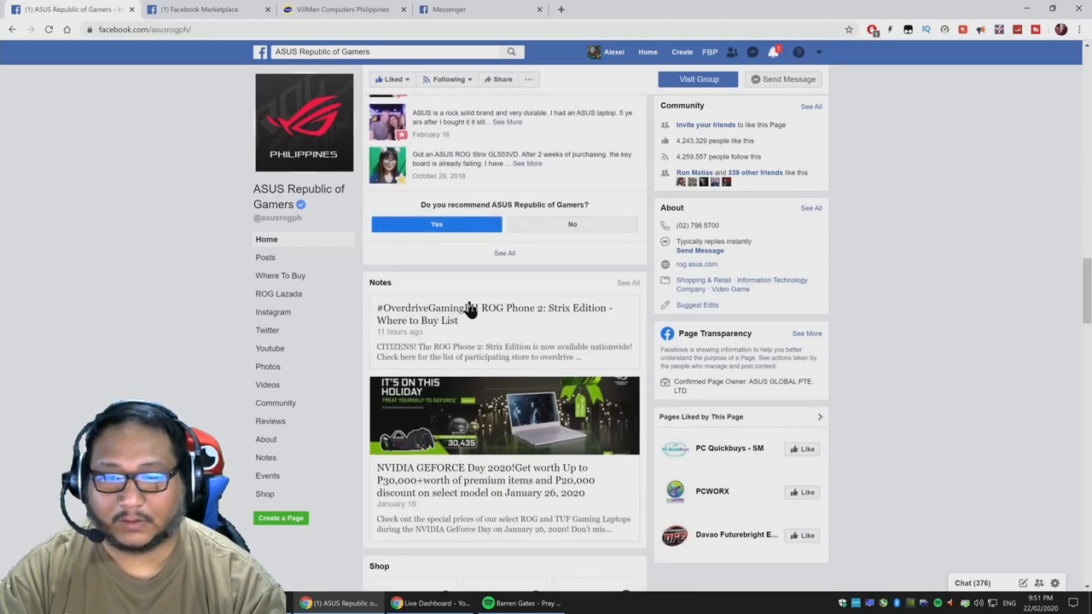
click(495, 314)
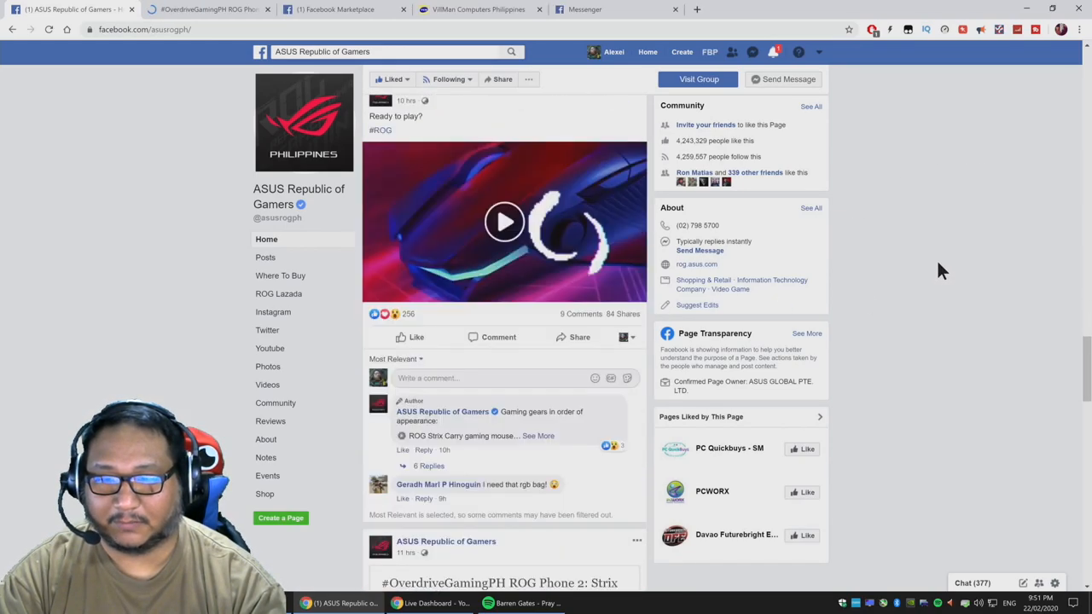
Browse the page's notes and posts down to the ROG Phone 2 Strix Edition post
scroll(up, 3)
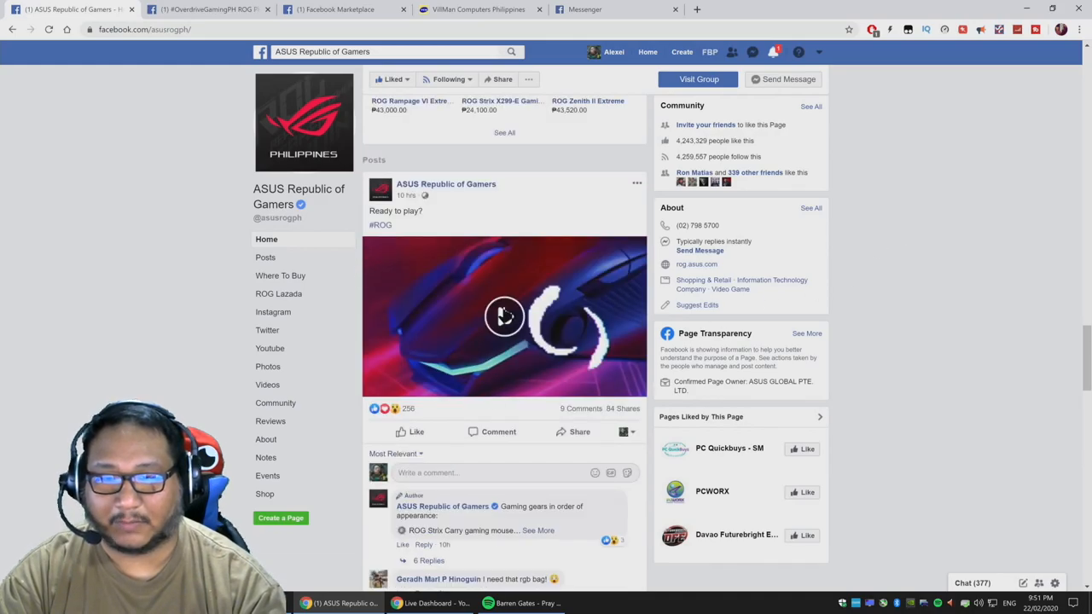
scroll(down, 3)
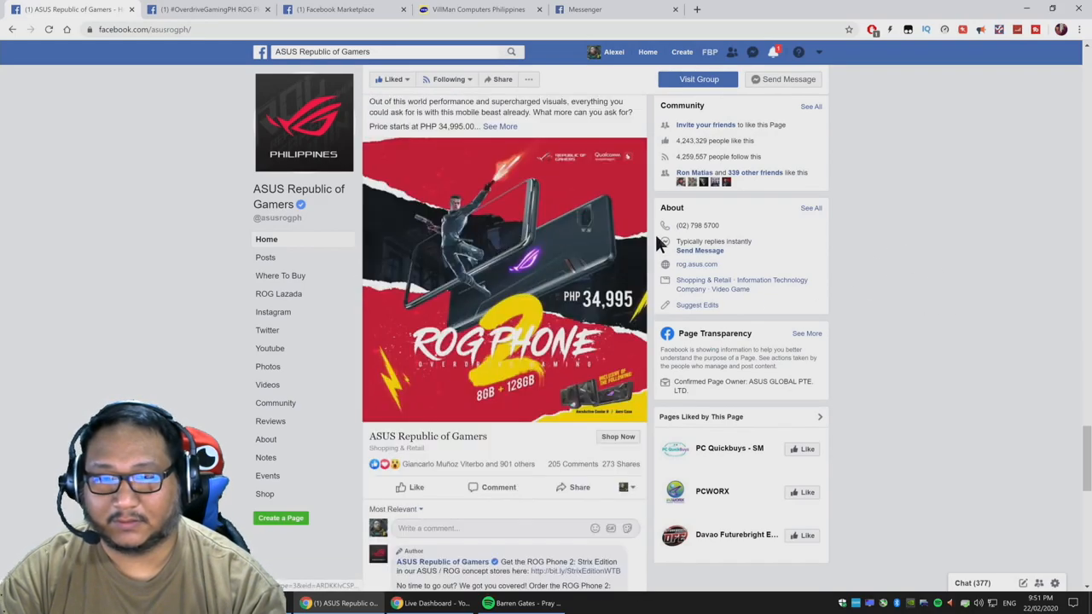
scroll(up, 3)
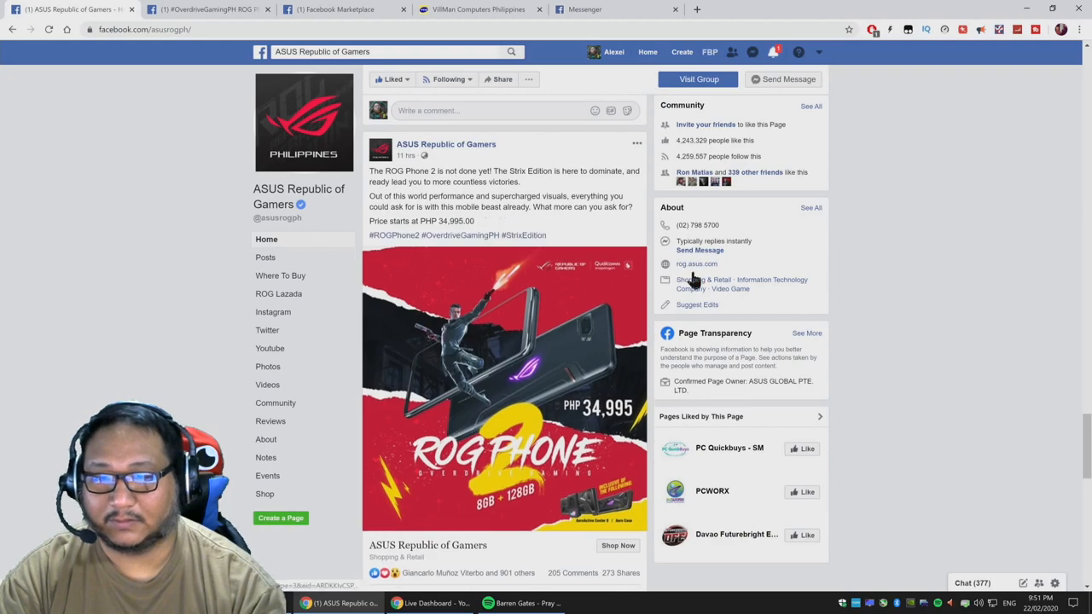
scroll(down, 3)
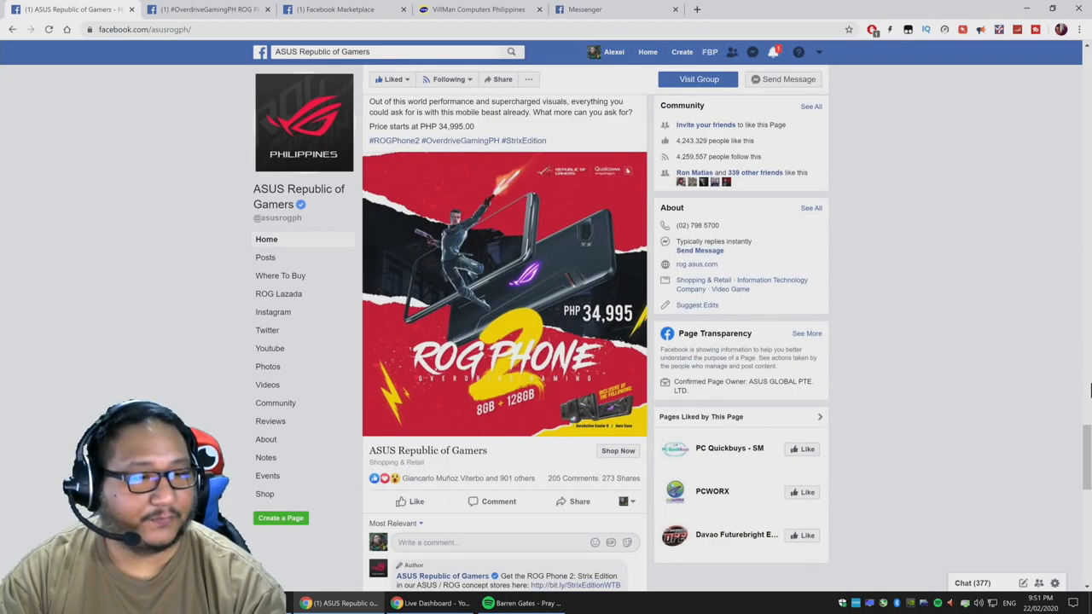
scroll(up, 3)
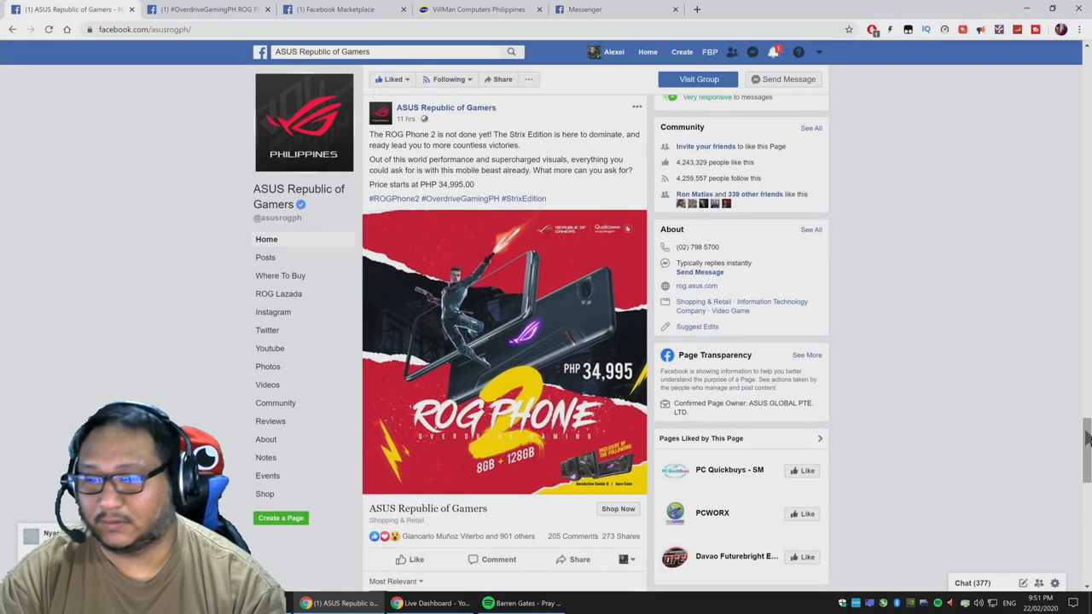
Return to the Thrustmaster T300RS & TH8A Shifter Marketplace listing and scan its details
click(341, 10)
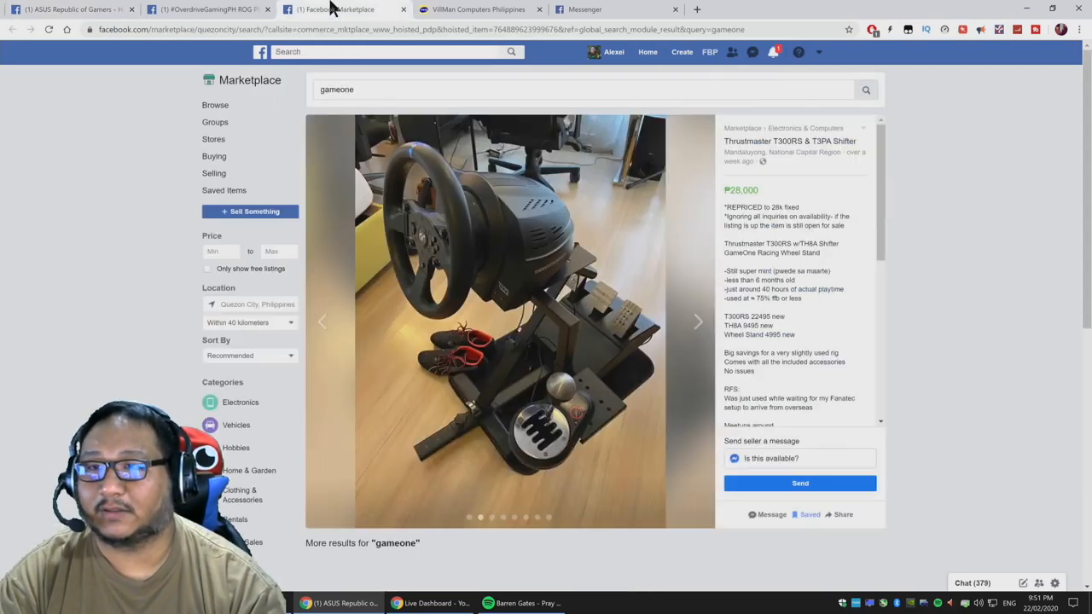
mouse_move(877, 276)
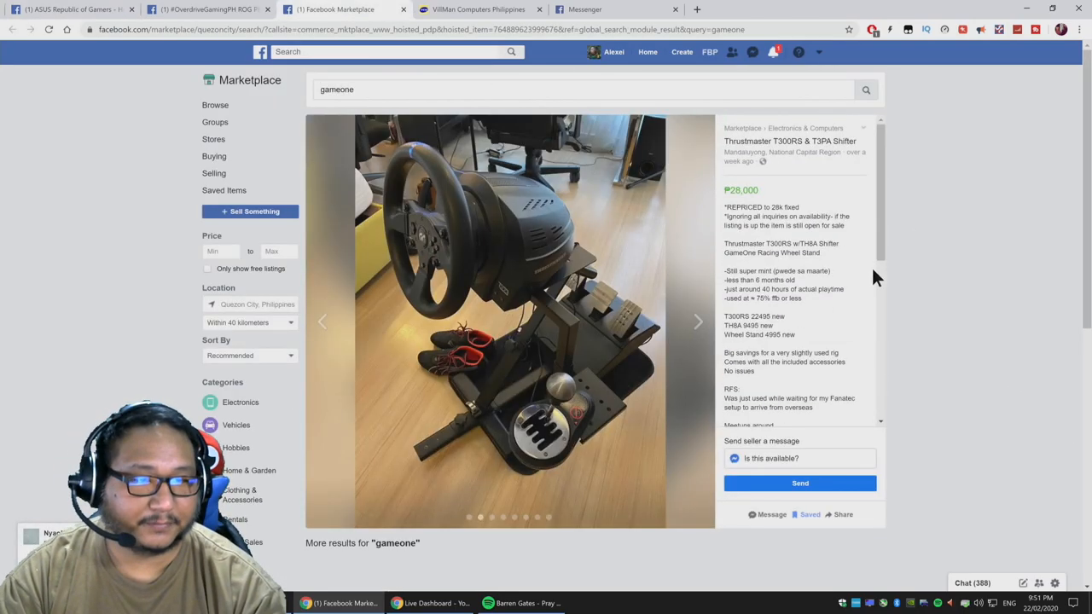
scroll(down, 3)
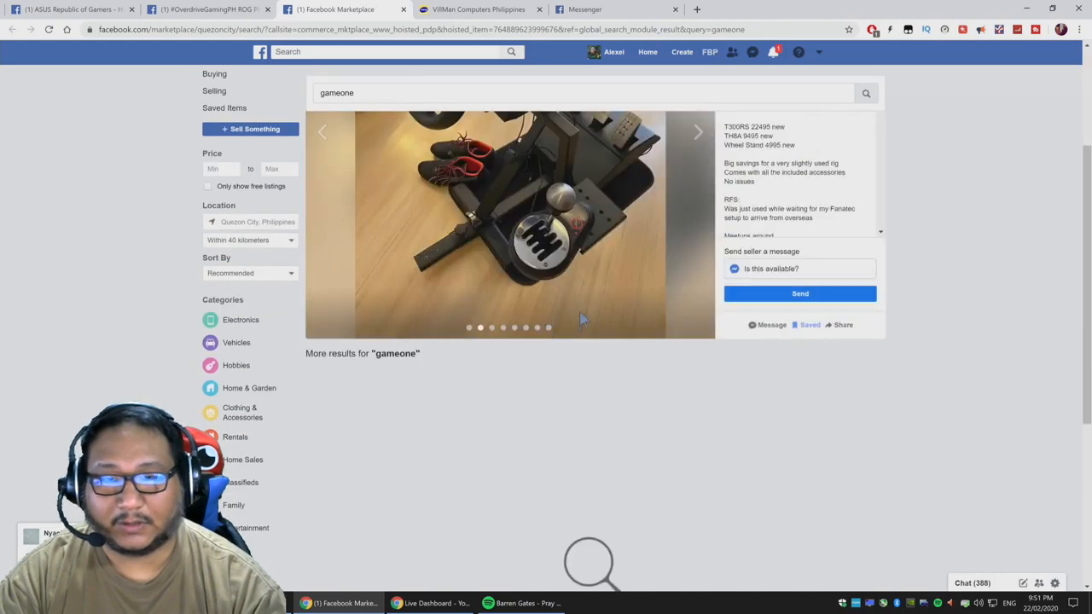
scroll(up, 3)
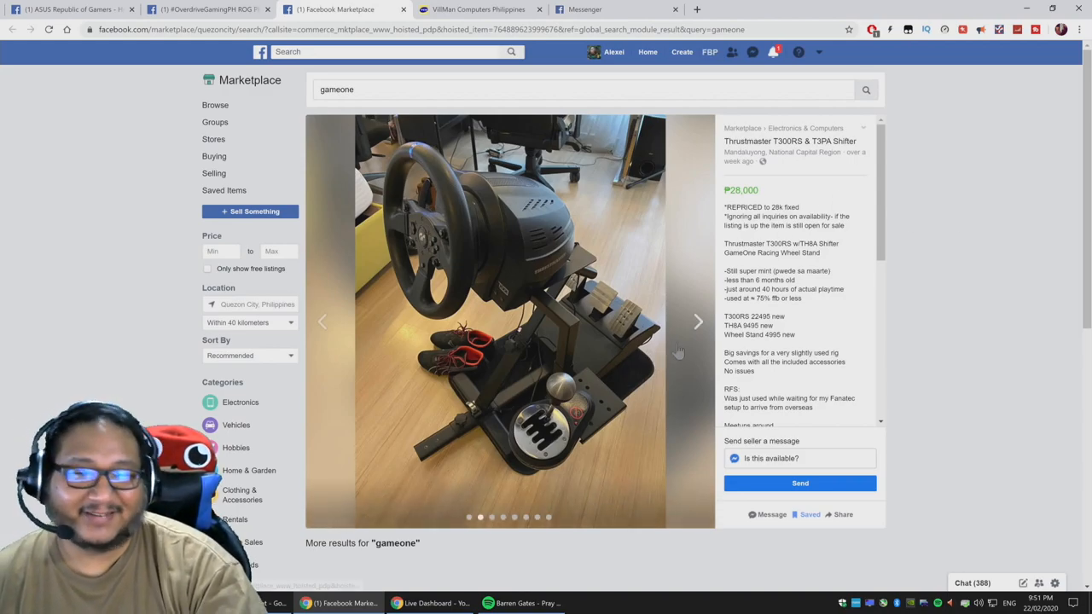
Step through the listing's photos back to the first one and view the seller details
click(696, 321)
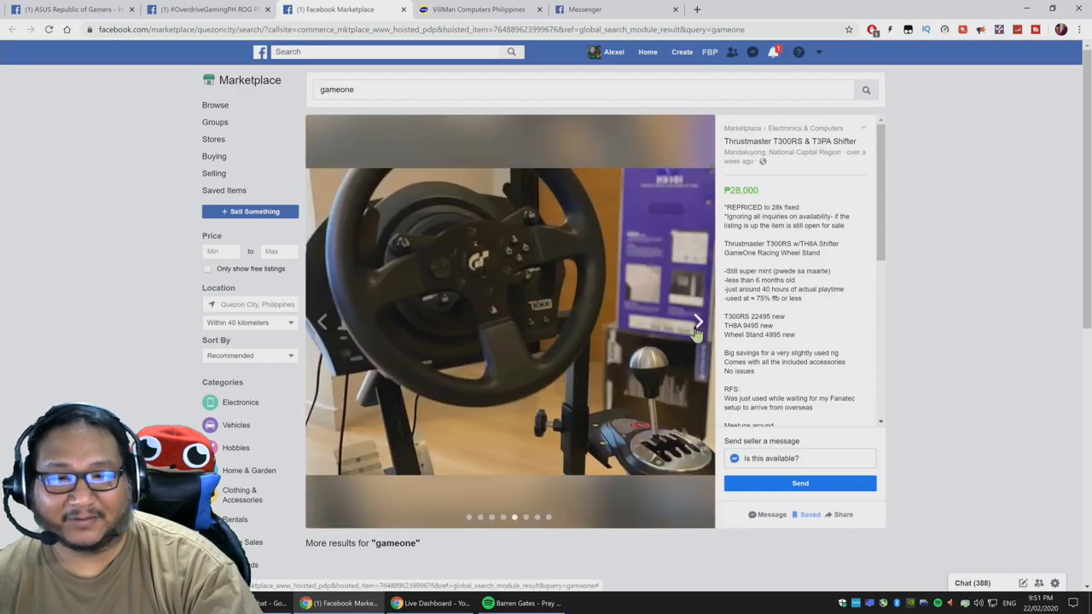
click(696, 320)
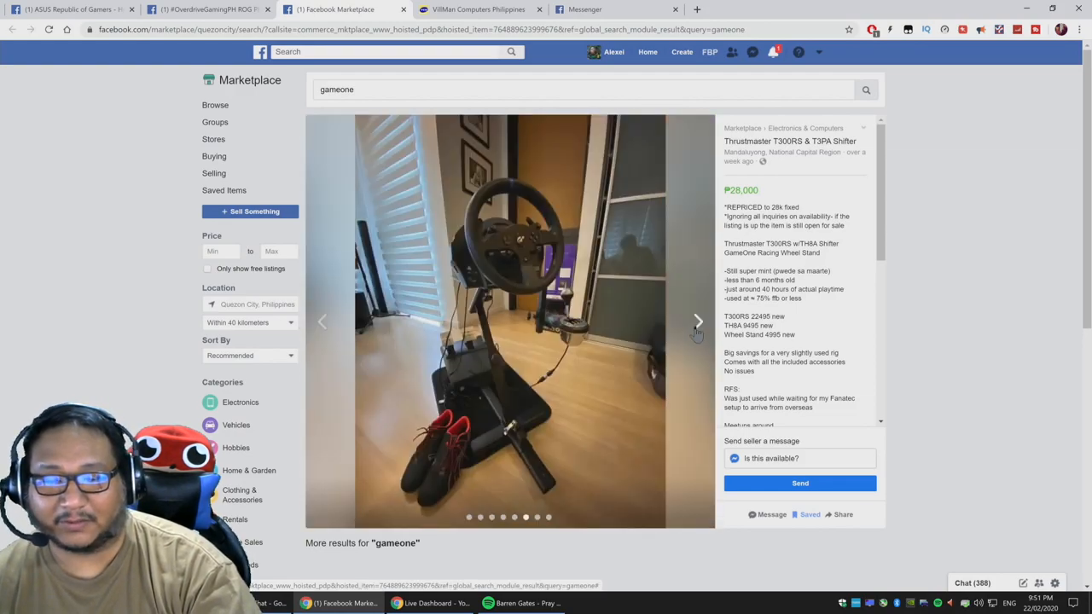
click(696, 321)
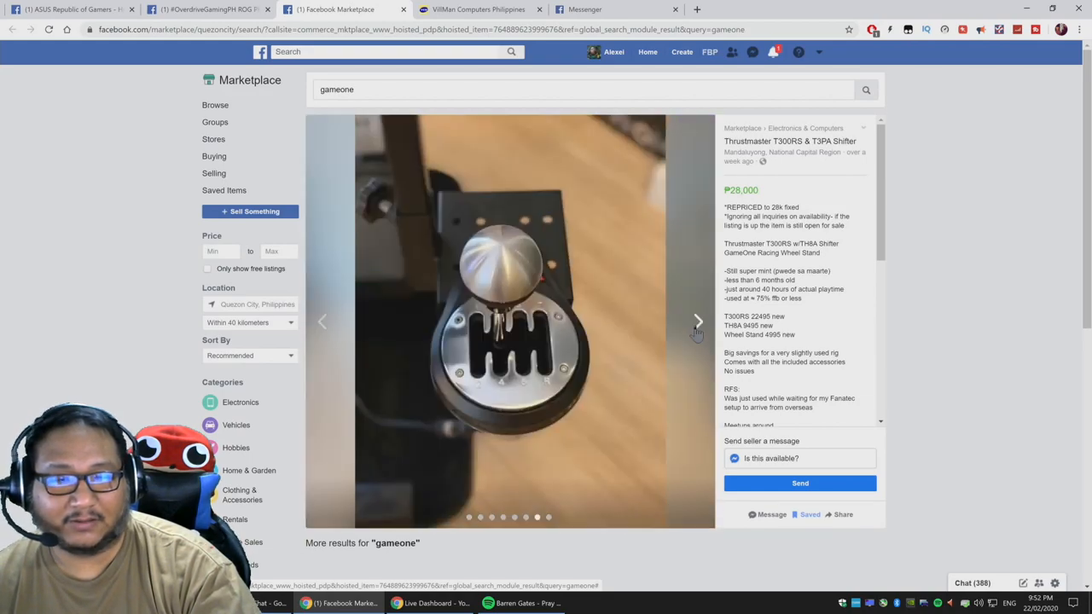
click(696, 320)
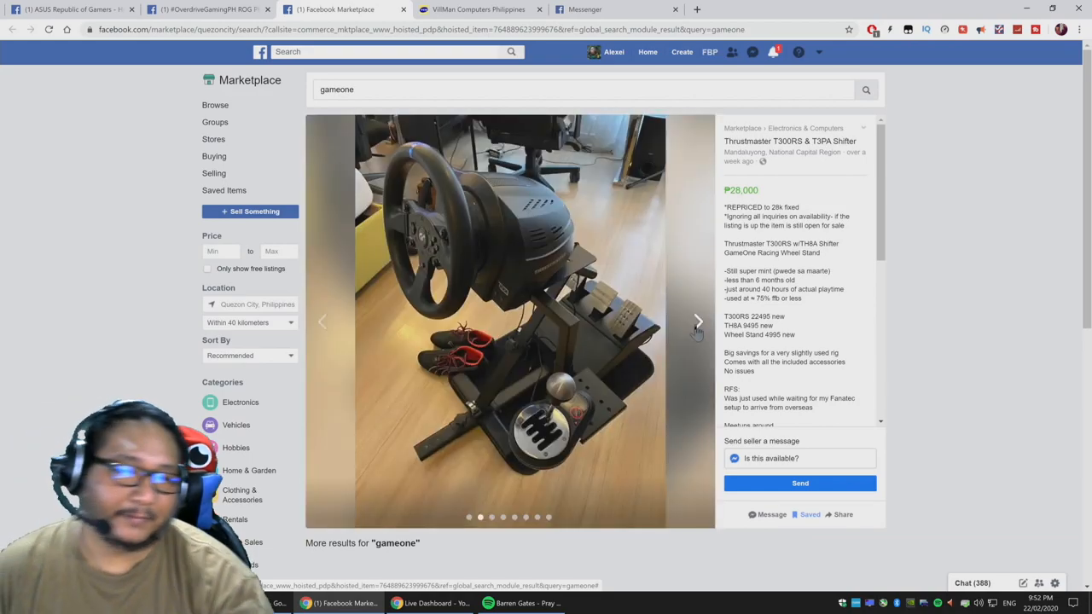
scroll(down, 3)
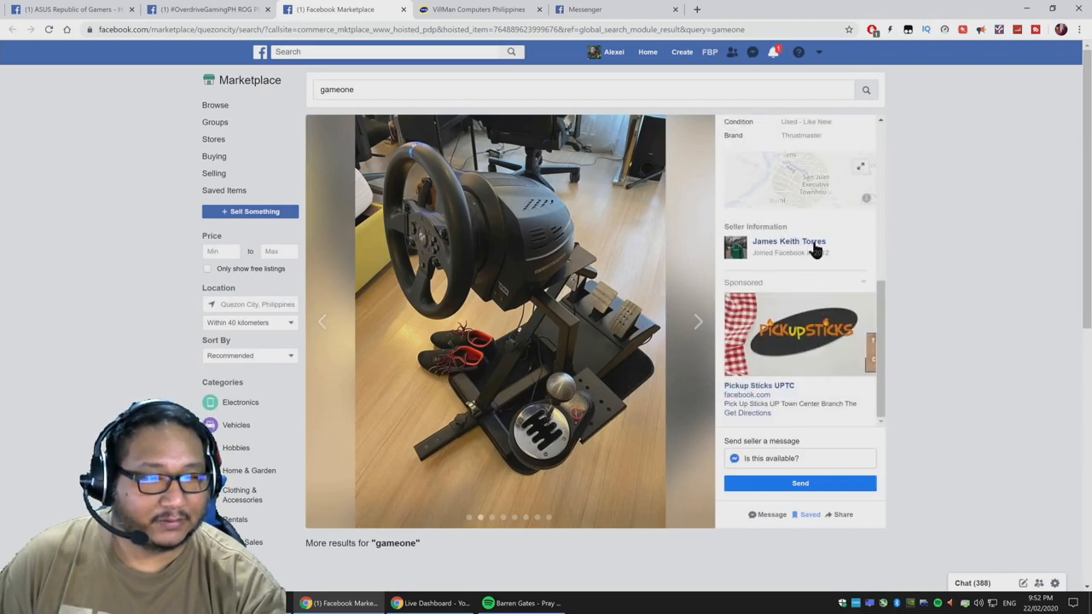
scroll(up, 3)
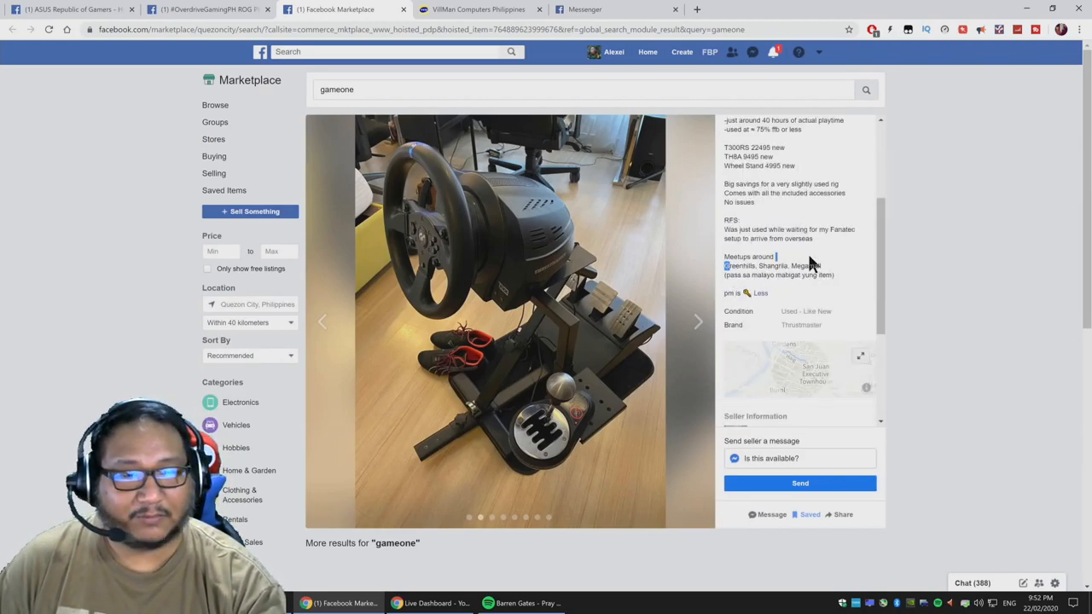
scroll(up, 3)
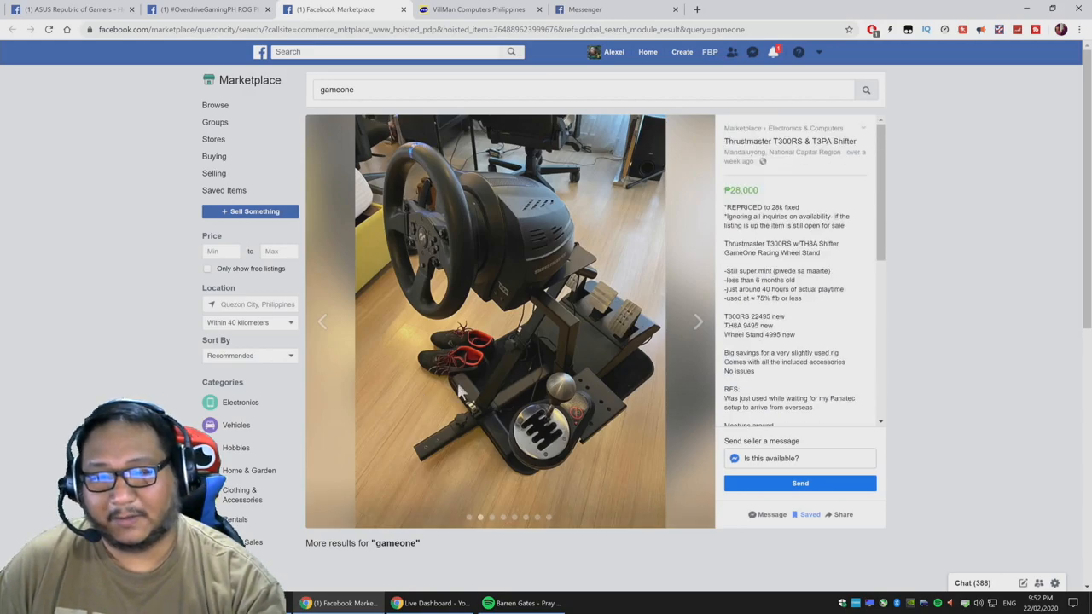
mouse_move(539, 377)
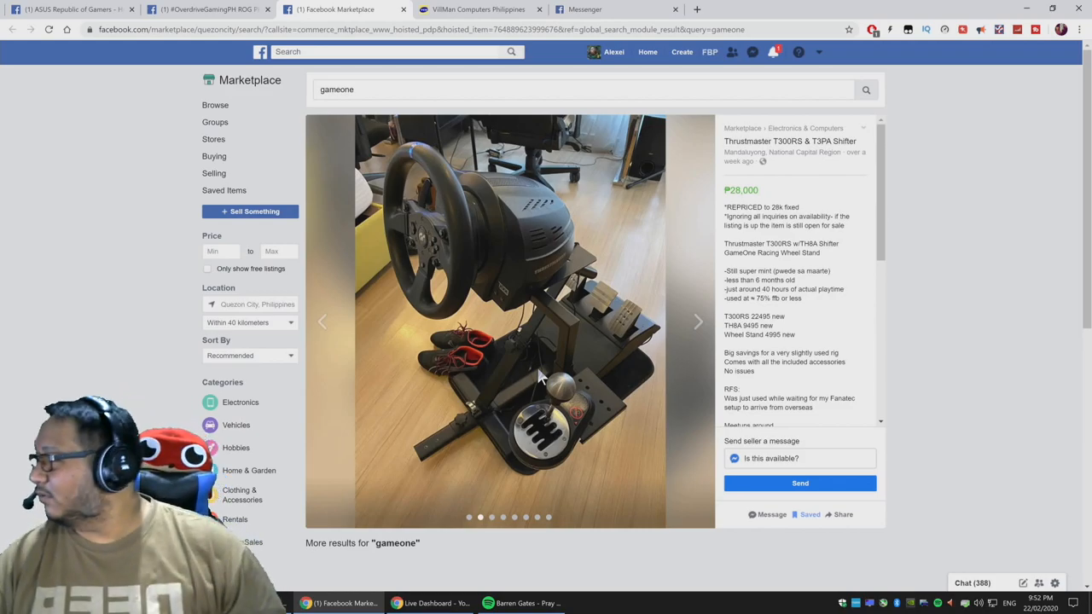
mouse_move(874, 266)
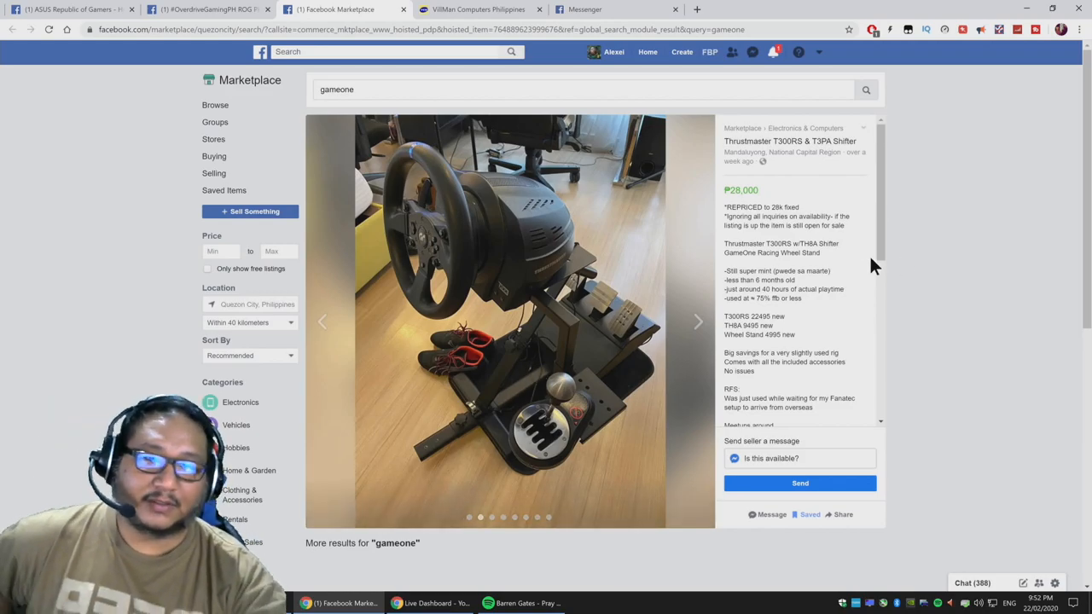
mouse_move(993, 270)
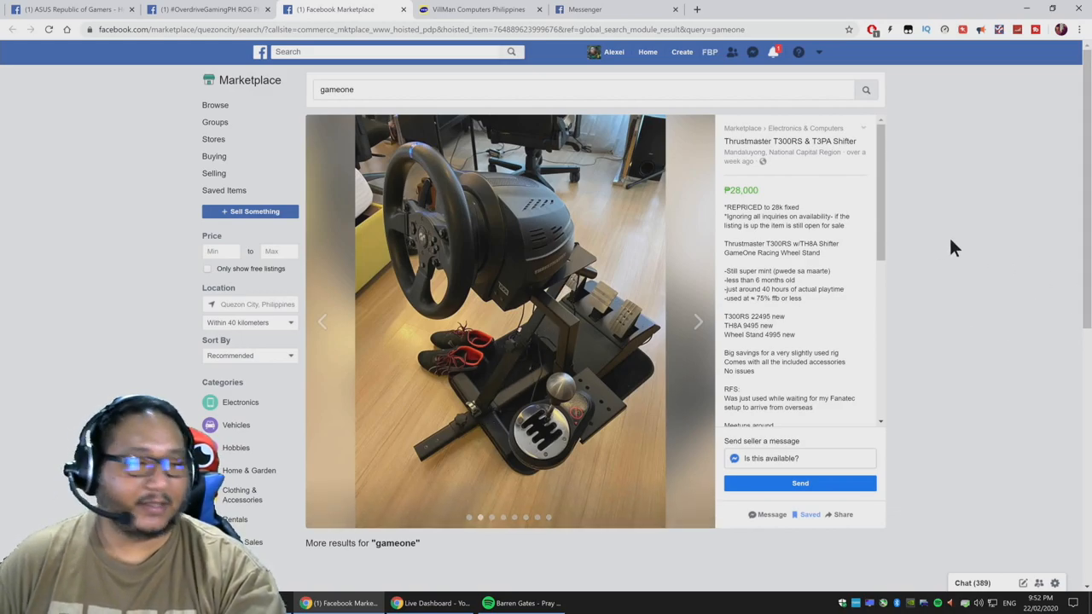
Glance at Facebook notifications, then switch to the VillMan Computers Philippines store tab
click(771, 51)
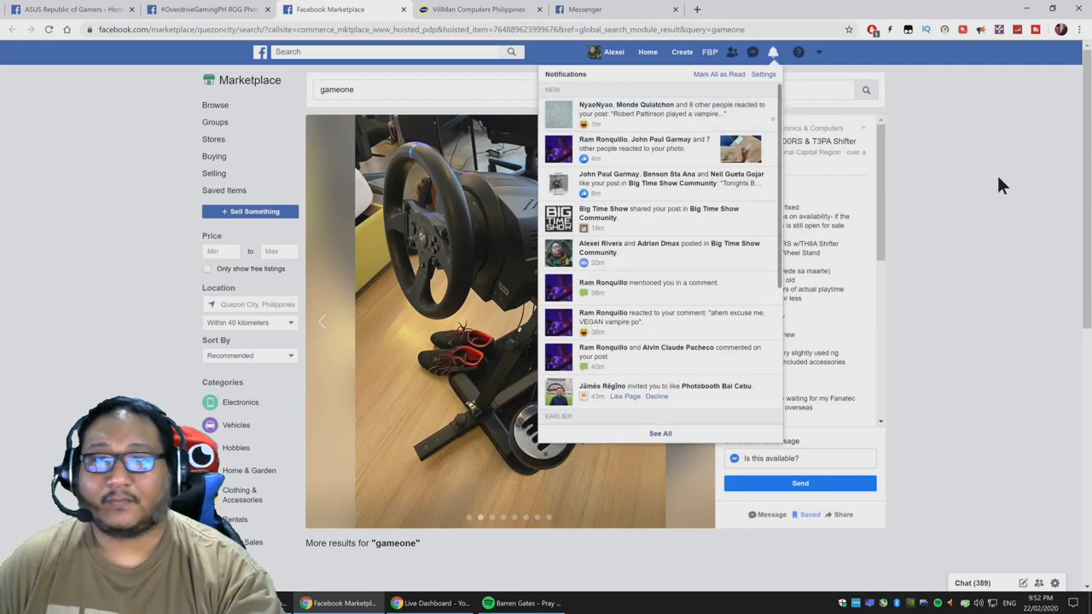
click(478, 10)
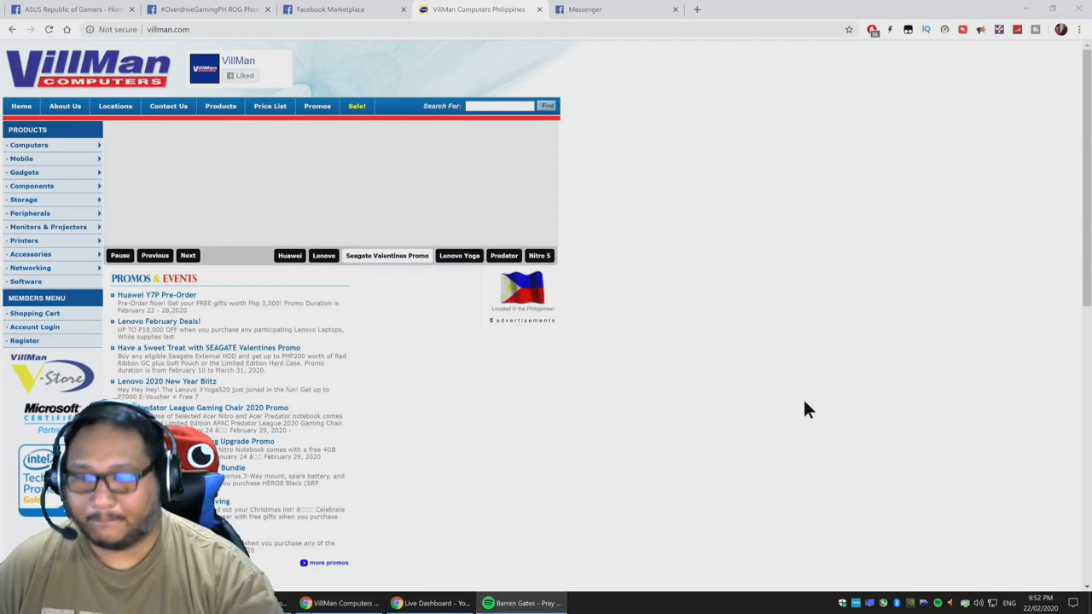
mouse_move(771, 402)
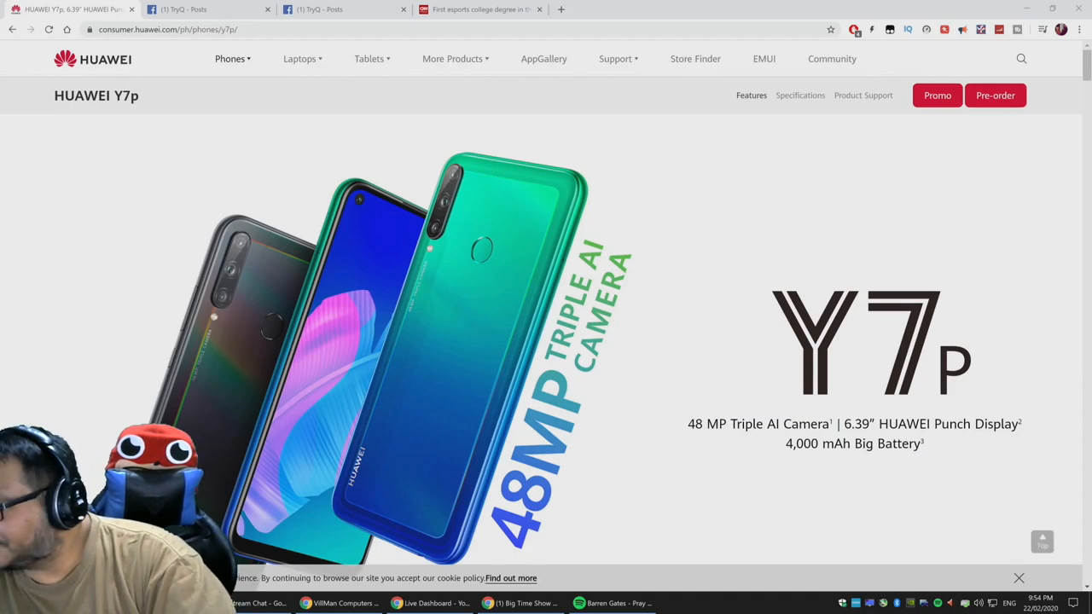
Open the Huawei Y7p product page on consumer.huawei.com
click(669, 604)
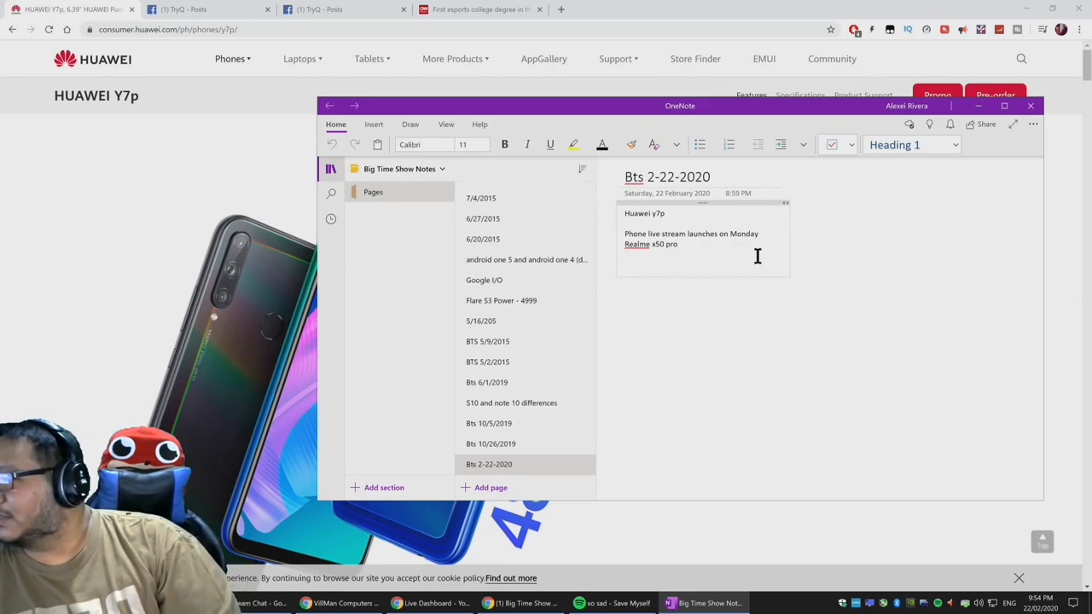
click(627, 256)
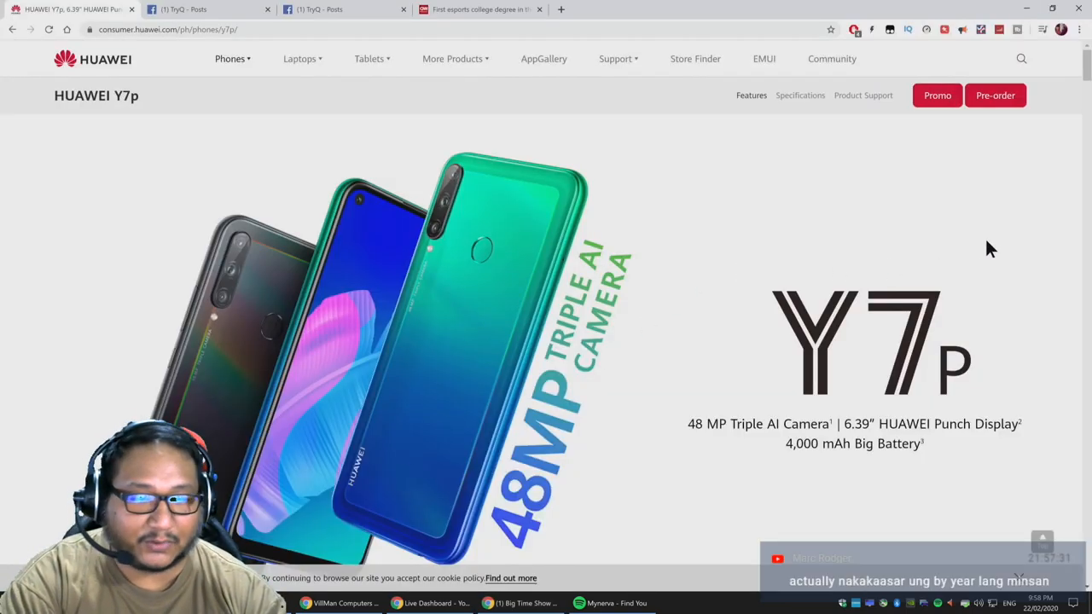
scroll(down, 3)
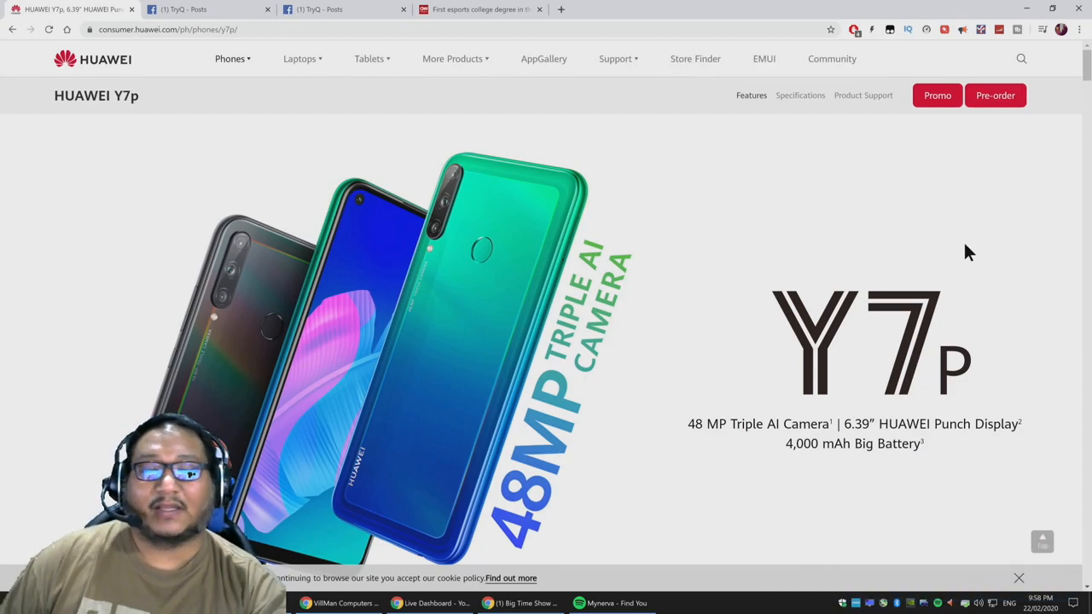
mouse_move(955, 249)
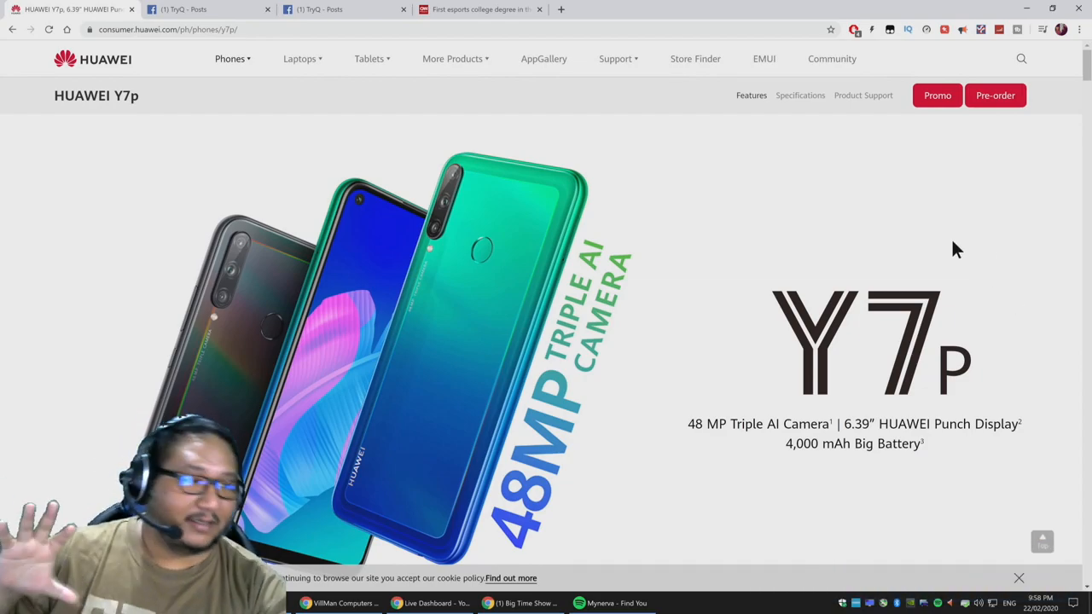
mouse_move(979, 231)
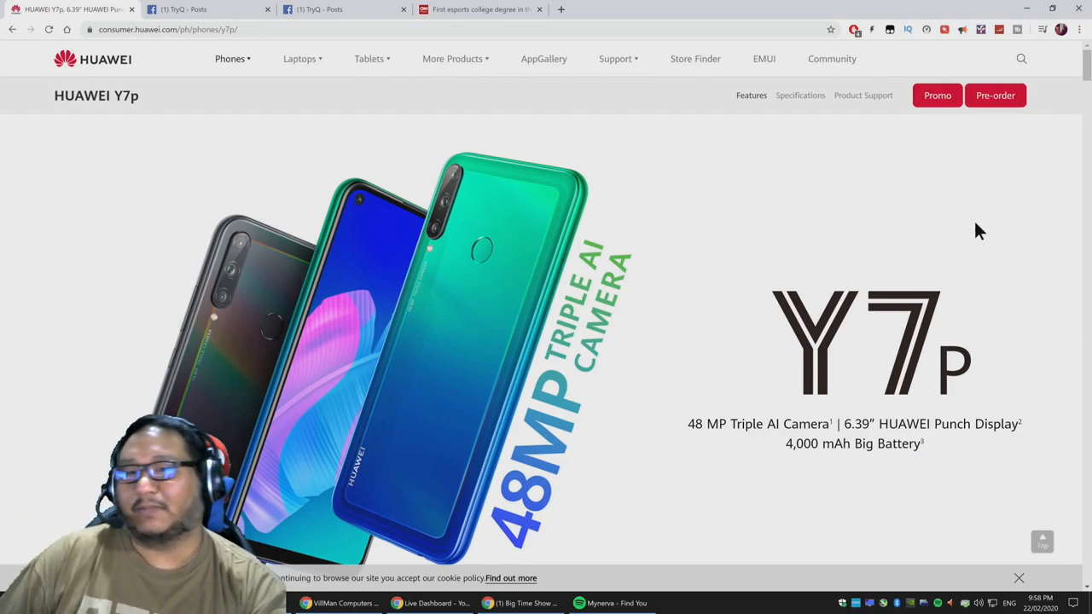
mouse_move(1006, 280)
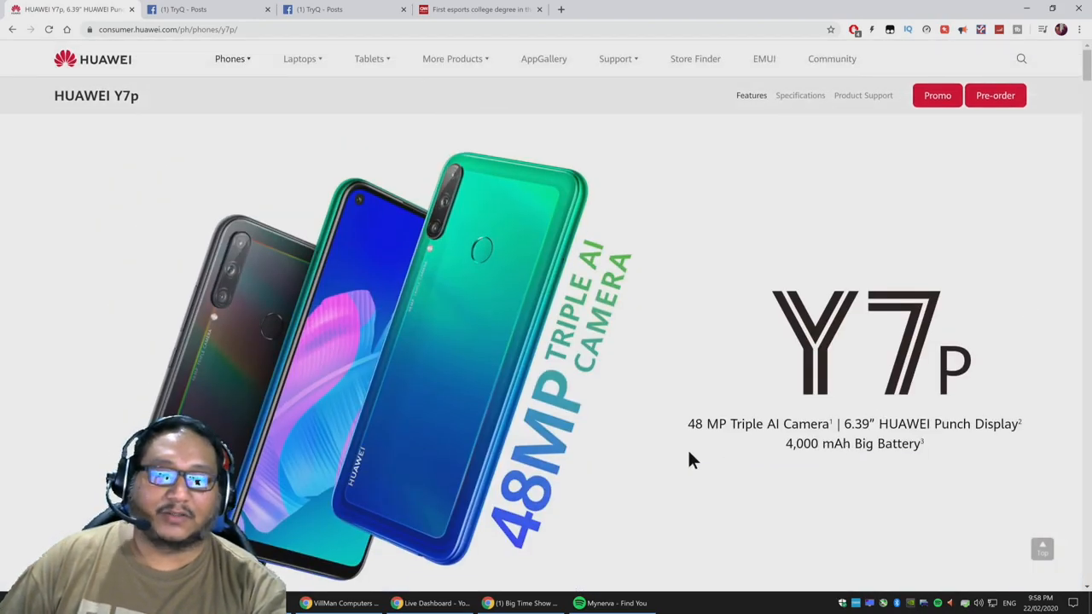
mouse_move(749, 452)
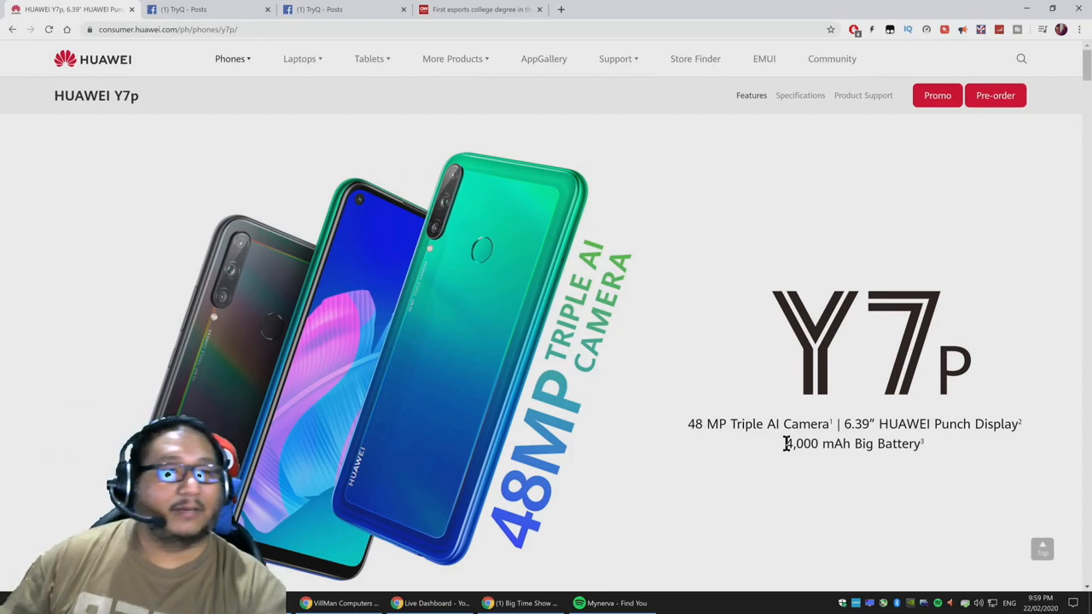
From the Y7p Pre-order popup, open the Lazada and Shopee store listings in new tabs
right_click(997, 95)
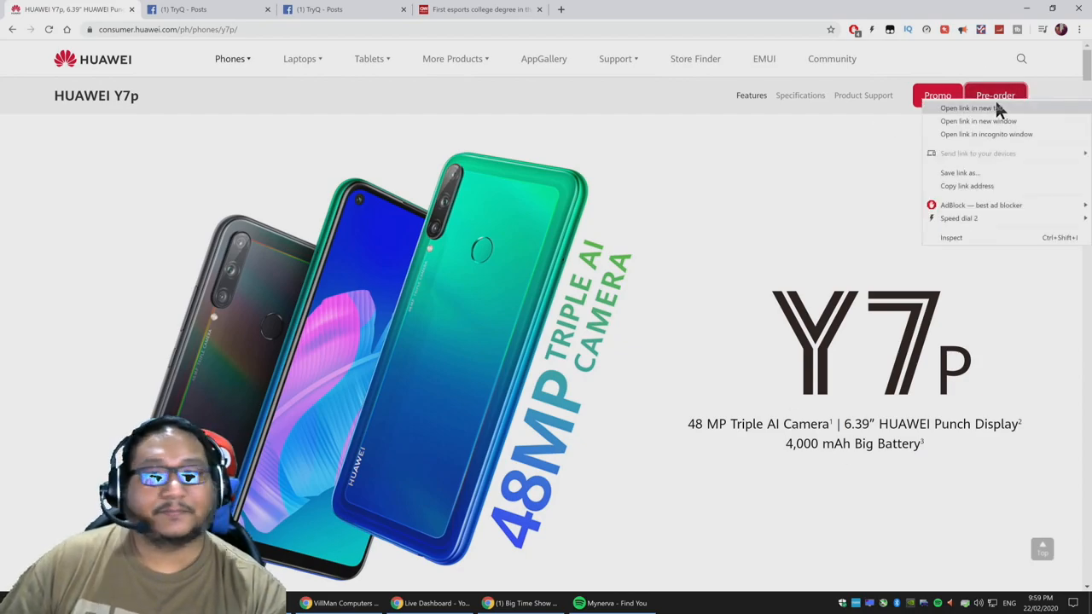
click(996, 96)
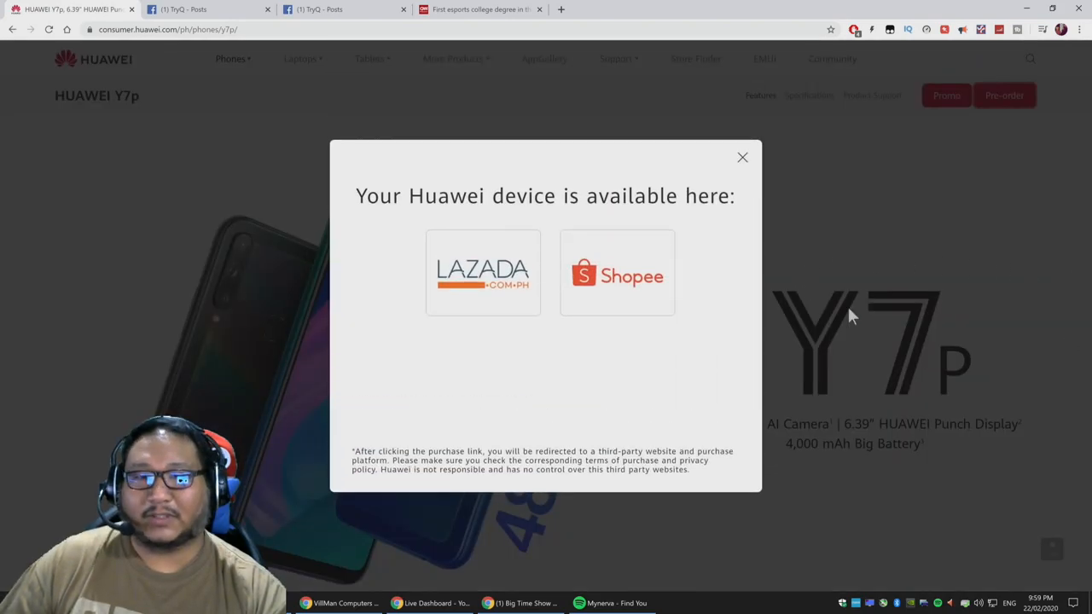
click(617, 273)
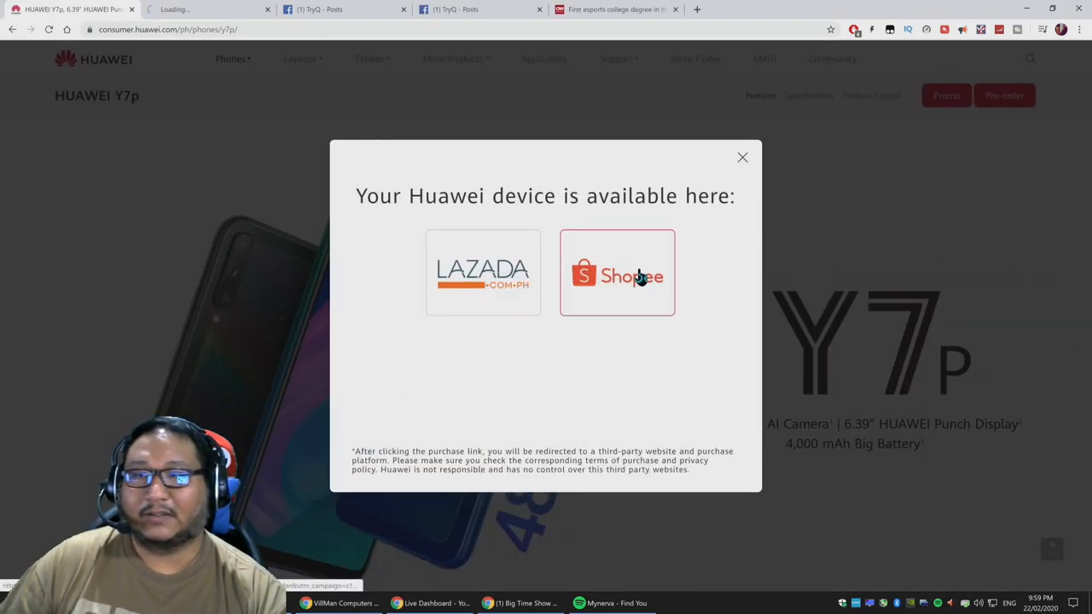
click(481, 273)
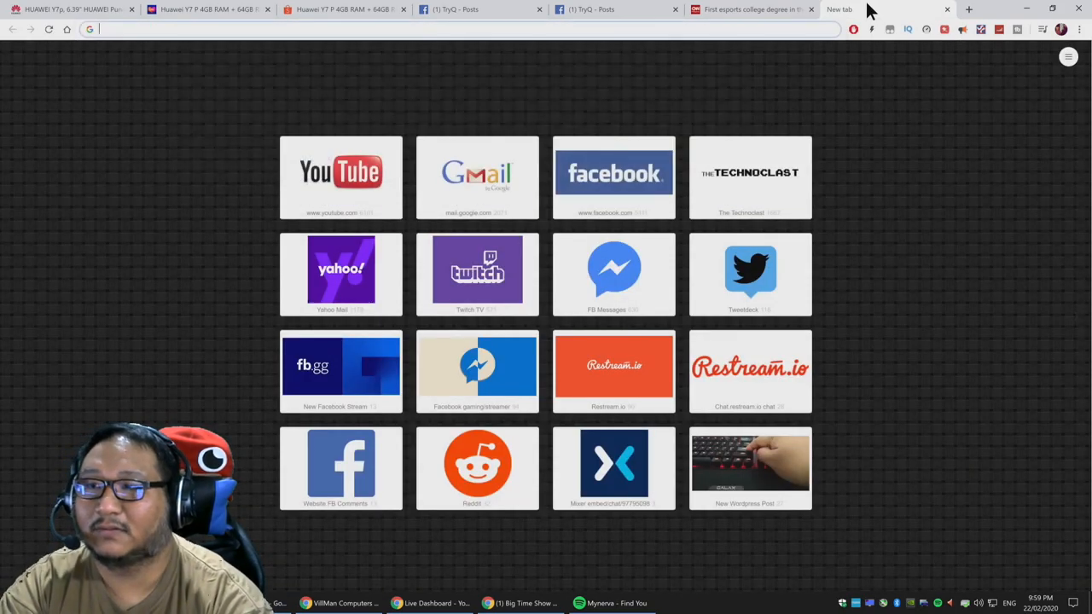
Search Google for 'huawei y7p price' and open the YugaTech Y7p hands-on article
text(hya)
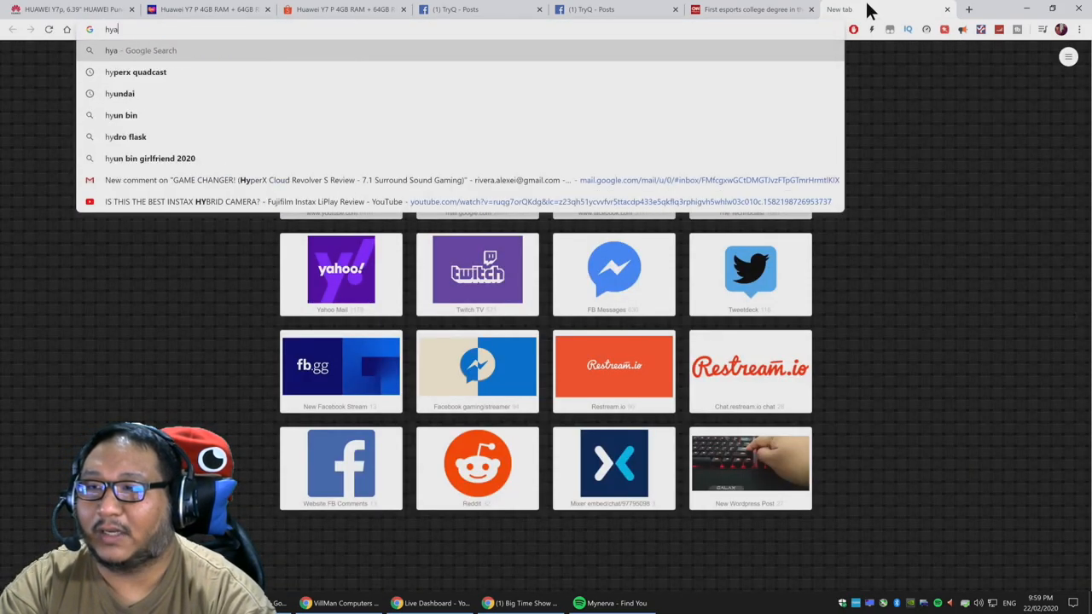
text(huawei)
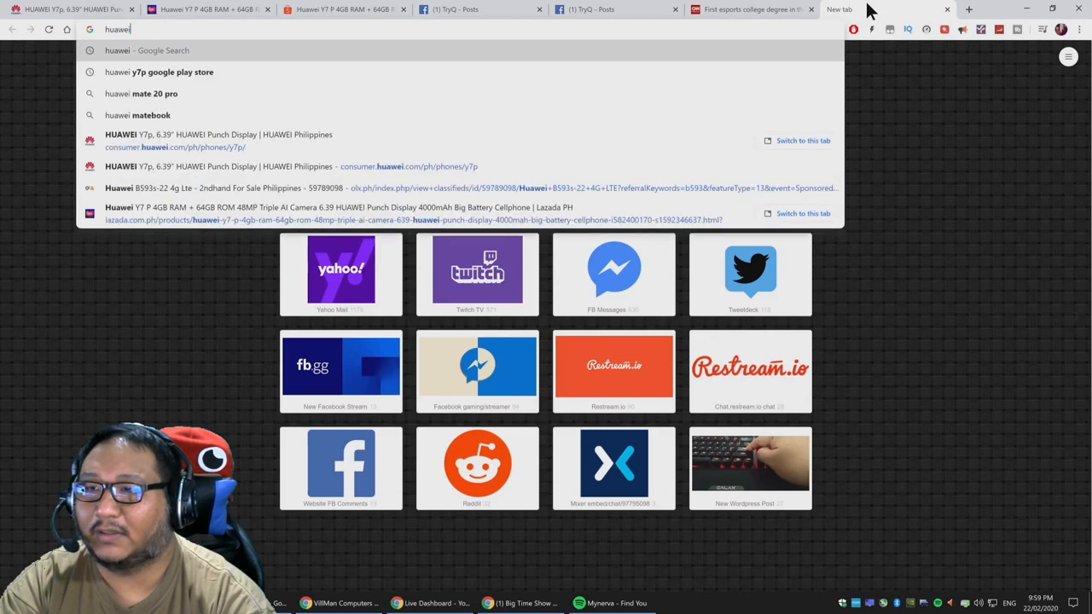
text(y7p price)
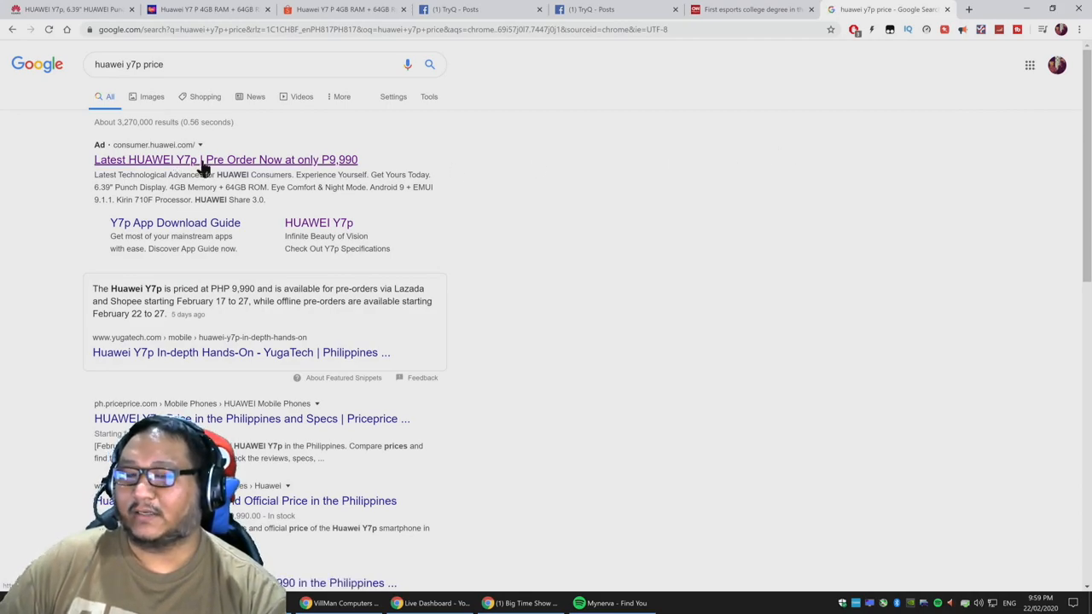
click(225, 160)
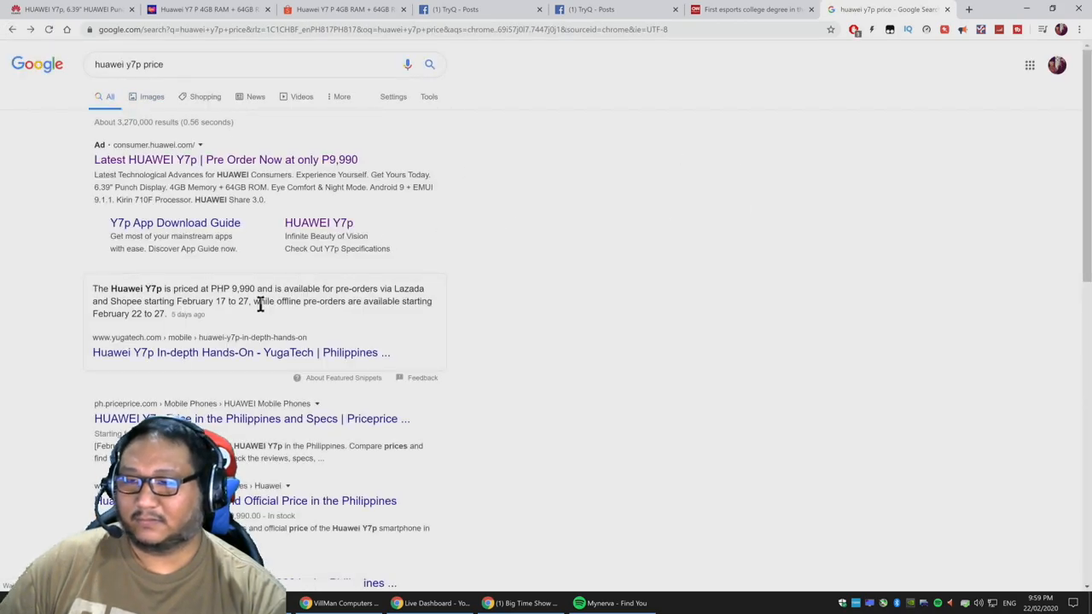
mouse_move(226, 351)
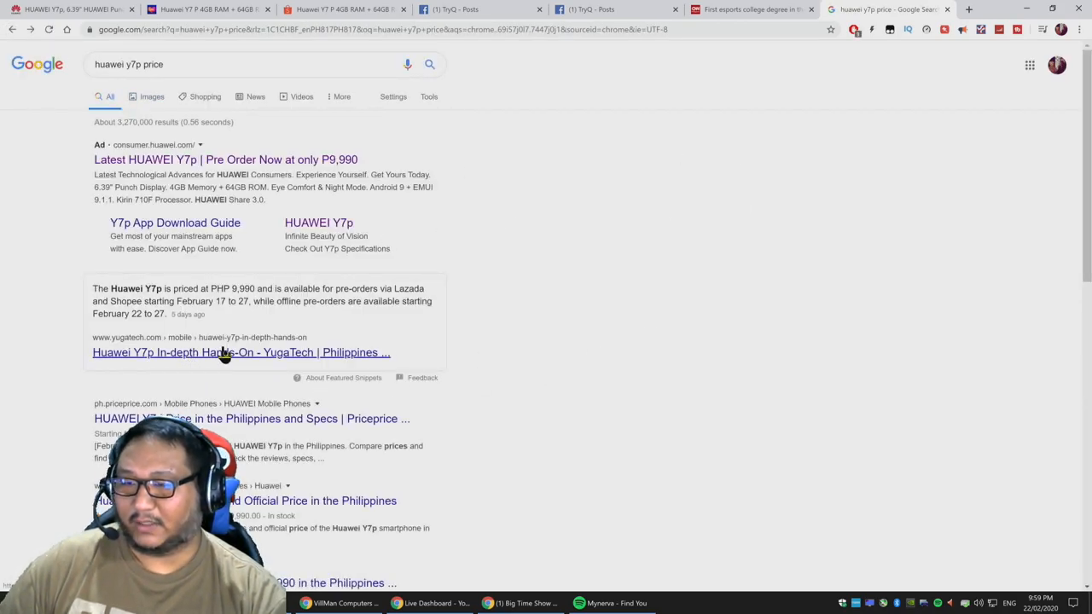
click(243, 351)
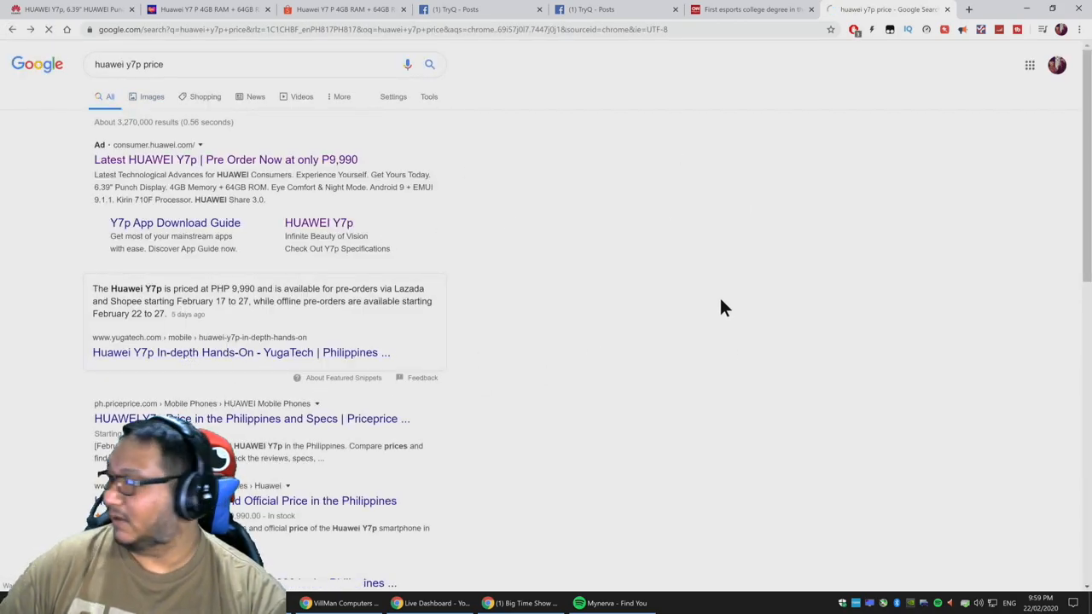
Scroll the YugaTech Y7p article down to its ₱9,990 pricing and pre-order freebies paragraph
click(240, 351)
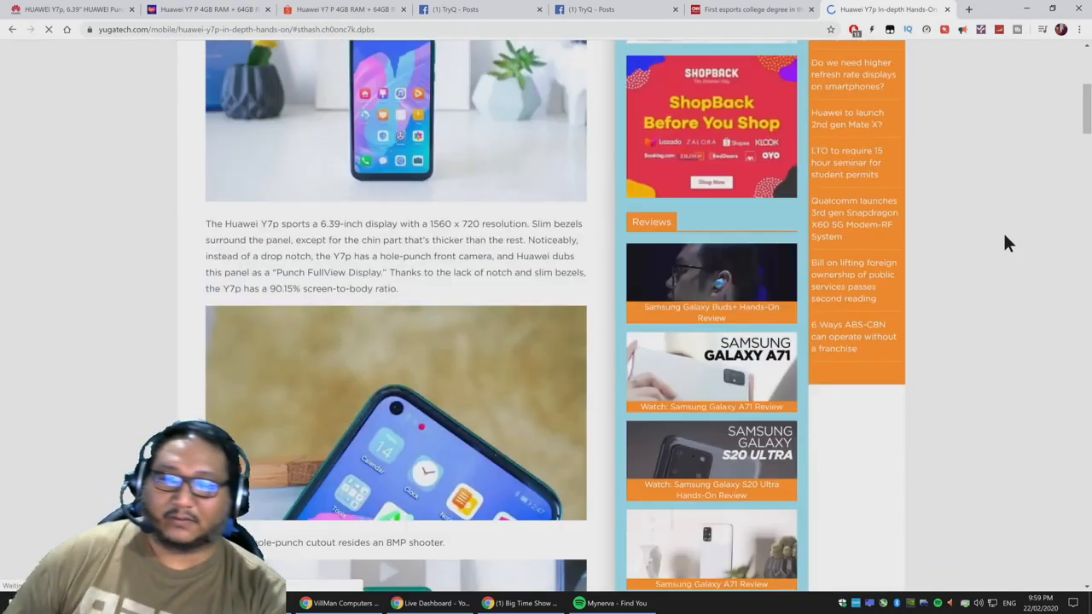
scroll(down, 3)
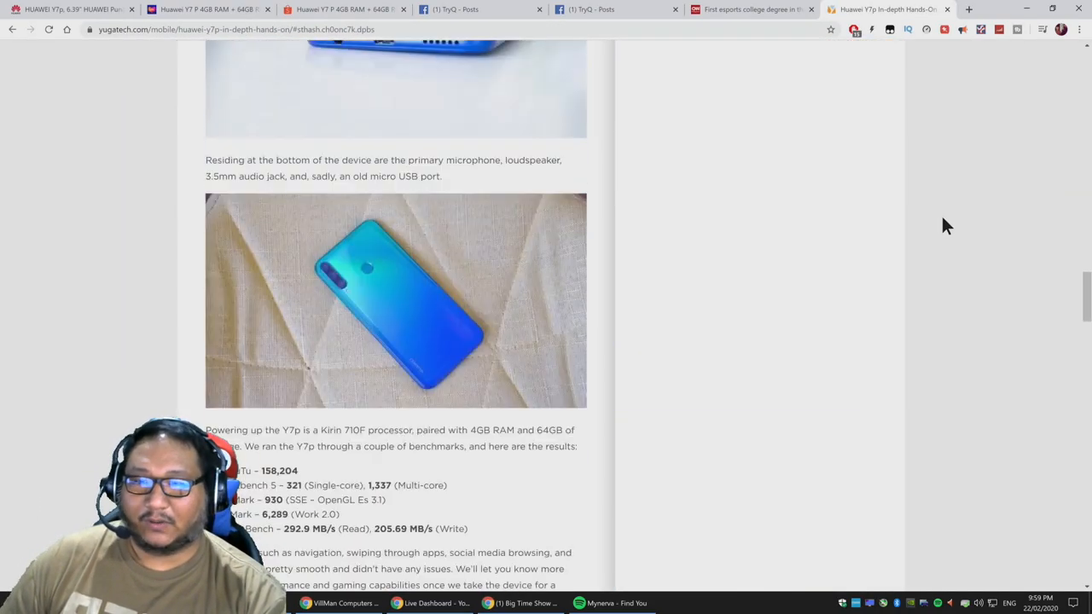
scroll(down, 3)
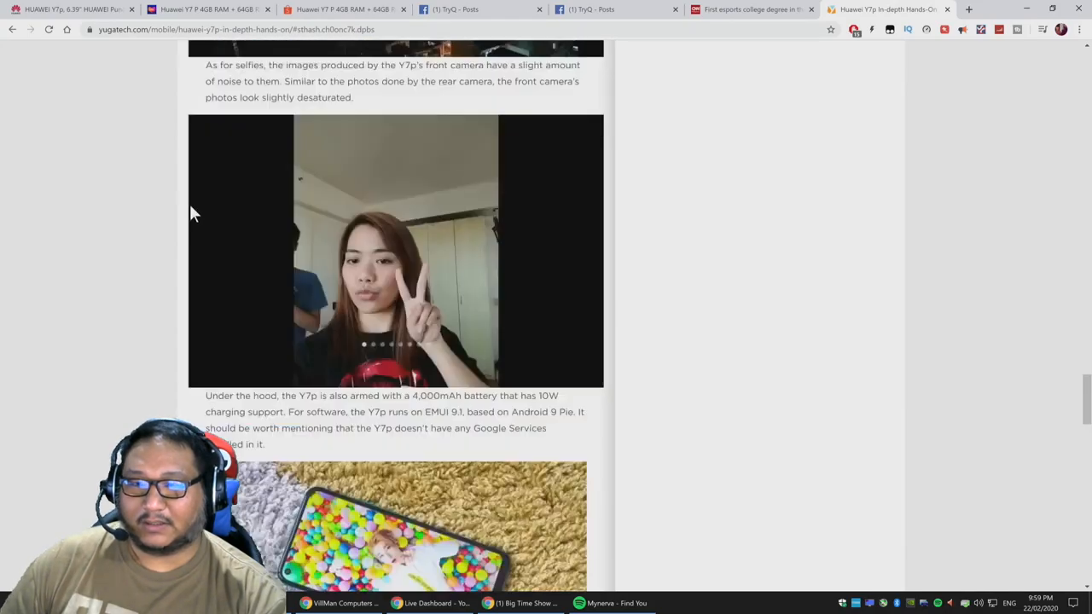
scroll(down, 3)
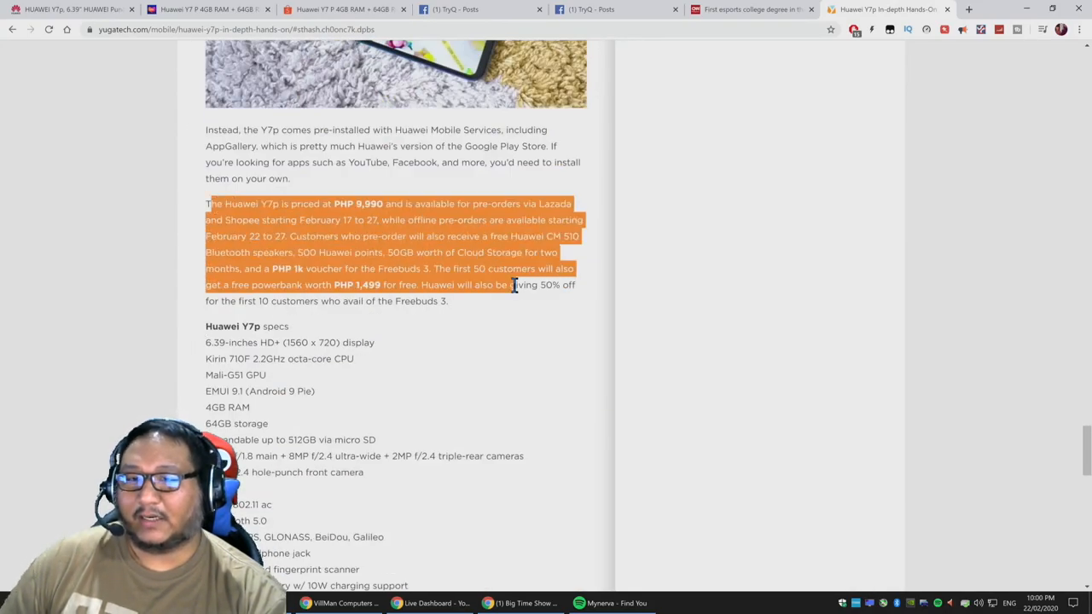
click(512, 307)
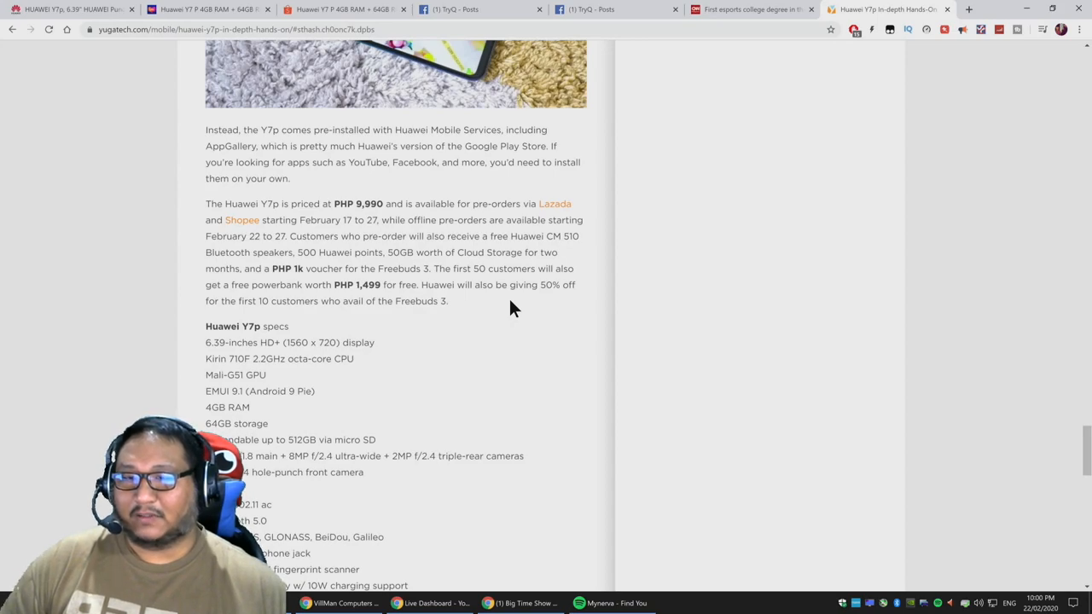
mouse_move(503, 303)
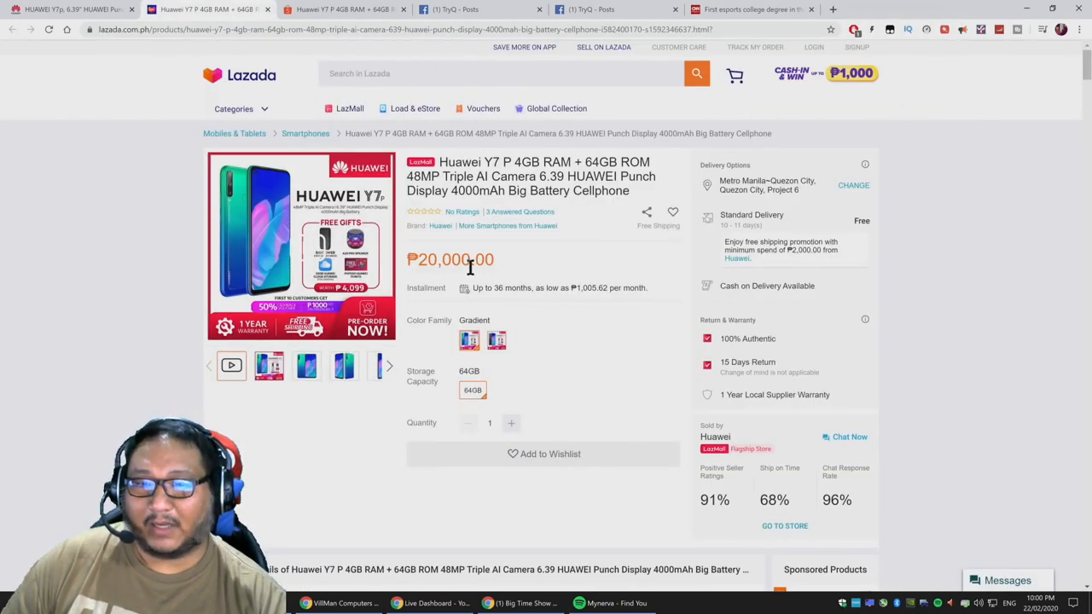
mouse_move(952, 299)
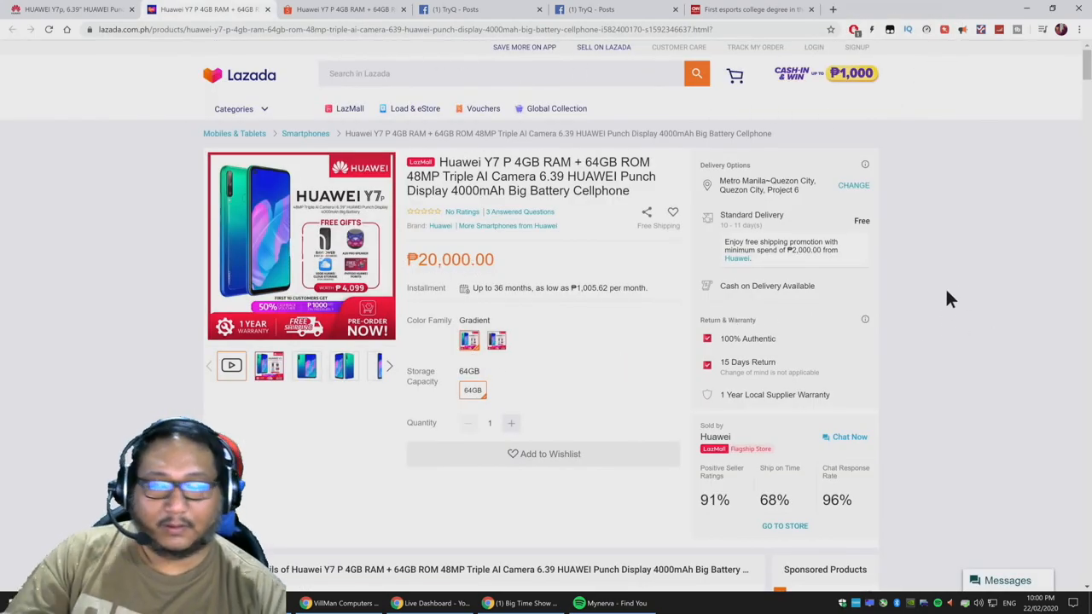
Compare Lazada's ₱20,000 Huawei Y7p 4GB+64GB listing against Shopee's ₱9,990 listing
scroll(down, 3)
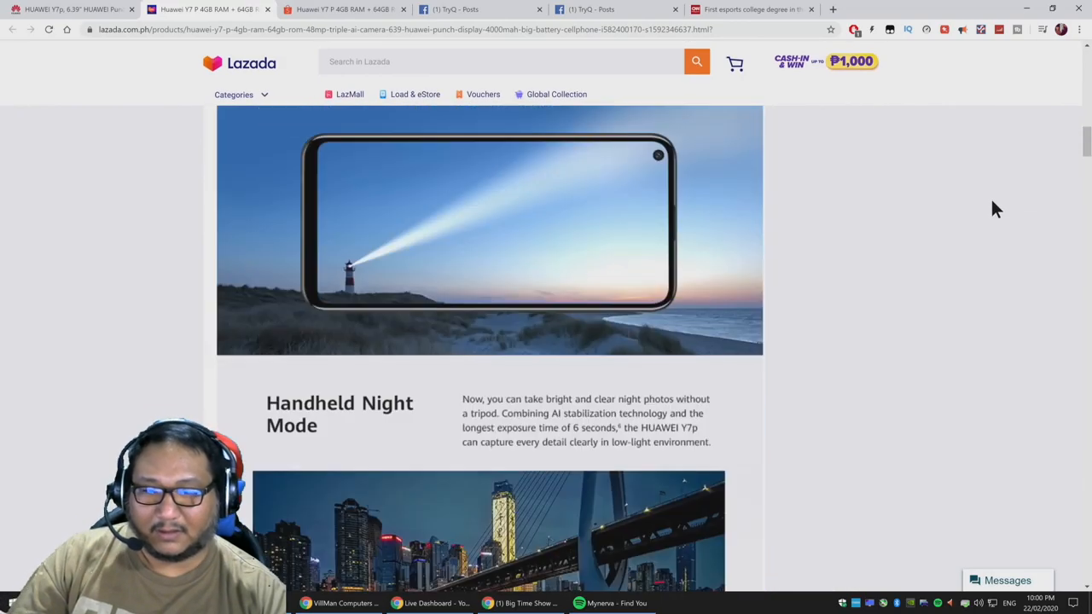
scroll(up, 3)
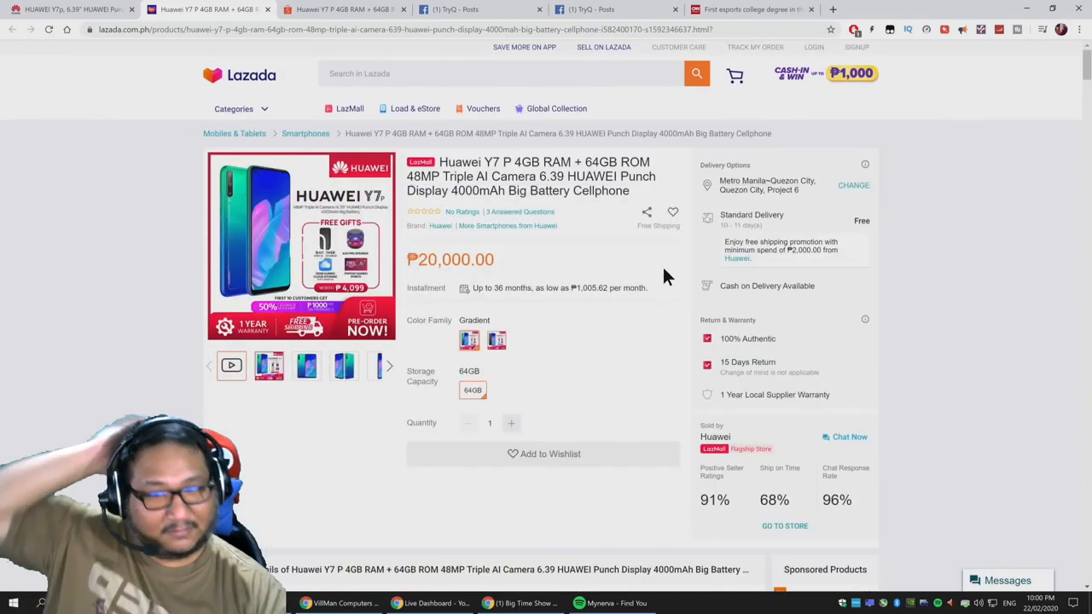
click(469, 340)
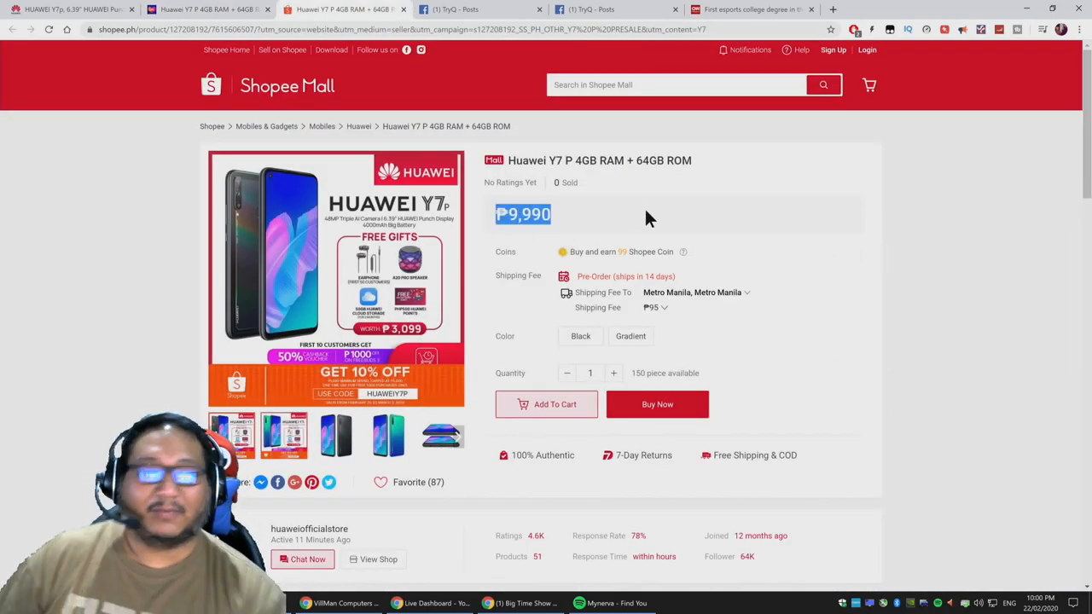
mouse_move(683, 213)
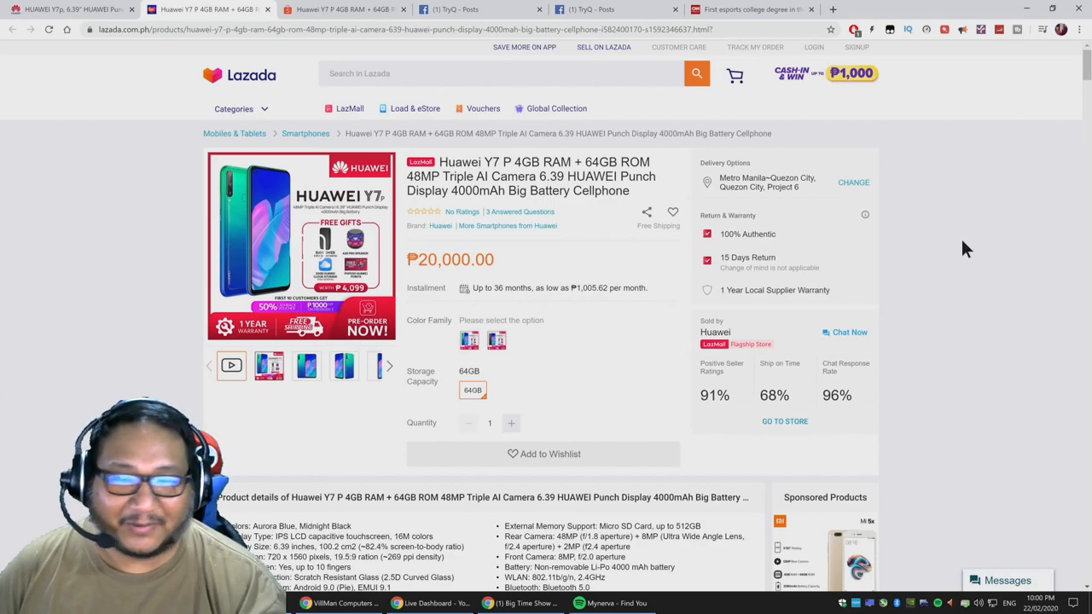
mouse_move(640, 341)
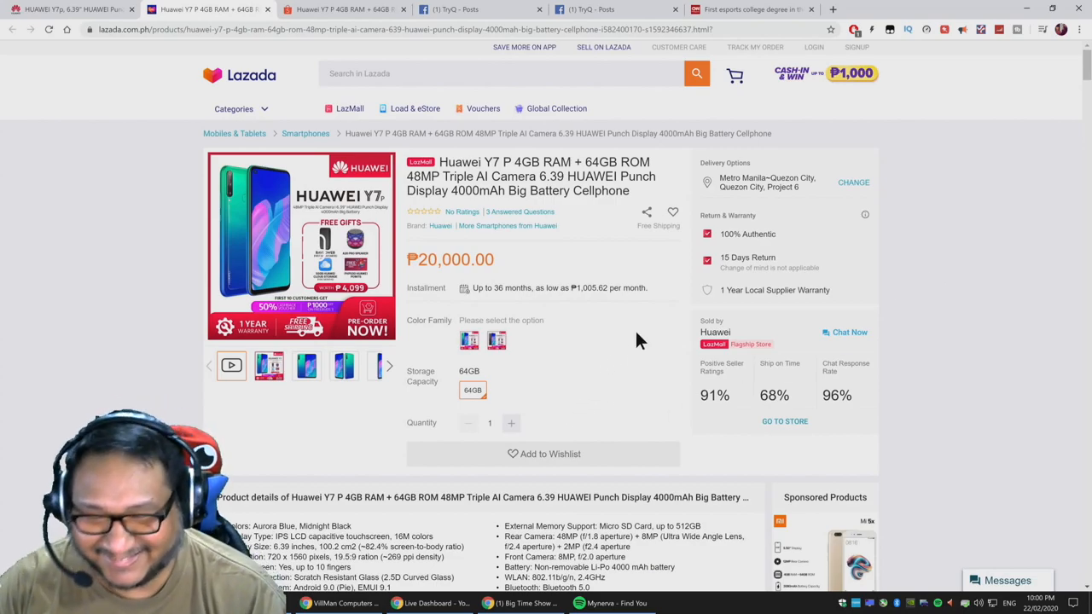
mouse_move(630, 348)
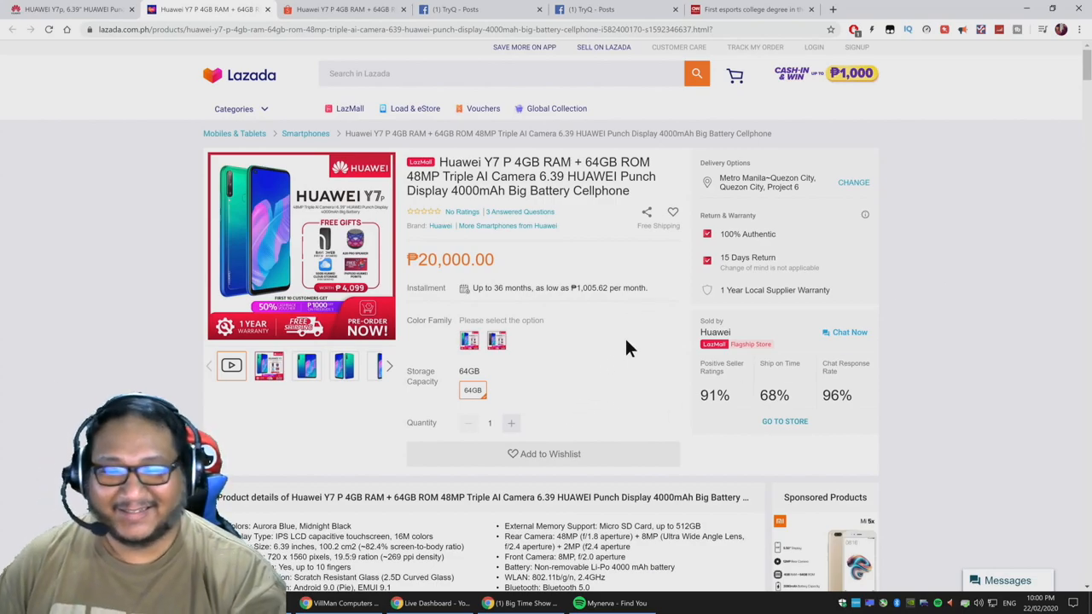
mouse_move(528, 423)
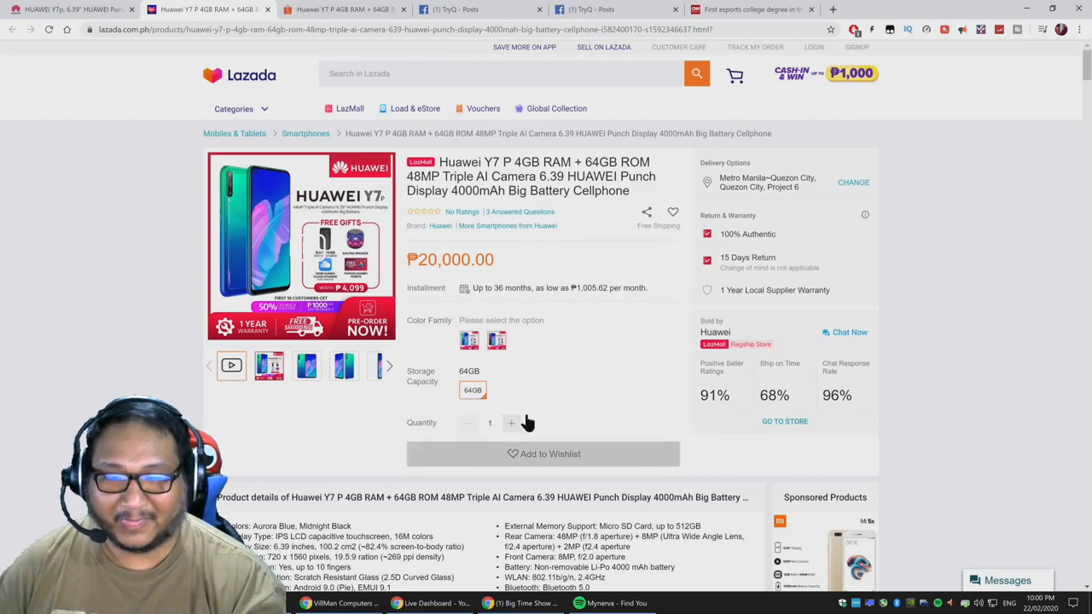
mouse_move(618, 372)
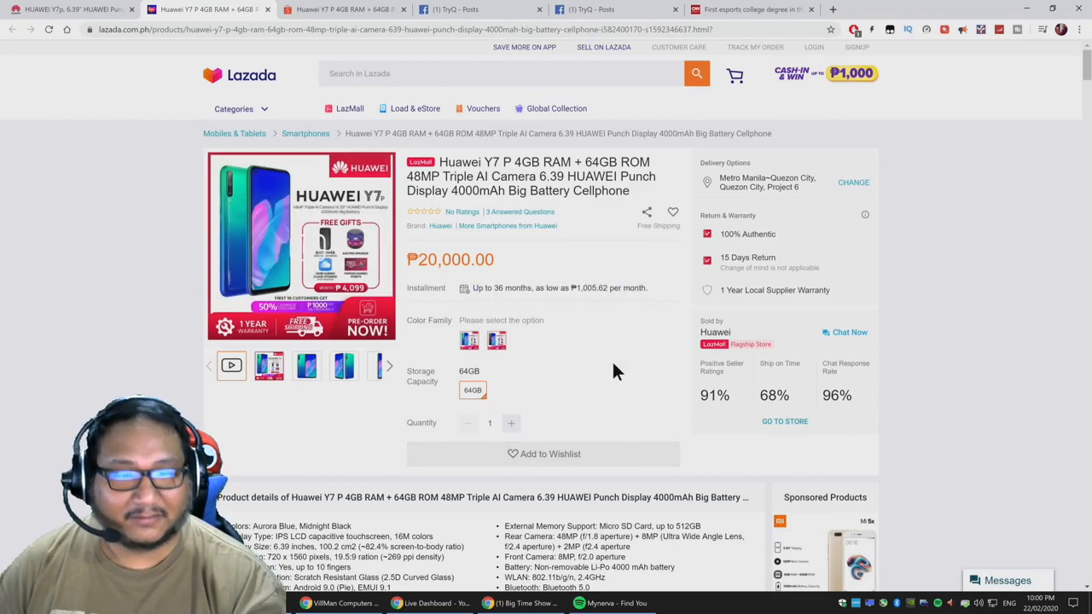
scroll(down, 3)
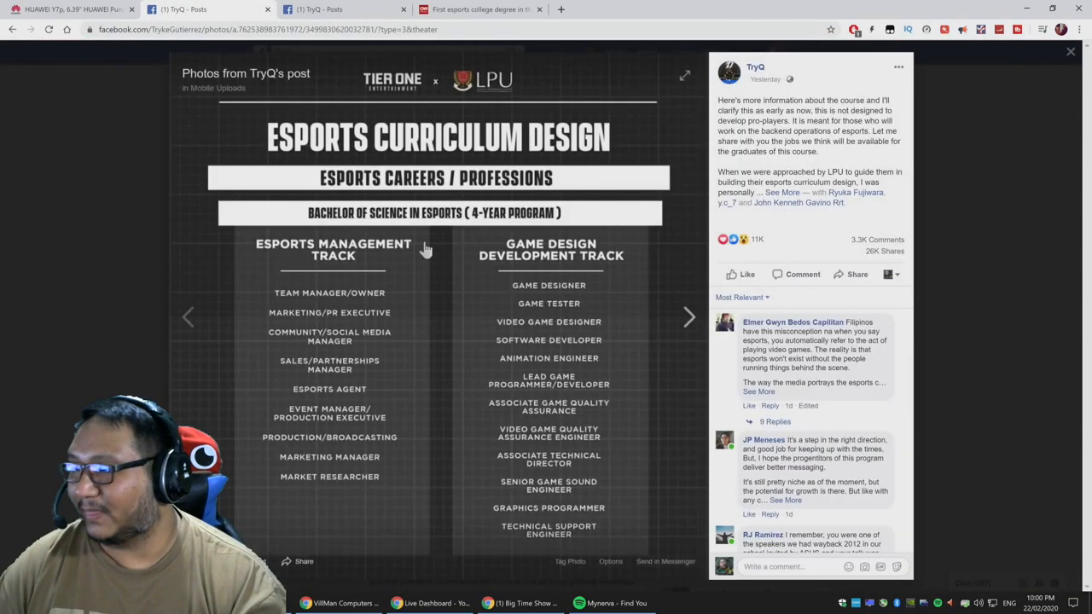
Return to Huawei's Y7p page, dismiss the where-to-buy popup and view the Black colour option
click(72, 10)
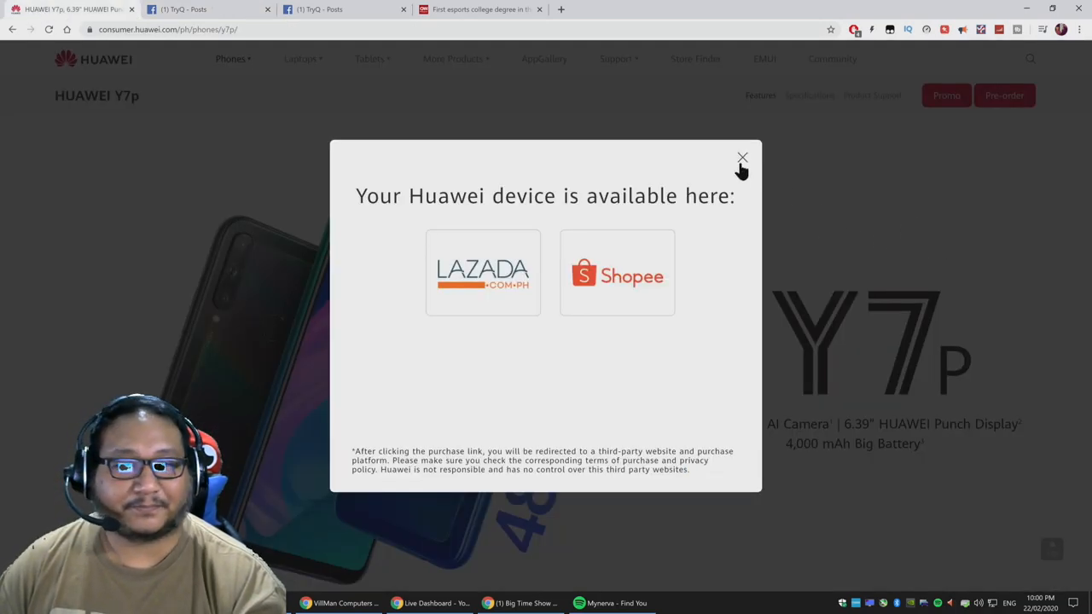
click(742, 158)
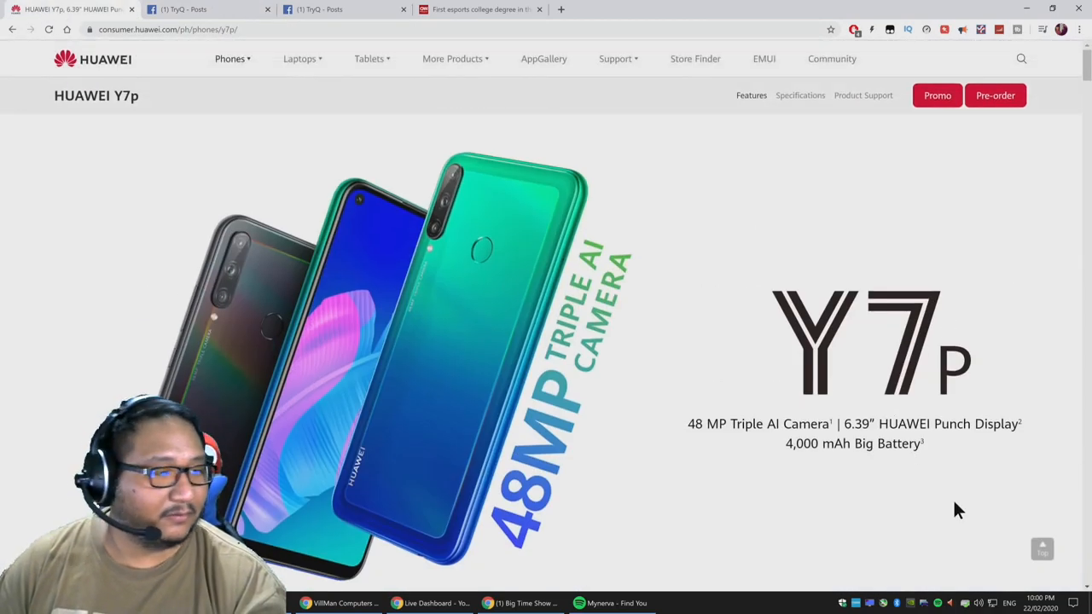
scroll(down, 3)
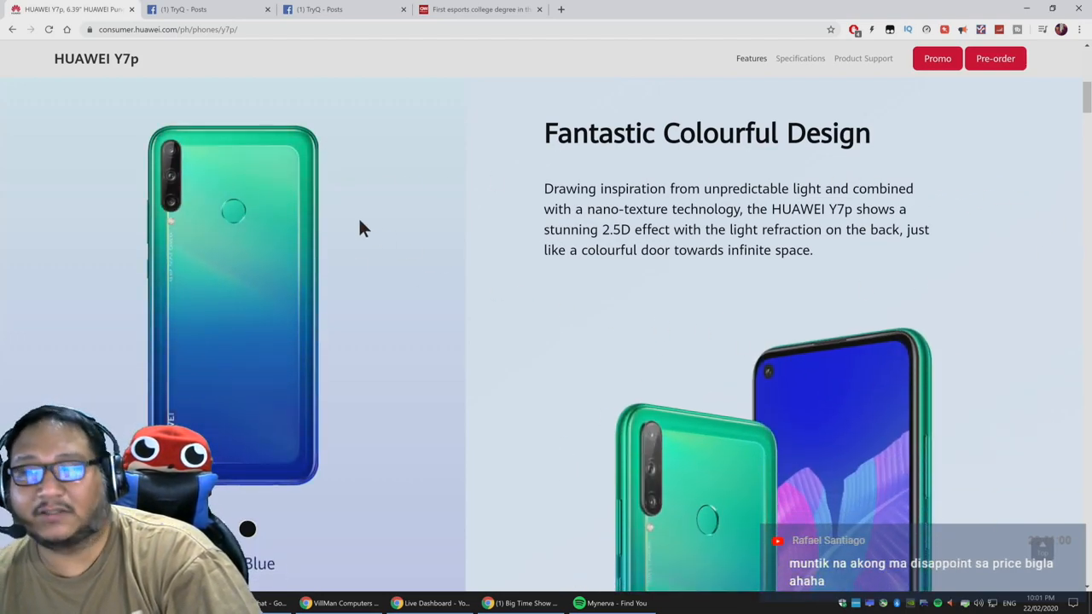
scroll(down, 3)
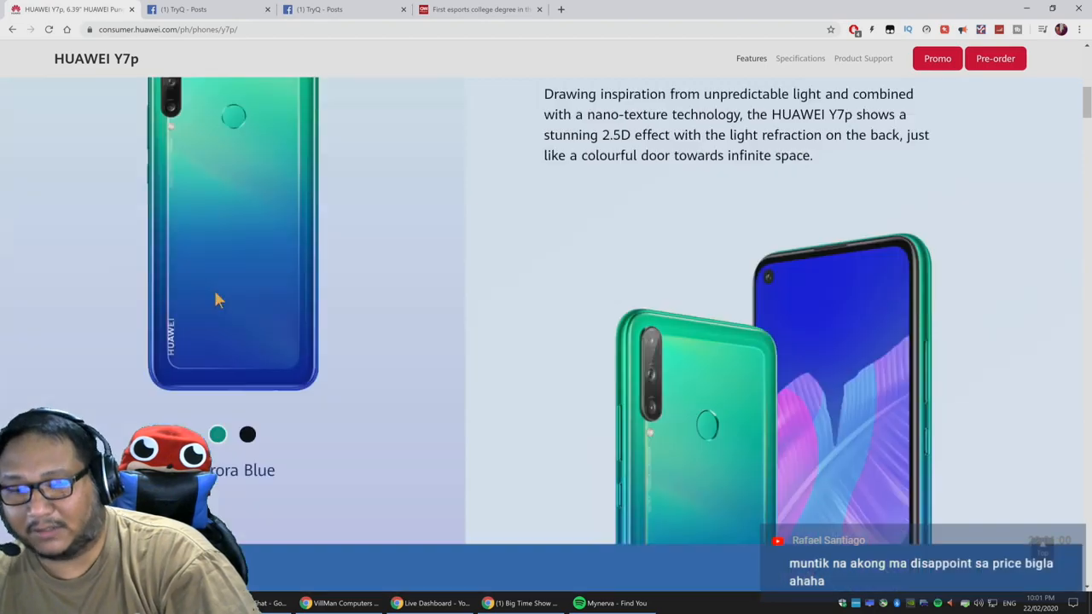
click(248, 435)
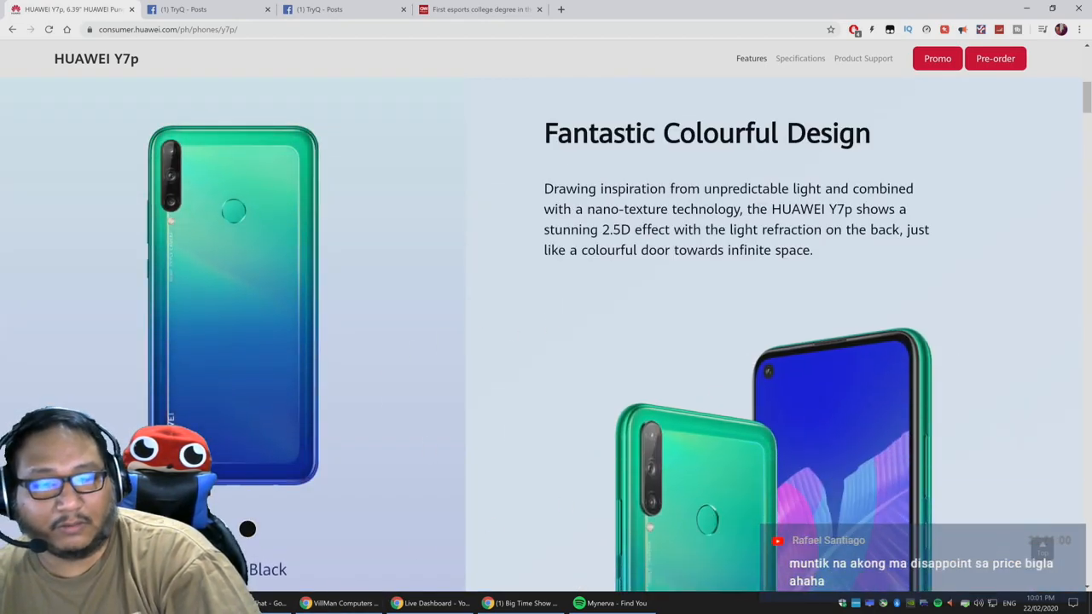
click(247, 529)
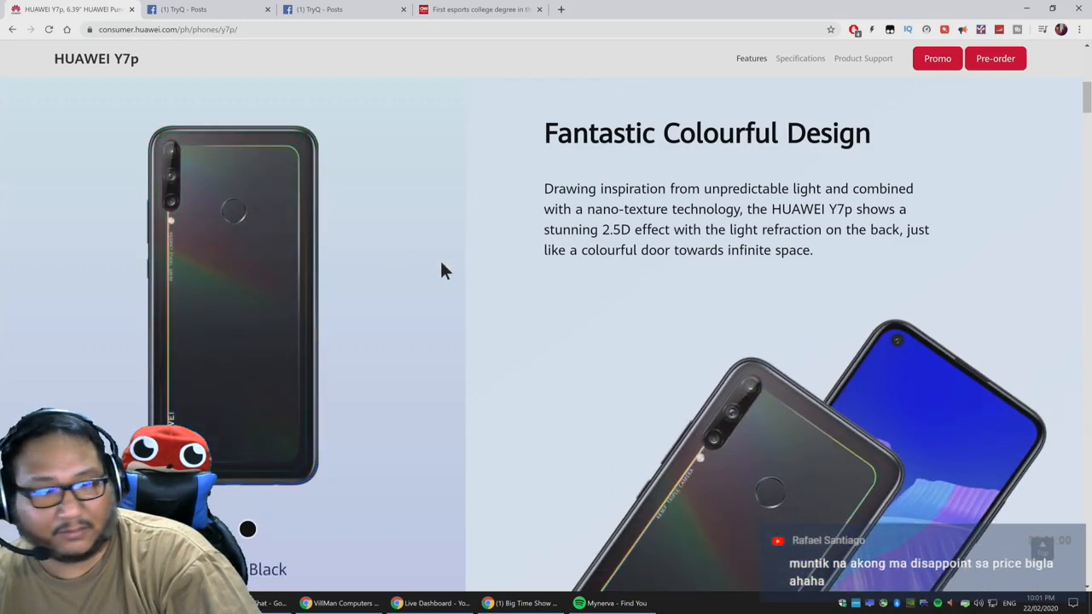
Scroll through Handheld Night Mode to the 48 MP AI Triple Camera section and its sample portraits
scroll(up, 3)
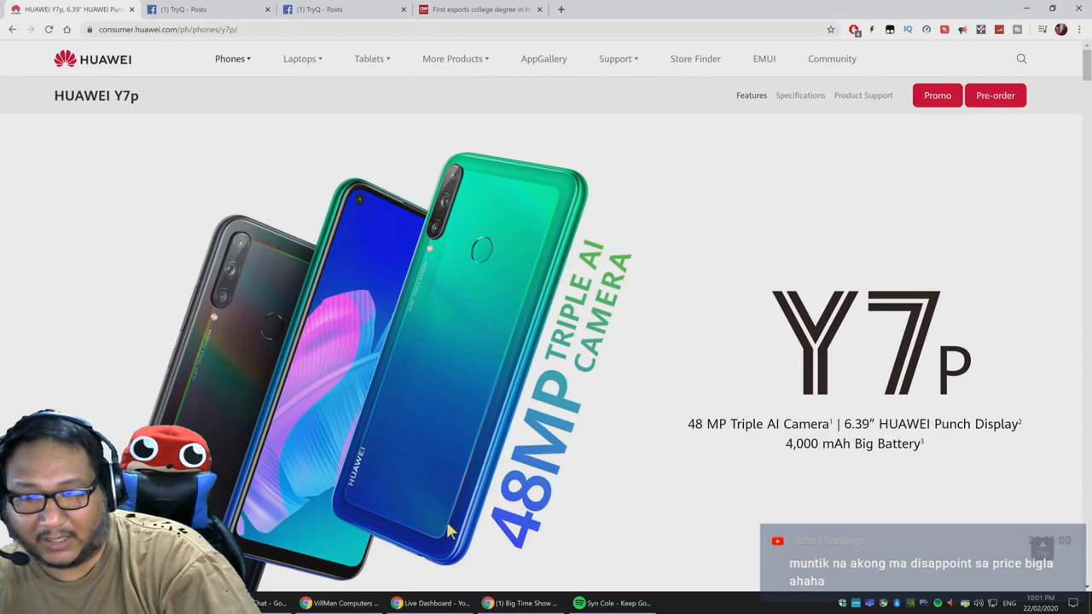
scroll(down, 3)
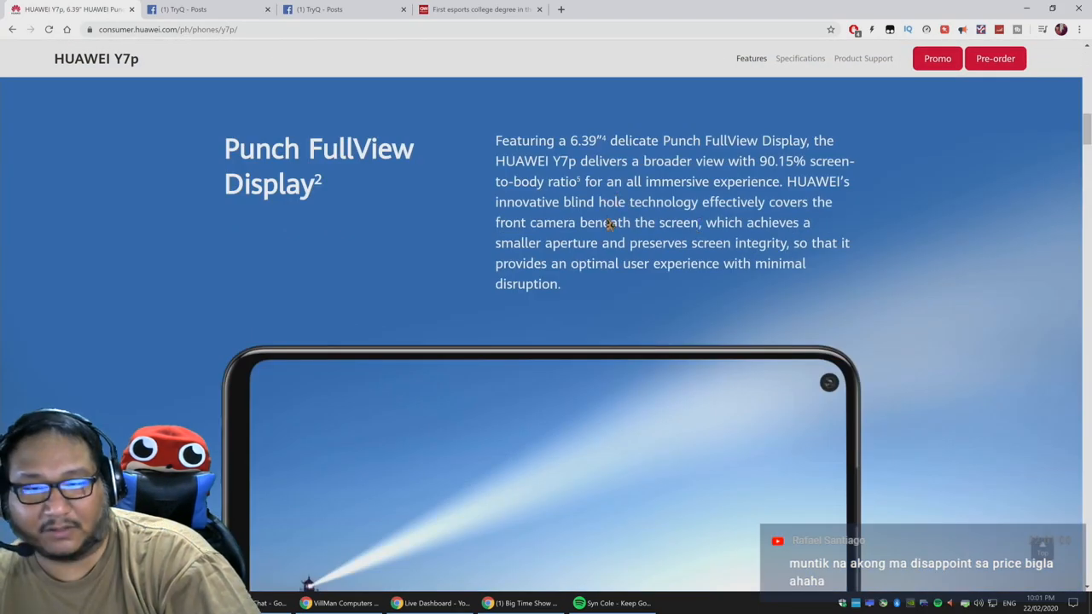
scroll(down, 3)
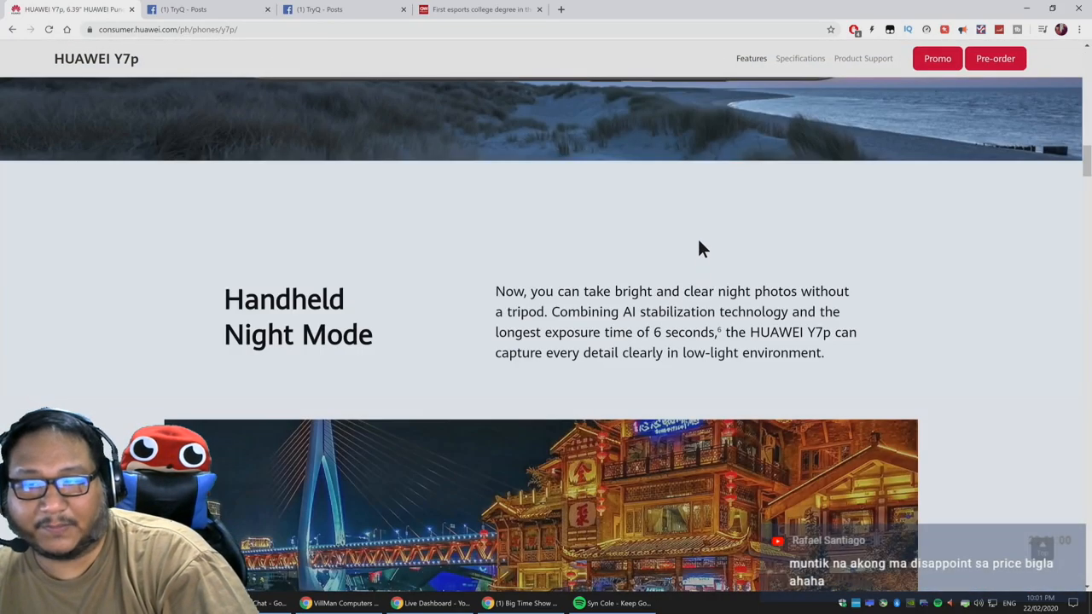
scroll(down, 3)
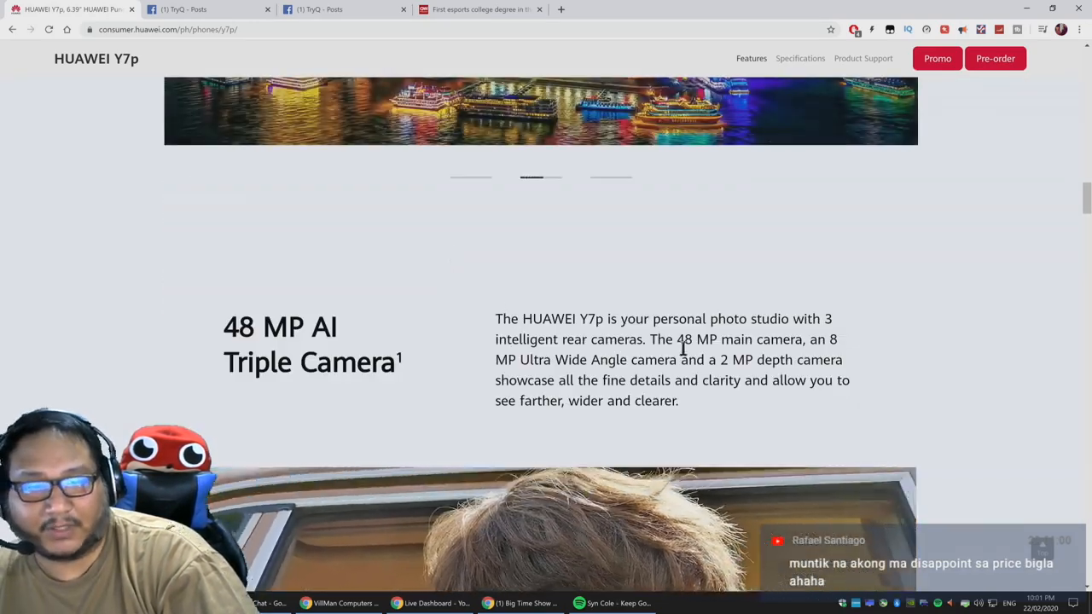
drag(495, 319, 679, 401)
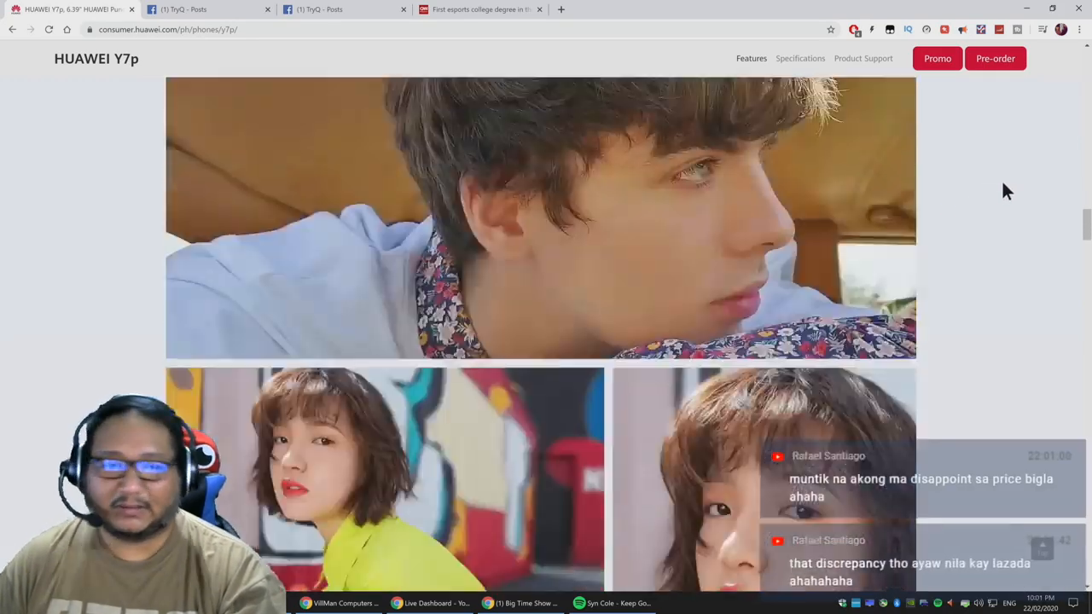
Scroll through the AI Photography Artist scene examples to the Fast, Smooth, Intelligent stats
scroll(up, 3)
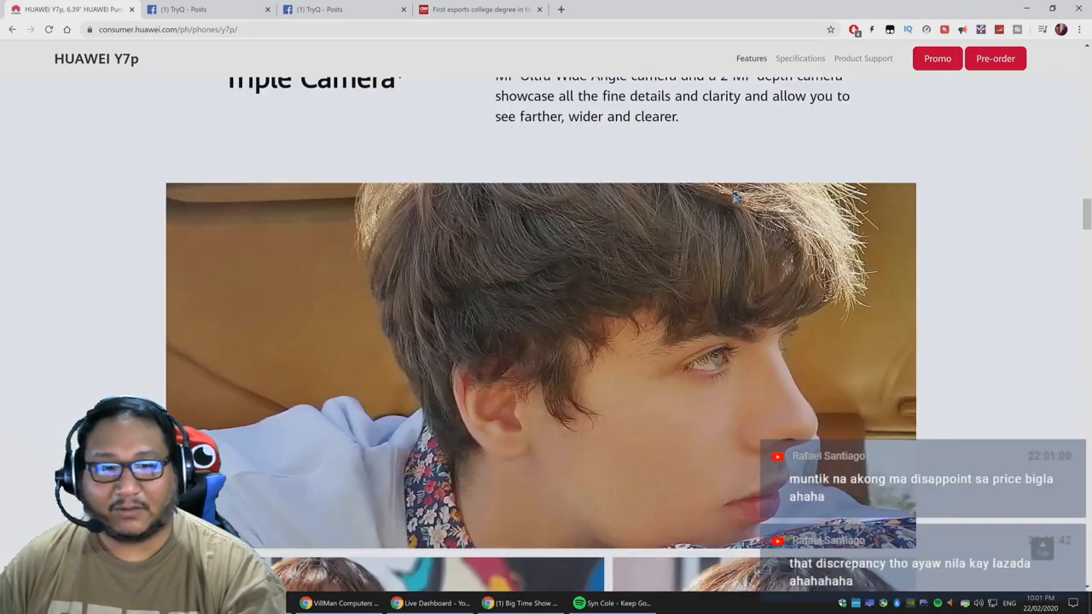
scroll(down, 3)
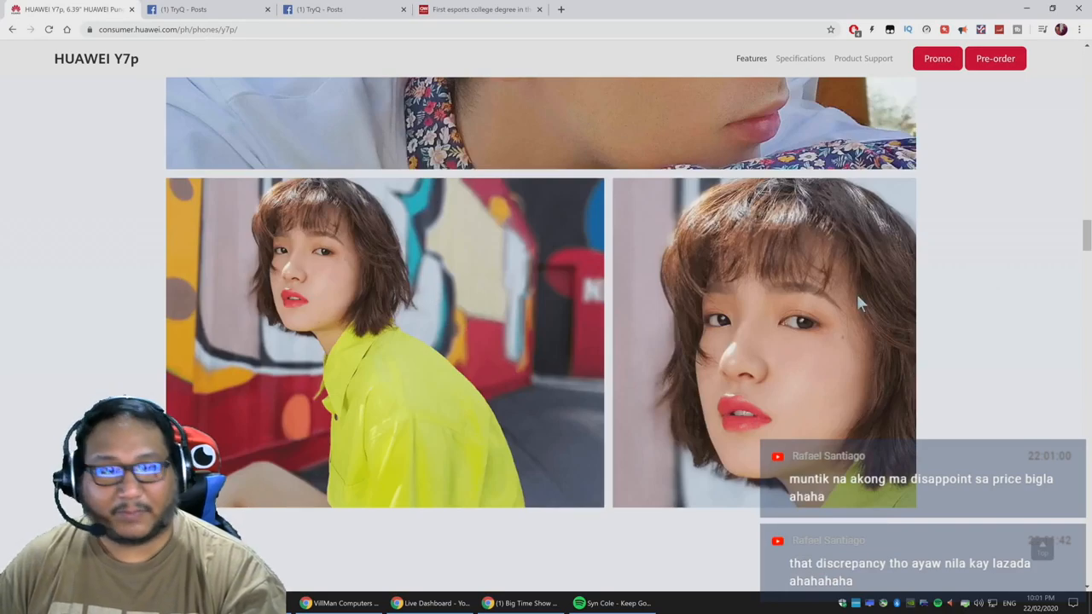
scroll(down, 3)
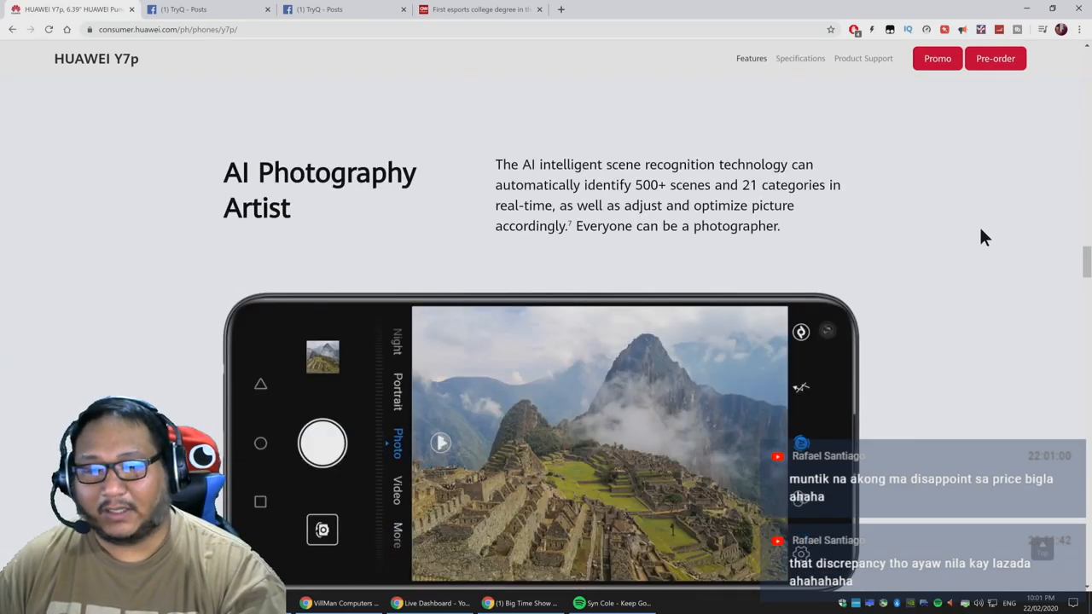
scroll(down, 3)
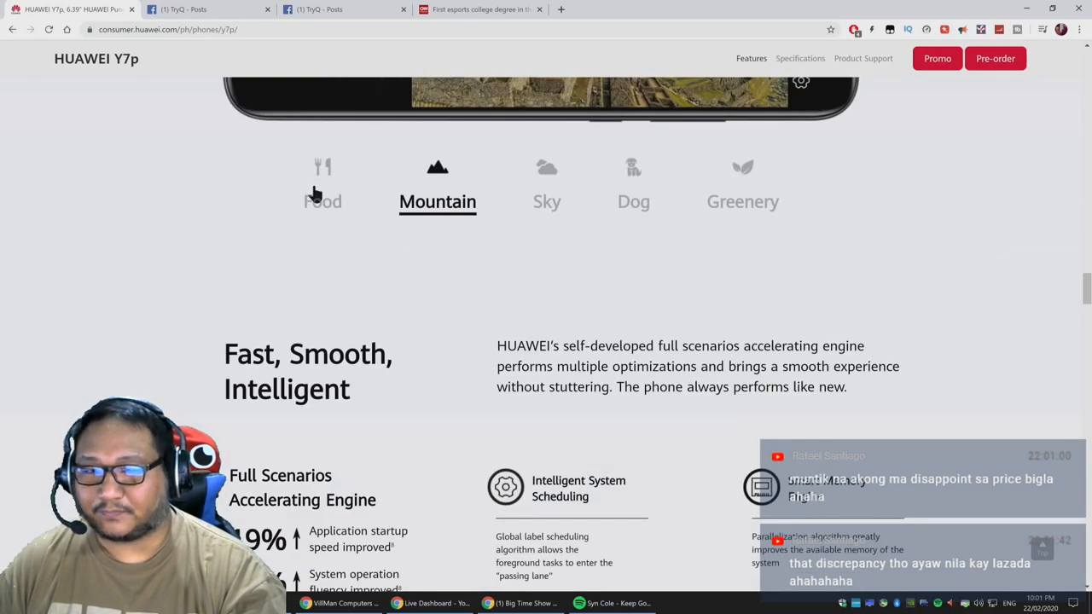
scroll(up, 3)
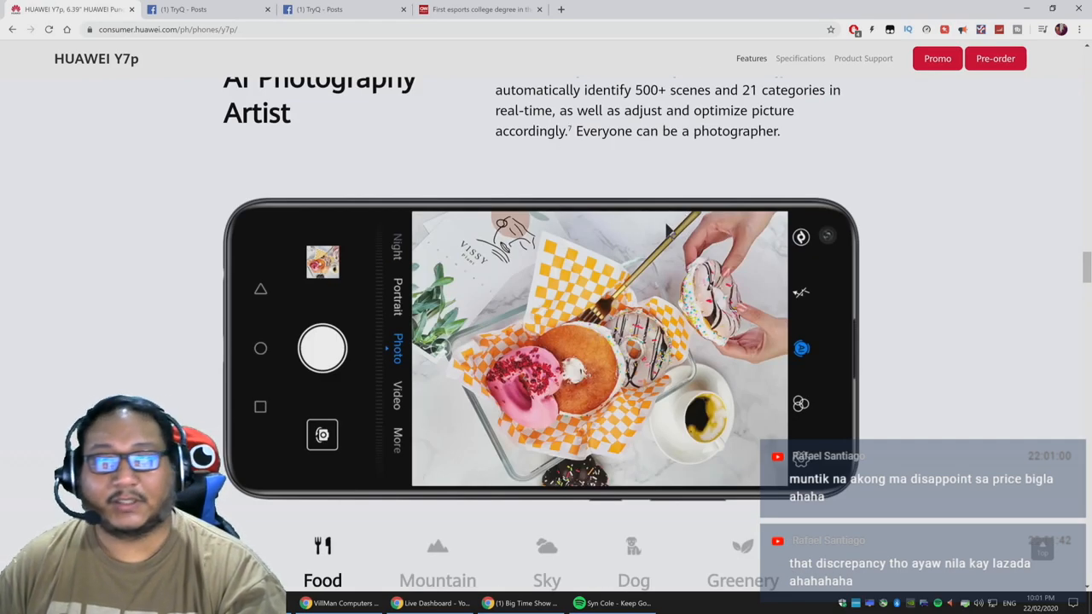
scroll(down, 3)
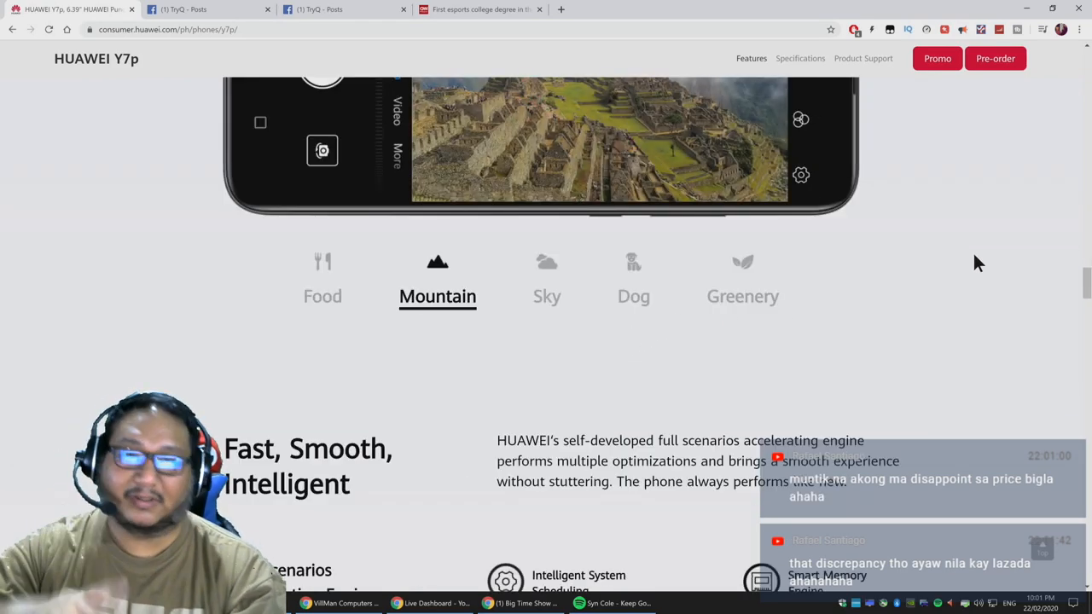
scroll(down, 3)
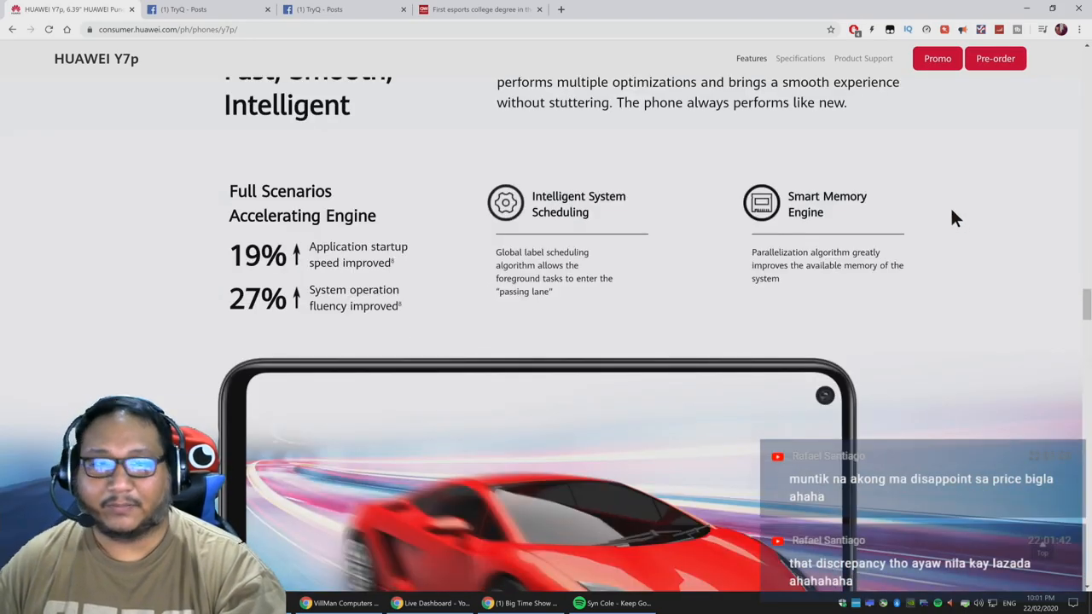
Scroll past the 4000 mAh battery and Fingerprint Unlocking to the 4 GB + 64 GB Large Storage section
scroll(down, 3)
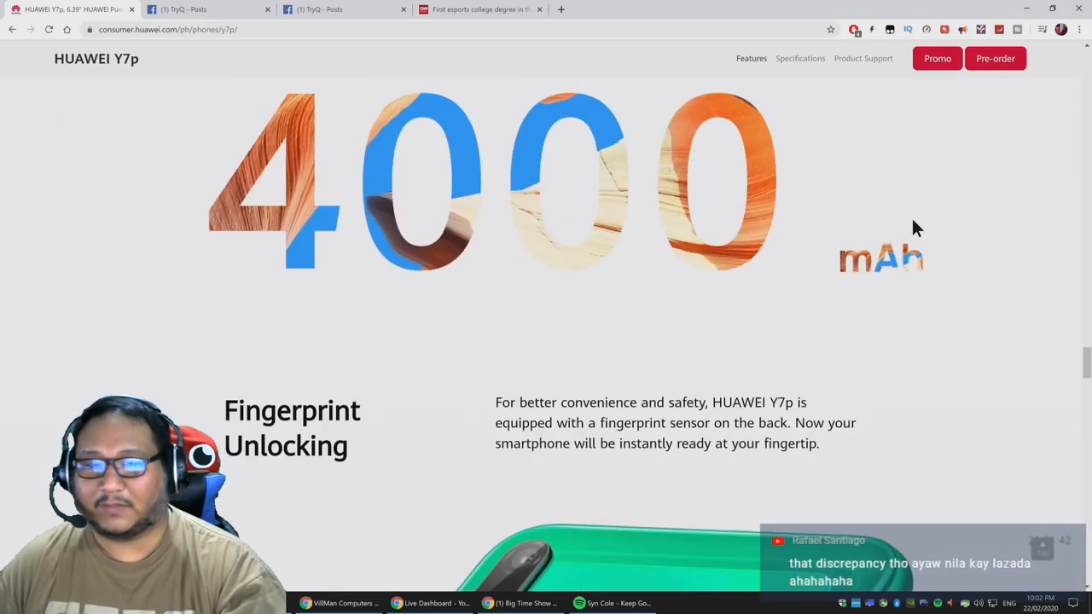
scroll(down, 3)
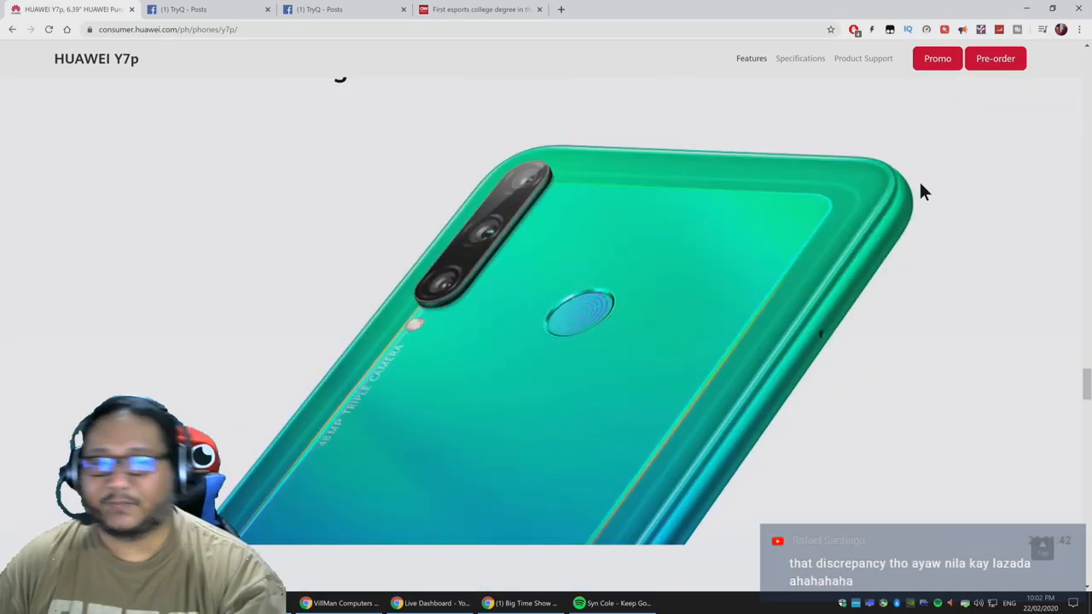
scroll(down, 3)
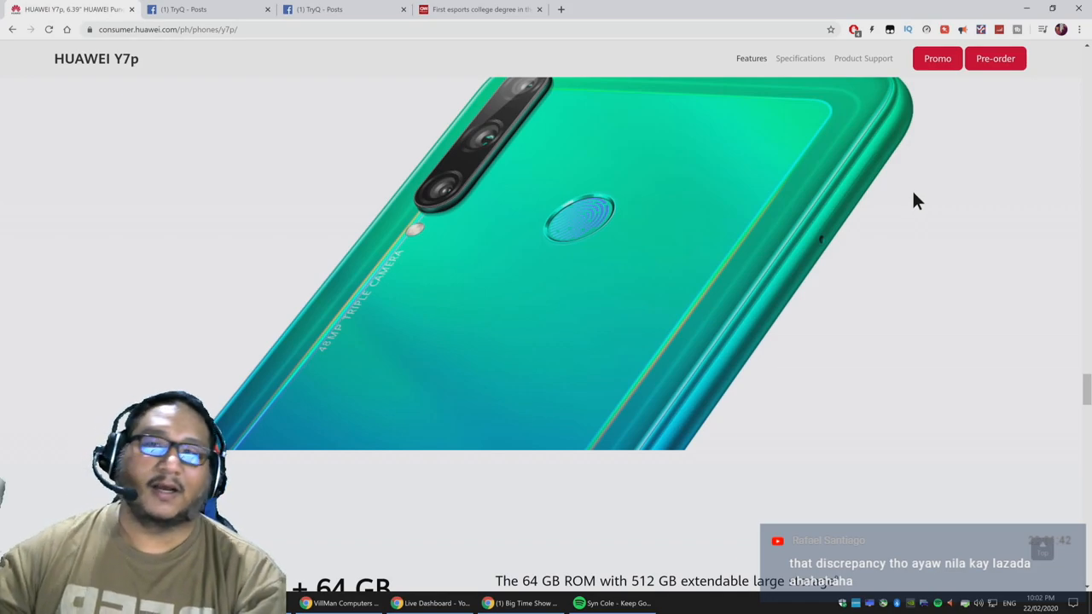
mouse_move(925, 195)
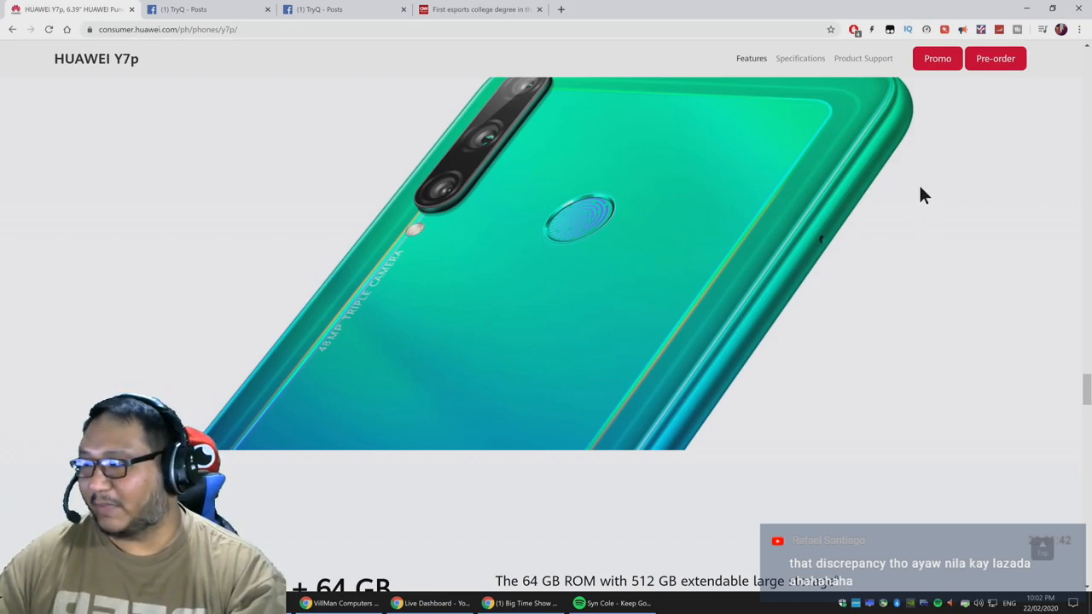
mouse_move(914, 245)
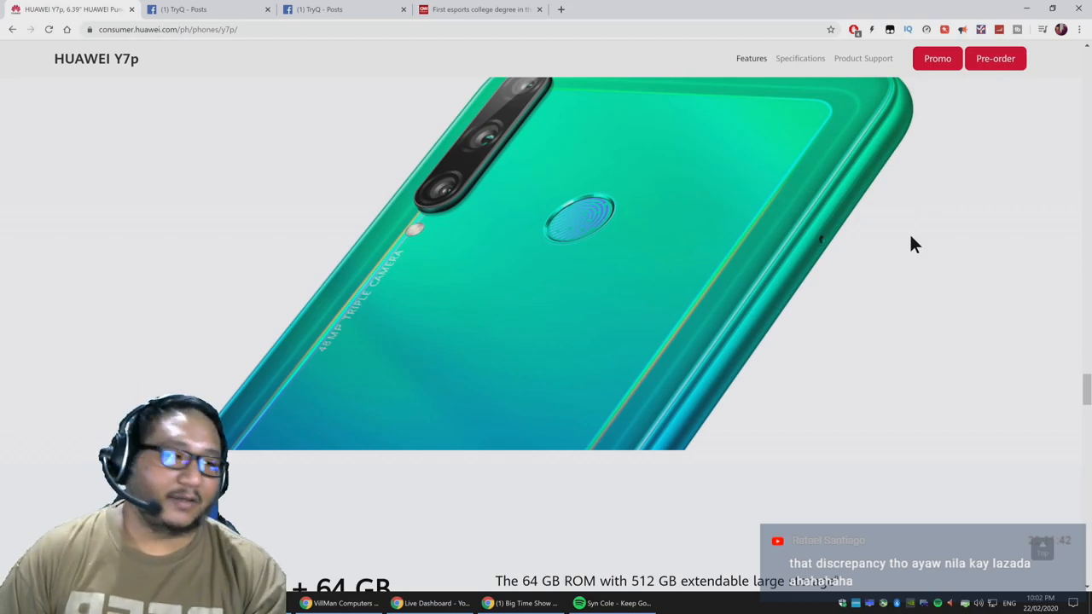
mouse_move(630, 279)
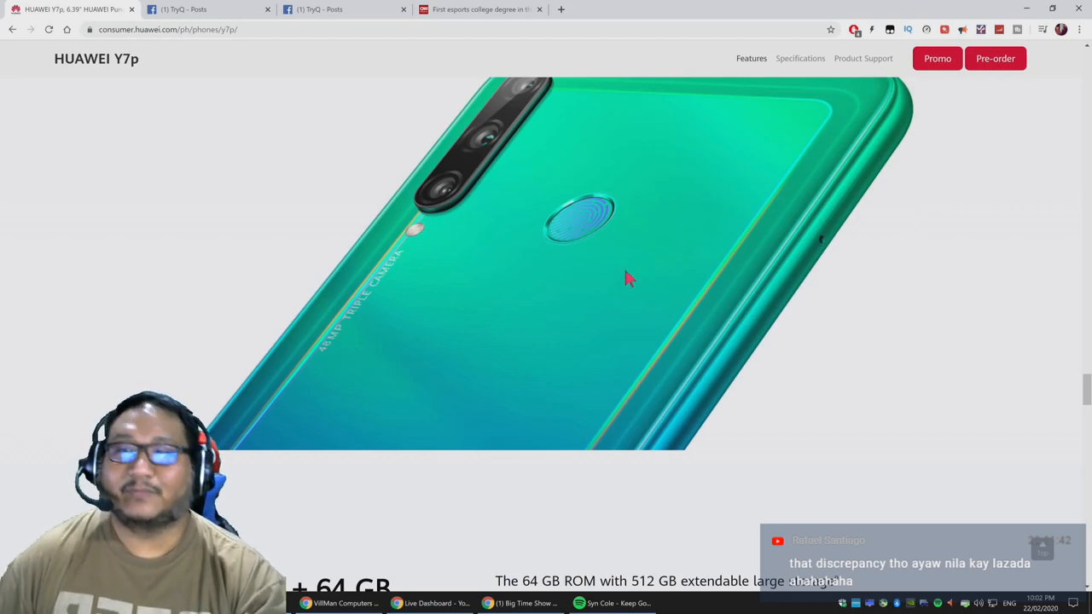
scroll(down, 3)
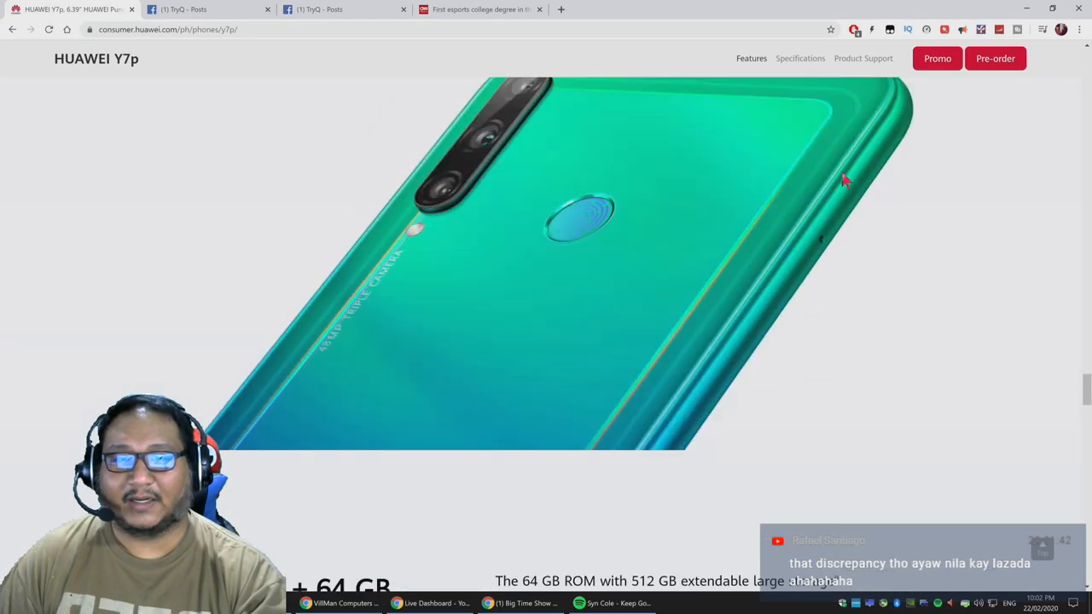
scroll(down, 3)
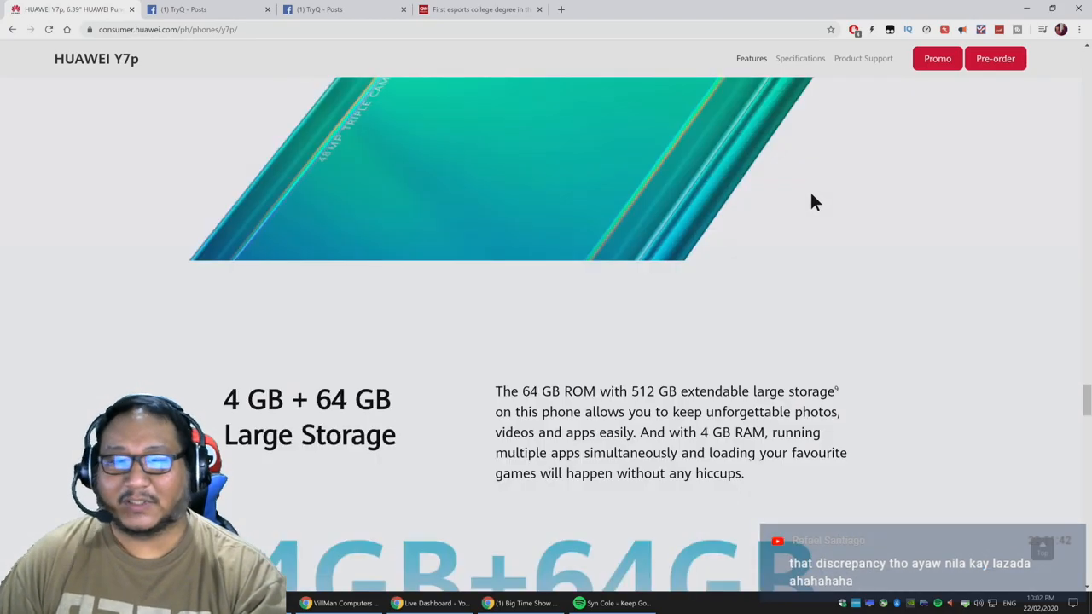
scroll(down, 3)
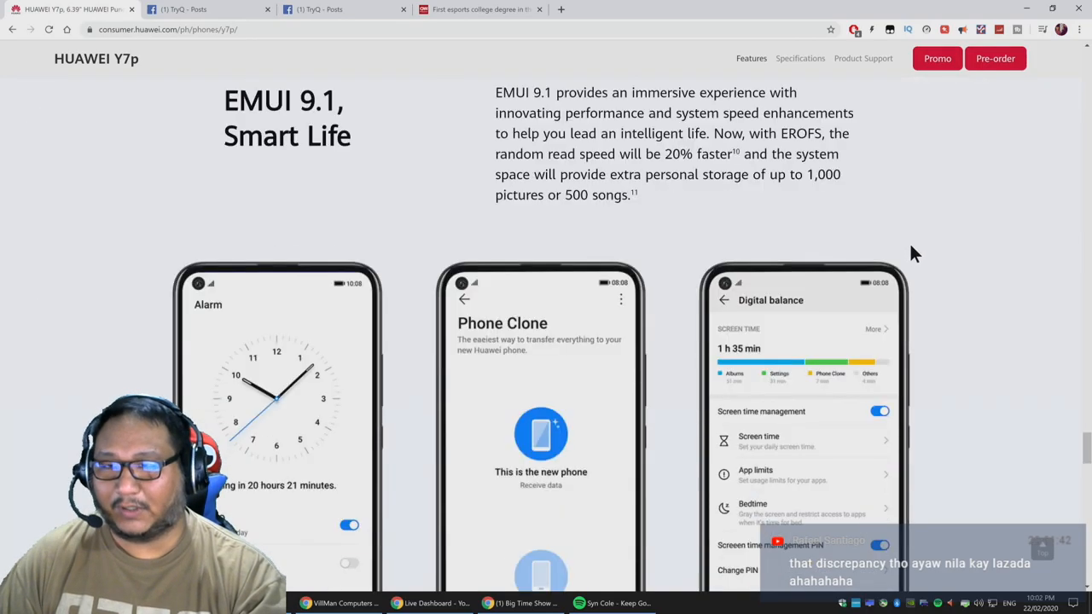
scroll(down, 3)
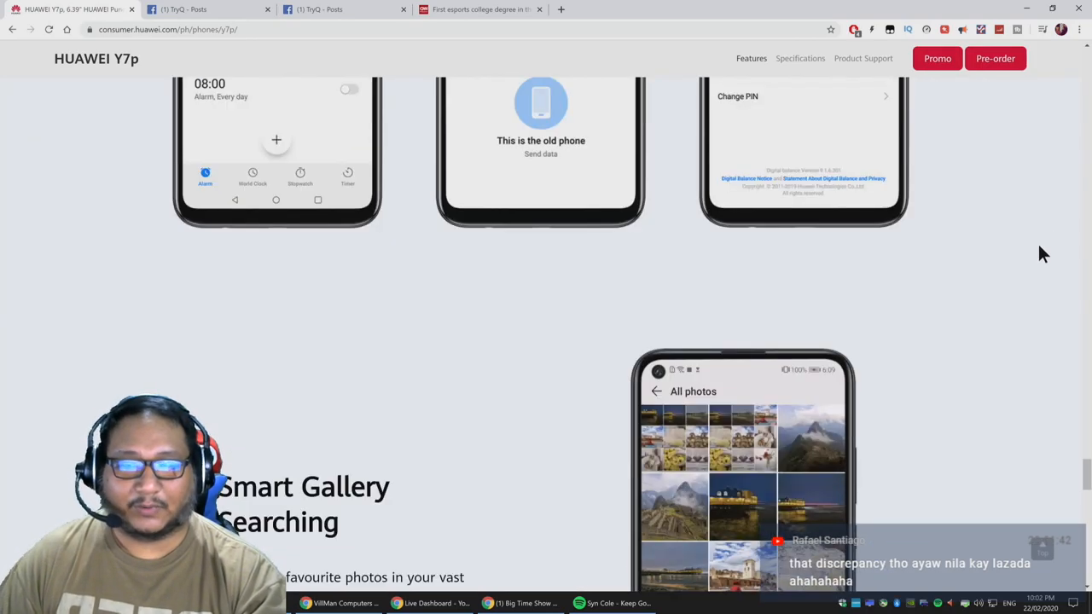
scroll(up, 3)
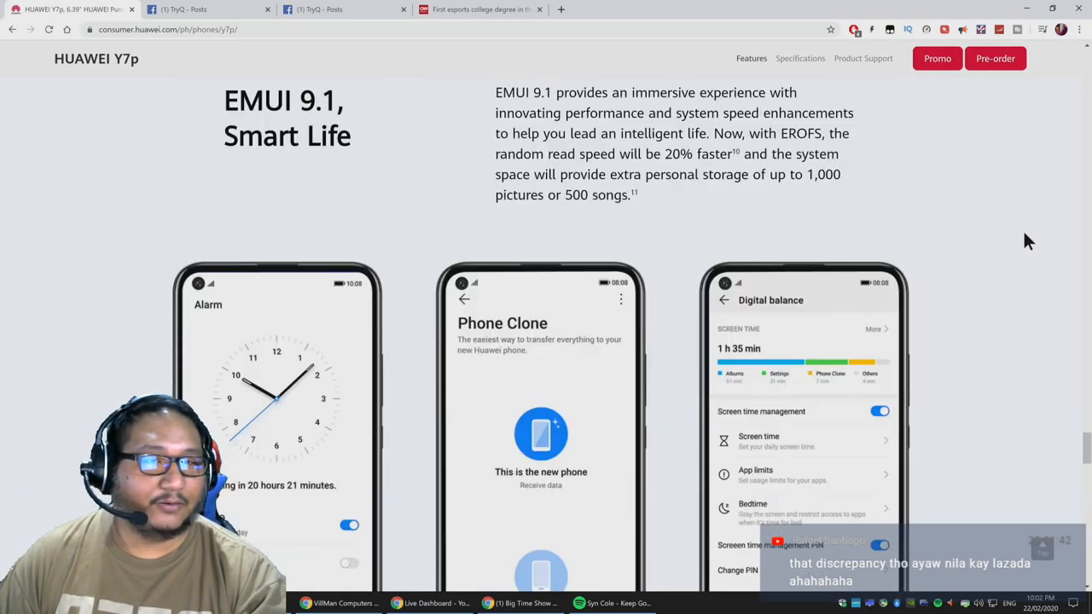
mouse_move(1005, 221)
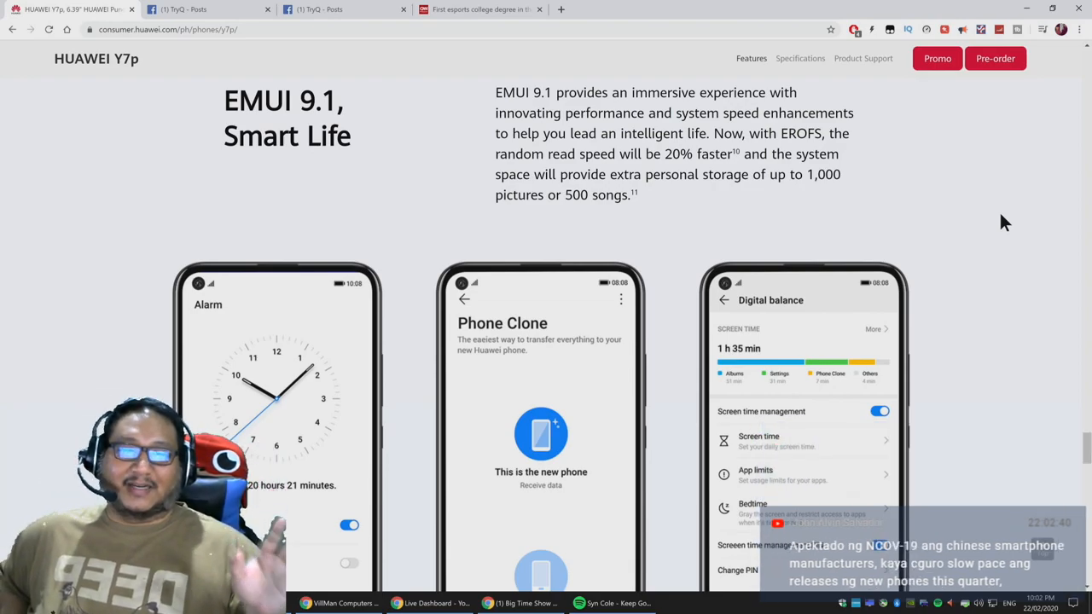
scroll(down, 3)
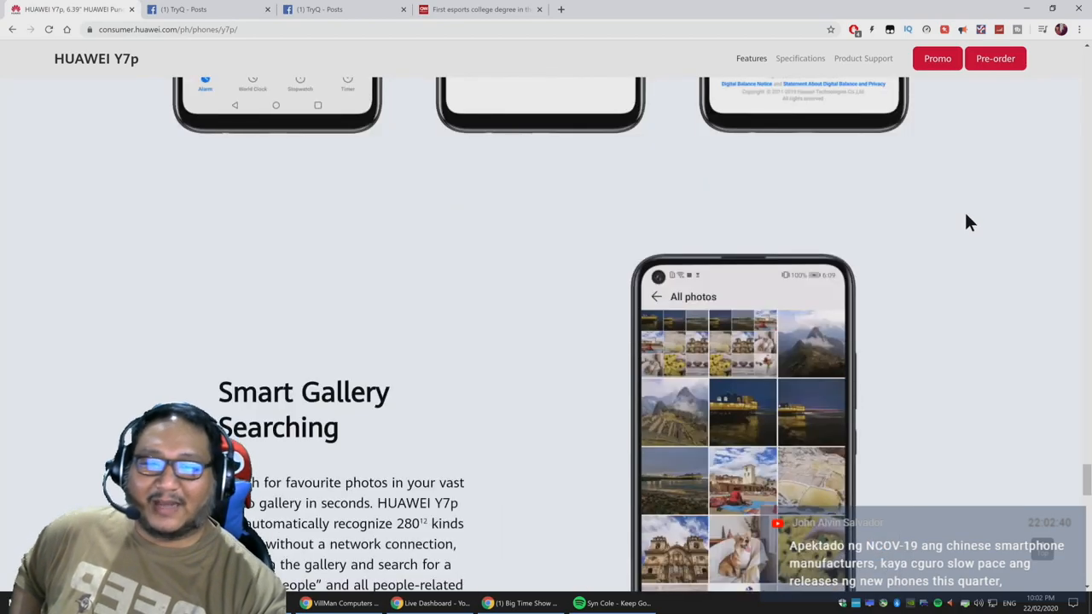
scroll(up, 3)
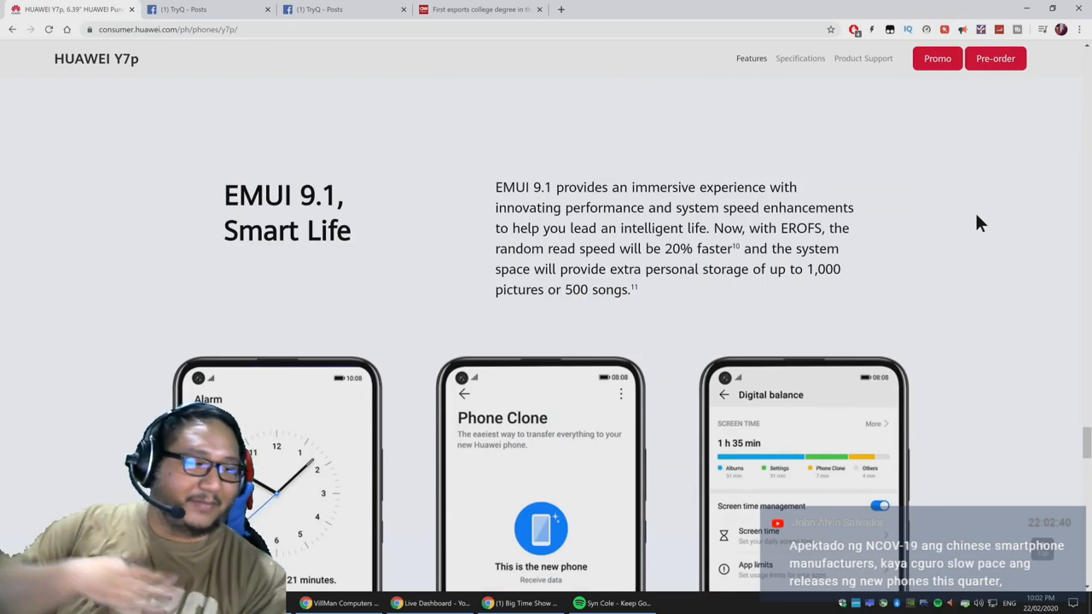
scroll(down, 3)
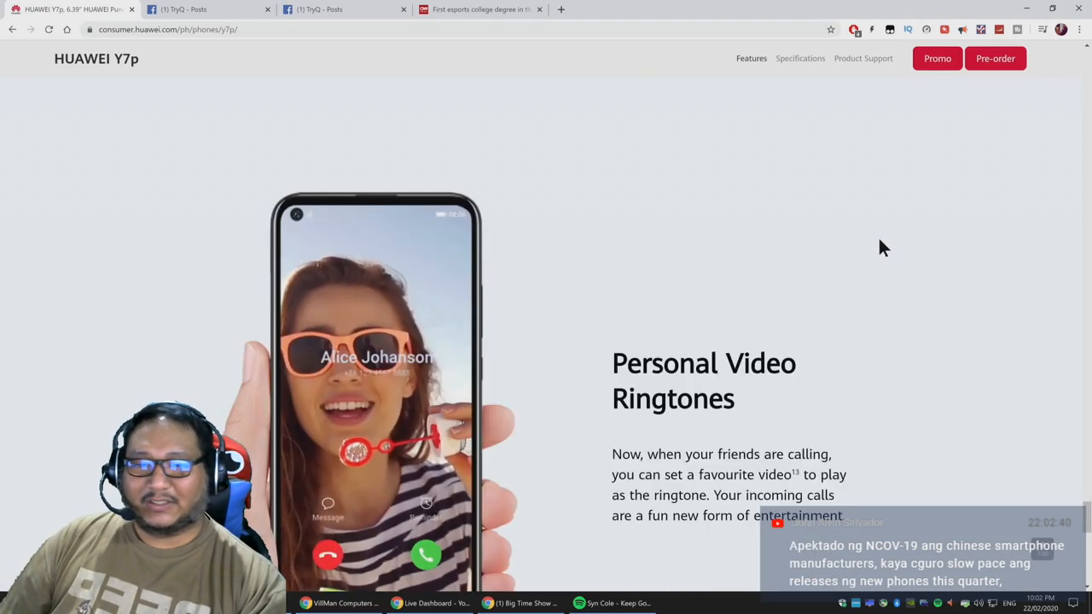
scroll(down, 3)
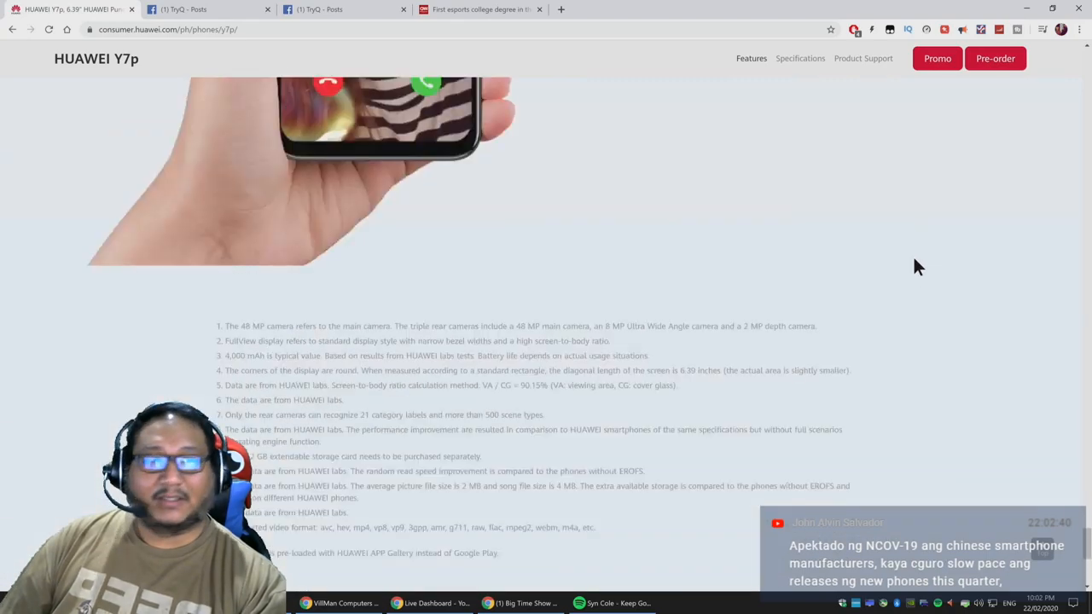
scroll(up, 3)
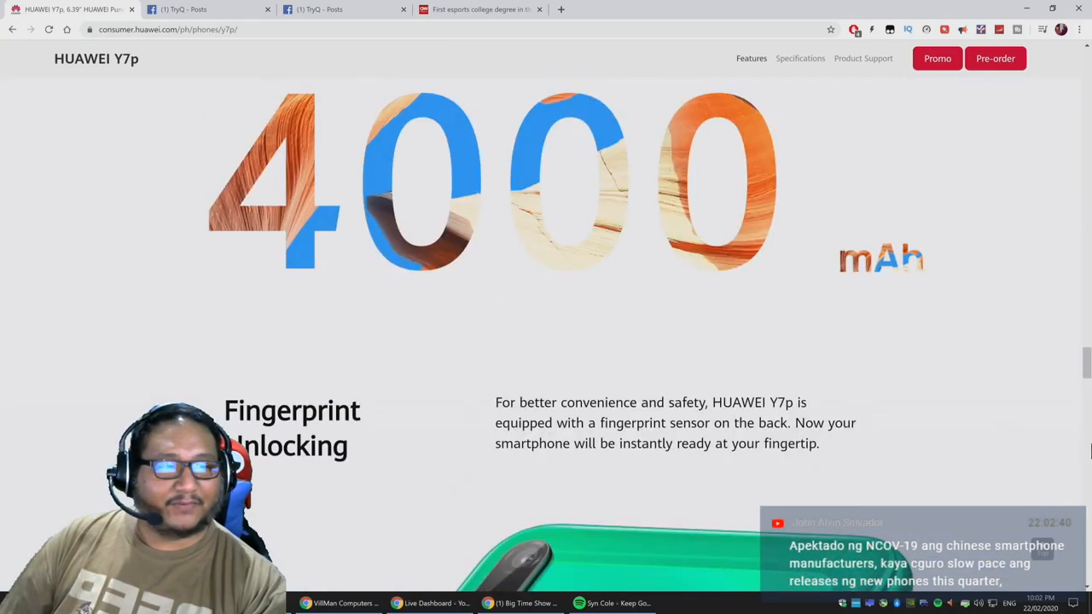
scroll(up, 3)
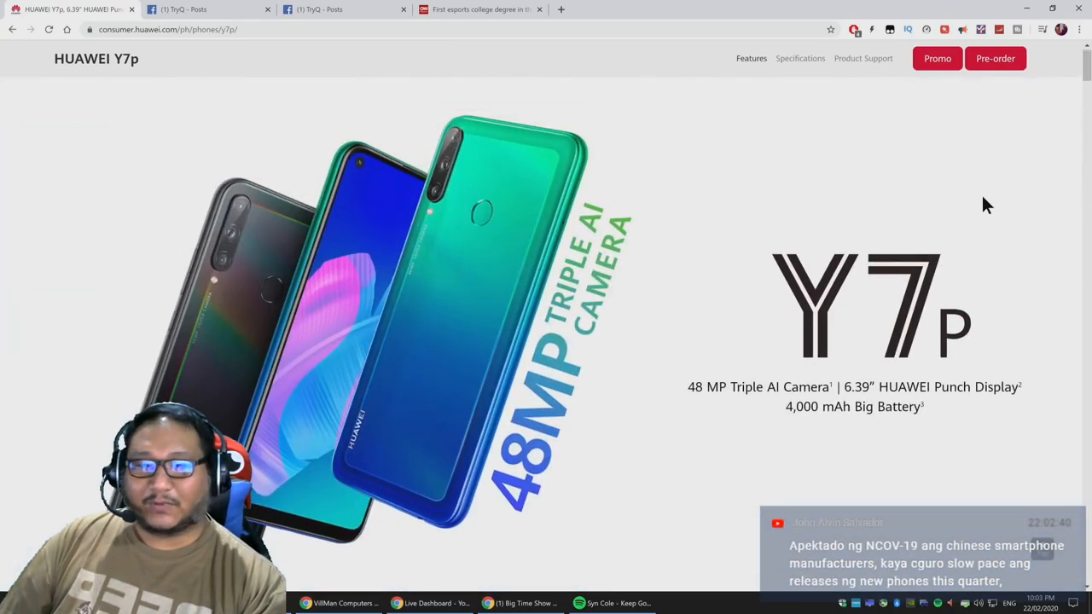
scroll(up, 3)
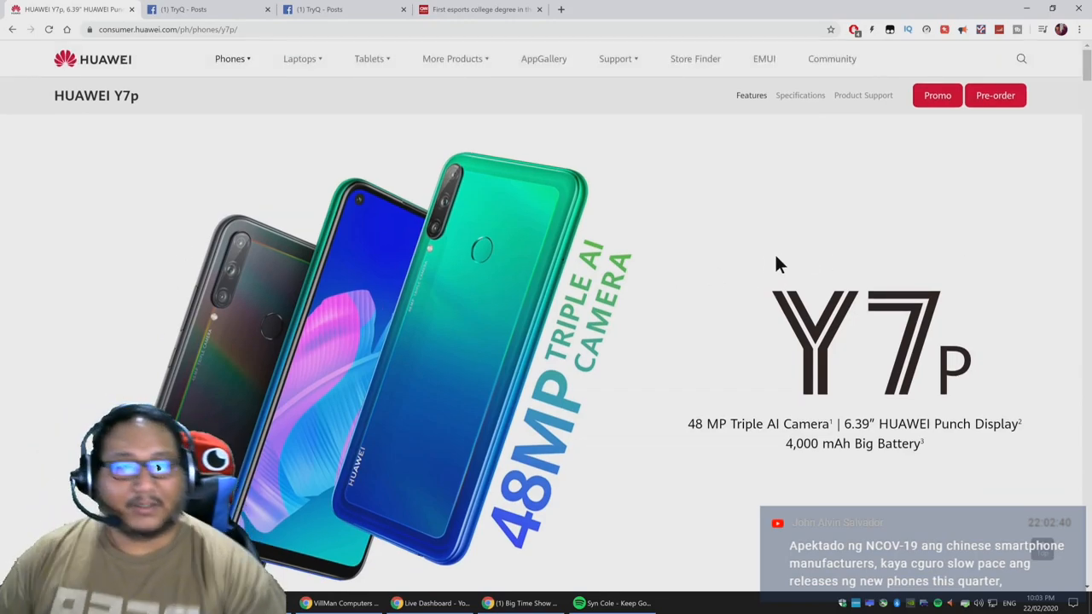
Open the Y7p Specifications page and highlight the front camera's 8 MP spec
click(801, 95)
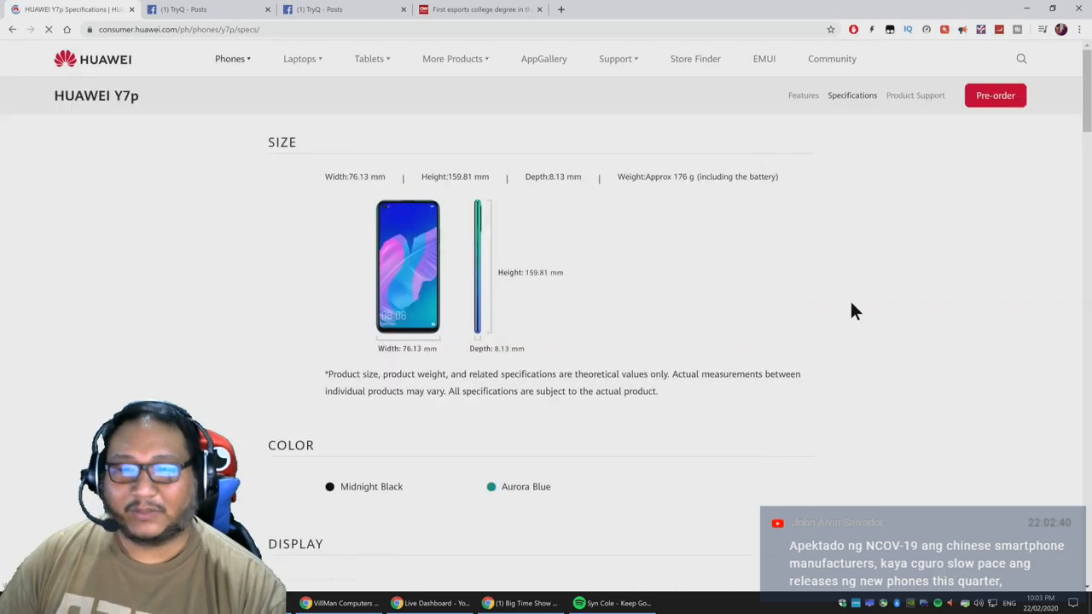
scroll(down, 3)
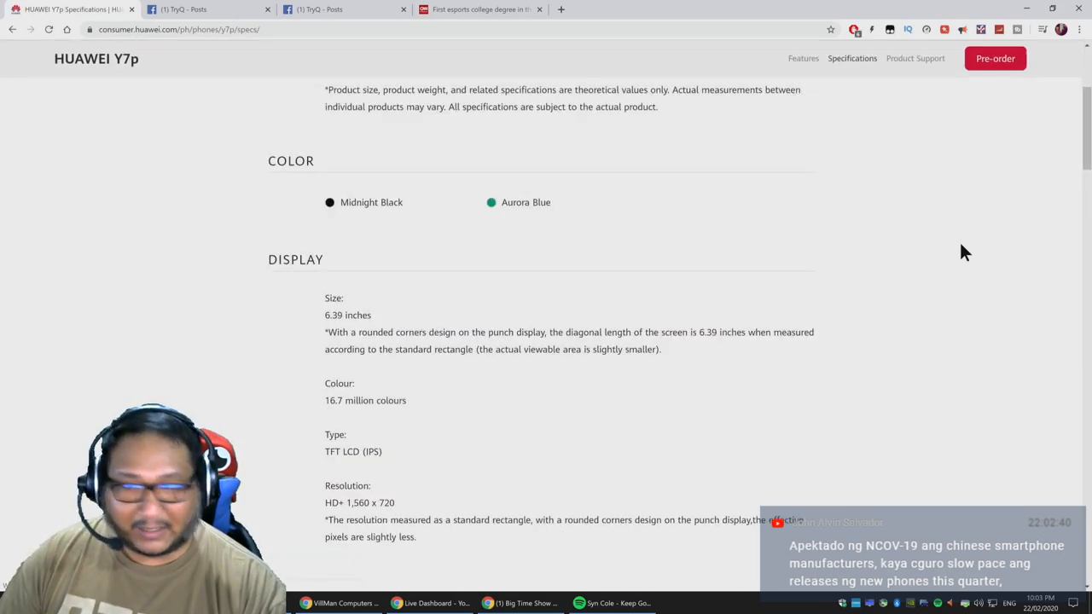
scroll(down, 3)
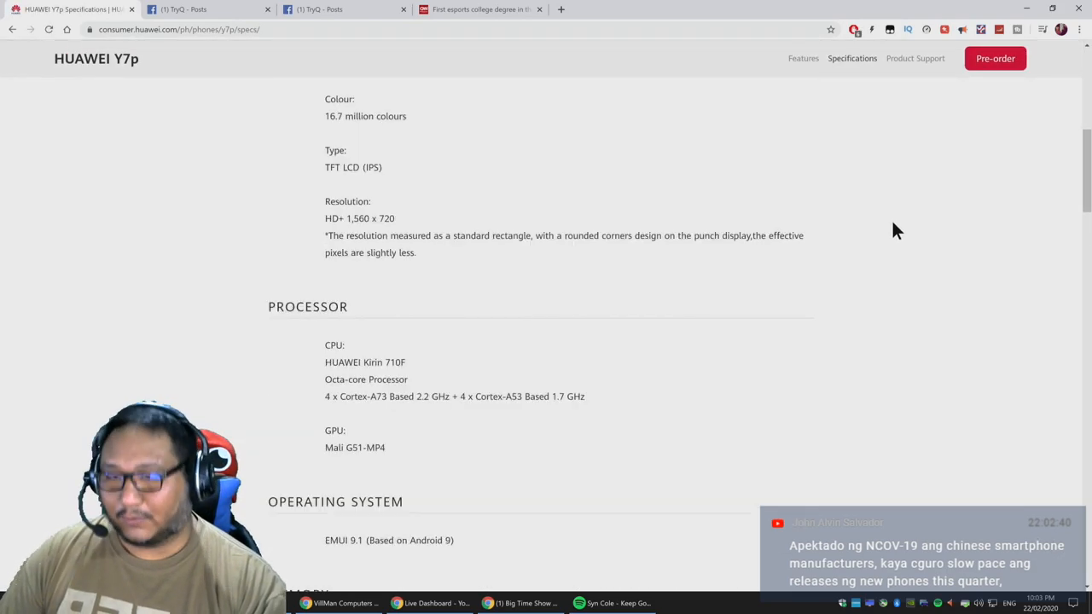
mouse_move(337, 218)
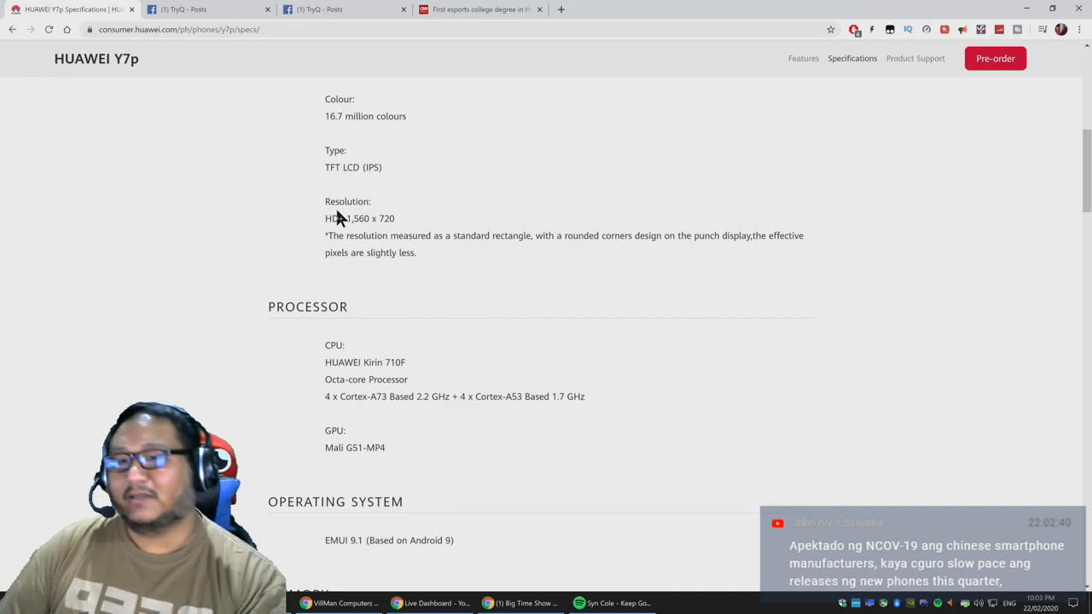
mouse_move(665, 282)
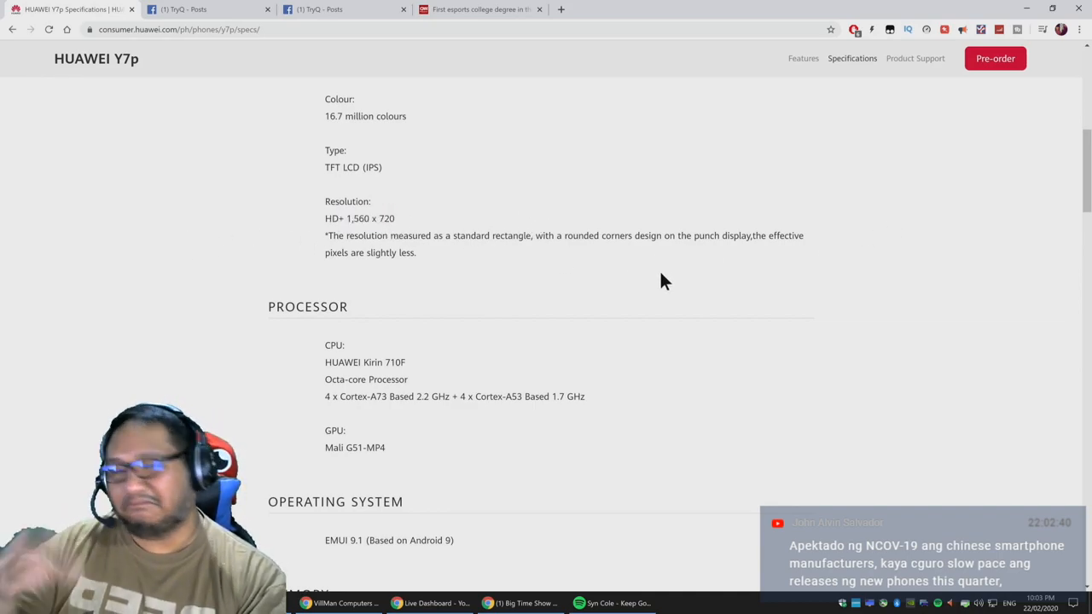
mouse_move(452, 394)
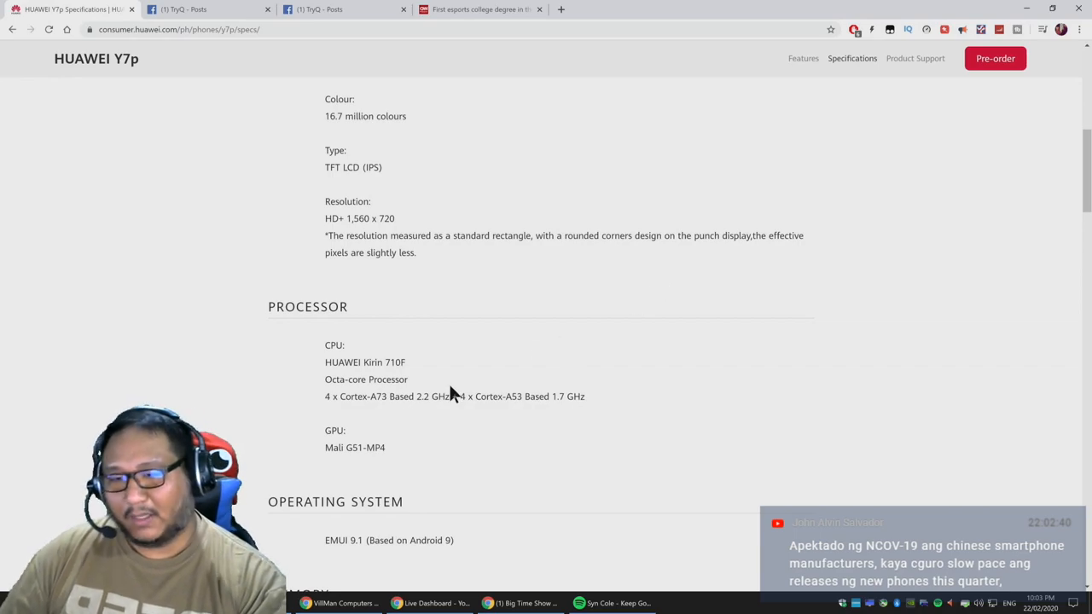
mouse_move(759, 374)
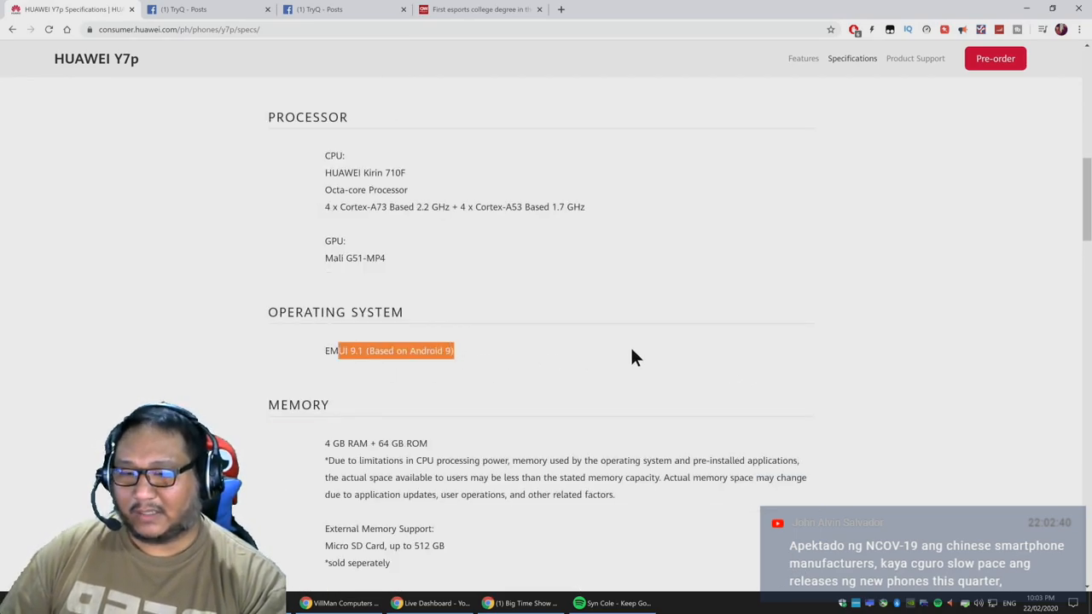
scroll(down, 3)
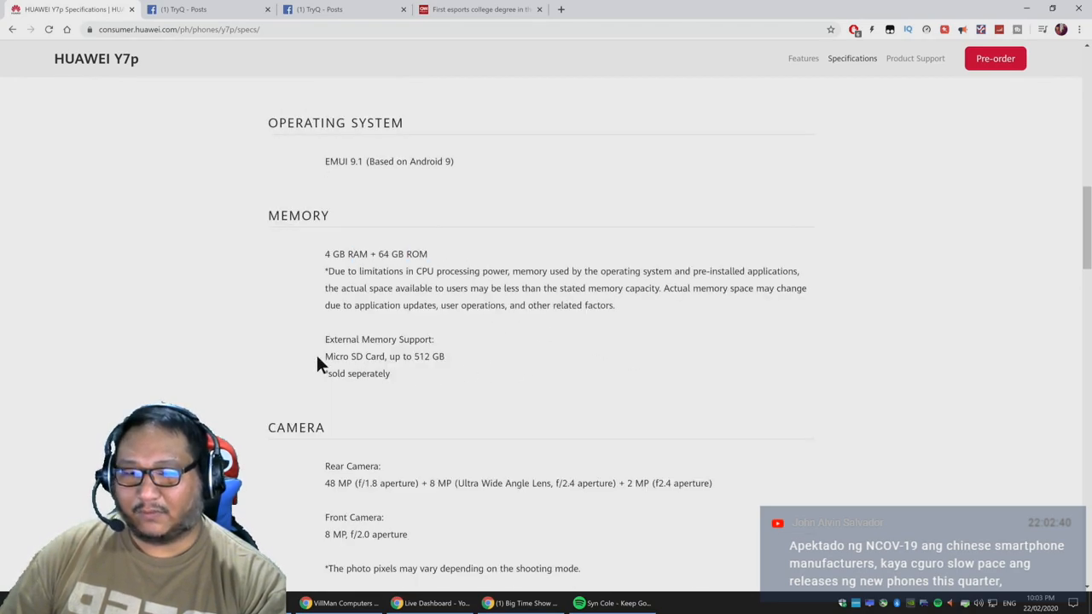
scroll(down, 3)
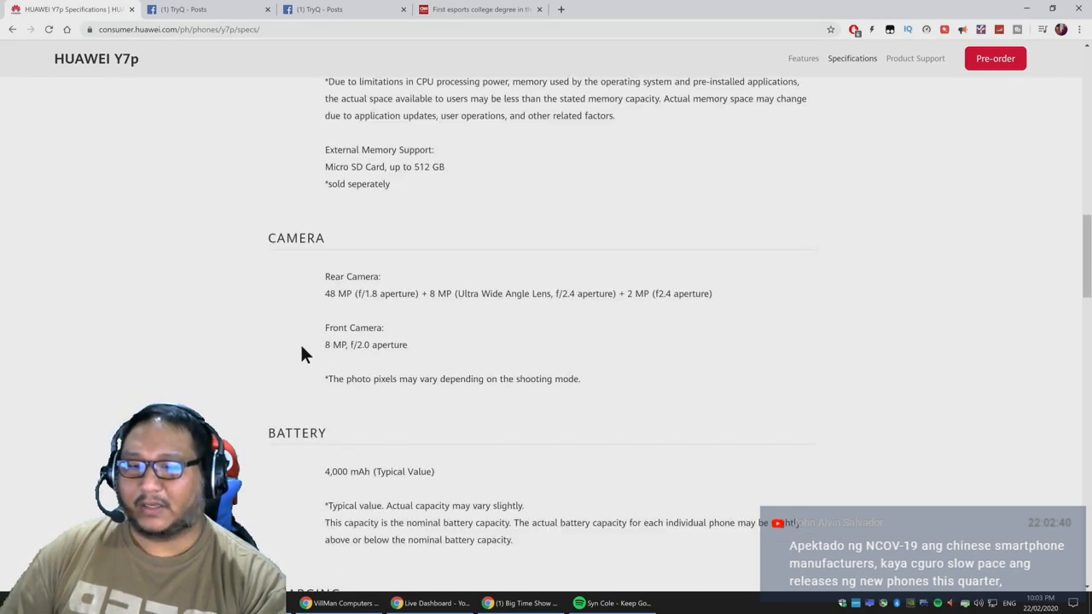
double_click(365, 345)
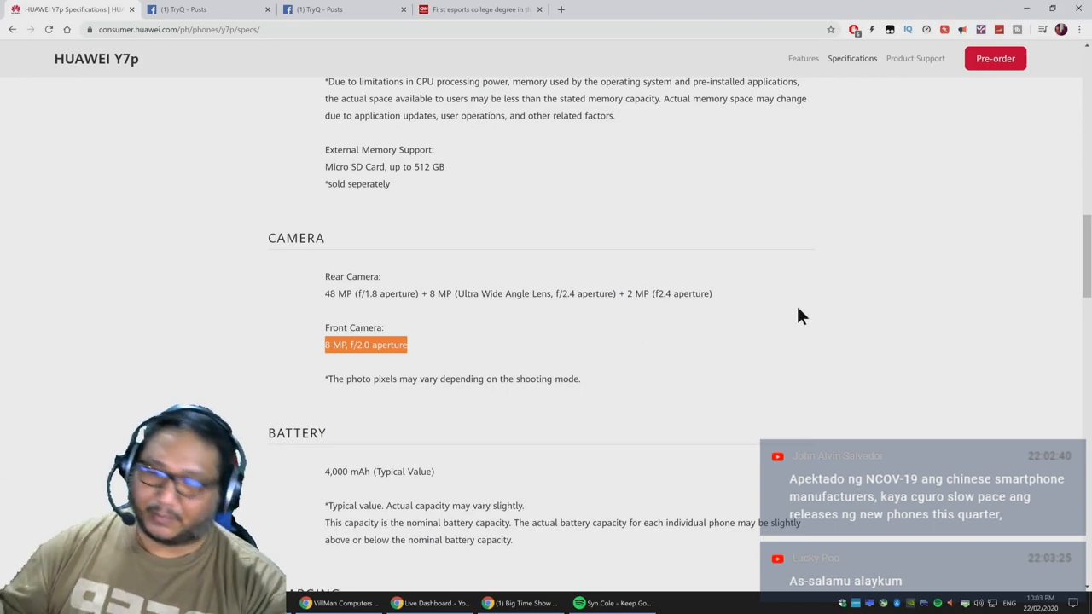
Scroll to Connectivity and Location, highlighting the Micro USB connector spec
scroll(down, 3)
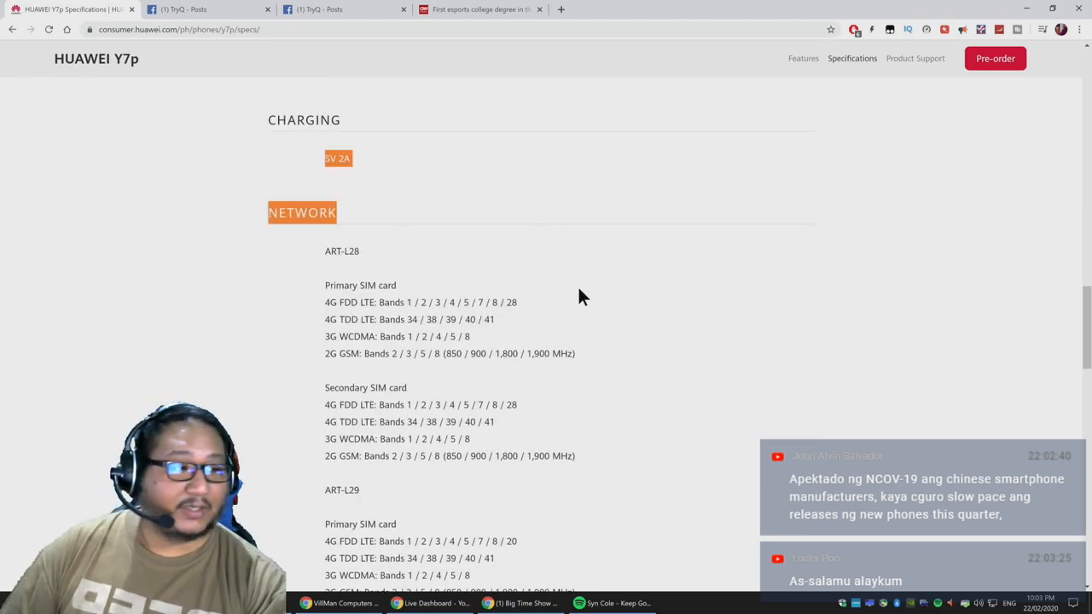
scroll(down, 3)
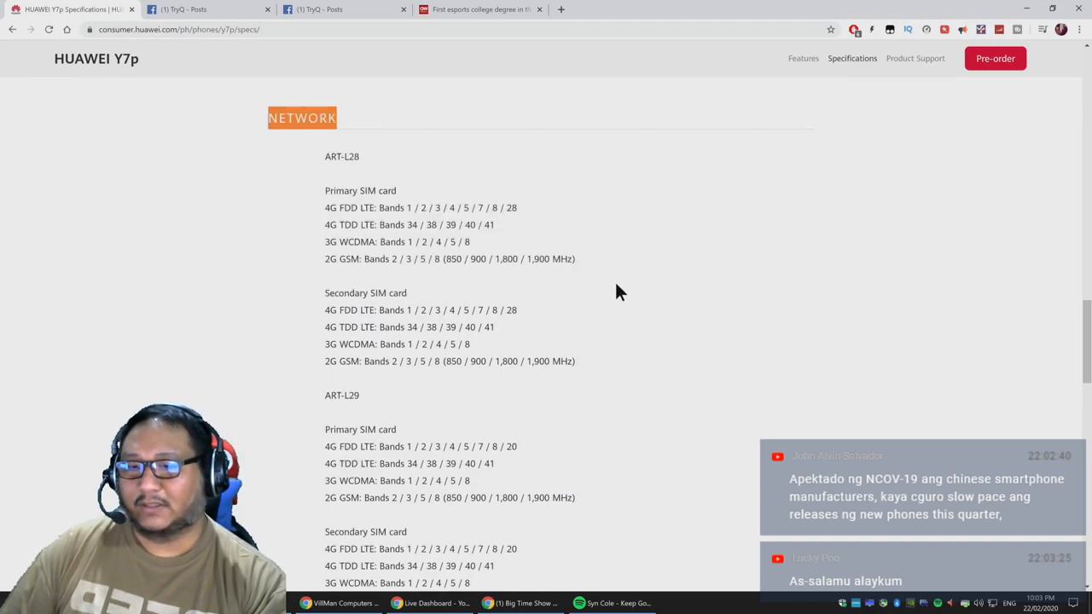
scroll(down, 3)
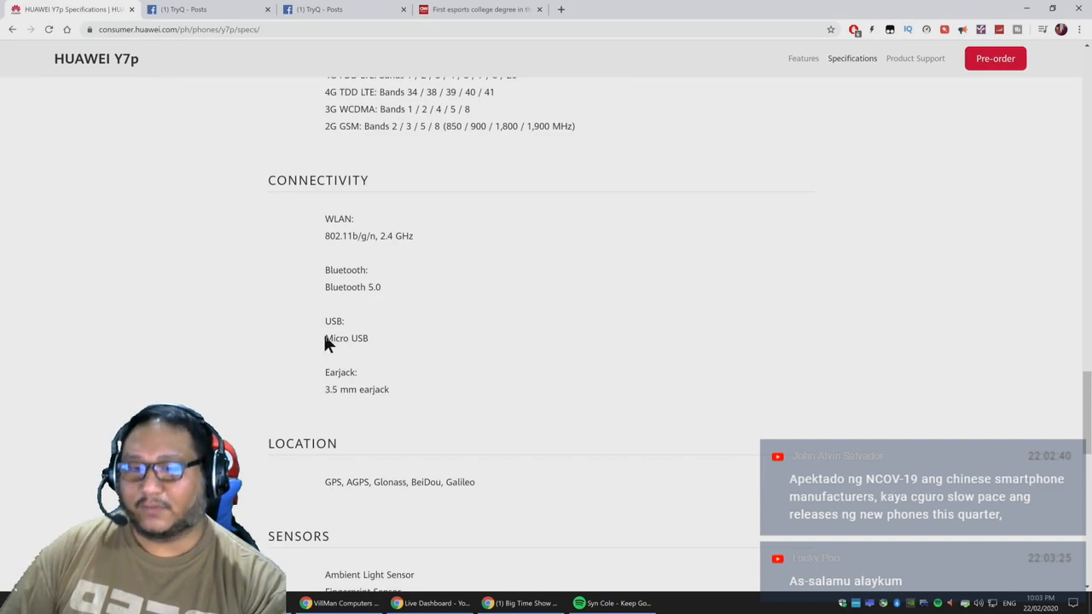
double_click(358, 338)
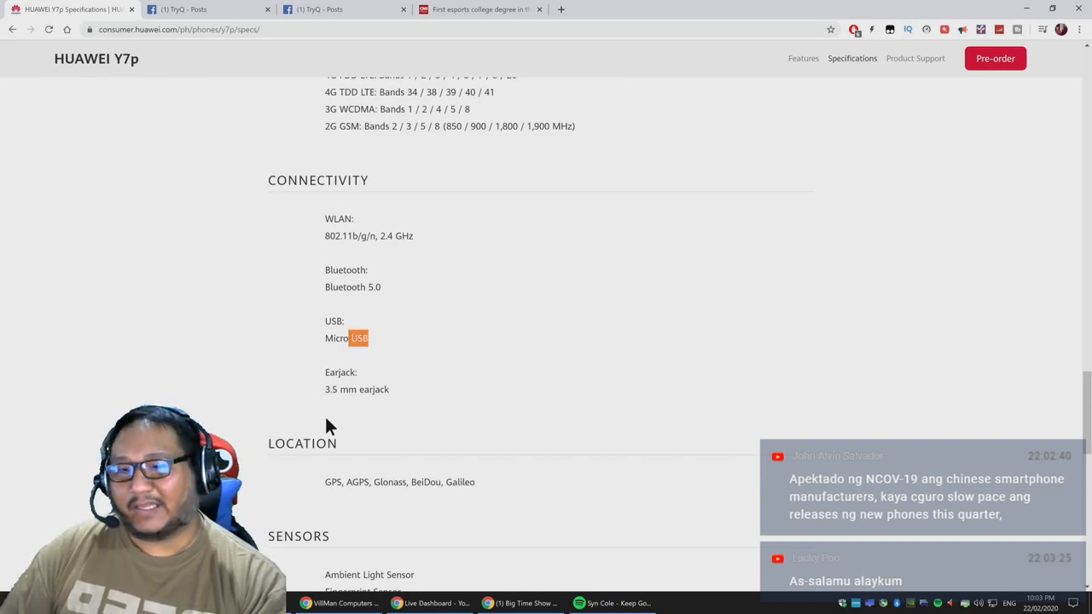
scroll(down, 3)
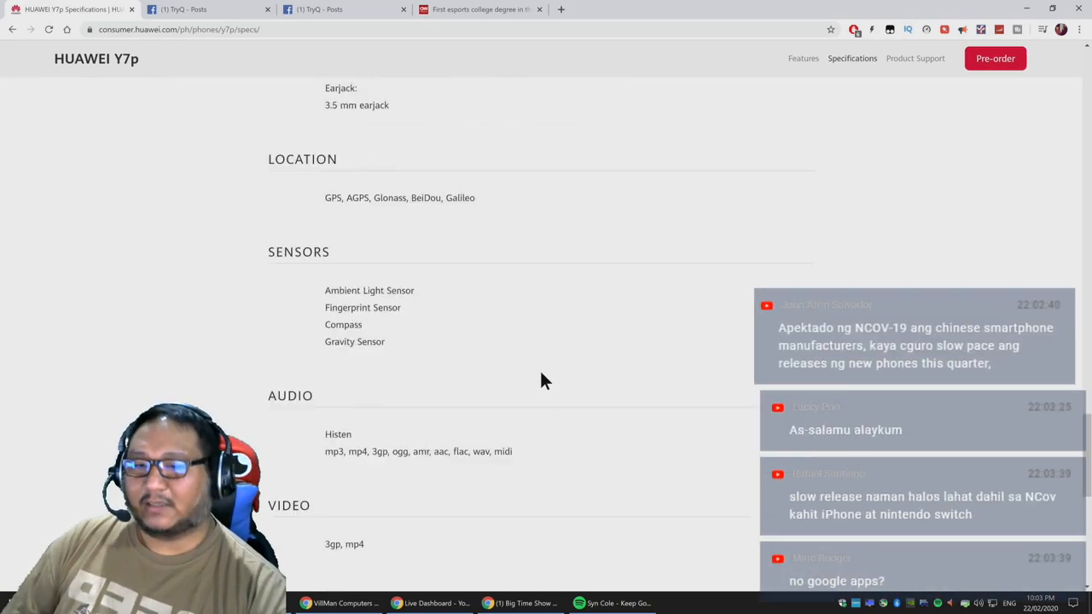
scroll(up, 3)
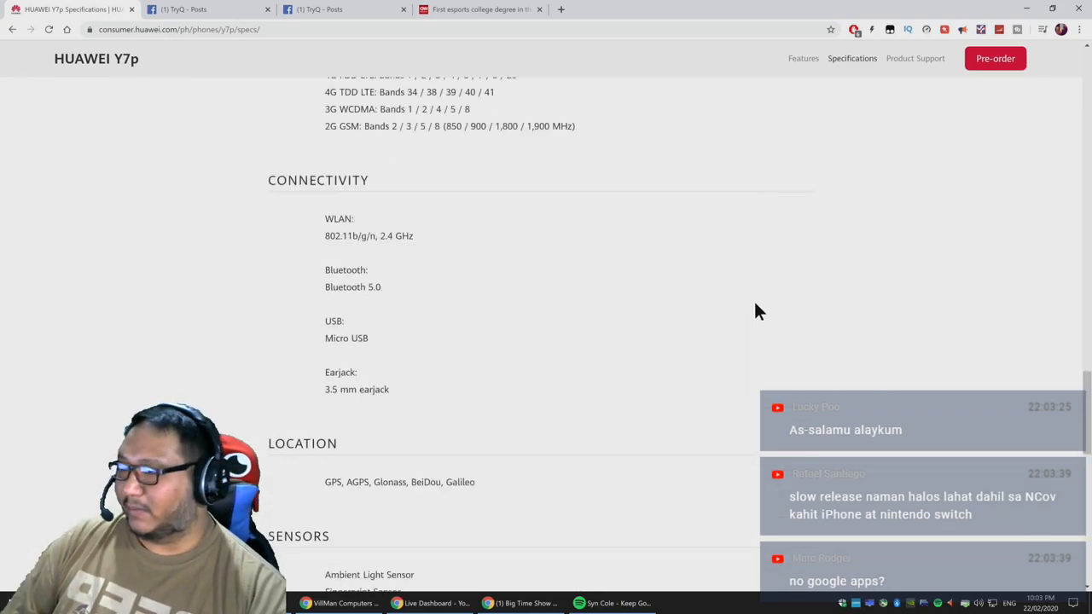
scroll(up, 3)
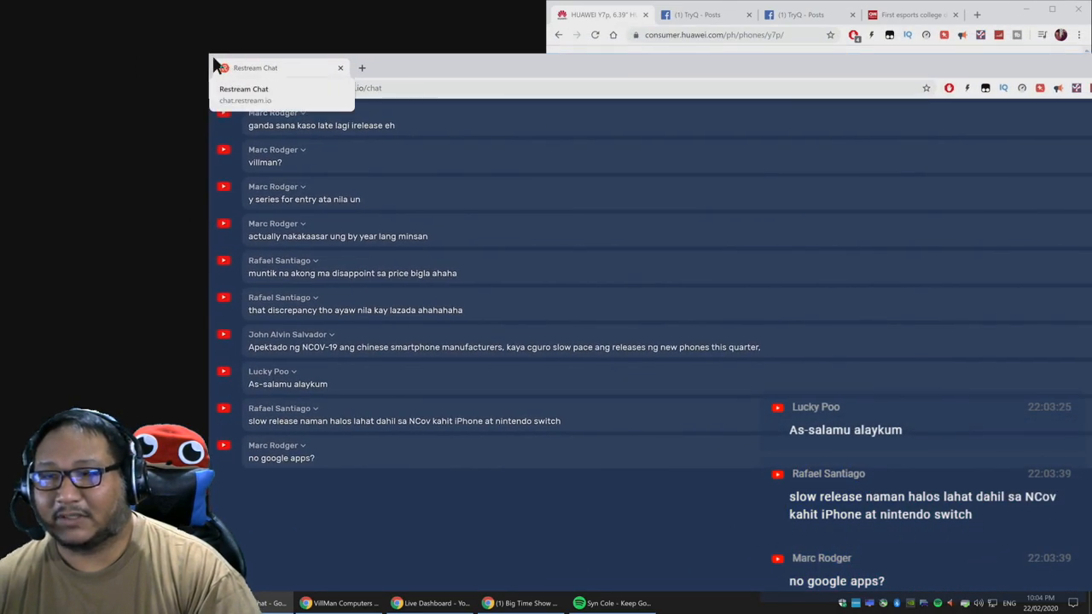
Drag the Restream Chat title bar to shrink it into a small window on the left
drag(282, 68, 976, 331)
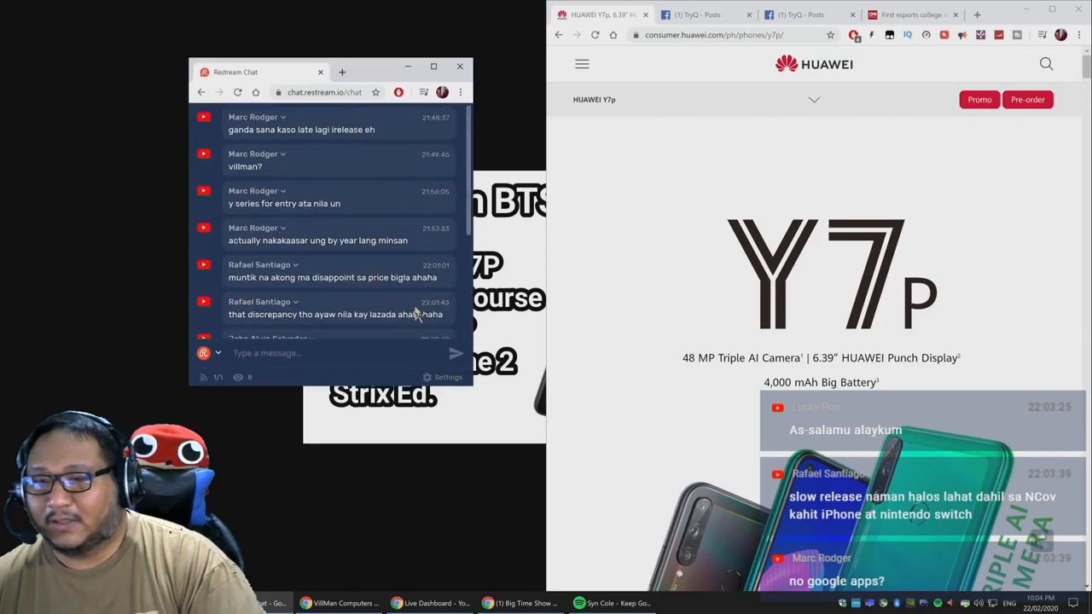
mouse_move(437, 263)
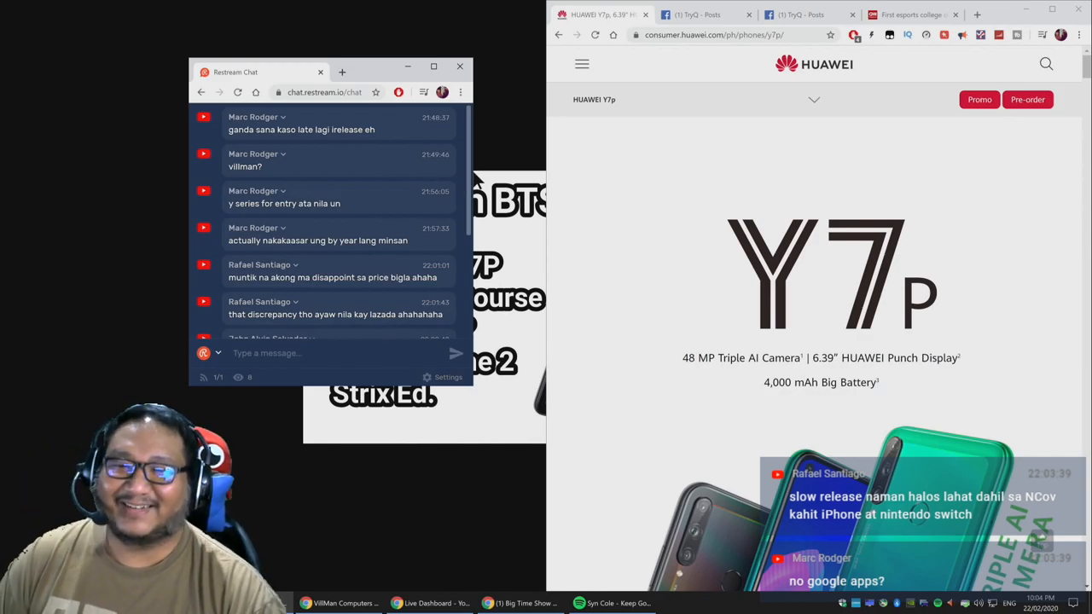
scroll(down, 3)
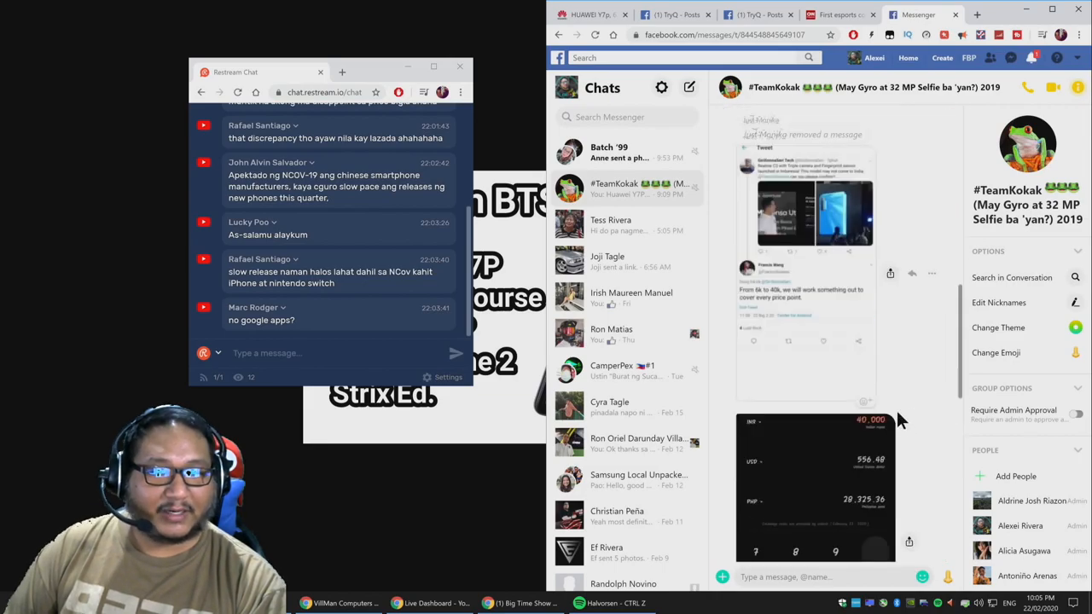
Browse the #TeamKokak chat, view the Redmi K30 Pro photo full-size, then close the viewer
scroll(down, 3)
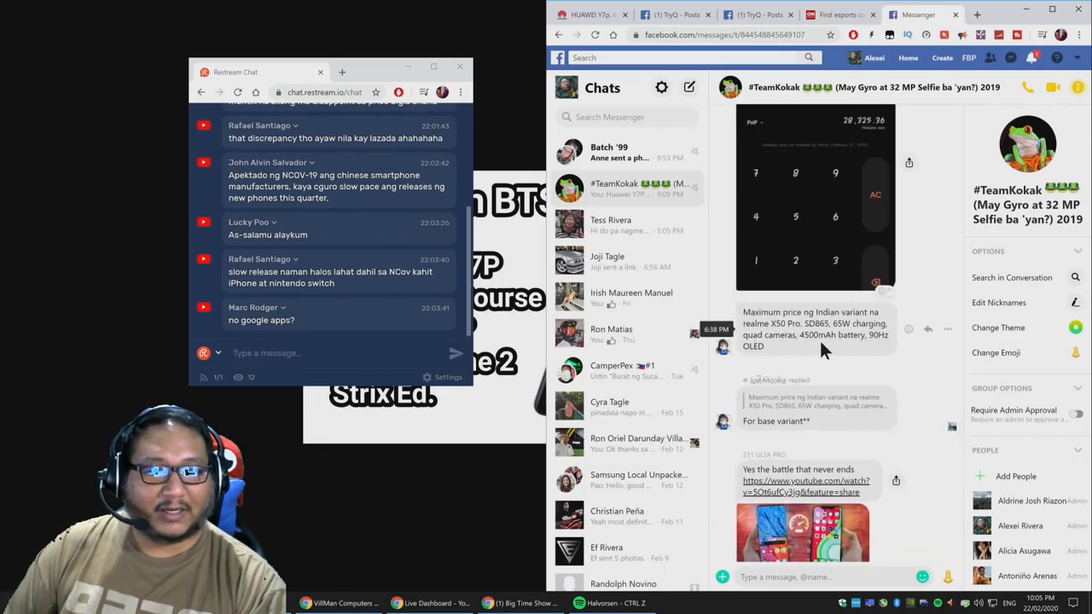
scroll(down, 3)
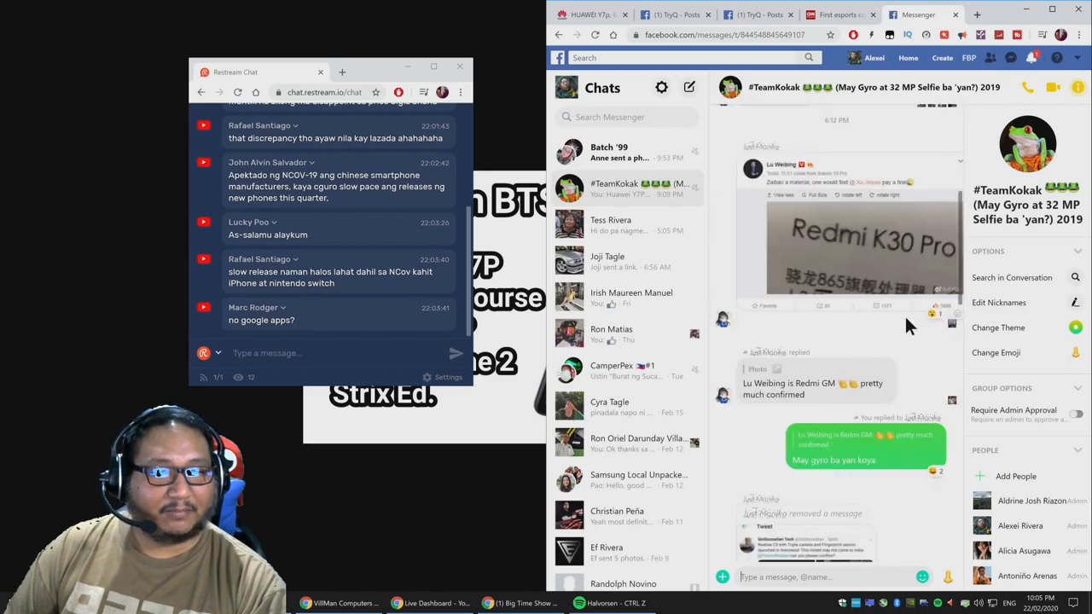
scroll(up, 3)
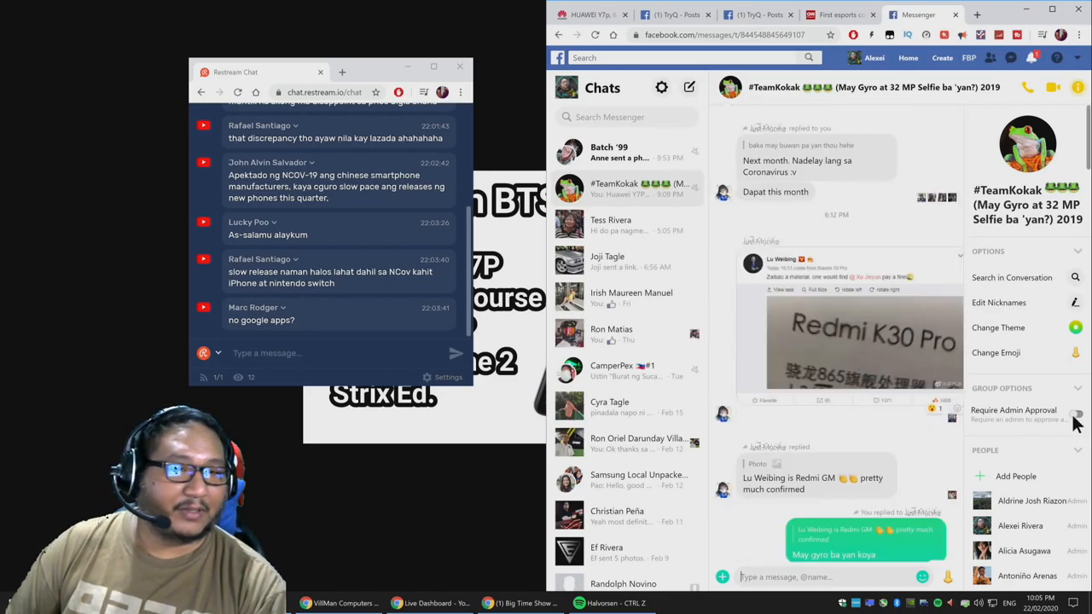
click(861, 341)
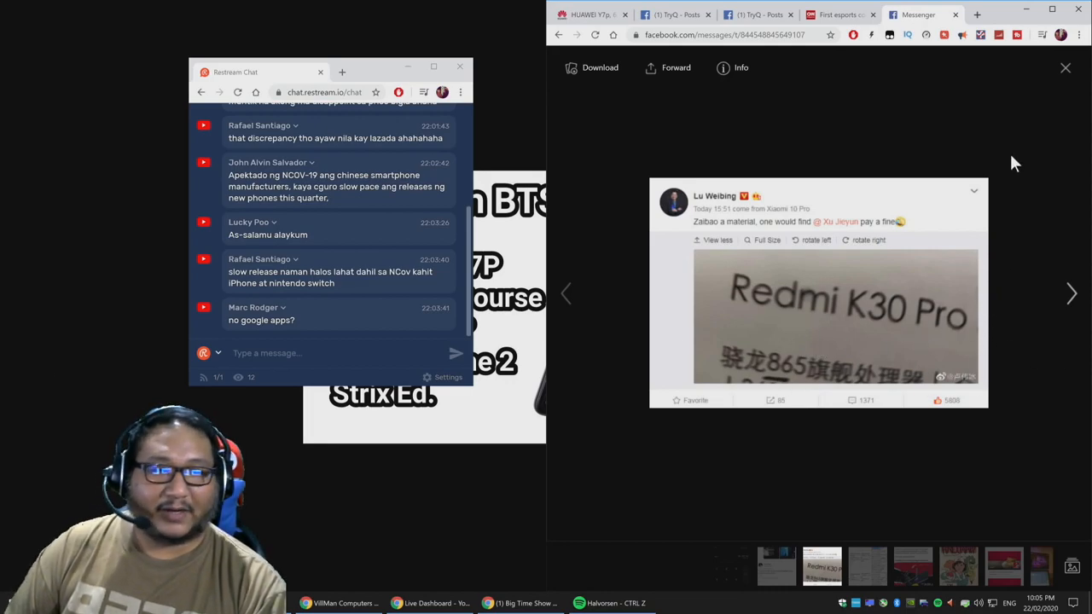
click(1071, 294)
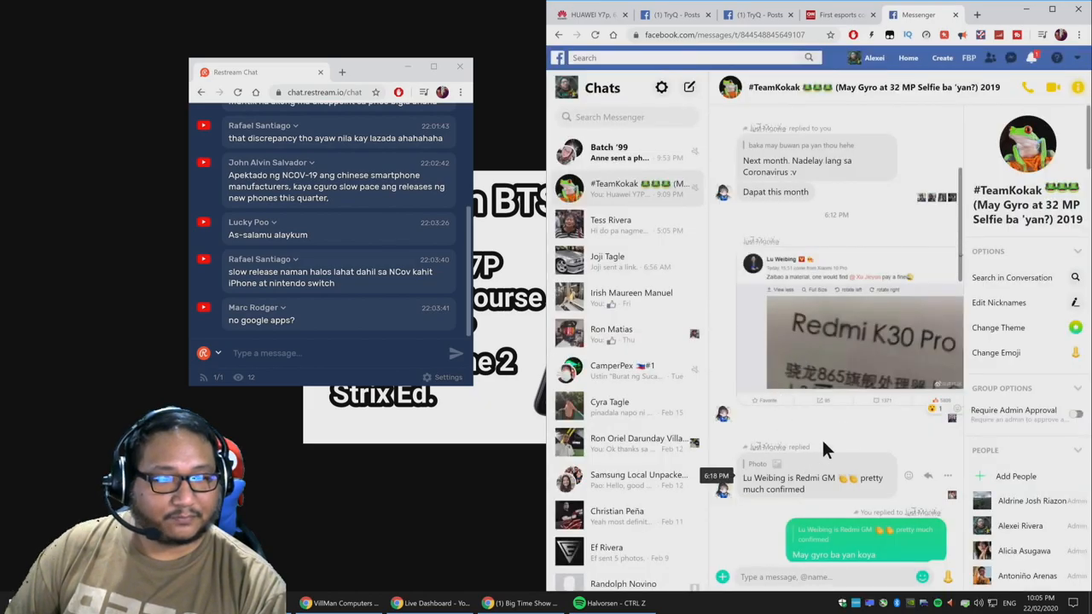
scroll(up, 3)
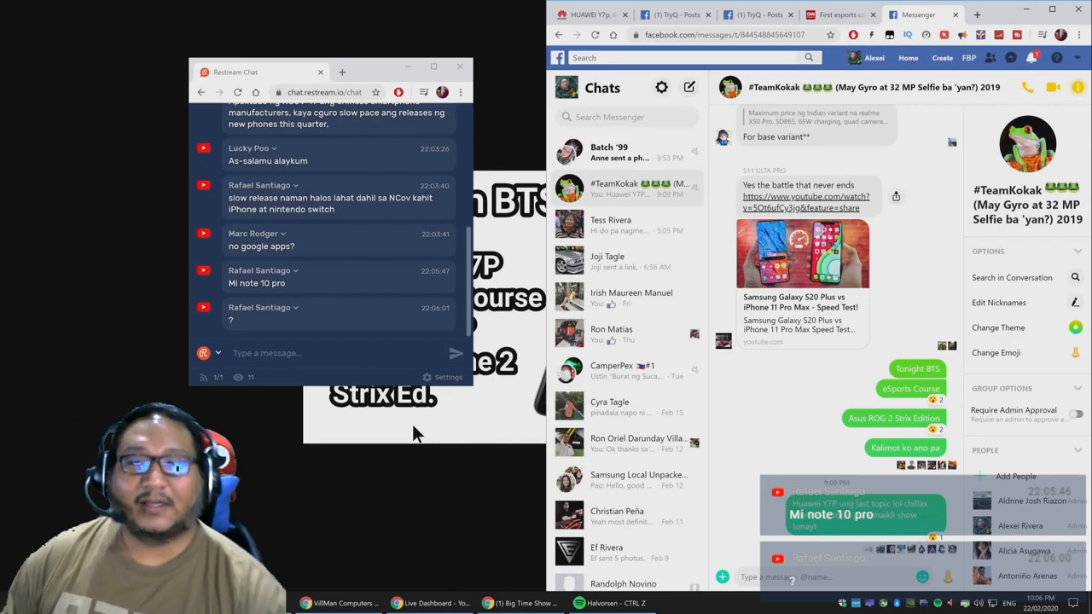
Return to the Huawei Y7p page and highlight the footnote about HUAWEI AppGallery instead of Google Play
click(588, 13)
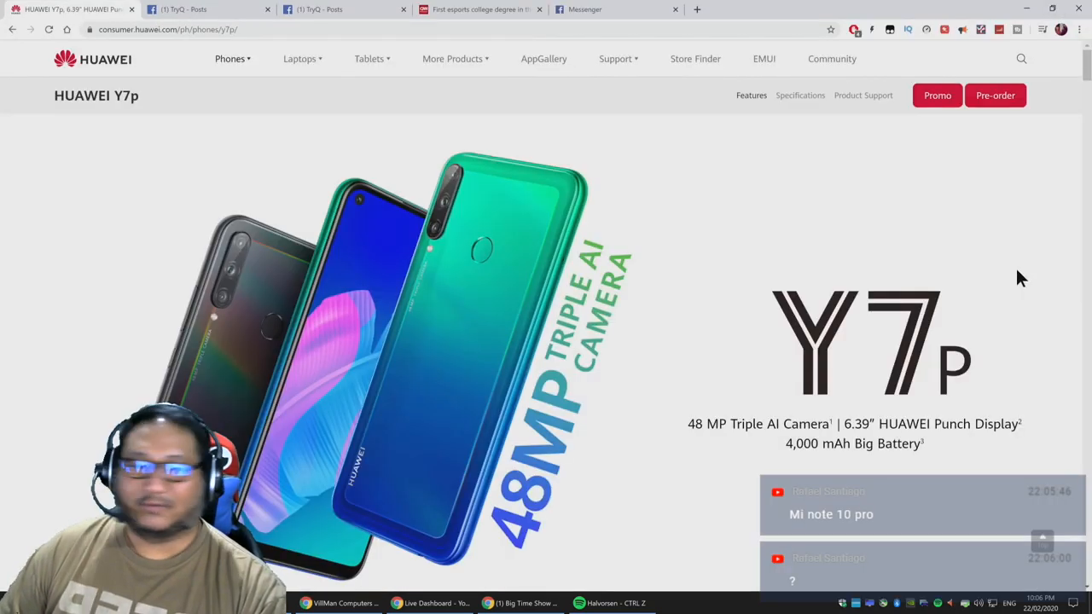
scroll(down, 3)
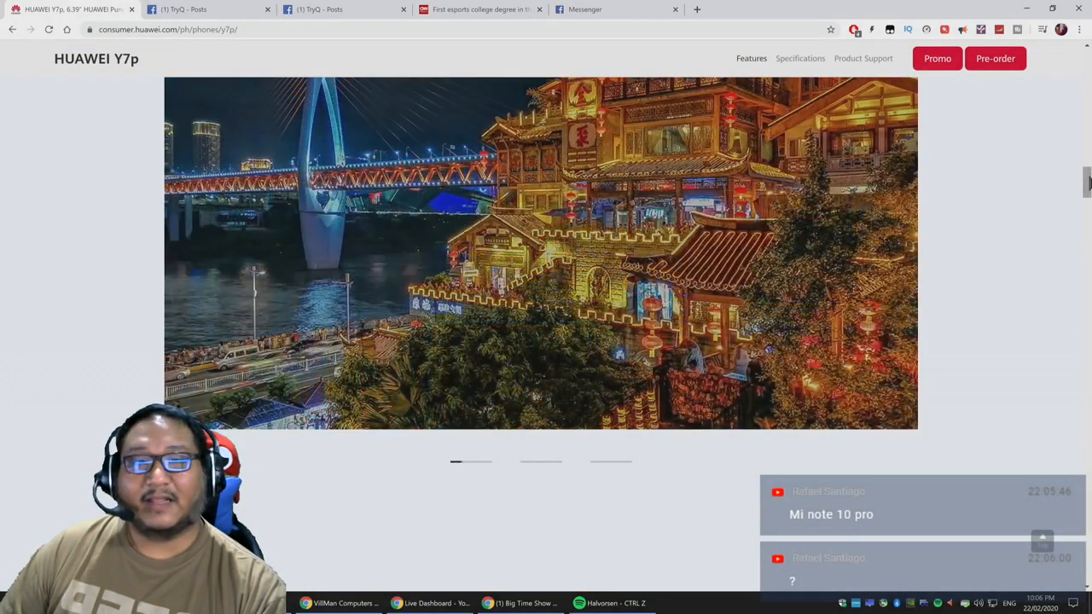
scroll(down, 3)
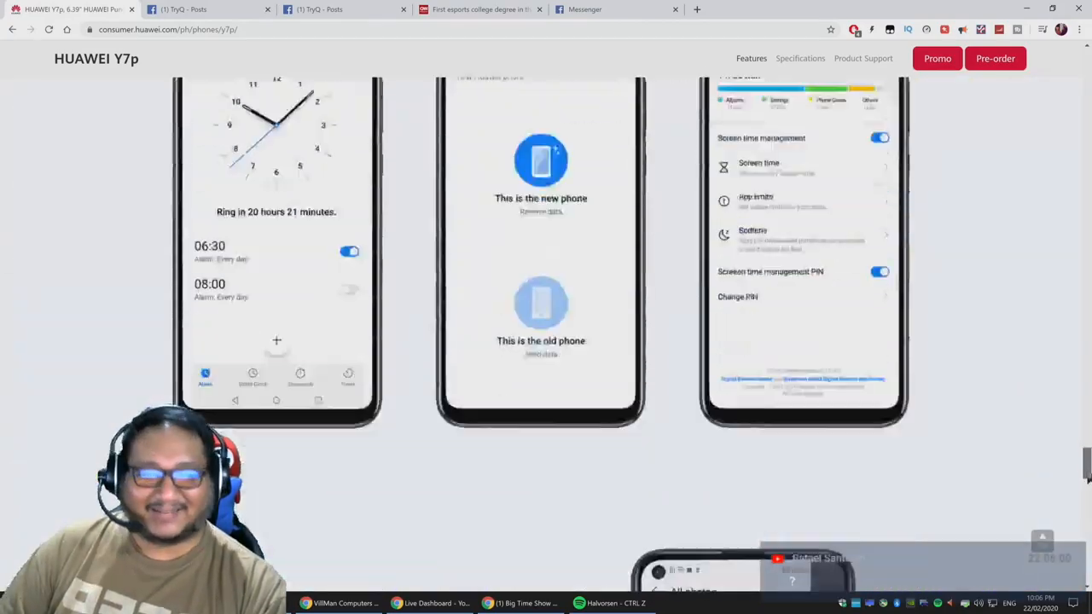
scroll(down, 3)
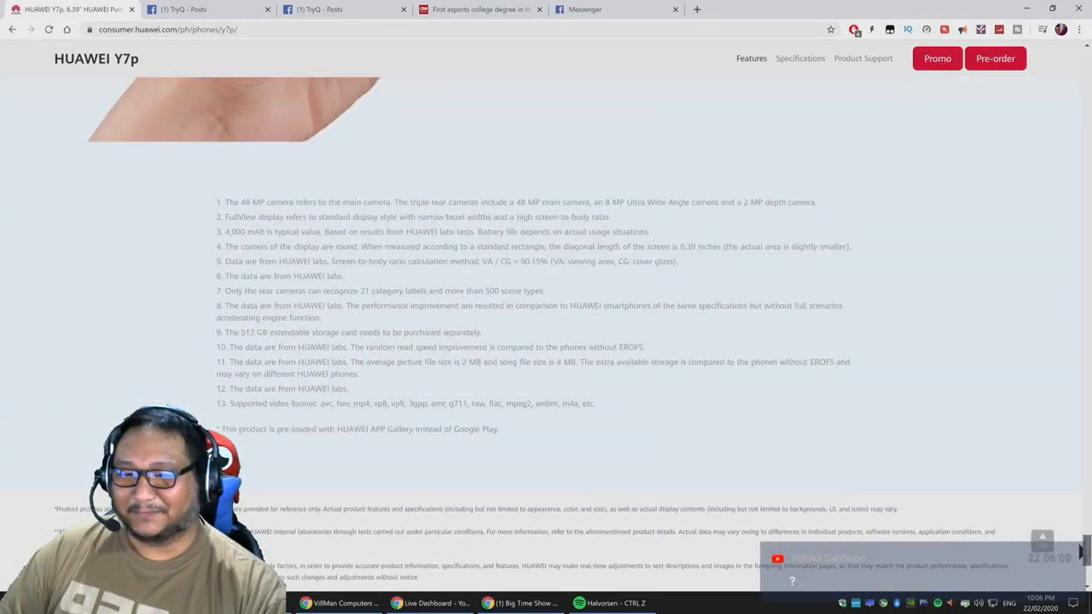
double_click(236, 430)
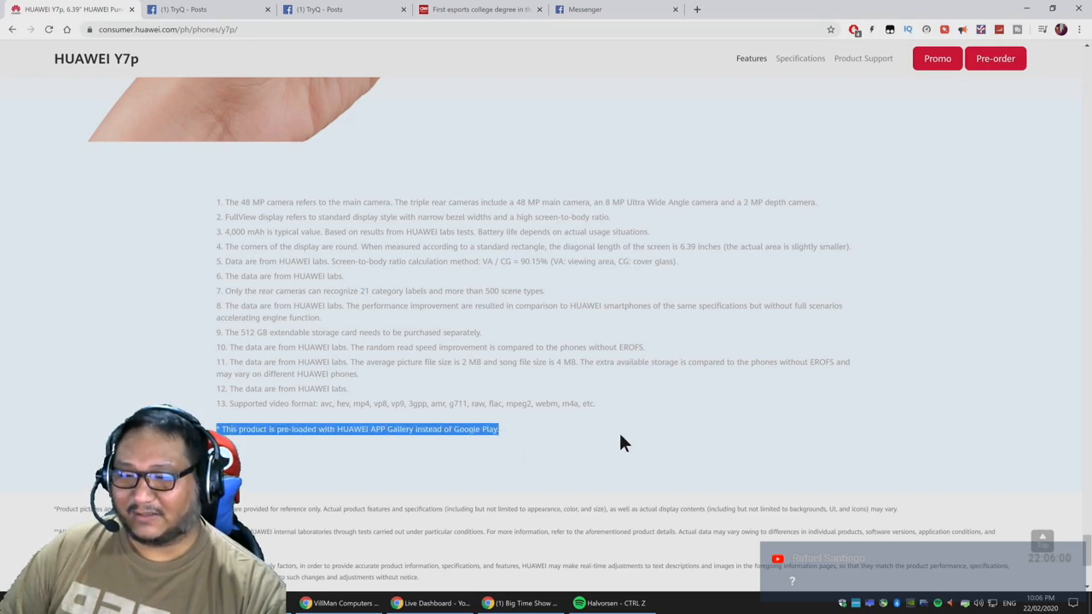
mouse_move(784, 396)
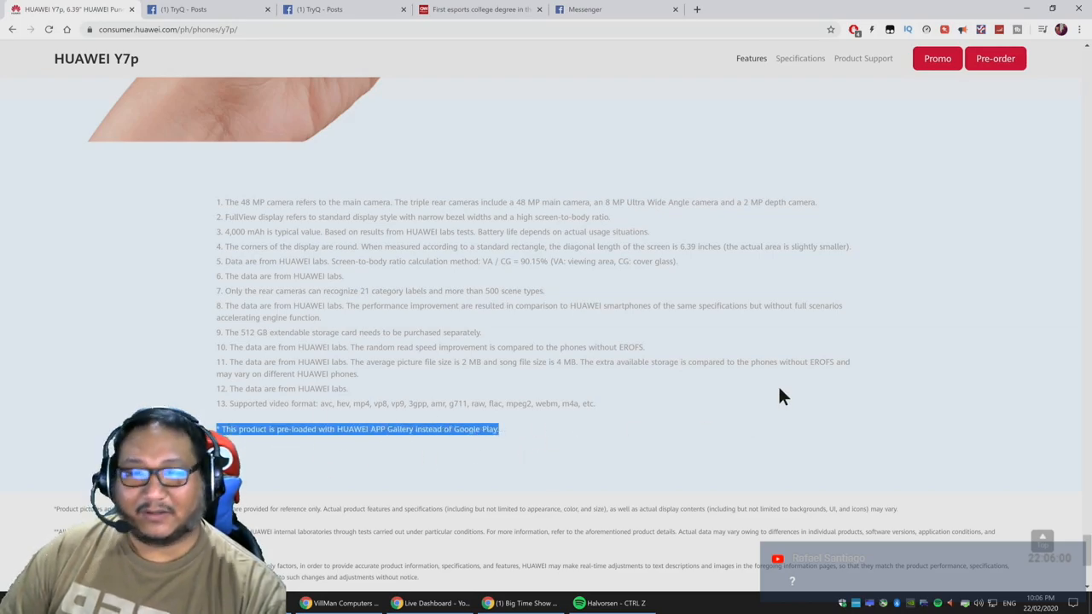
Zoom in on the footnotes with Chrome's zoom controls to make the AppGallery note readable
scroll(up, 3)
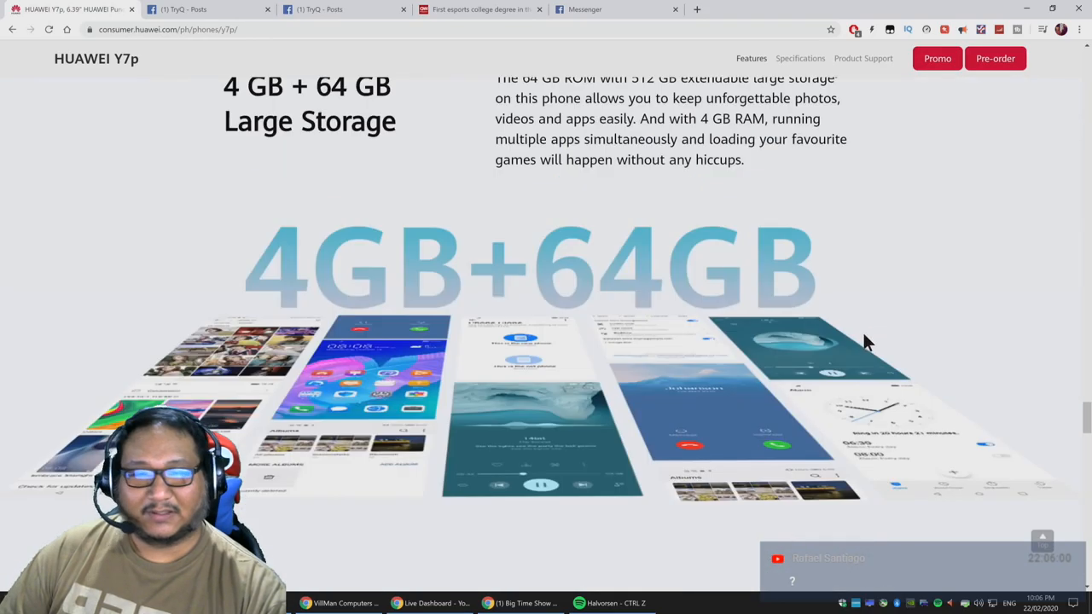
scroll(down, 3)
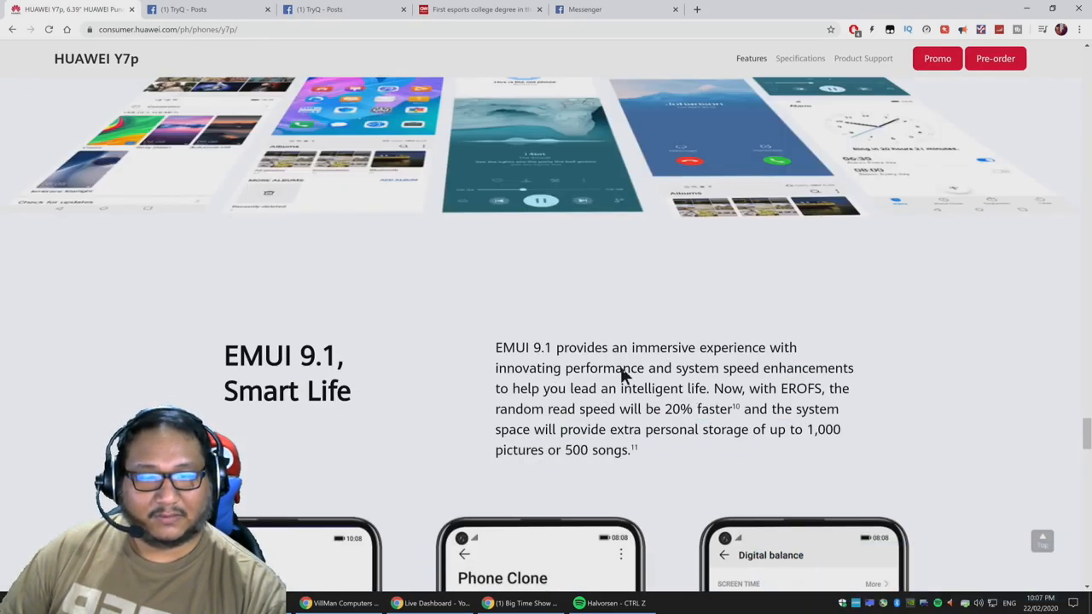
scroll(down, 3)
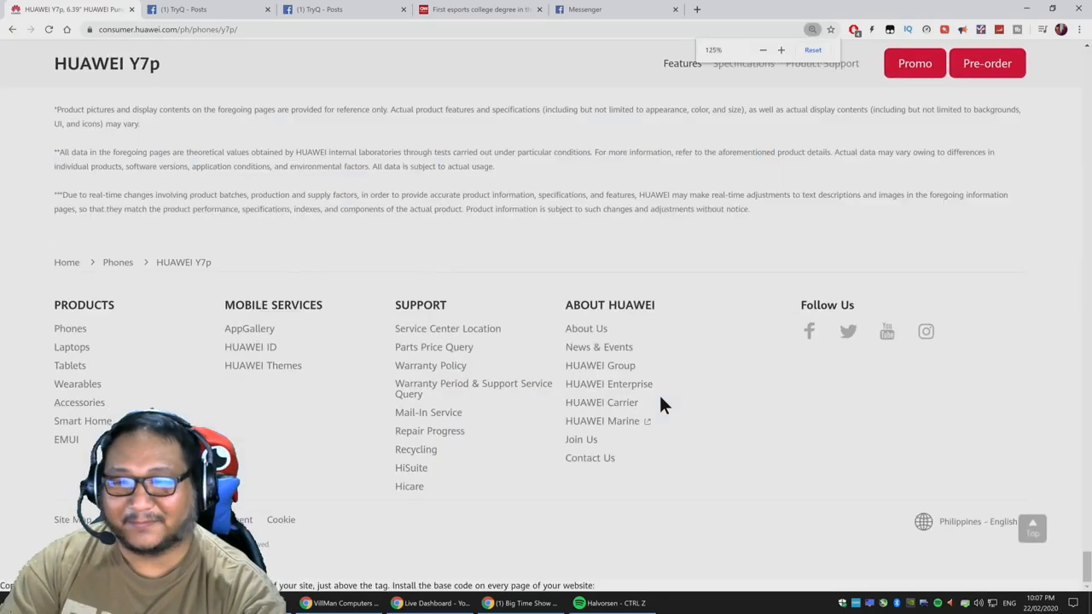
click(779, 50)
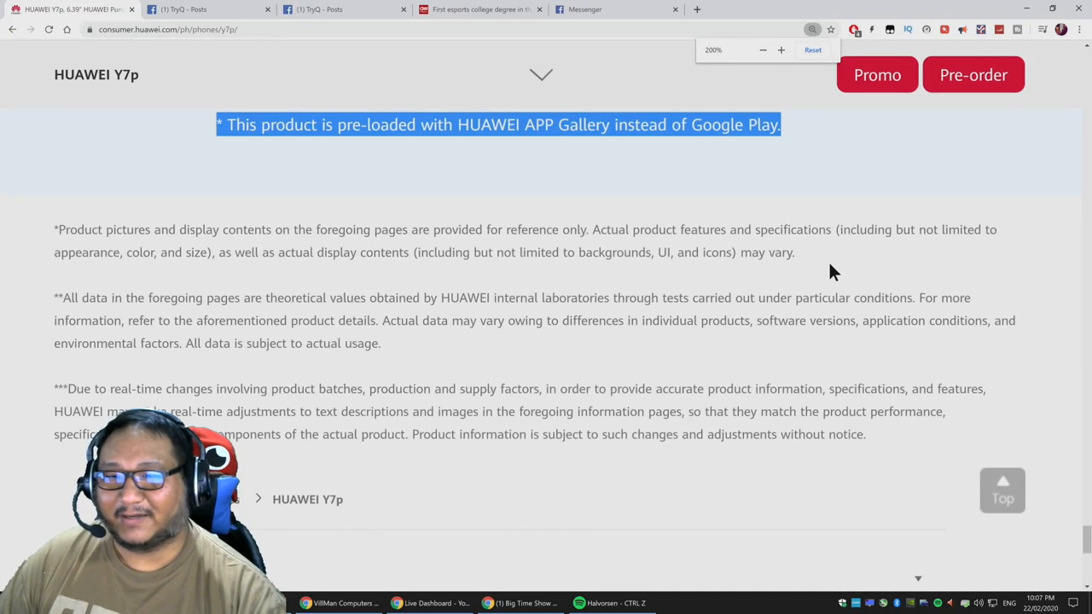
scroll(up, 3)
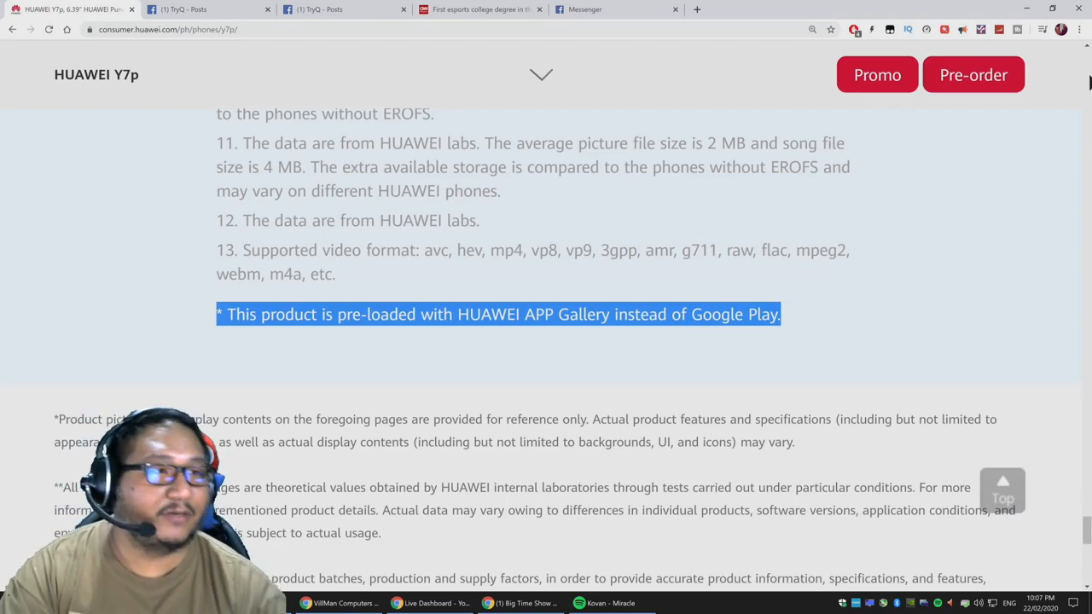
Search 'google warns huawei install google play' in a new Chrome tab
click(1078, 29)
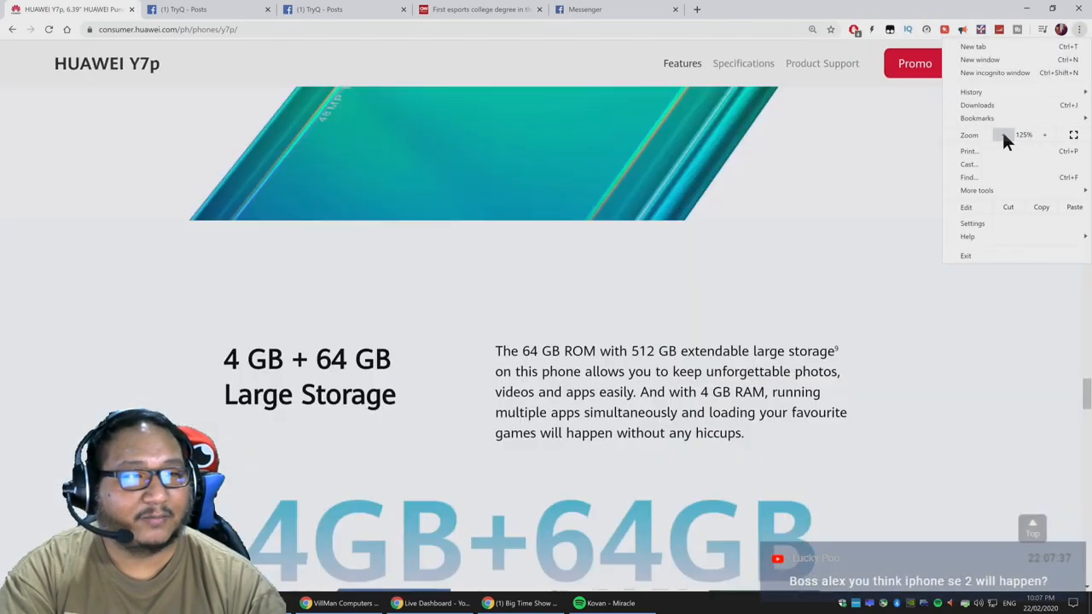
click(1003, 135)
text(google warns)
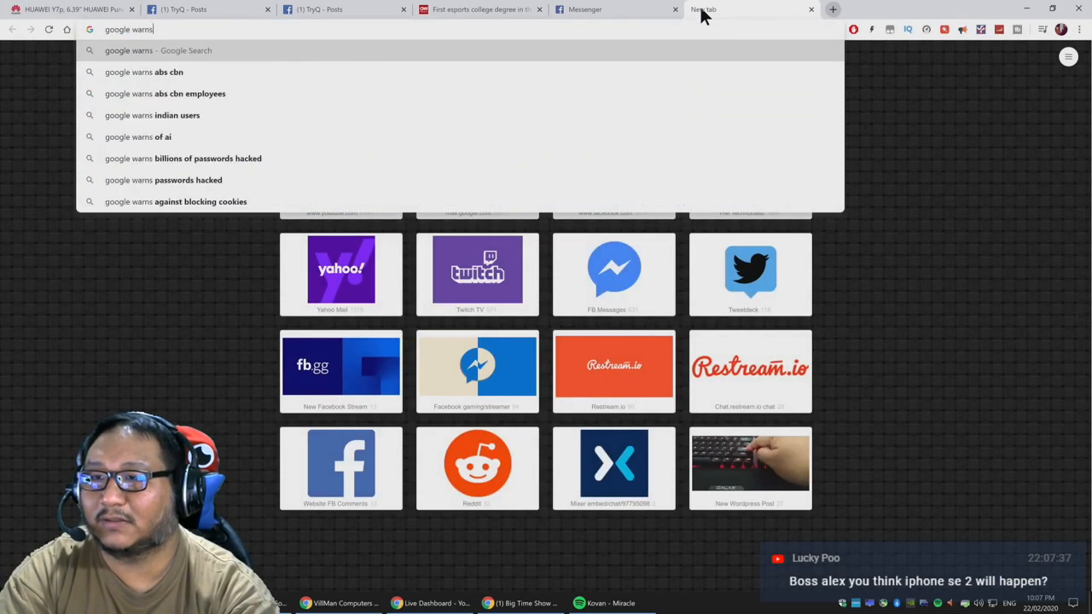
text(huawei)
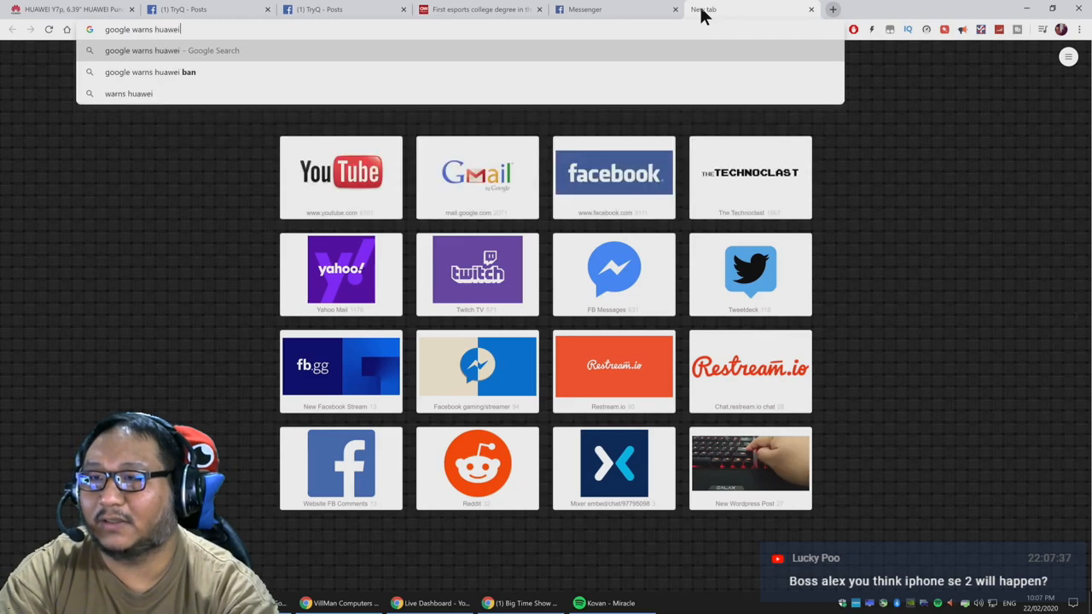
text(install google play)
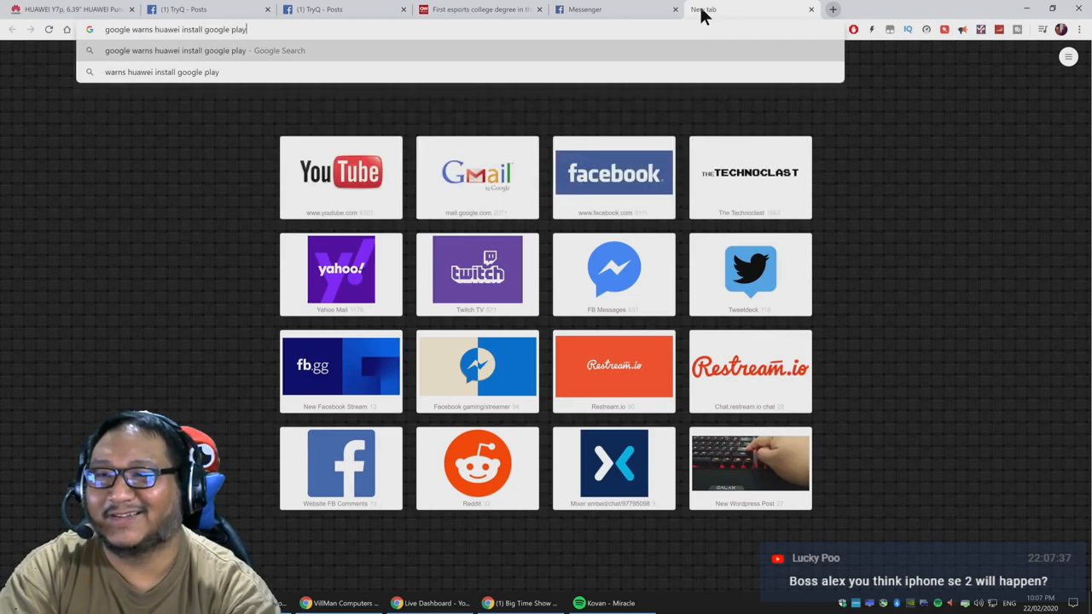
key(Return)
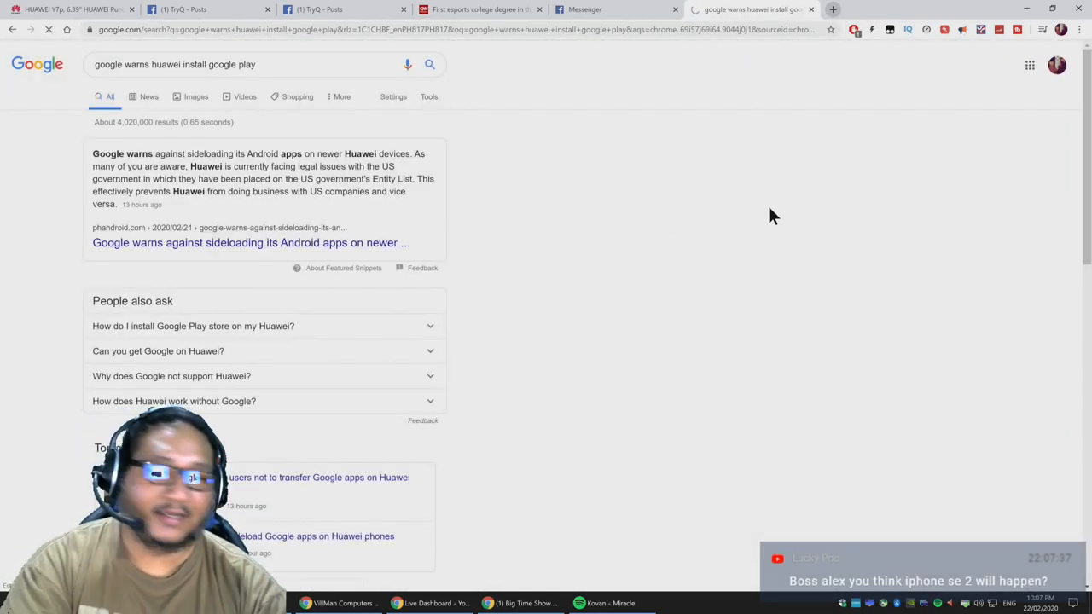
Open the Phandroid sideloading-warning article and highlight Google's quoted statement
click(251, 242)
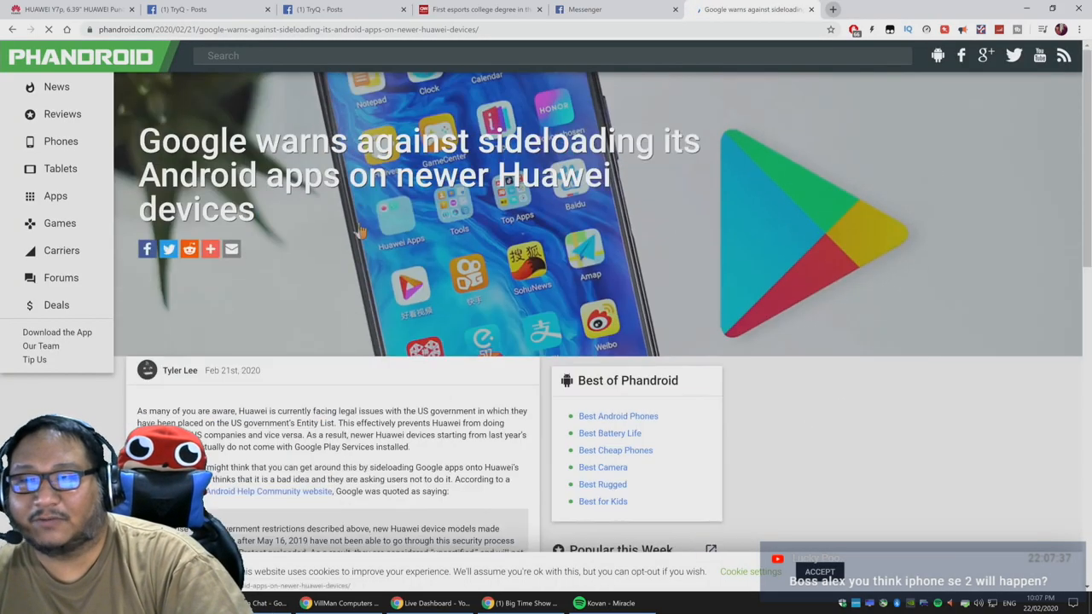
mouse_move(720, 162)
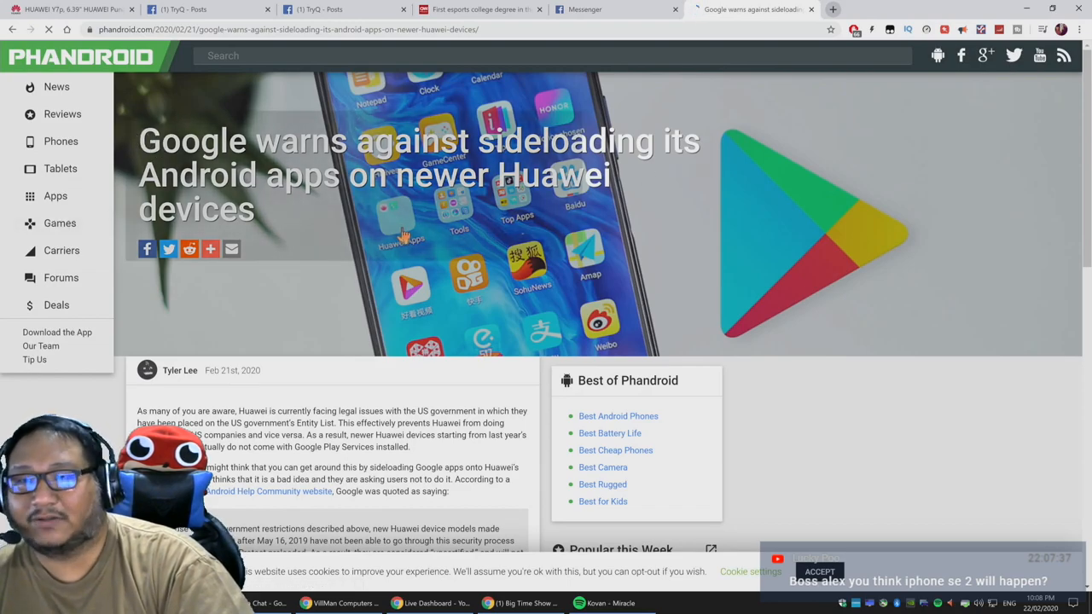
scroll(down, 3)
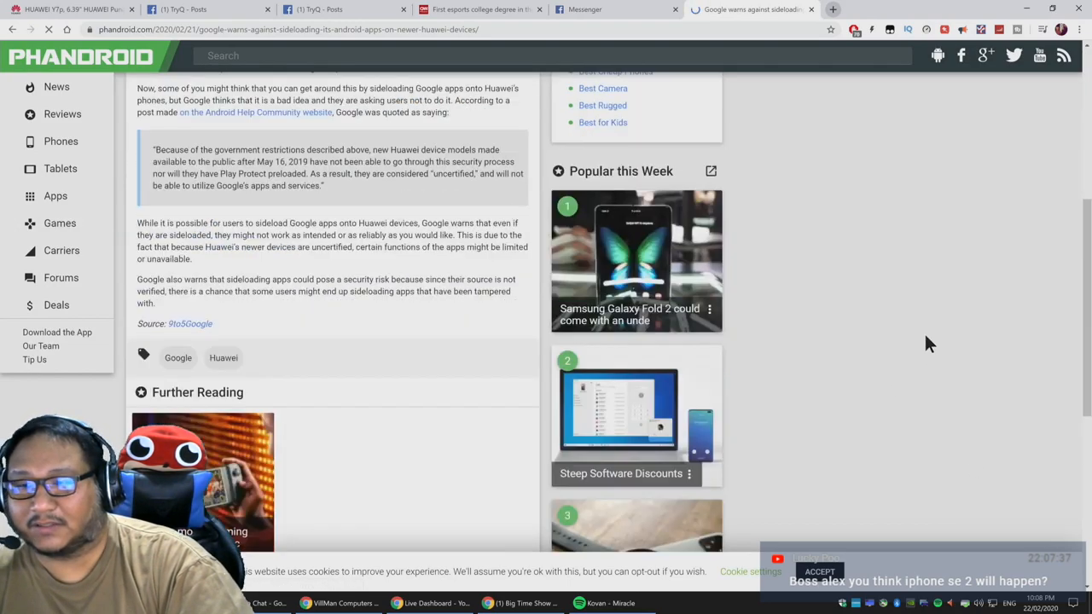
scroll(up, 3)
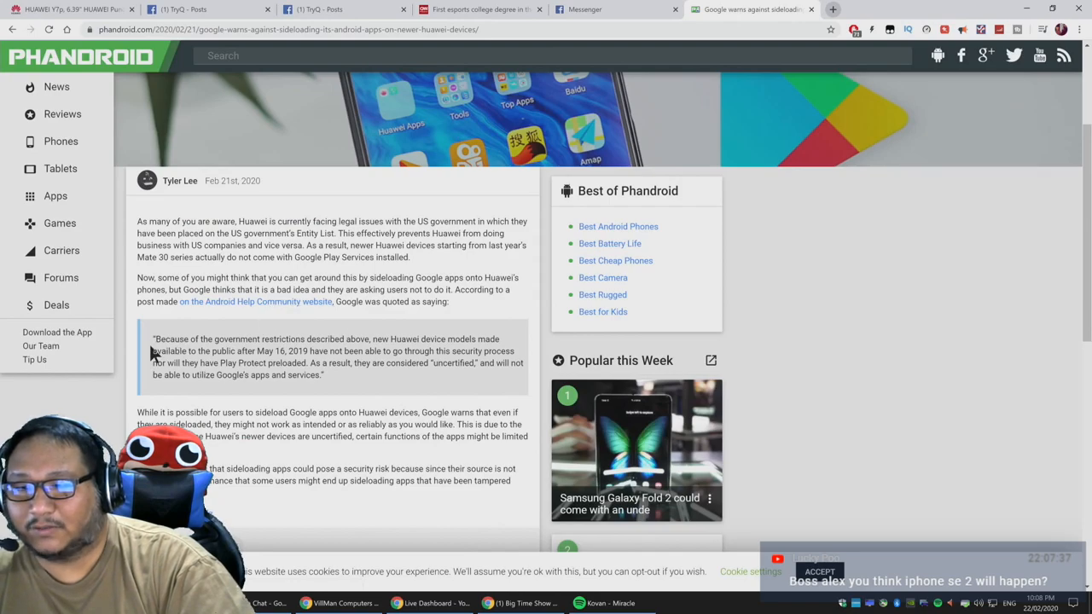
drag(154, 338, 322, 375)
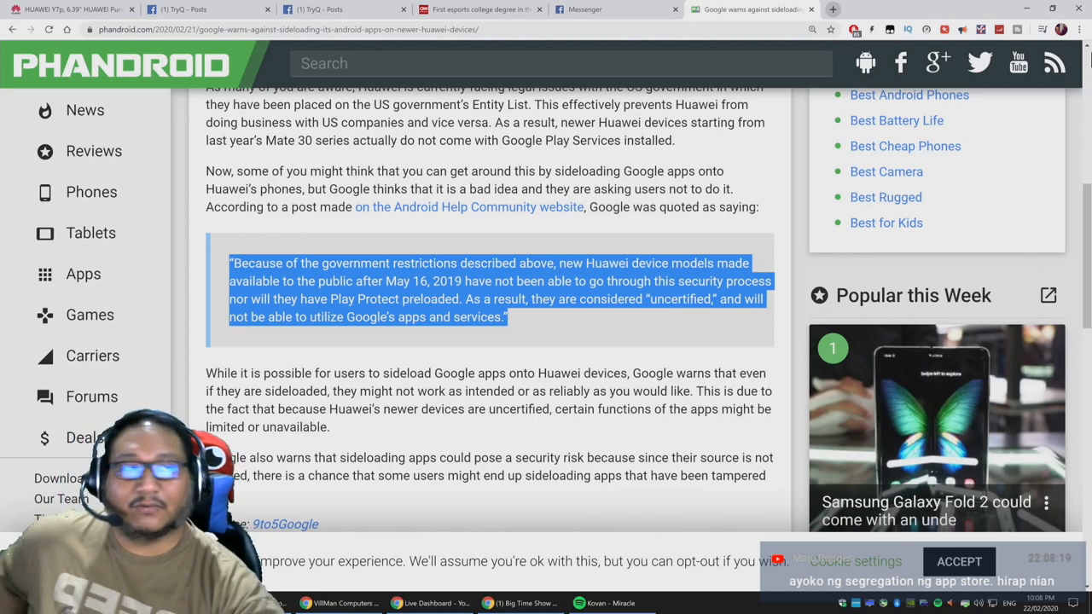
Reset the page zoom to normal size from the Chrome menu
click(1062, 29)
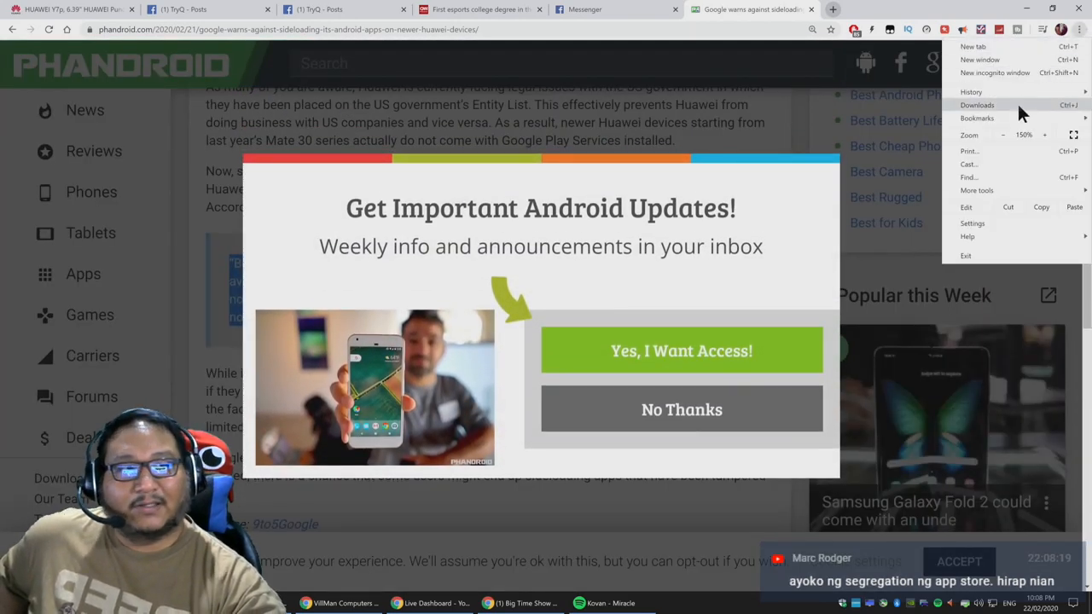
click(1003, 135)
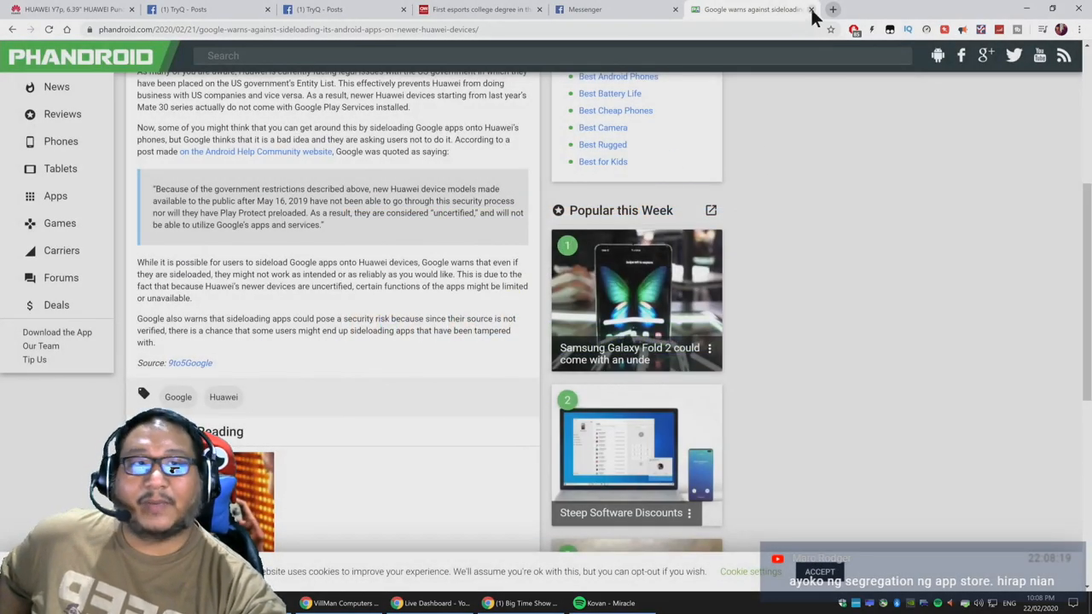
Close the Phandroid article and scroll the Huawei Y7p page back to its top banner
click(808, 10)
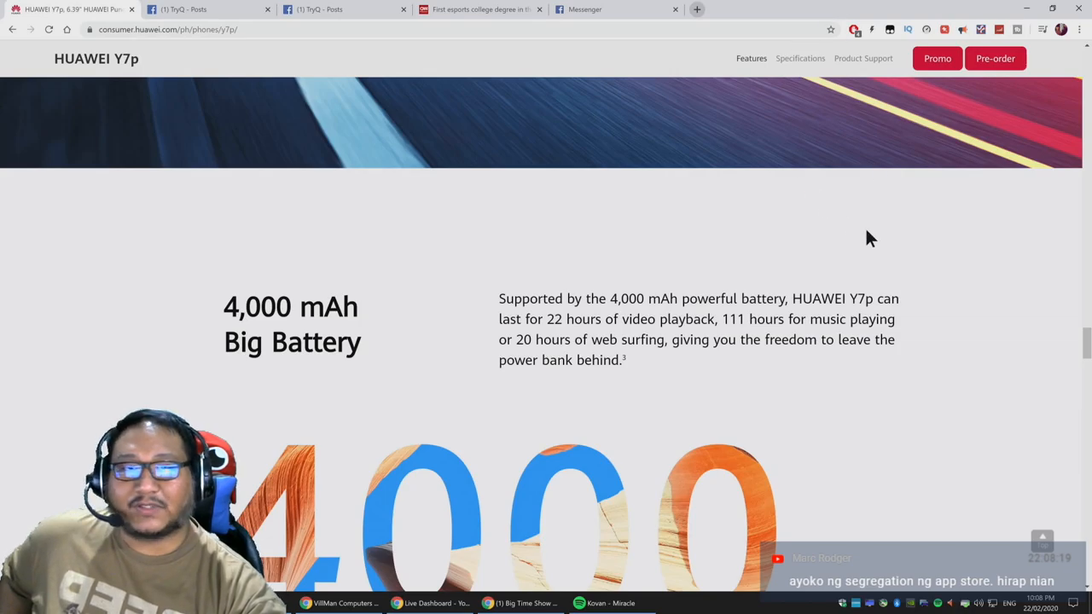
scroll(down, 3)
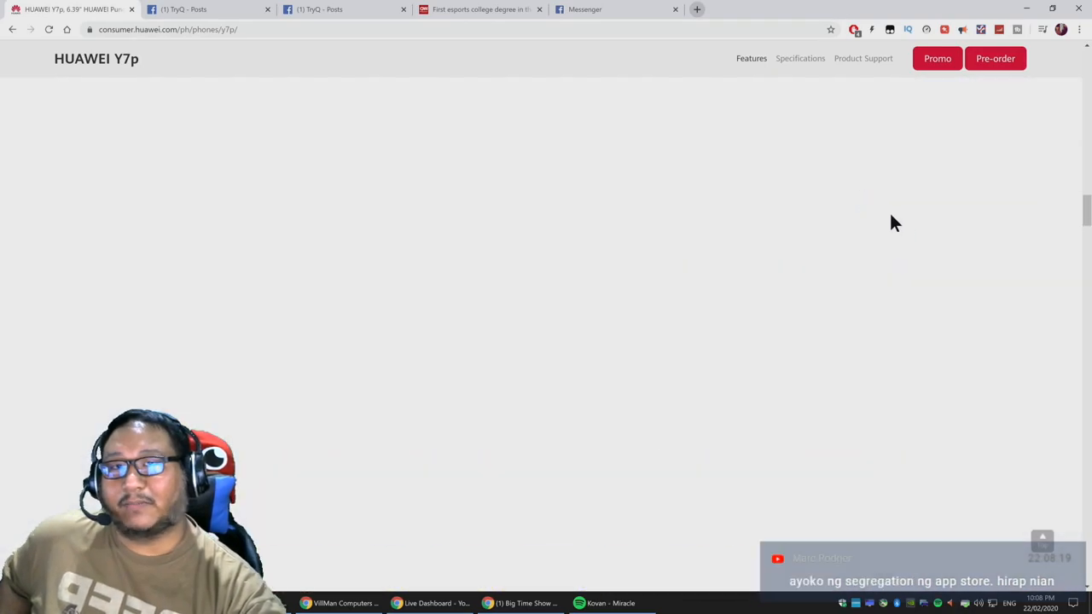
scroll(down, 3)
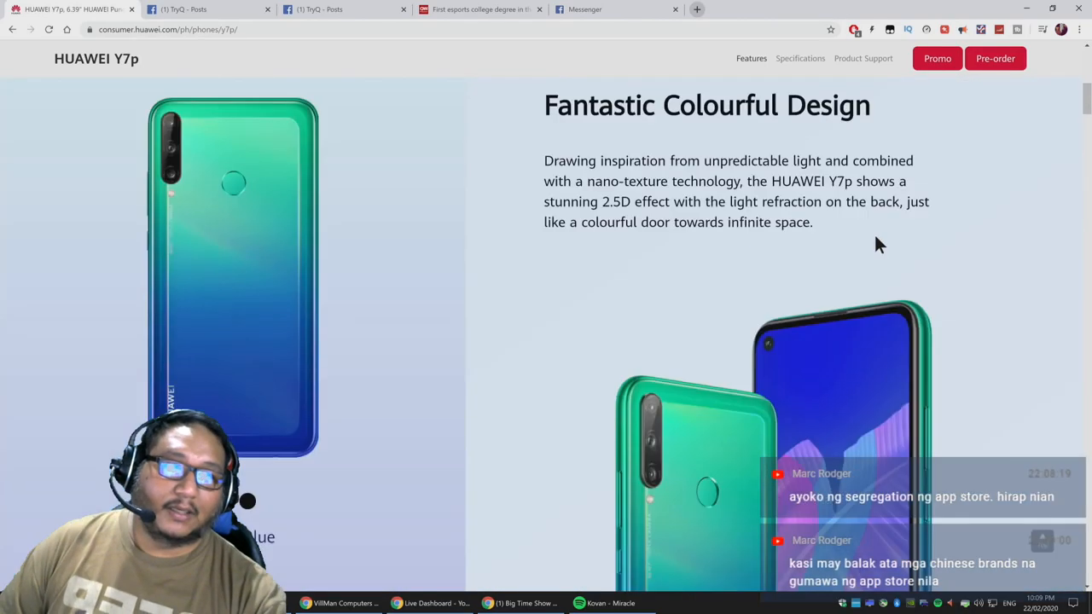
scroll(up, 3)
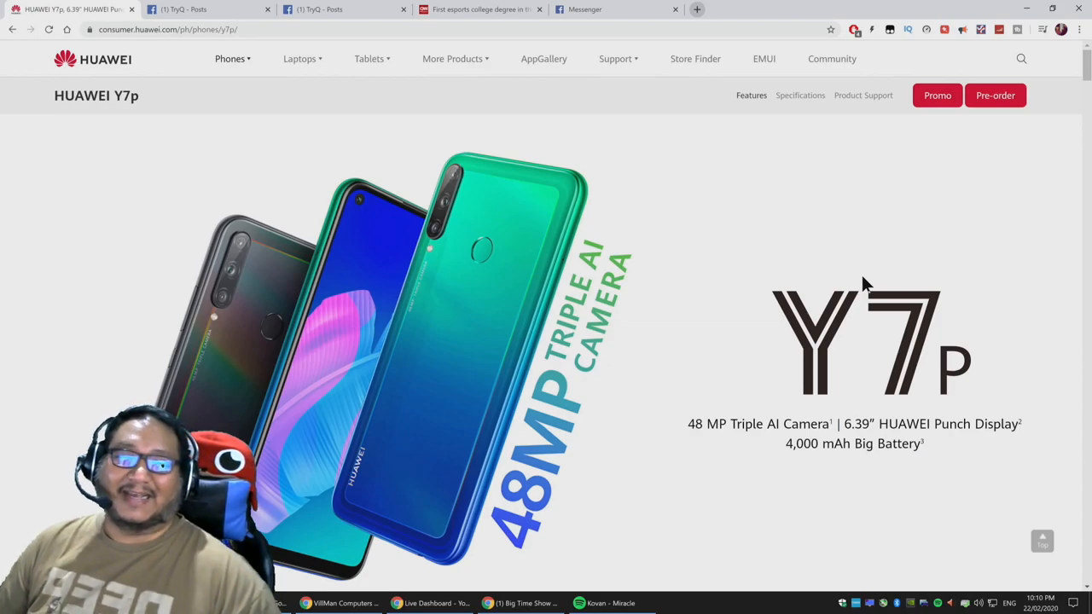
scroll(down, 3)
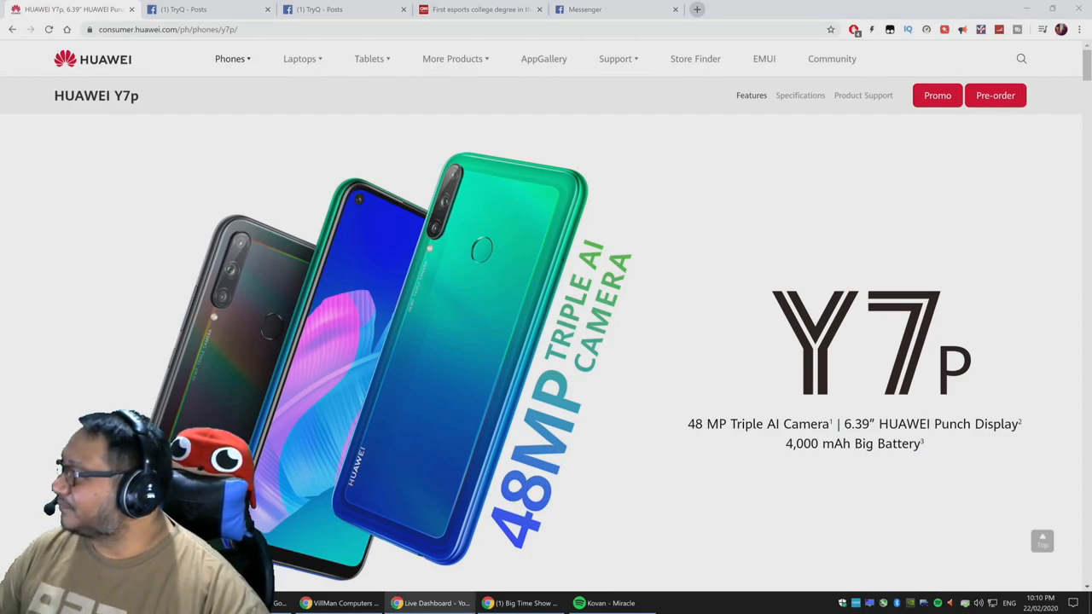
mouse_move(833, 9)
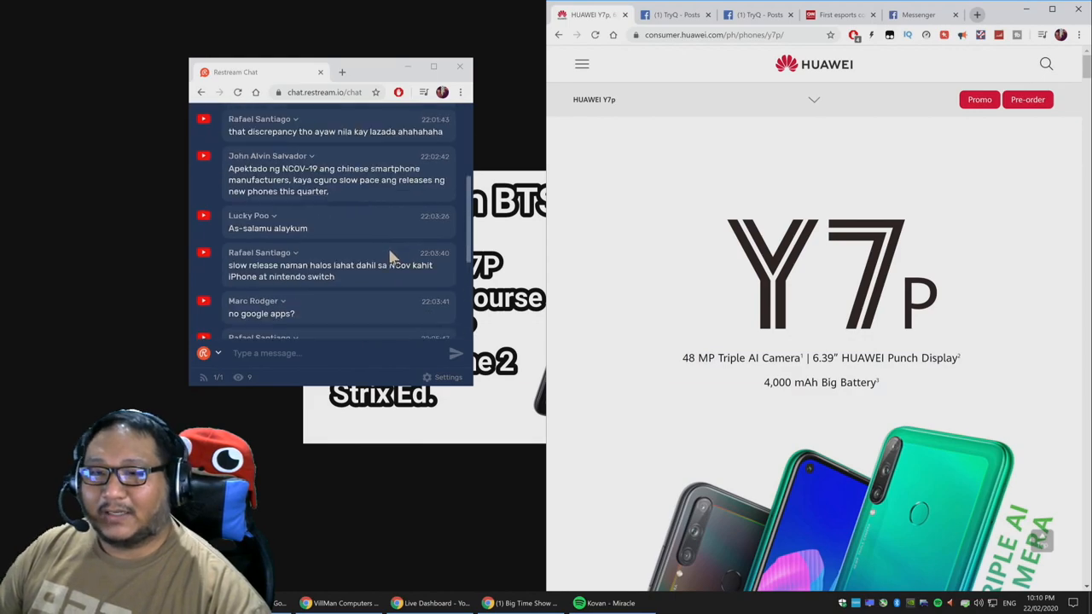
mouse_move(367, 389)
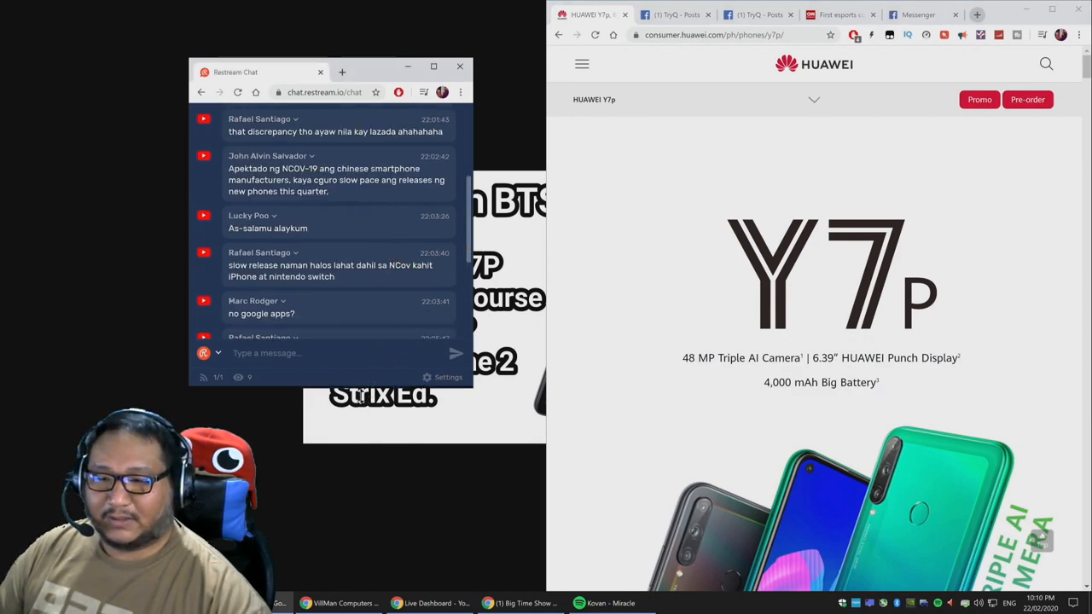
Scroll the Restream Chat popup to the newest viewer messages beside the Y7p page
scroll(down, 3)
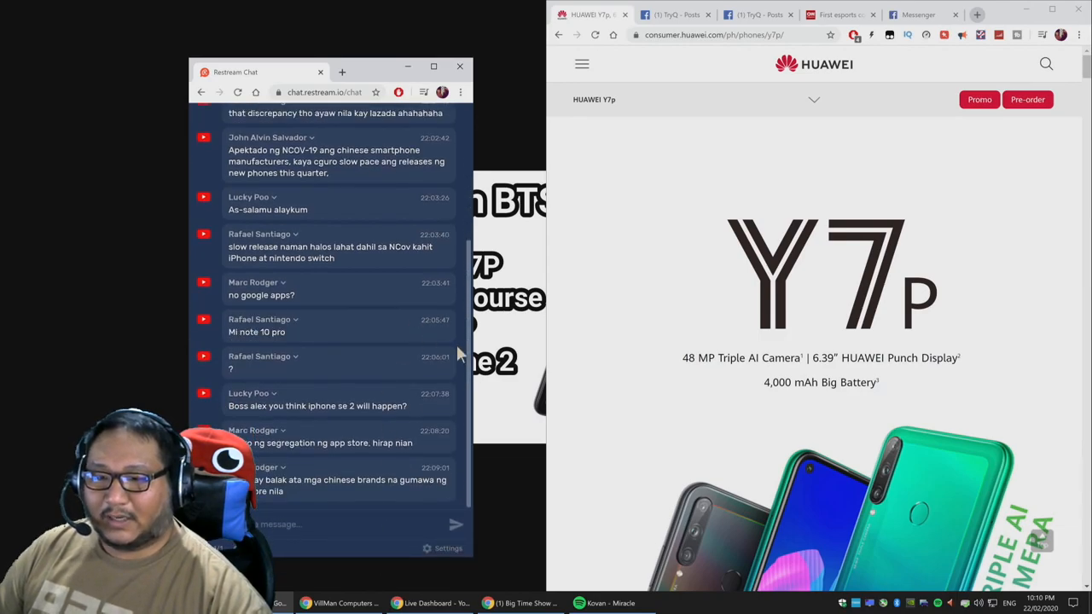
mouse_move(279, 42)
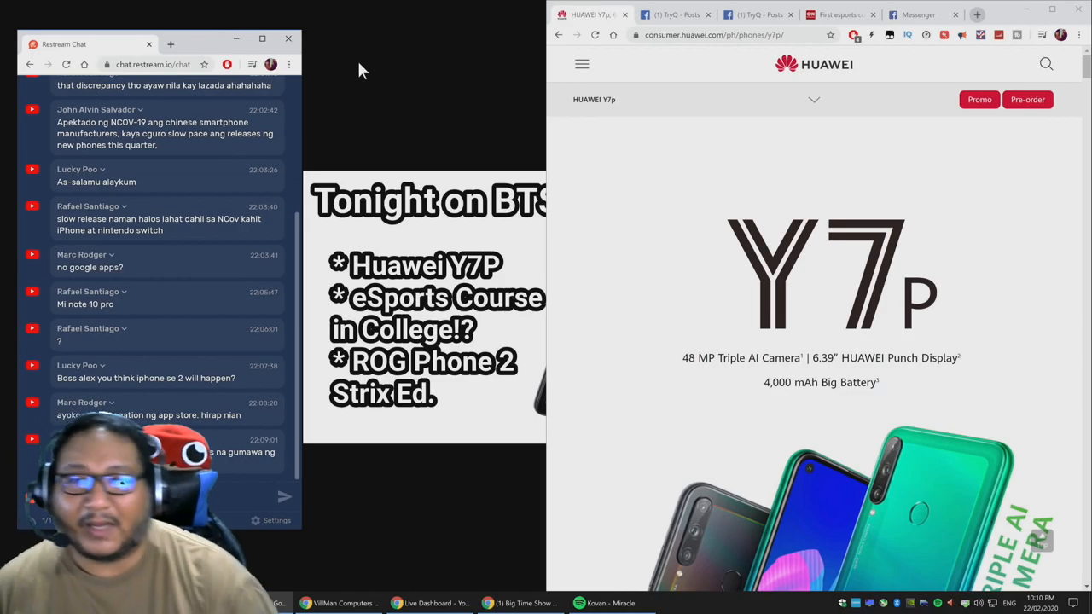
mouse_move(309, 121)
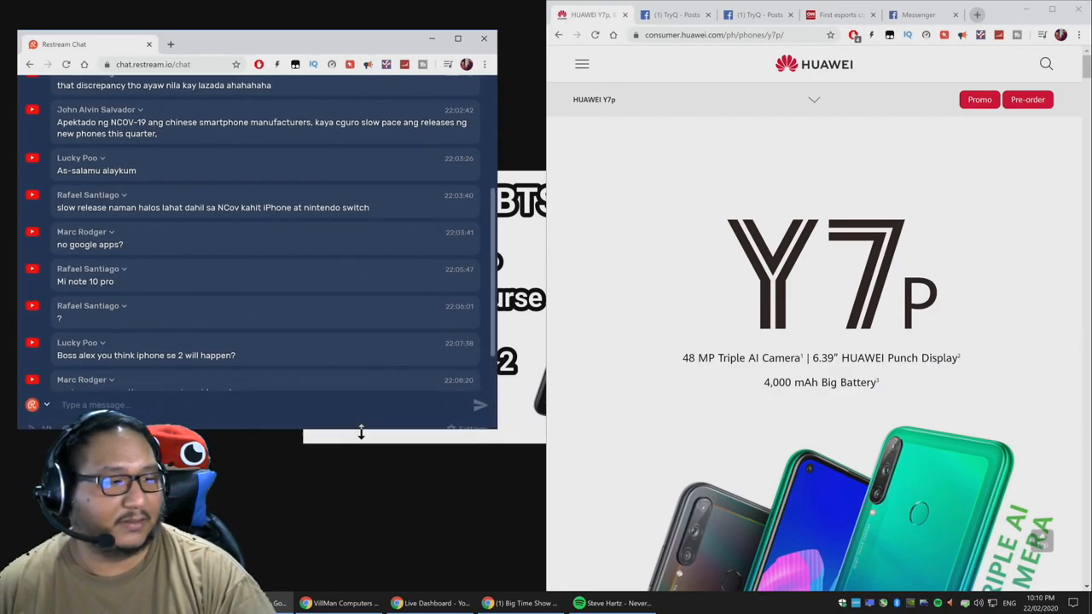
scroll(down, 3)
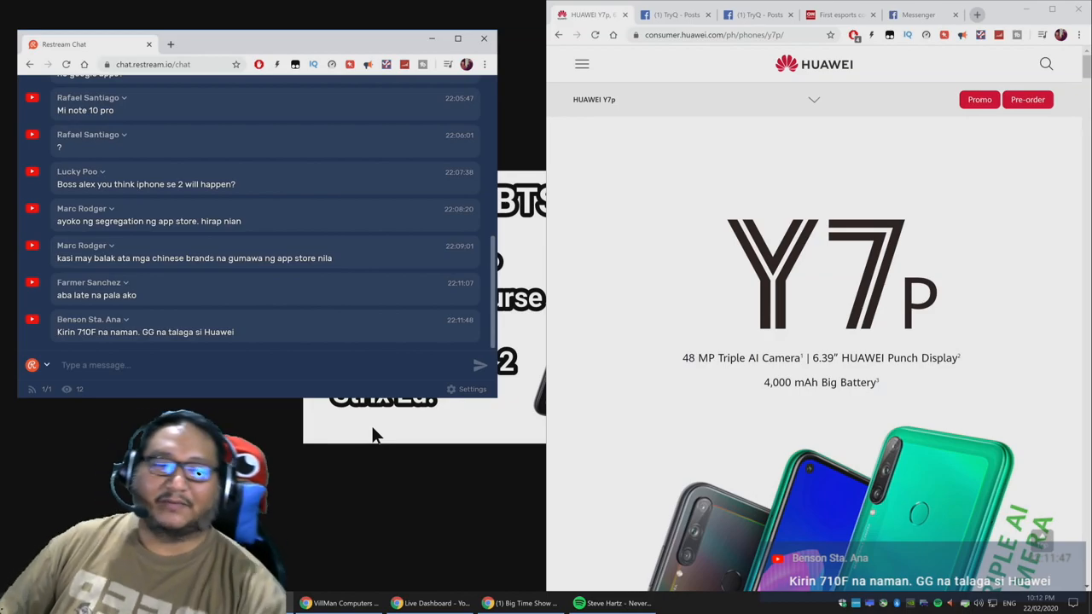
scroll(down, 3)
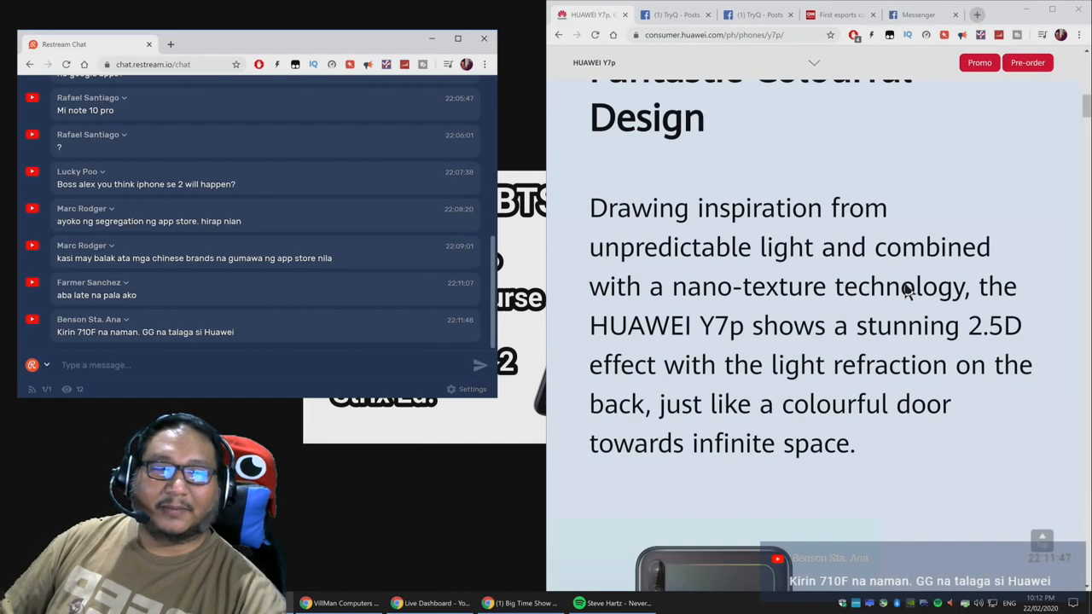
scroll(up, 3)
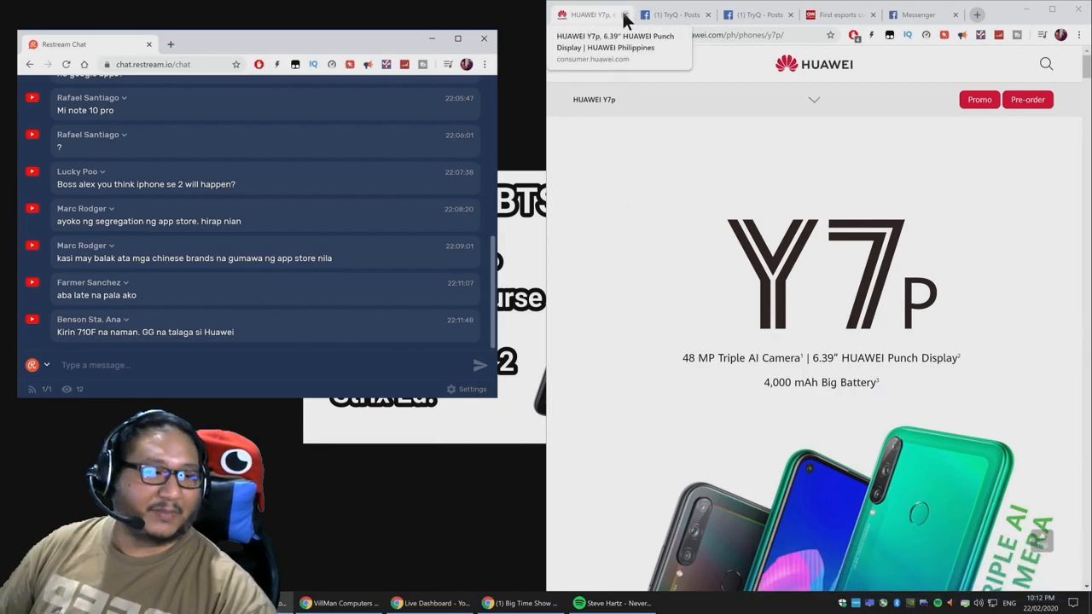
click(613, 14)
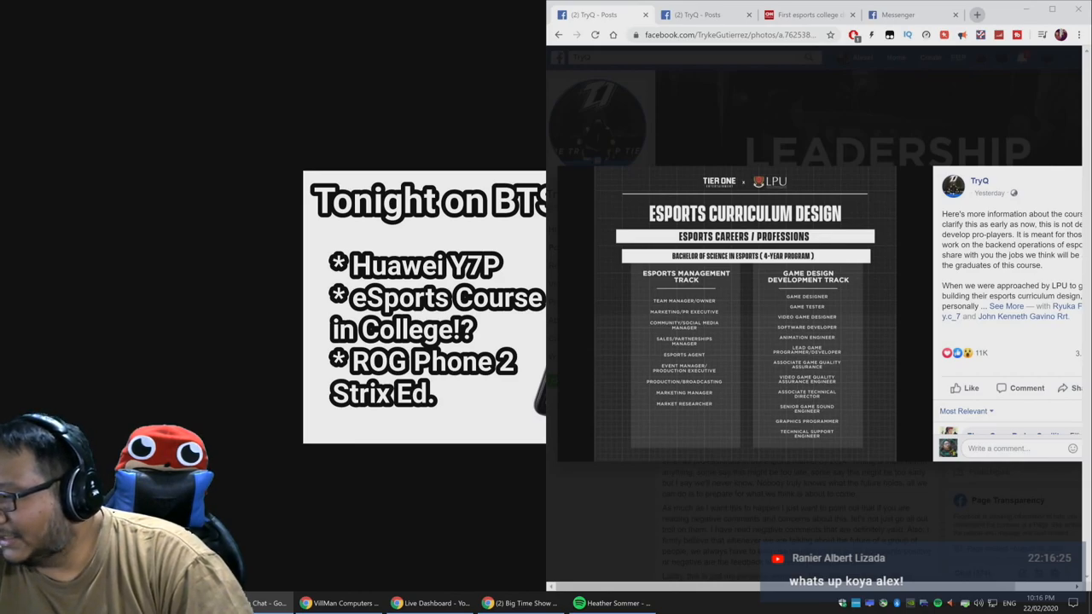
mouse_move(1014, 25)
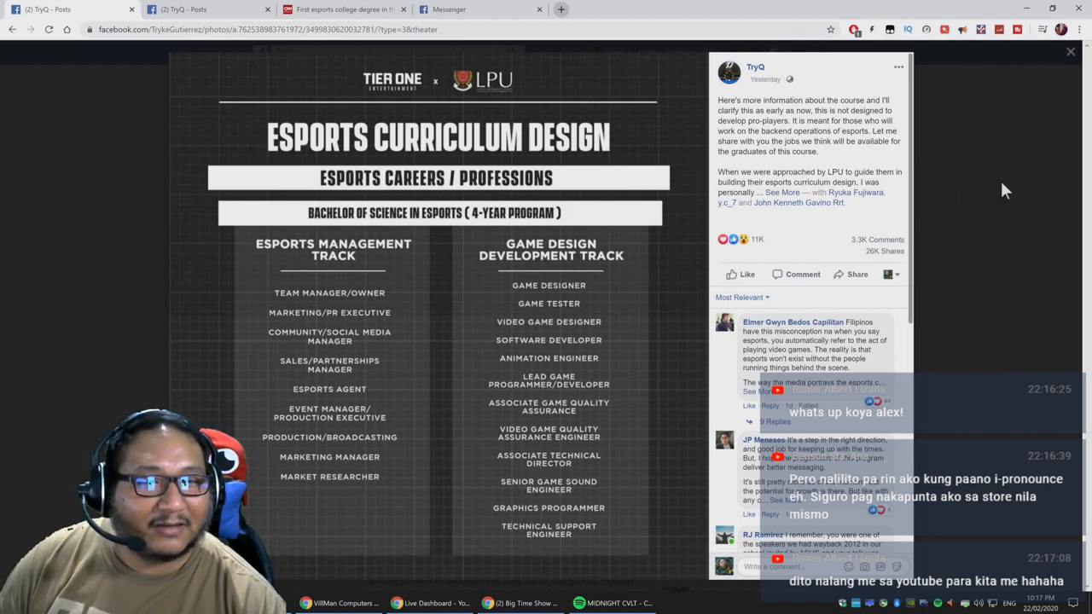
Switch to the Facebook tab with TryQ's Tier One x LPU esports curriculum chart
click(696, 11)
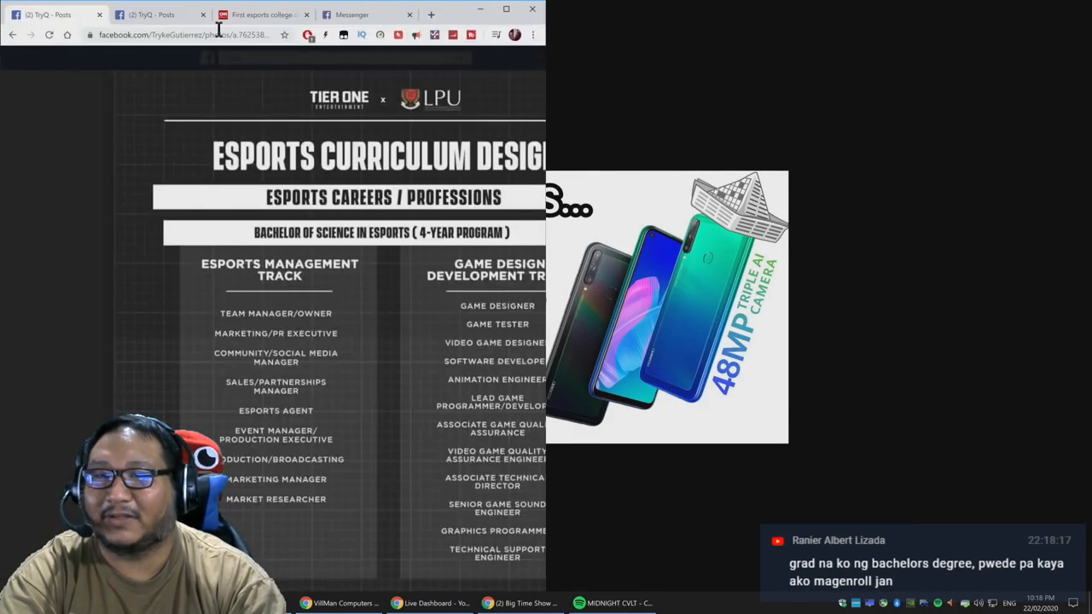
Search 'la salle game development course' in a new window and scroll past De La Salle and Ubisoft results
click(430, 14)
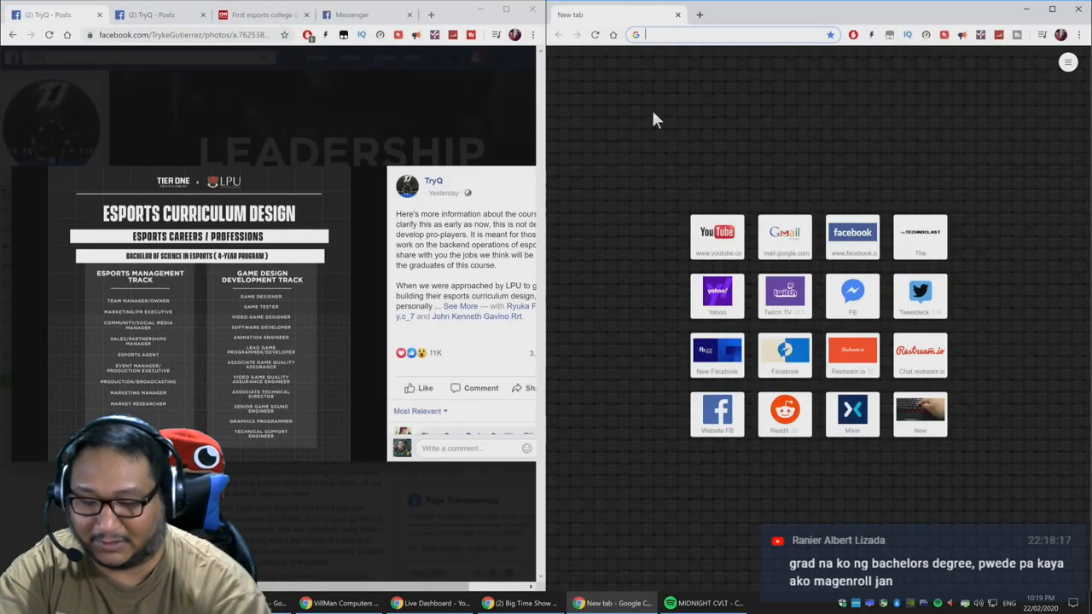
text(la salle game develop)
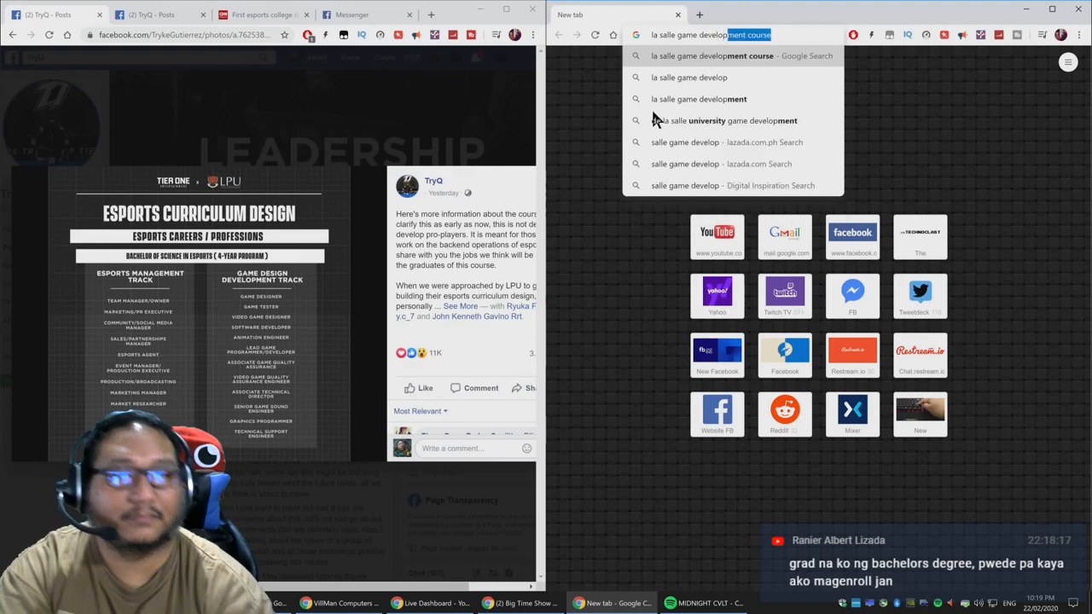
click(712, 55)
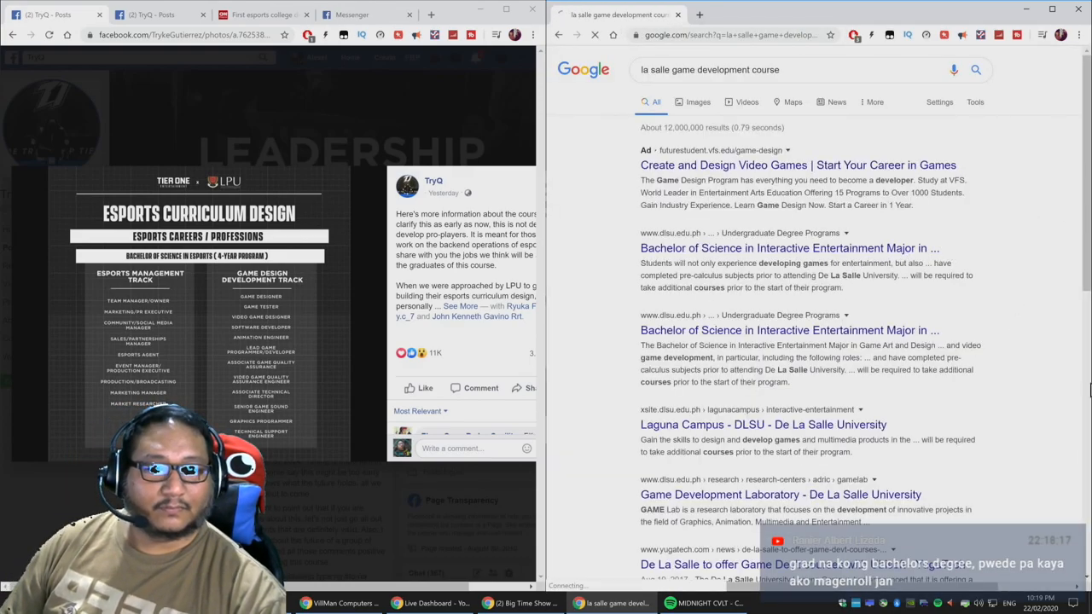
click(788, 247)
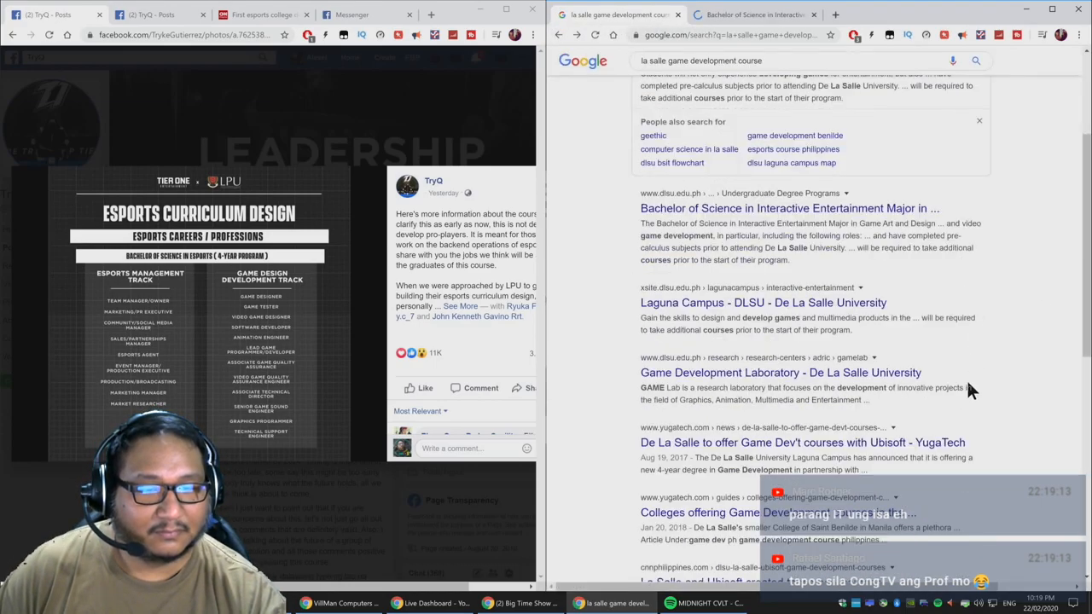
click(779, 372)
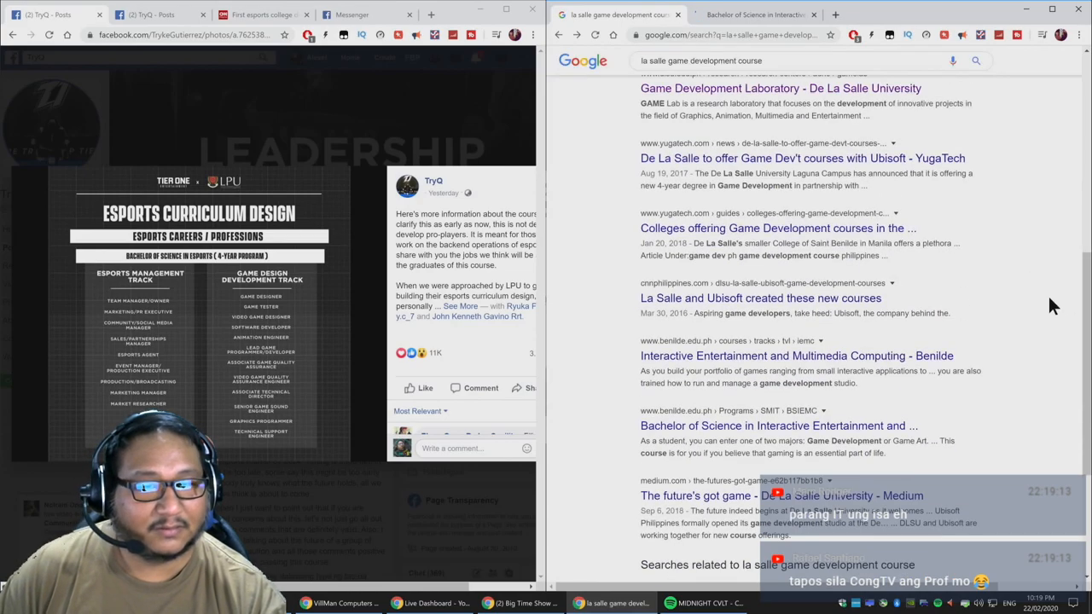
mouse_move(715, 303)
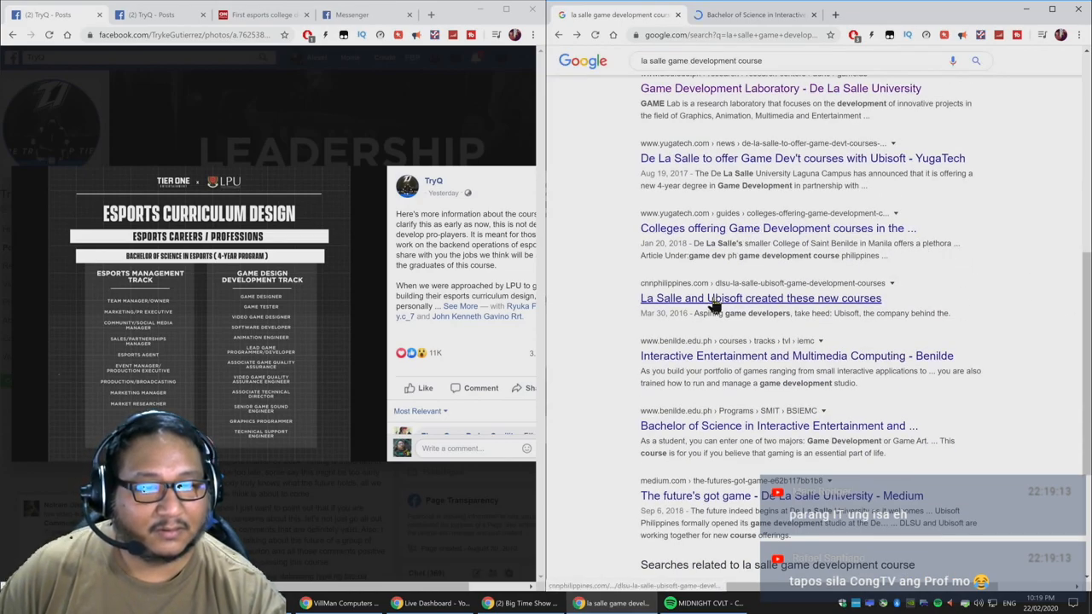
click(760, 297)
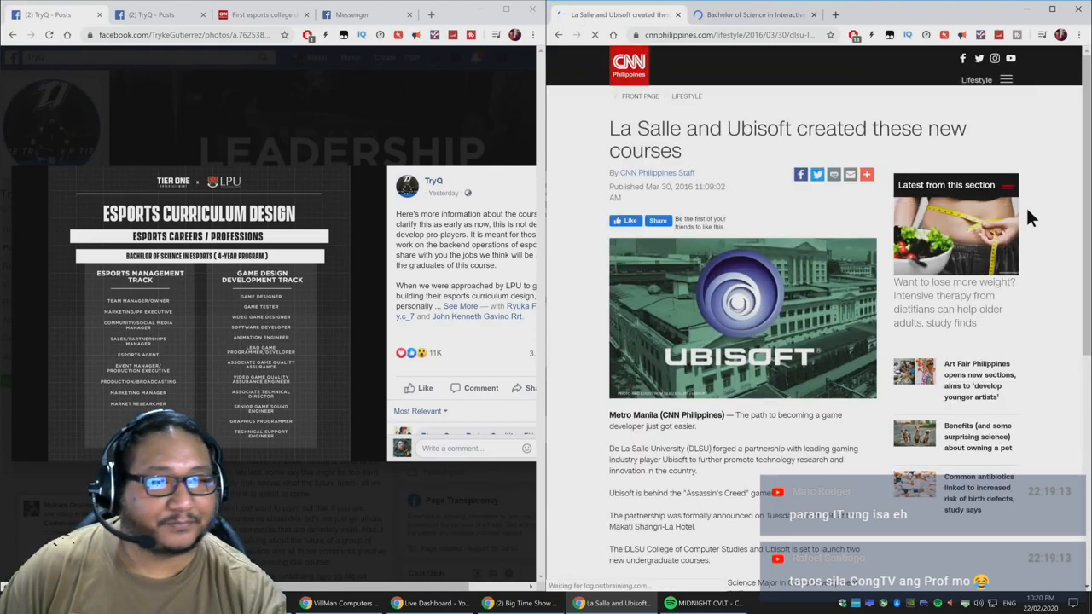
scroll(down, 3)
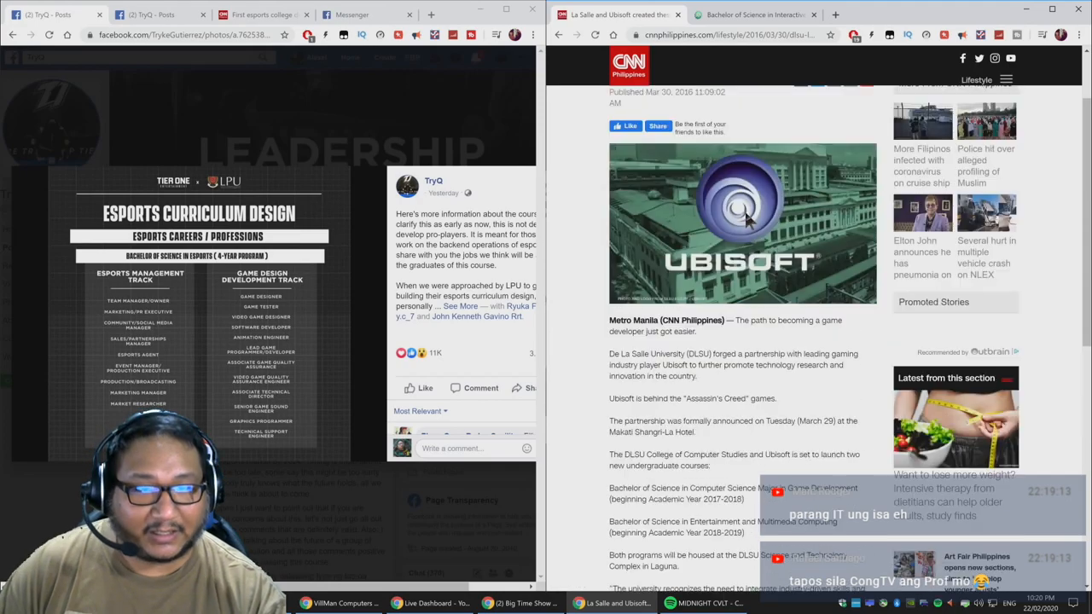
scroll(up, 3)
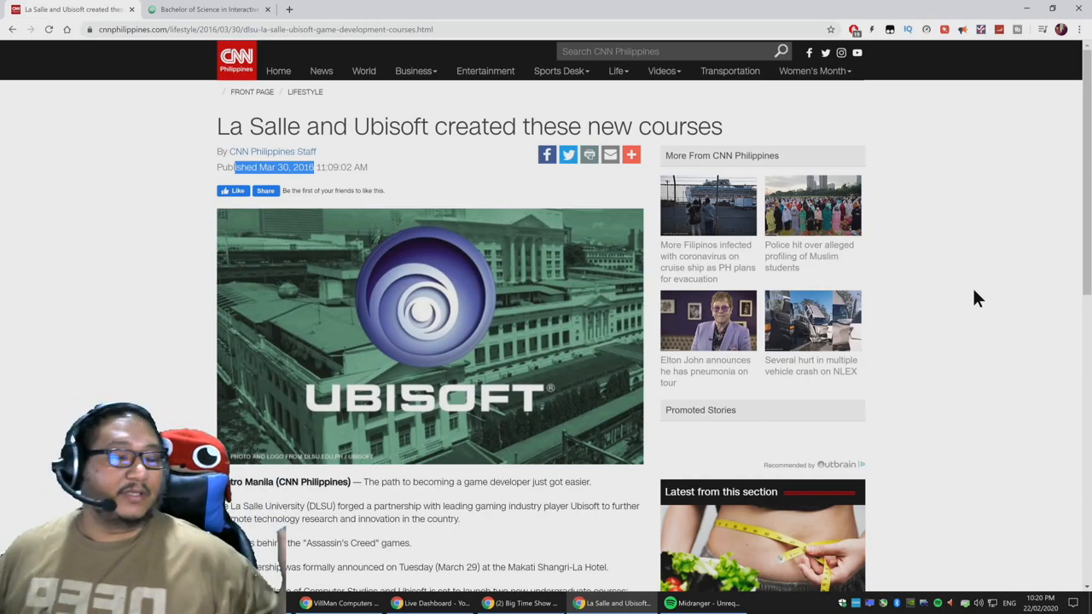
scroll(down, 3)
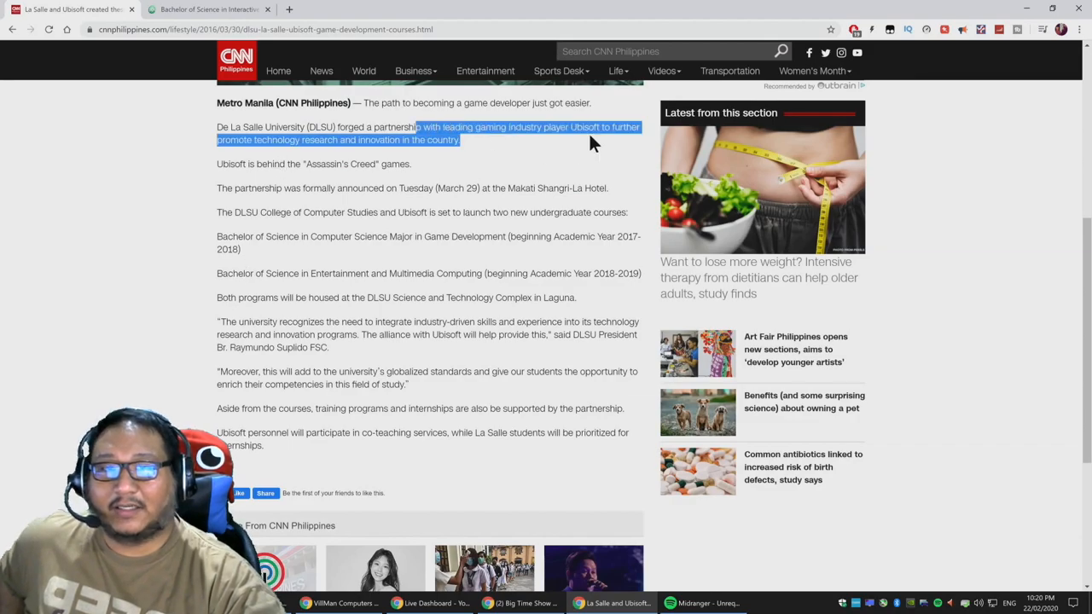
drag(593, 140, 504, 163)
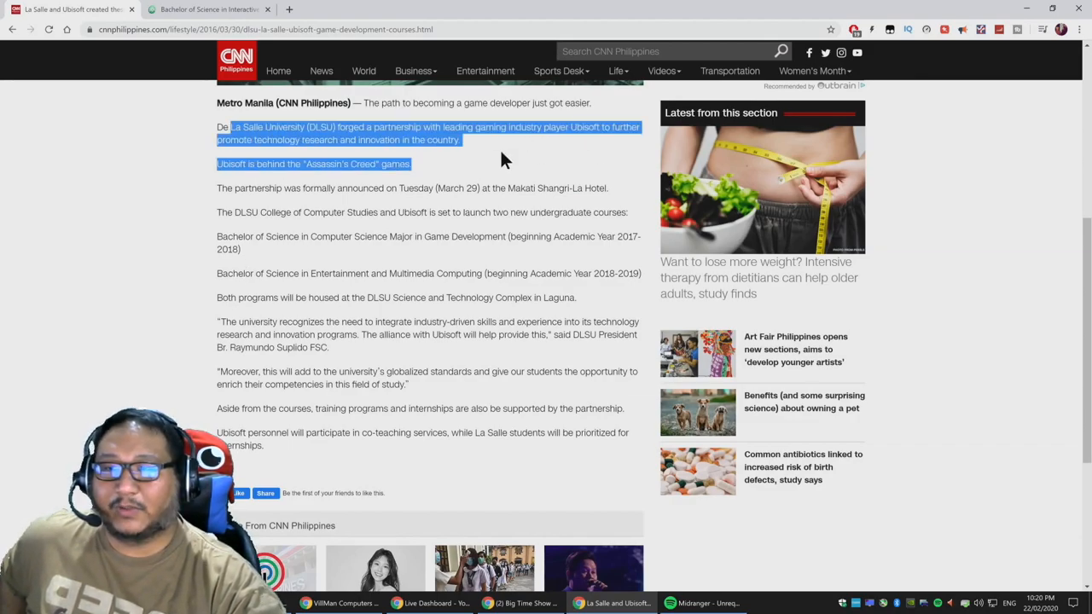
click(230, 212)
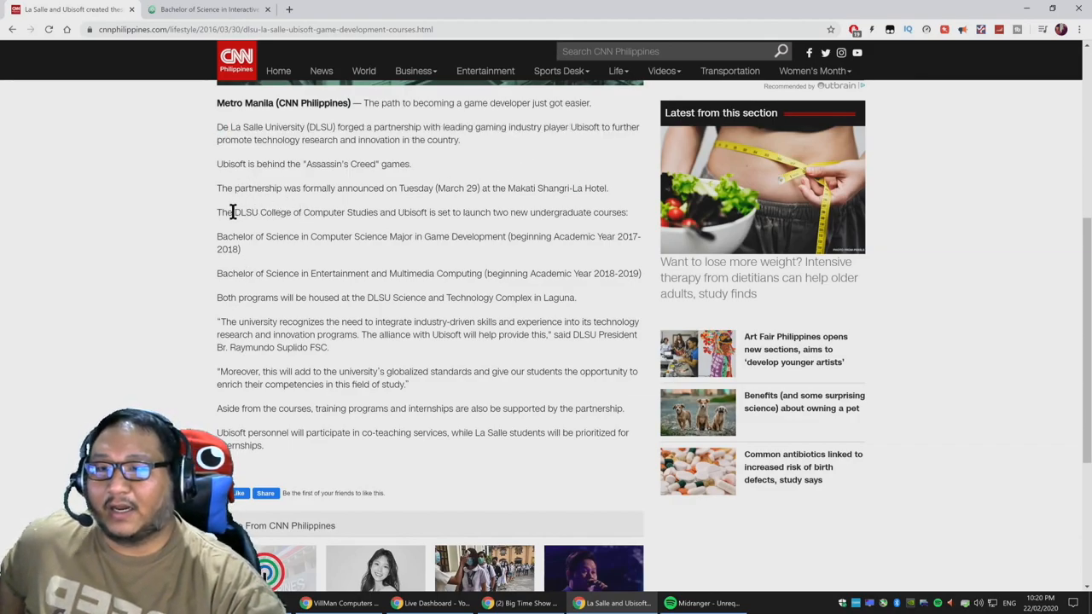
drag(232, 212, 628, 212)
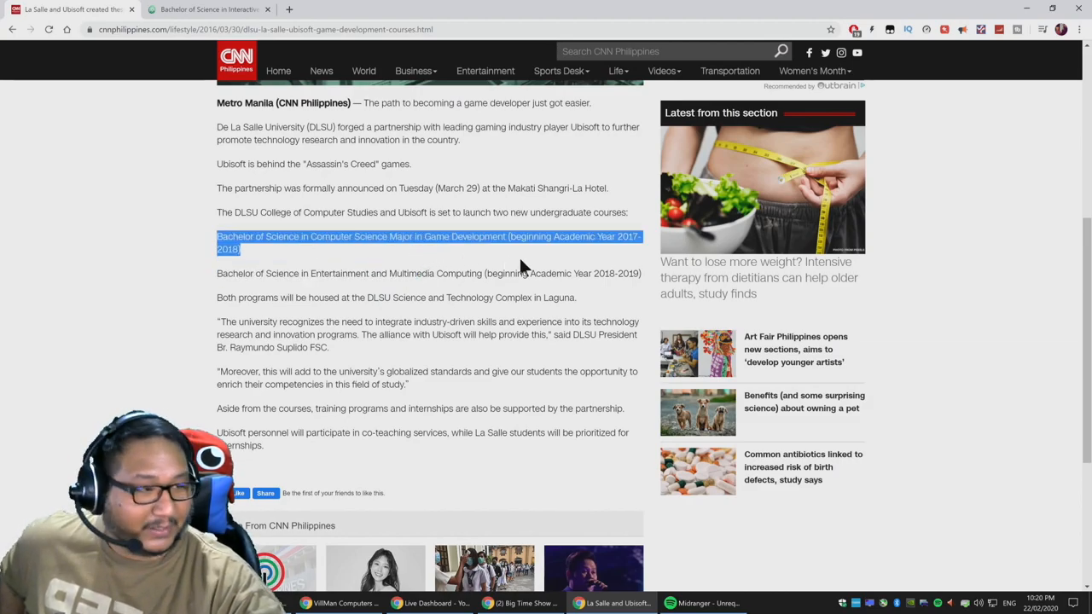
click(276, 273)
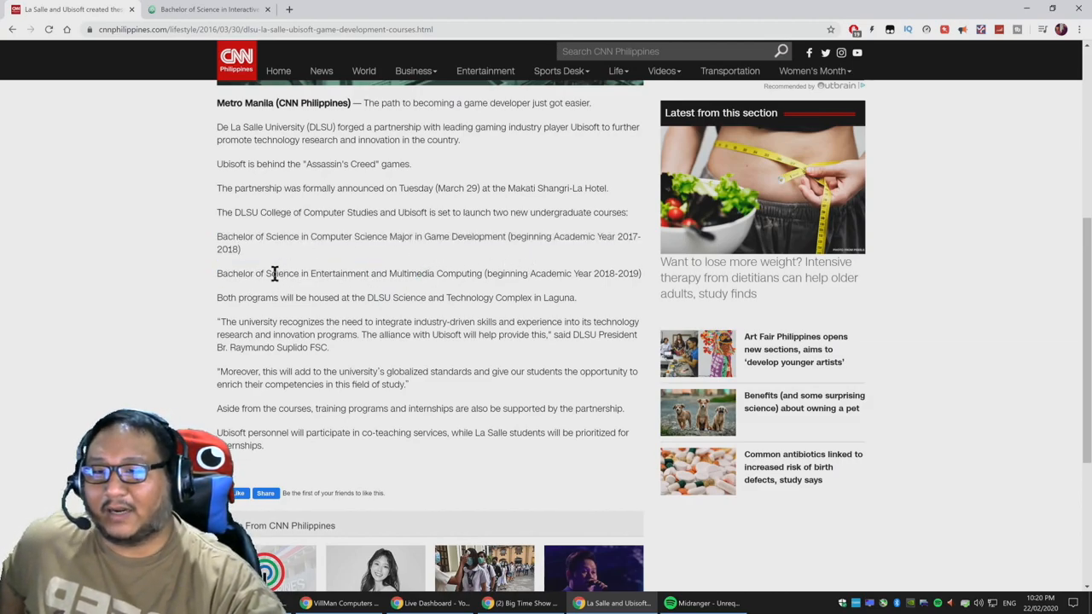
drag(266, 273, 486, 273)
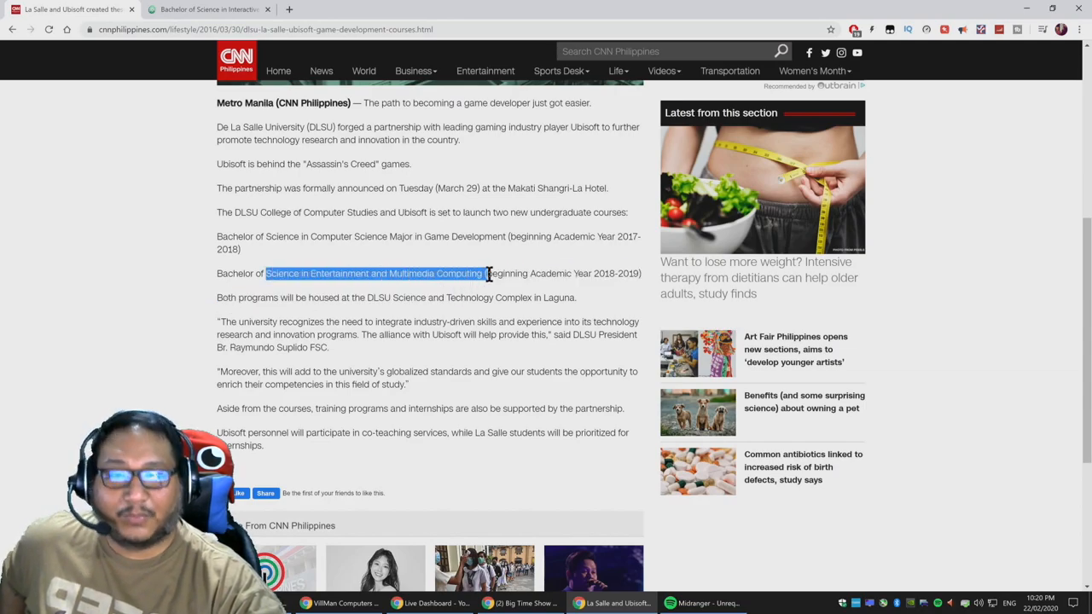
click(222, 248)
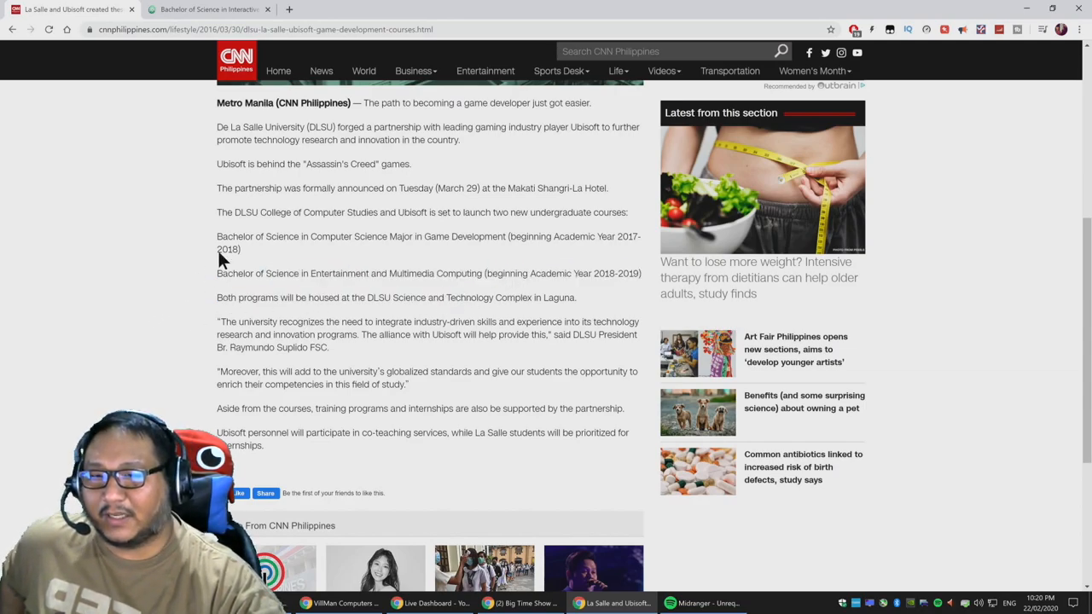
mouse_move(265, 262)
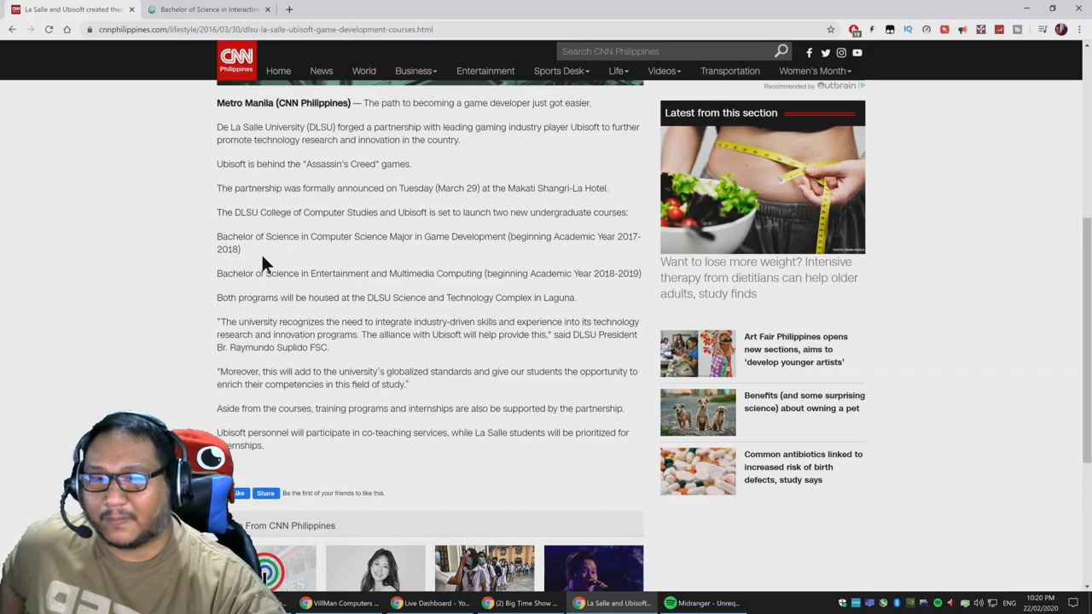
mouse_move(256, 272)
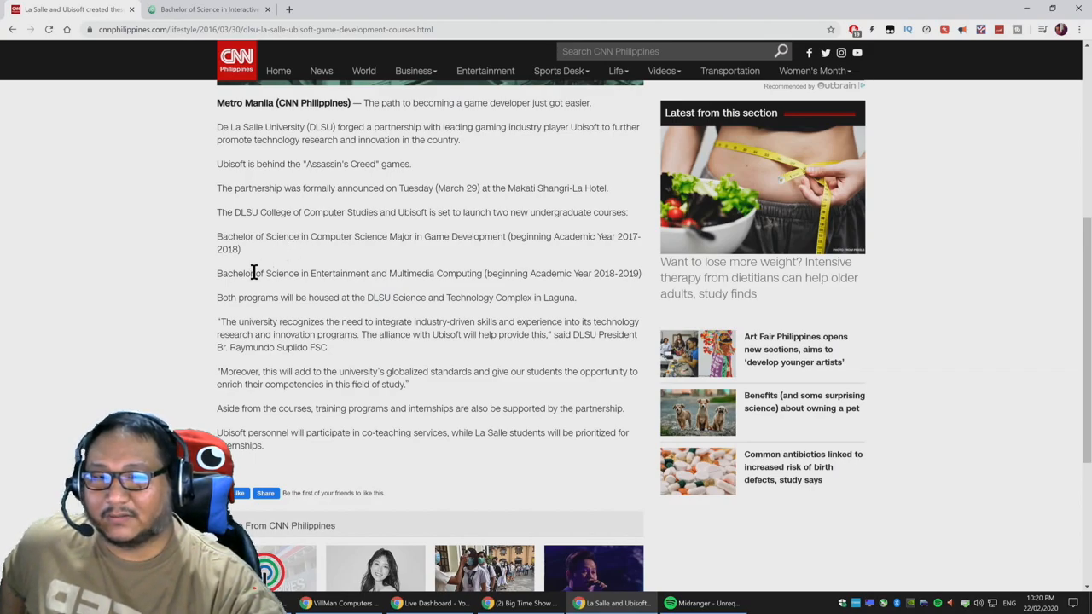
mouse_move(188, 236)
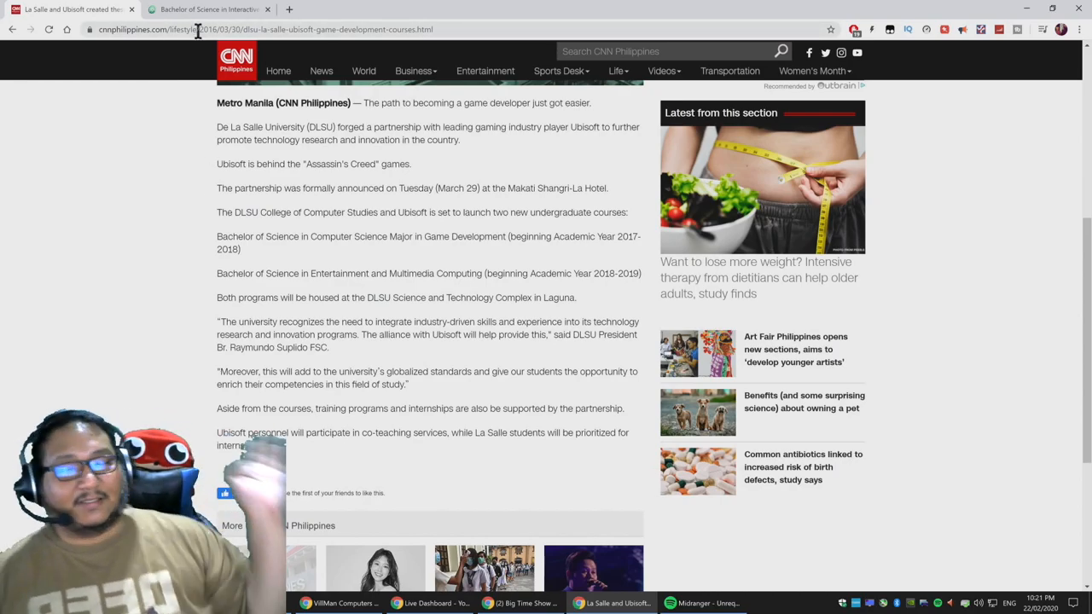
Switch back to the Chrome window with TryQ's LPU esports curriculum post full-size
click(205, 10)
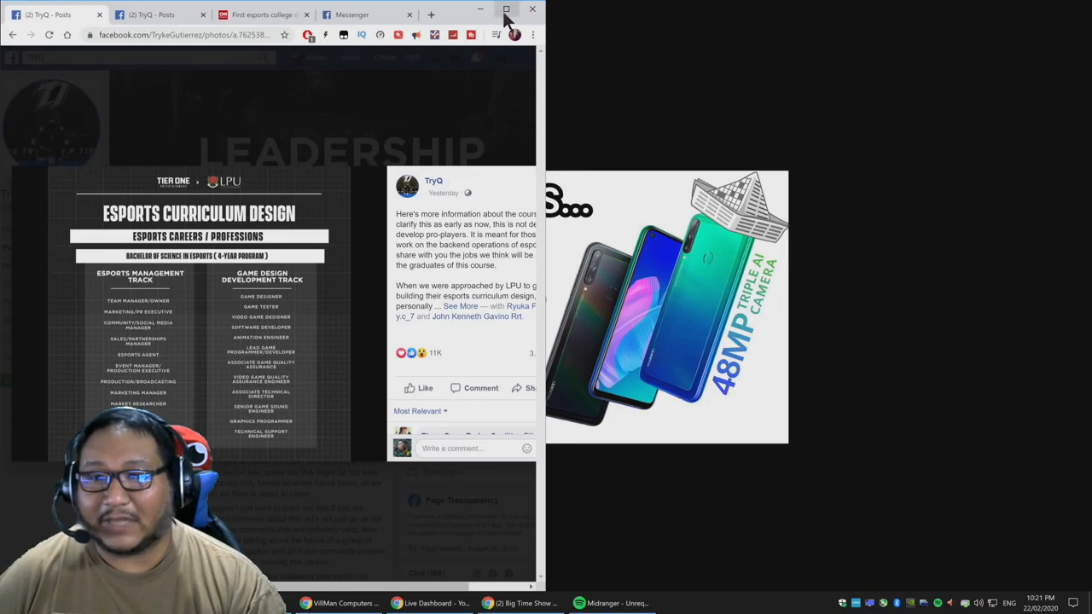
click(505, 9)
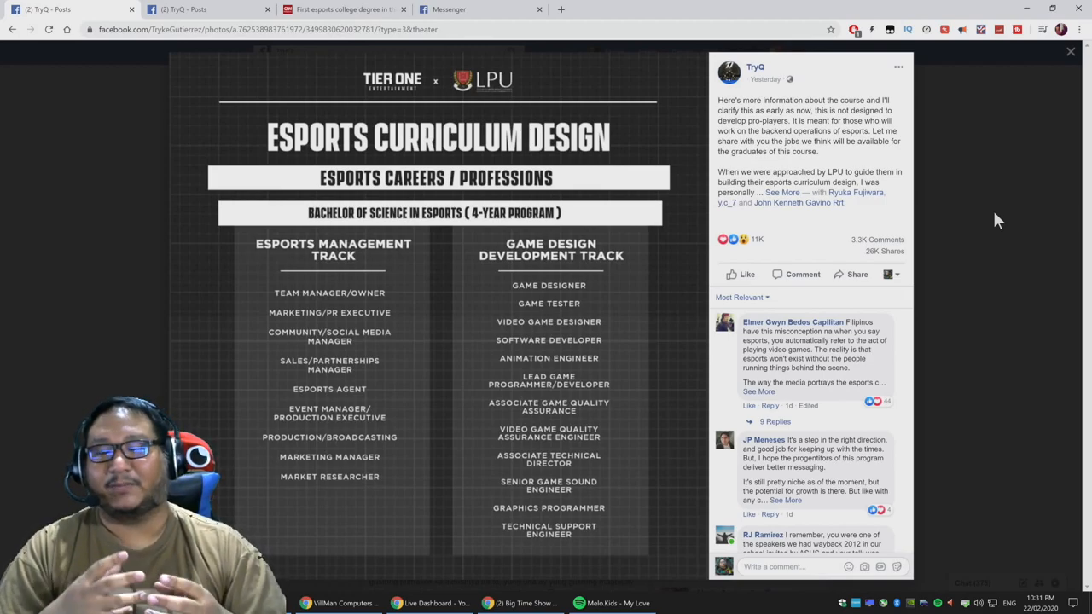
mouse_move(1054, 239)
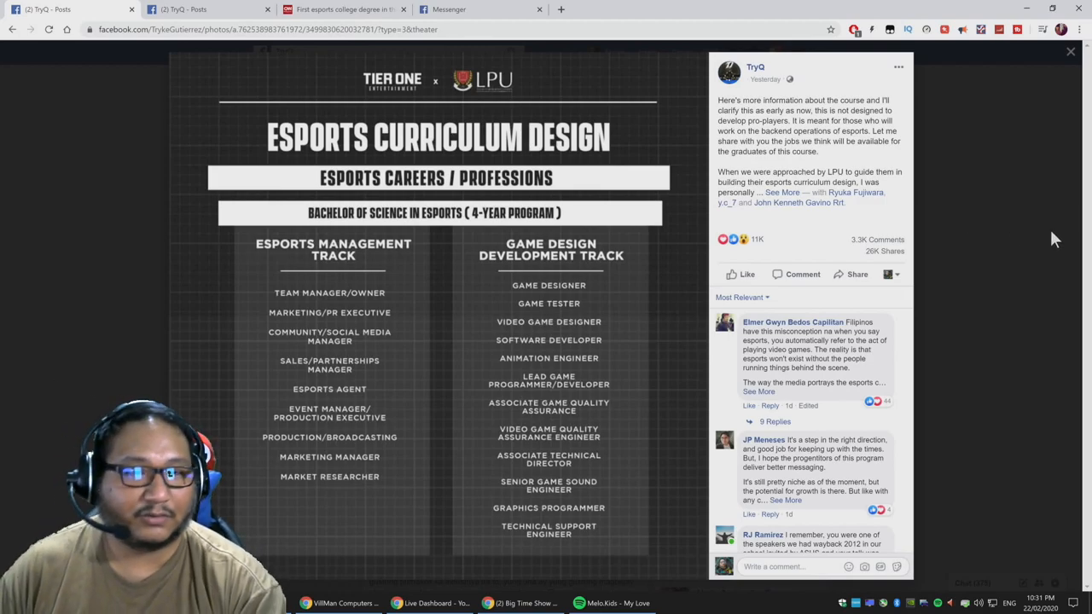
Move to the Bachelor of Science in Esports photo and expand its caption down to the thank-yous
click(782, 192)
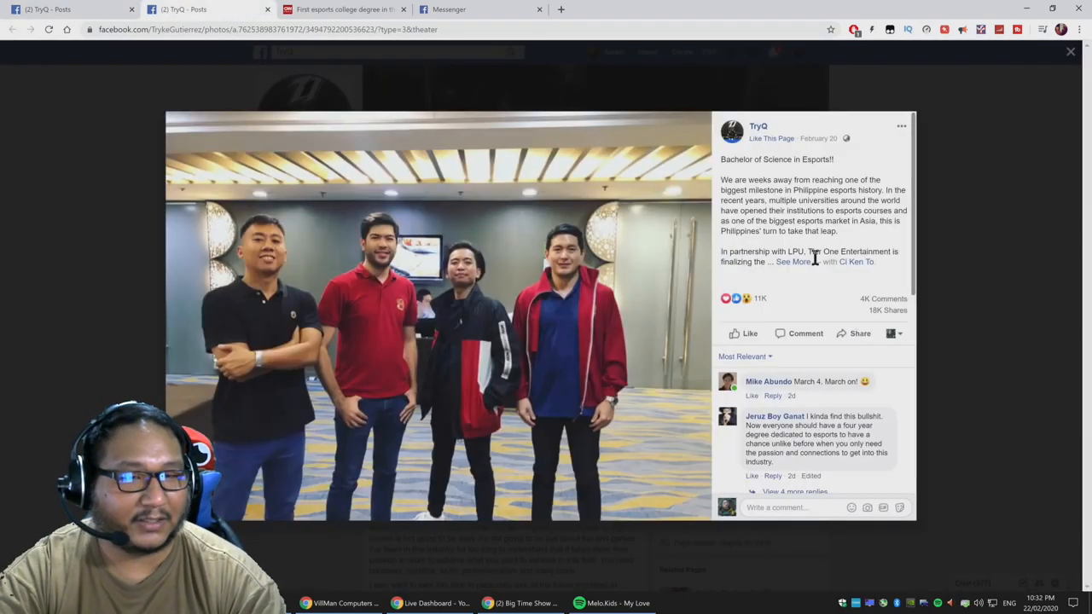
click(792, 263)
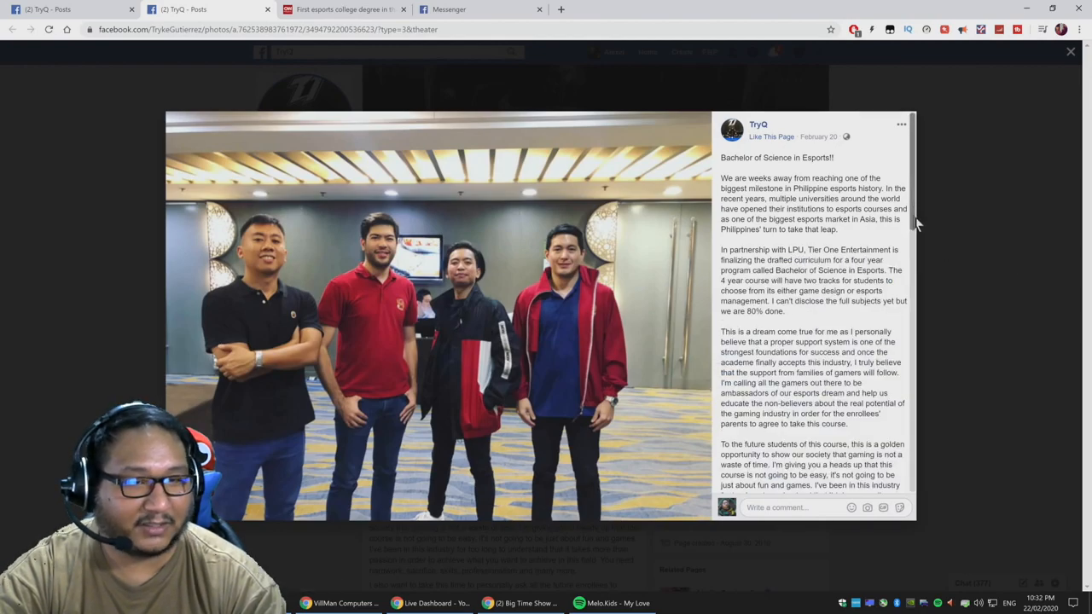
scroll(down, 3)
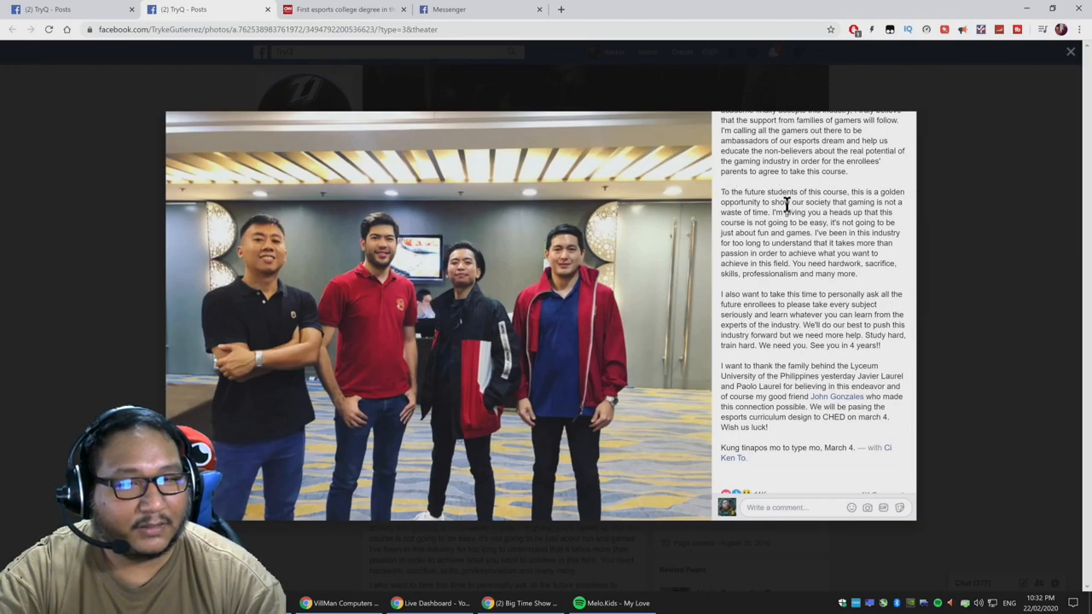
mouse_move(878, 242)
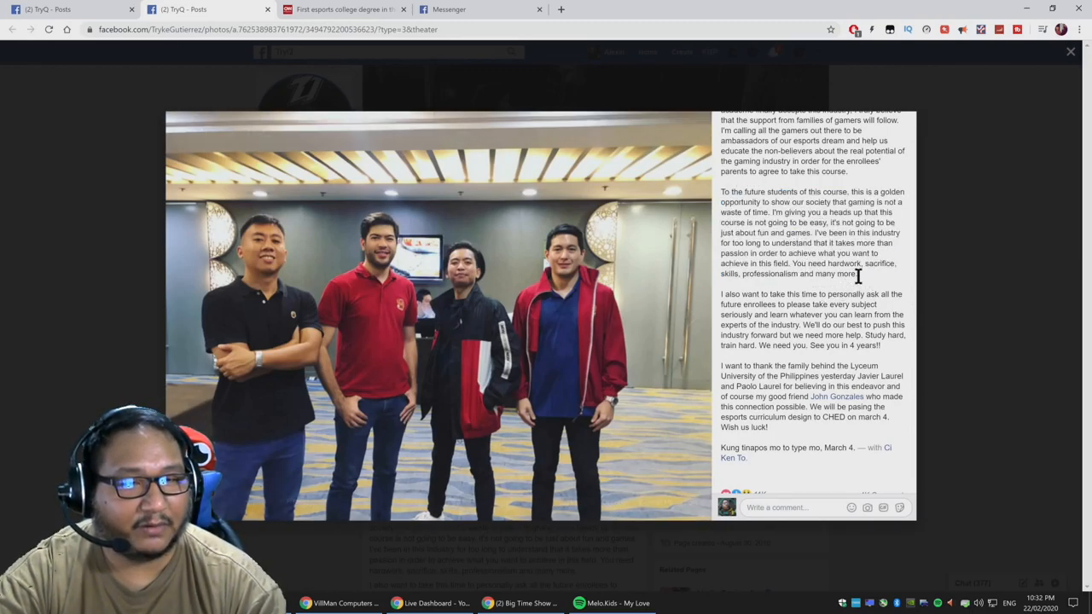
drag(735, 222, 853, 273)
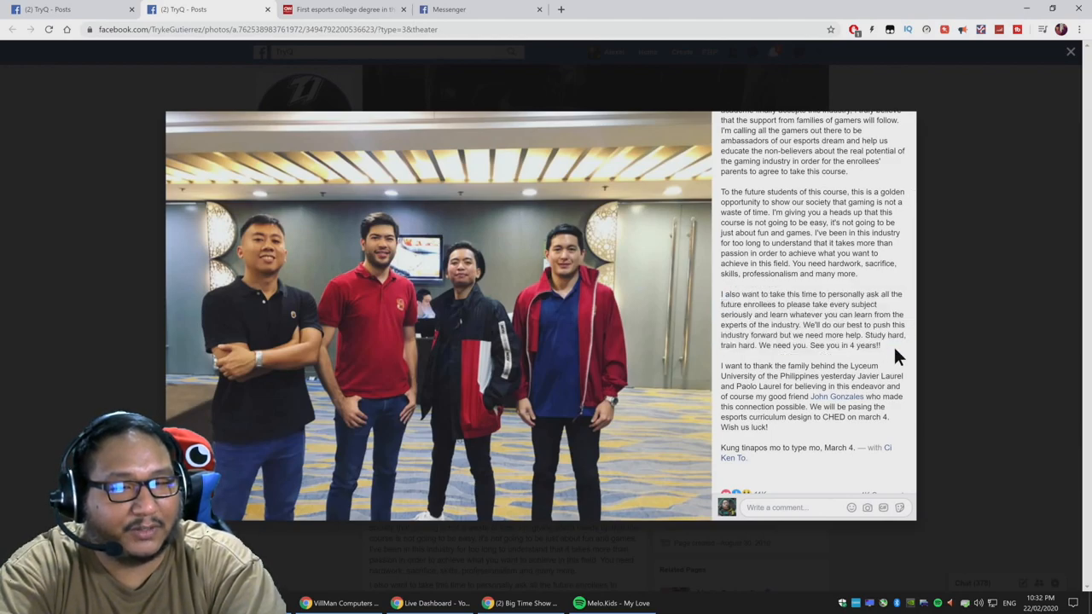
mouse_move(891, 352)
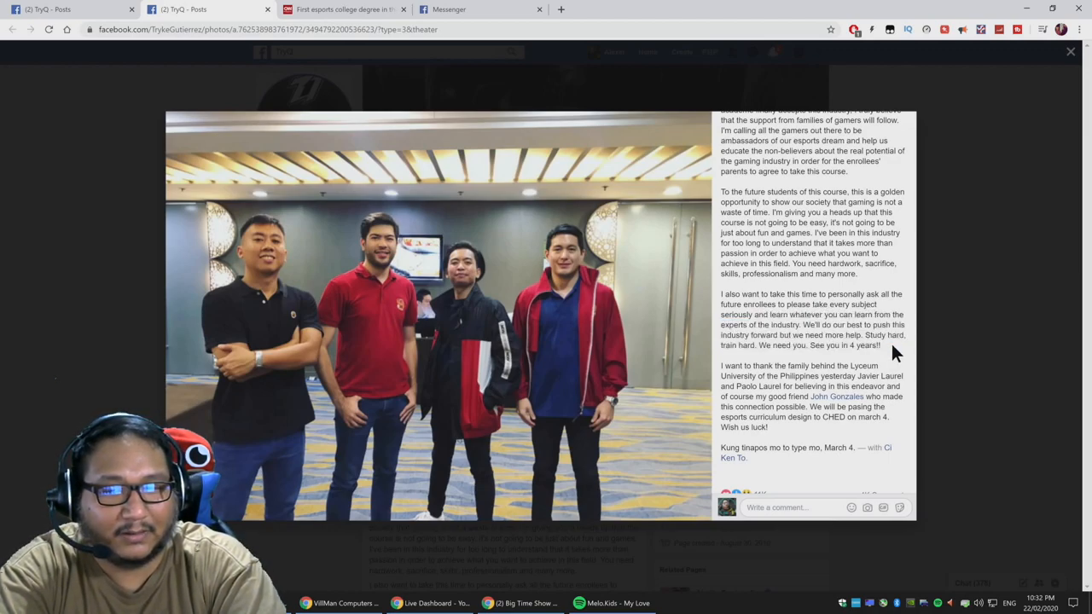
mouse_move(870, 276)
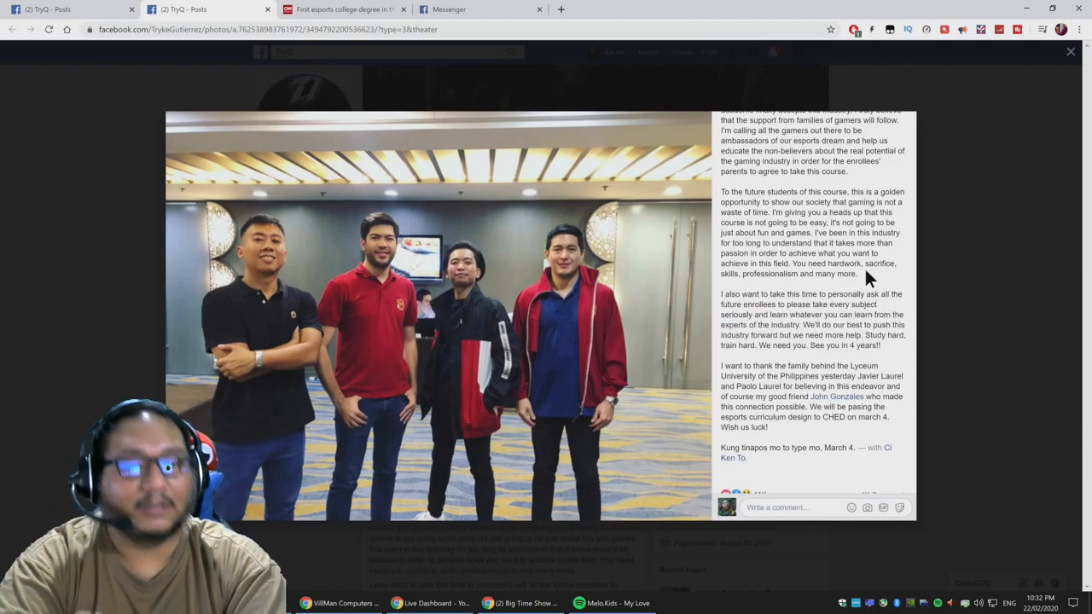
mouse_move(878, 289)
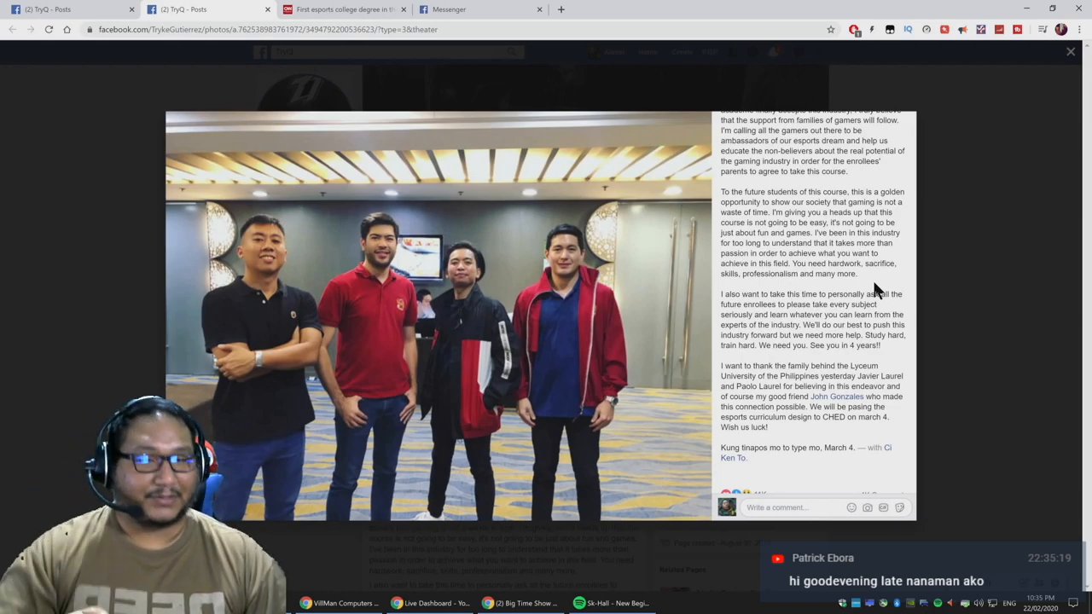
mouse_move(1003, 286)
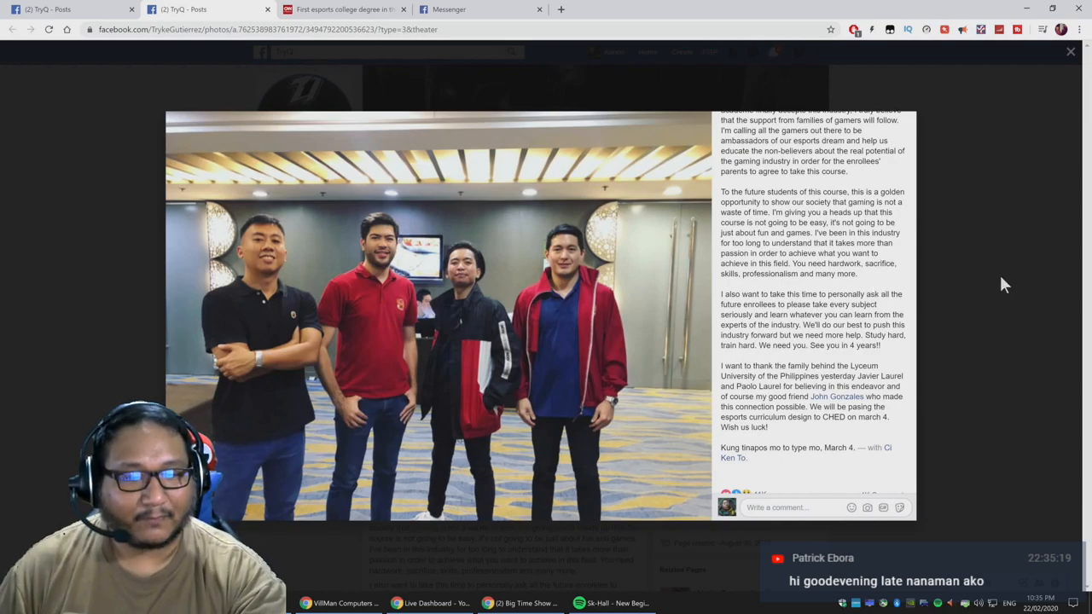
Close the photo viewer and scroll TryQ's page to the Bachelor of Science in Esports post
click(1072, 51)
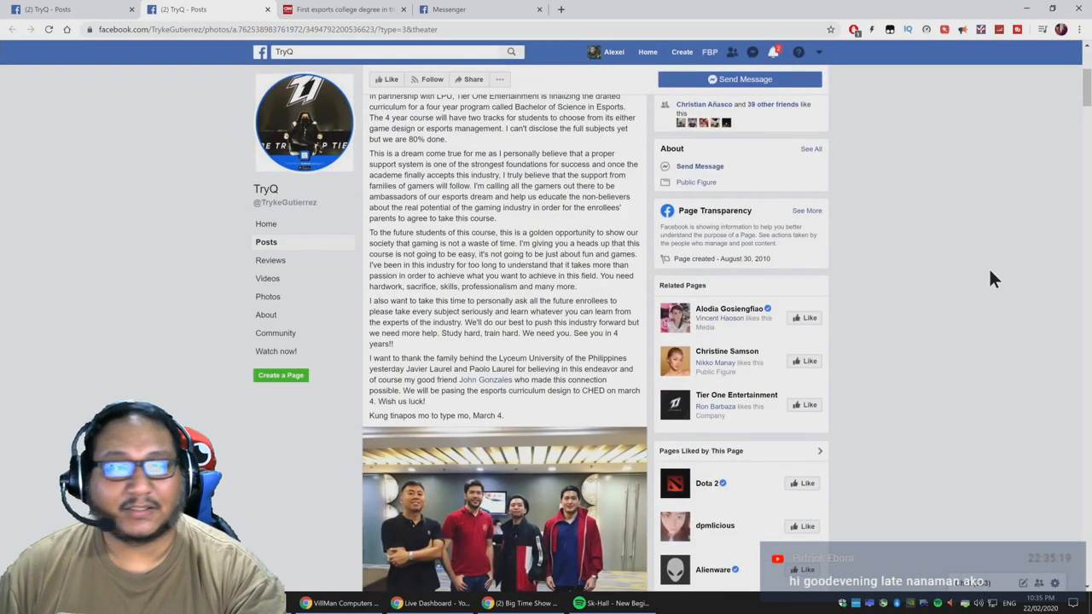
scroll(up, 3)
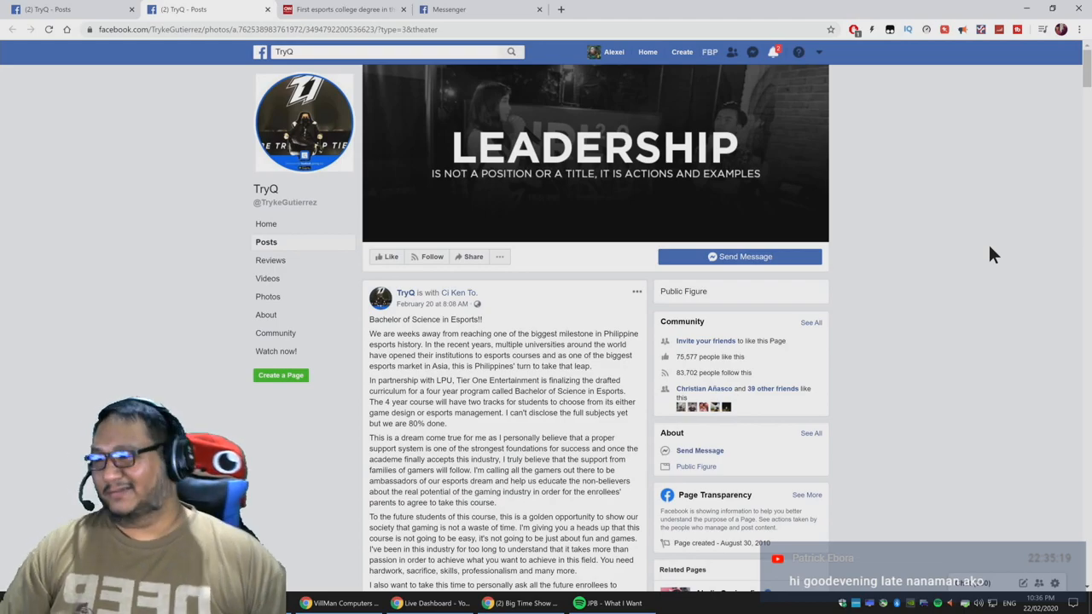
mouse_move(732, 357)
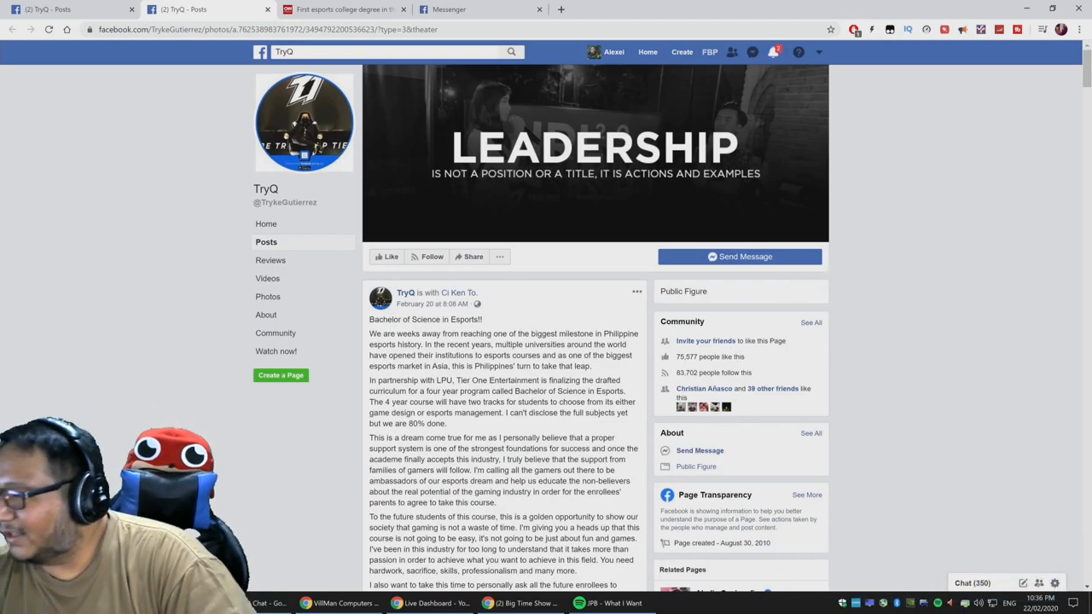
mouse_move(973, 447)
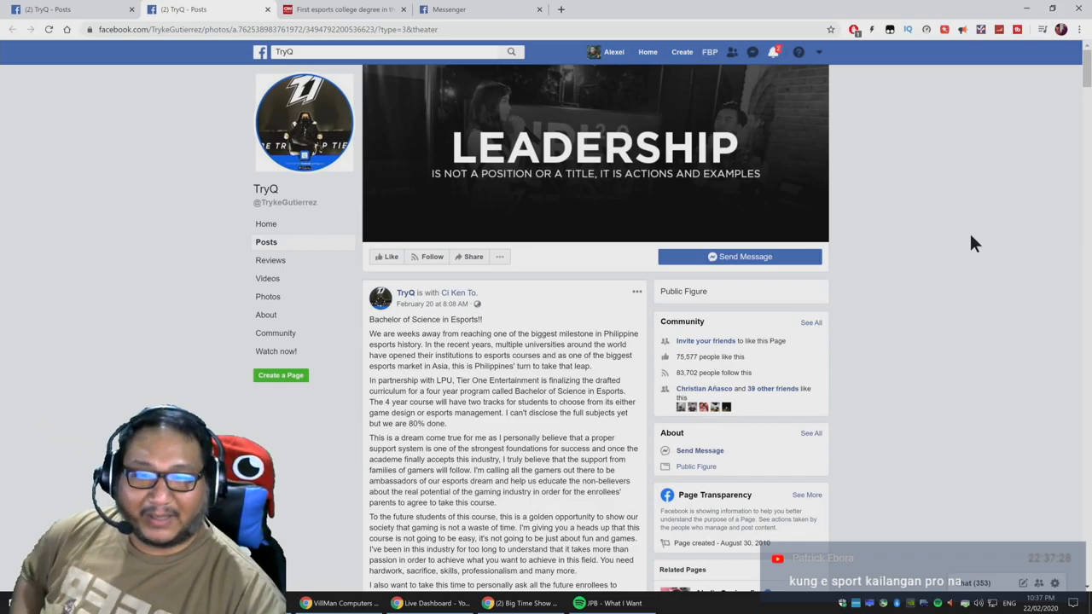
click(342, 10)
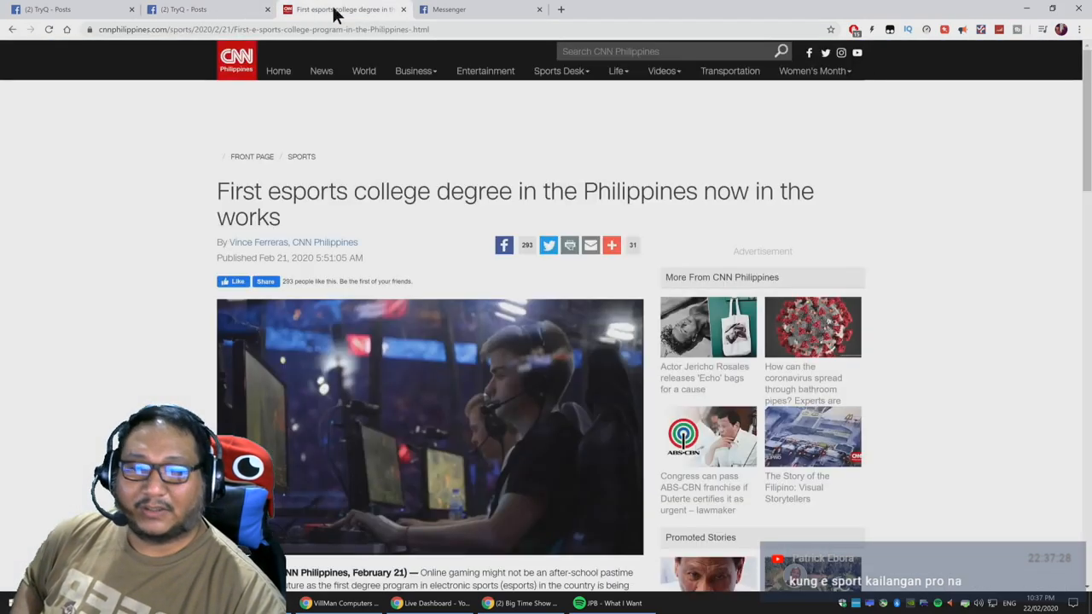
scroll(down, 3)
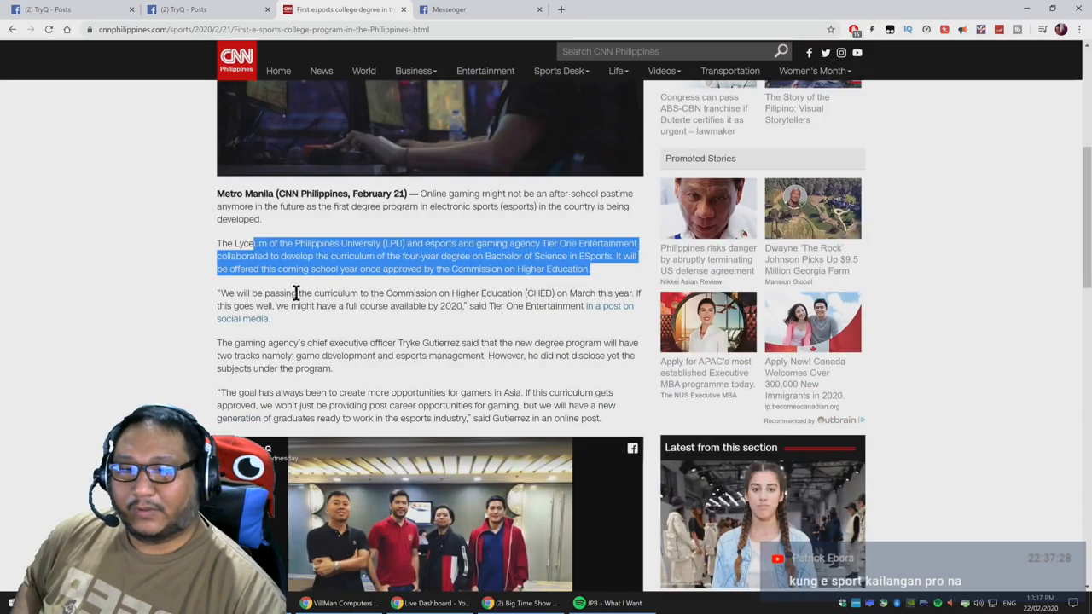
drag(298, 294, 270, 319)
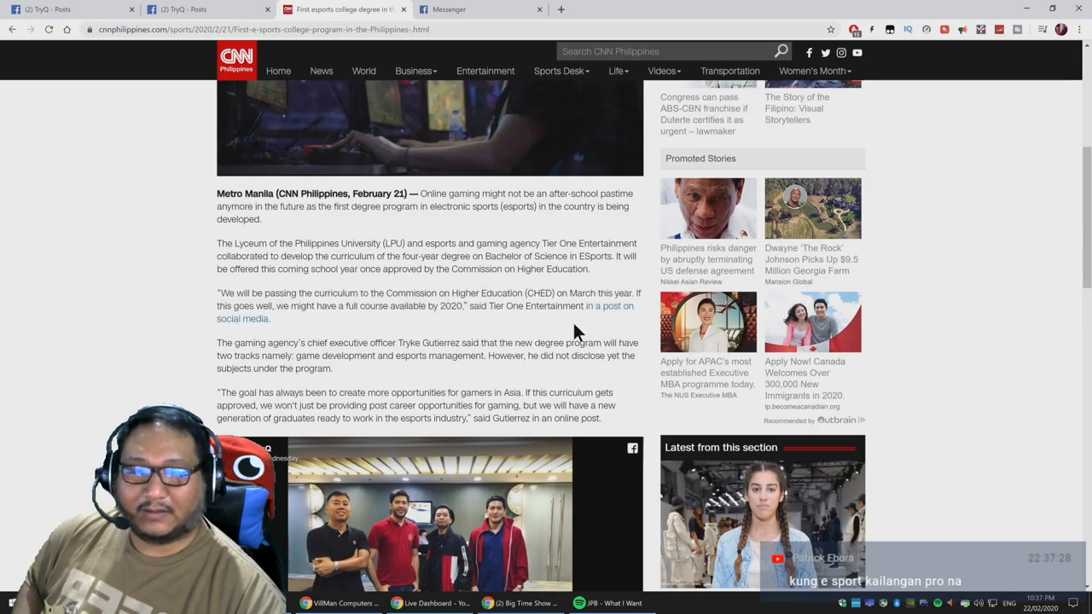
mouse_move(426, 328)
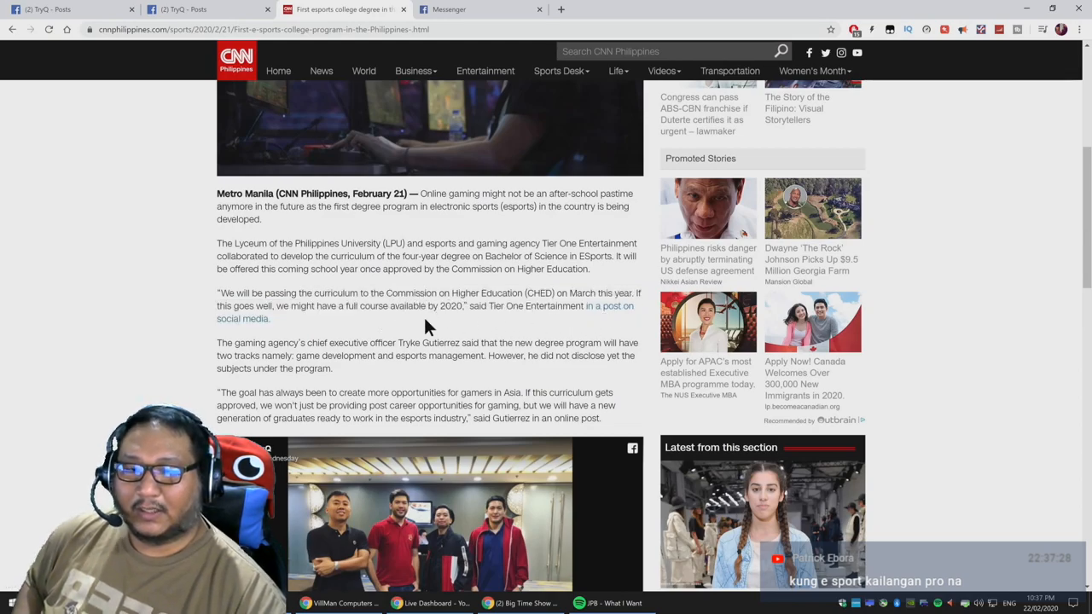
drag(316, 305, 467, 306)
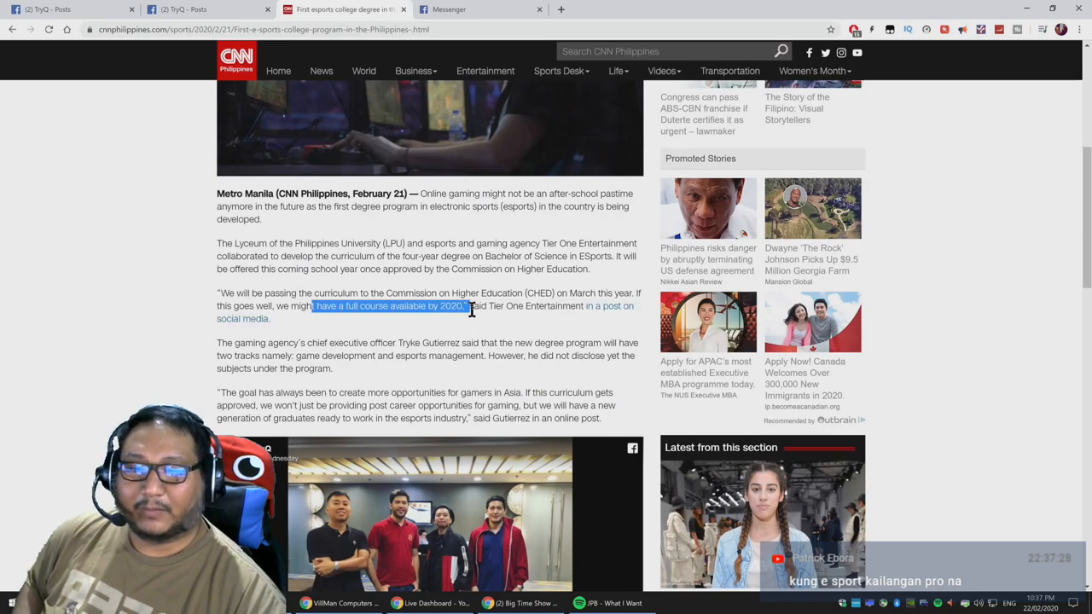
scroll(down, 3)
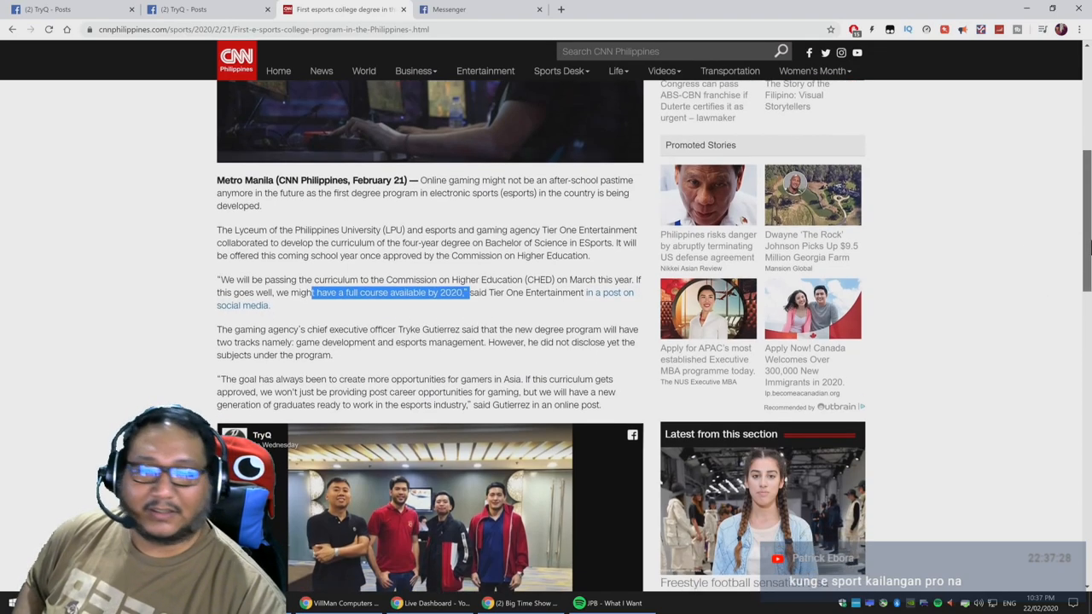
scroll(down, 3)
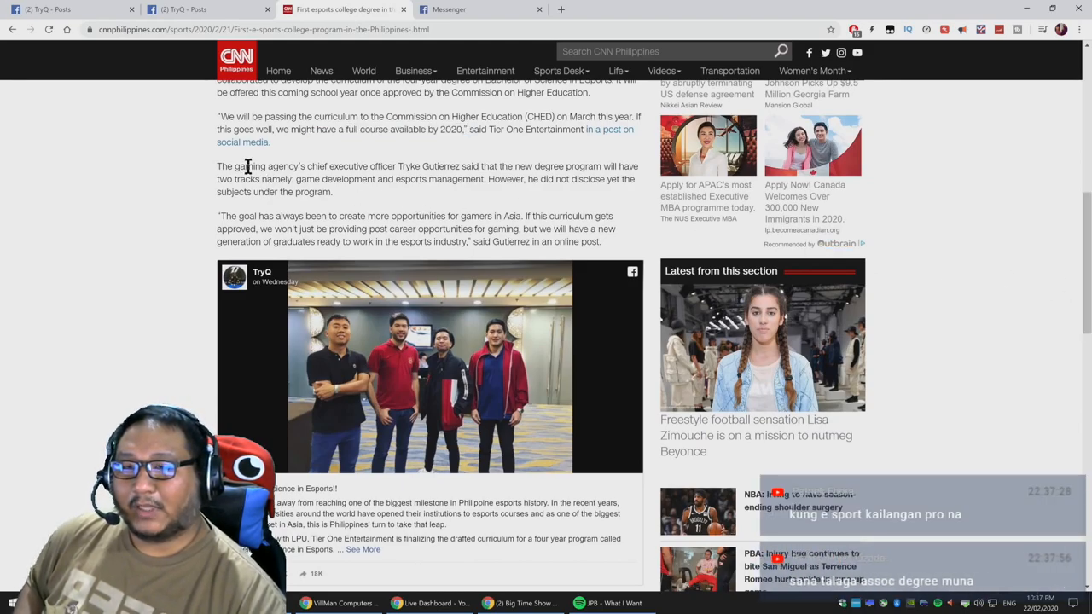
drag(216, 167, 335, 192)
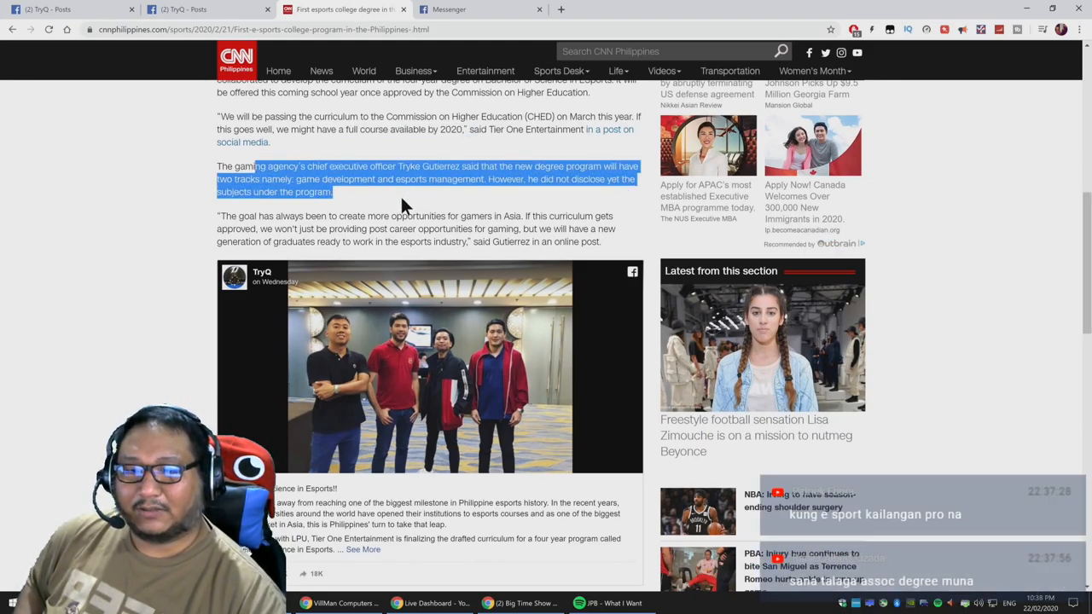
mouse_move(392, 208)
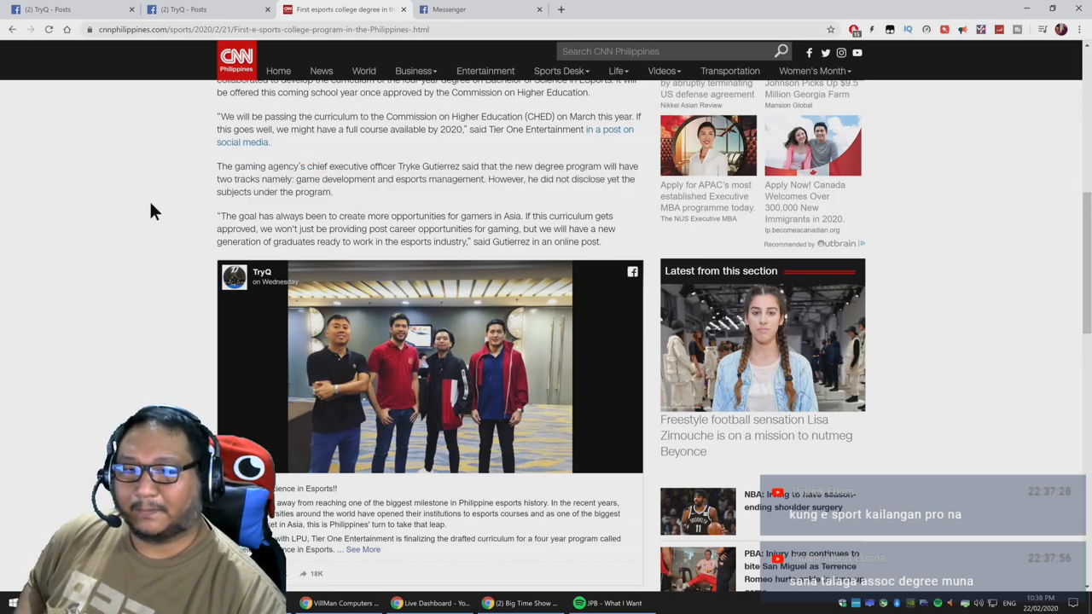
scroll(down, 3)
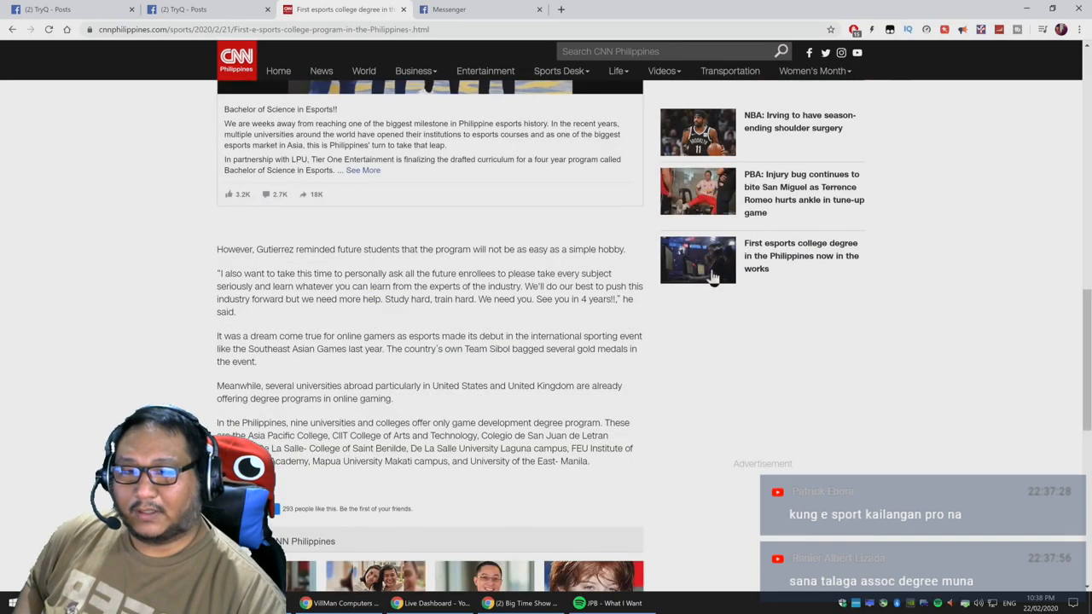
mouse_move(311, 273)
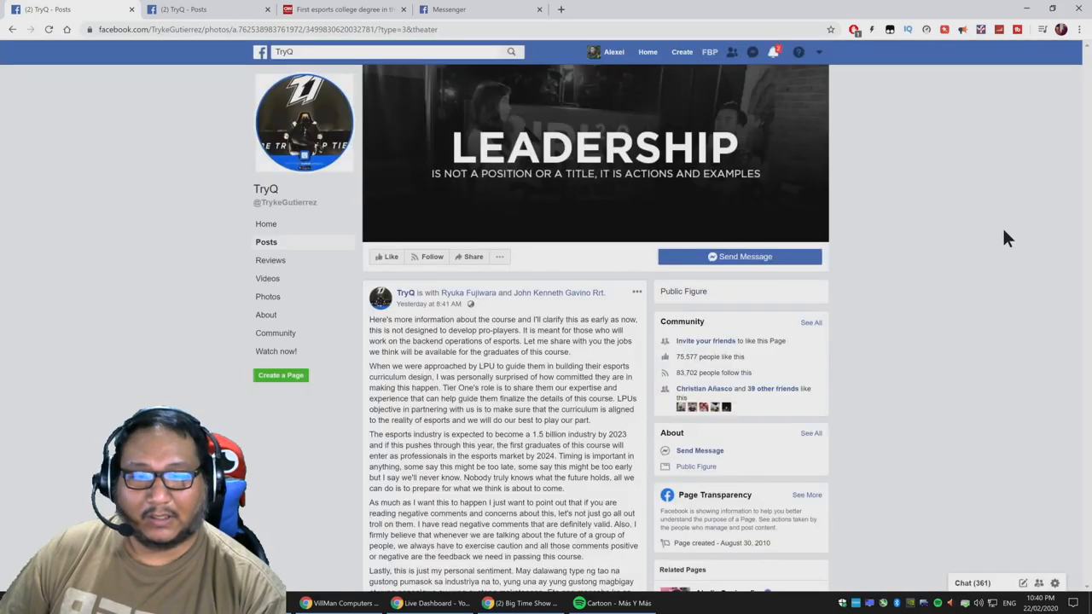
Scroll the Tier One Entertainment page around its Get Discovered cover and Blacklist International post
scroll(down, 3)
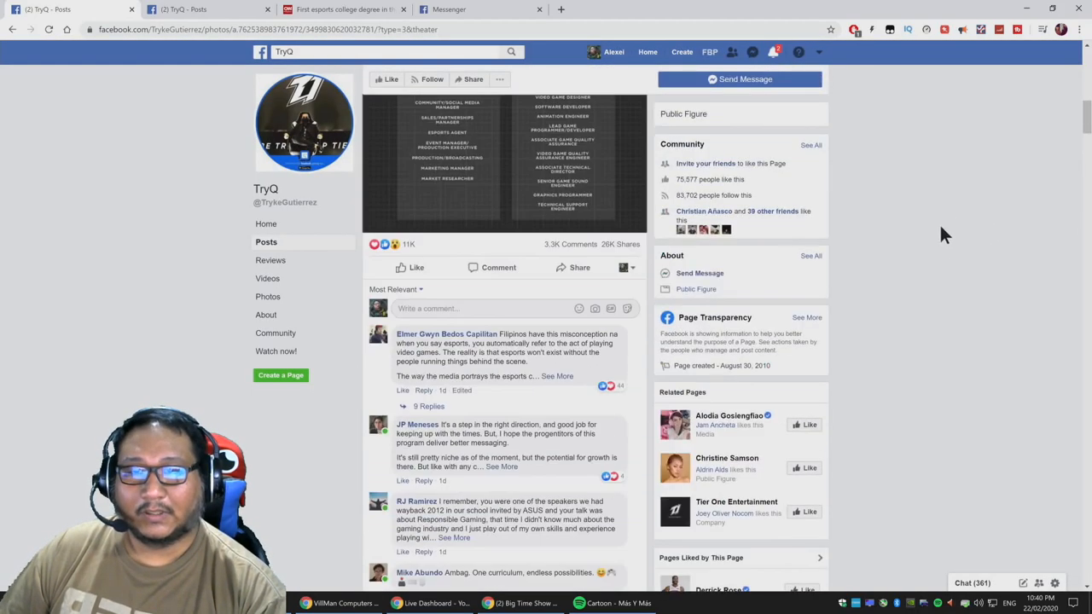
scroll(up, 3)
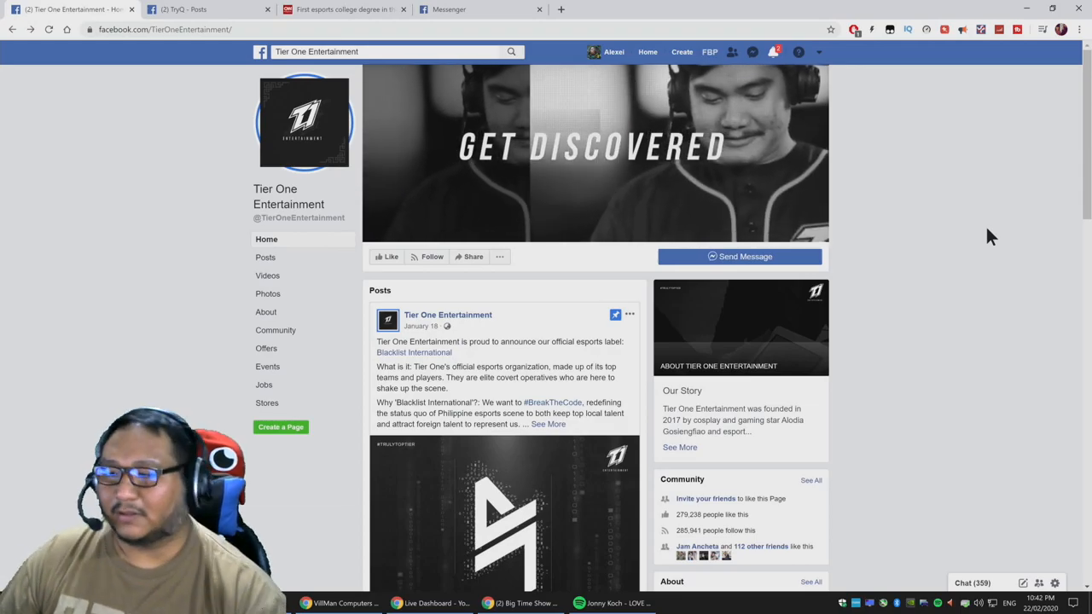
scroll(down, 3)
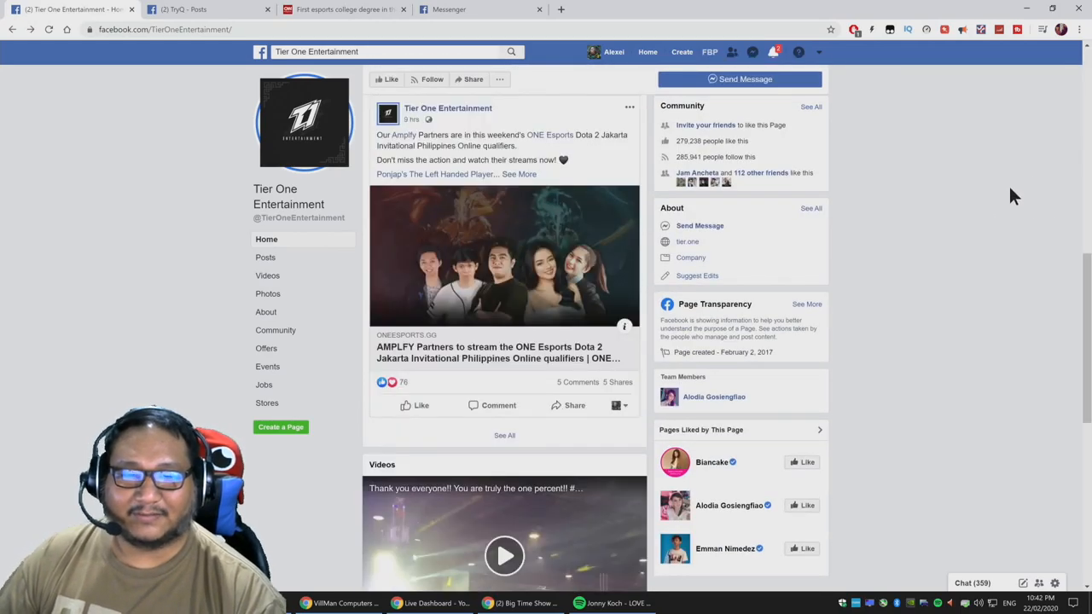
scroll(down, 3)
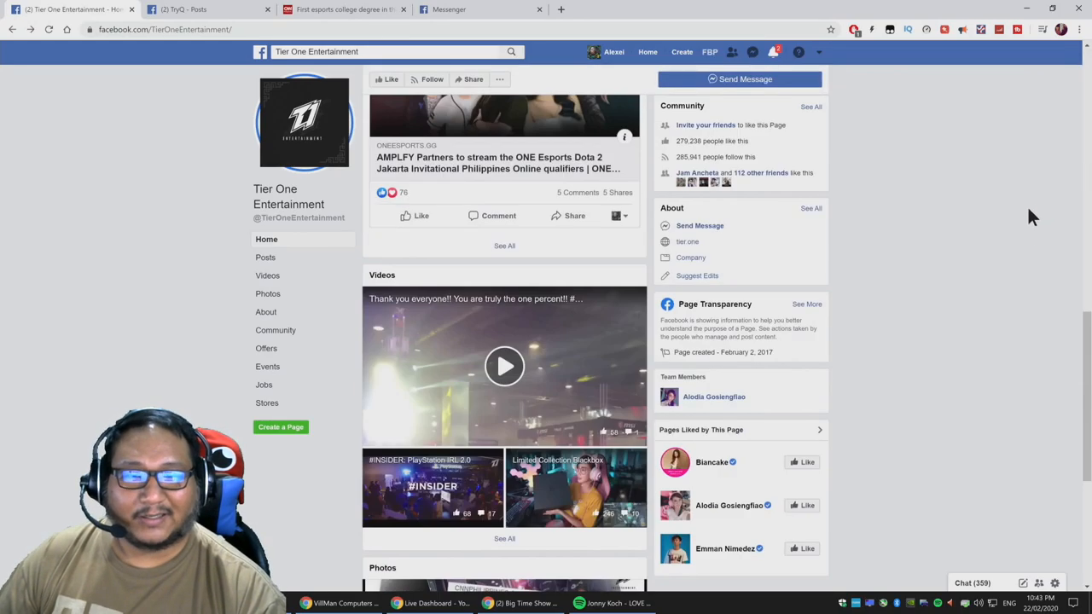
scroll(down, 3)
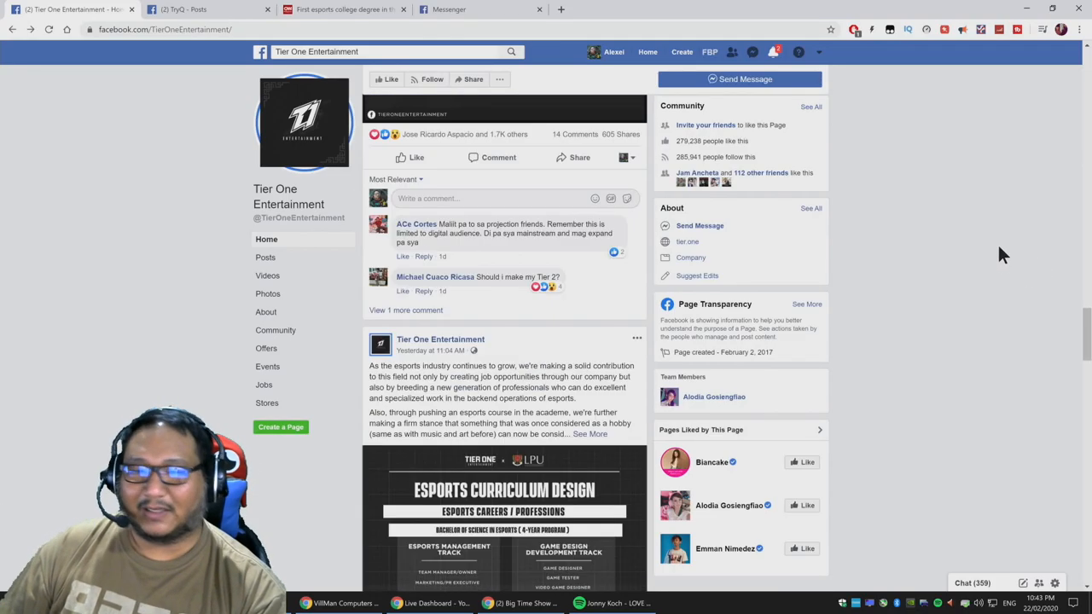
scroll(down, 3)
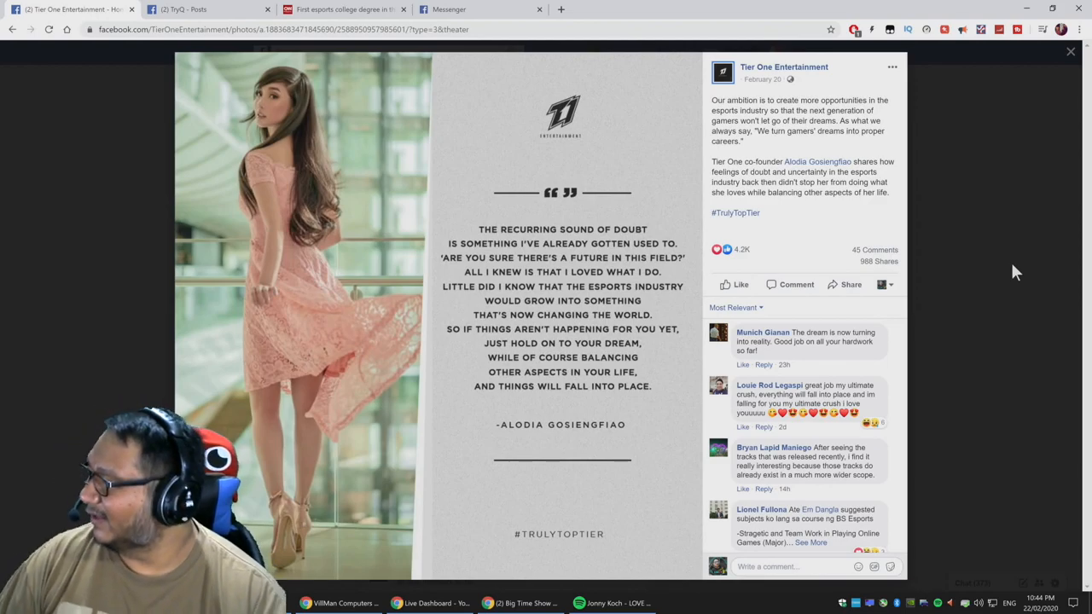
mouse_move(1034, 271)
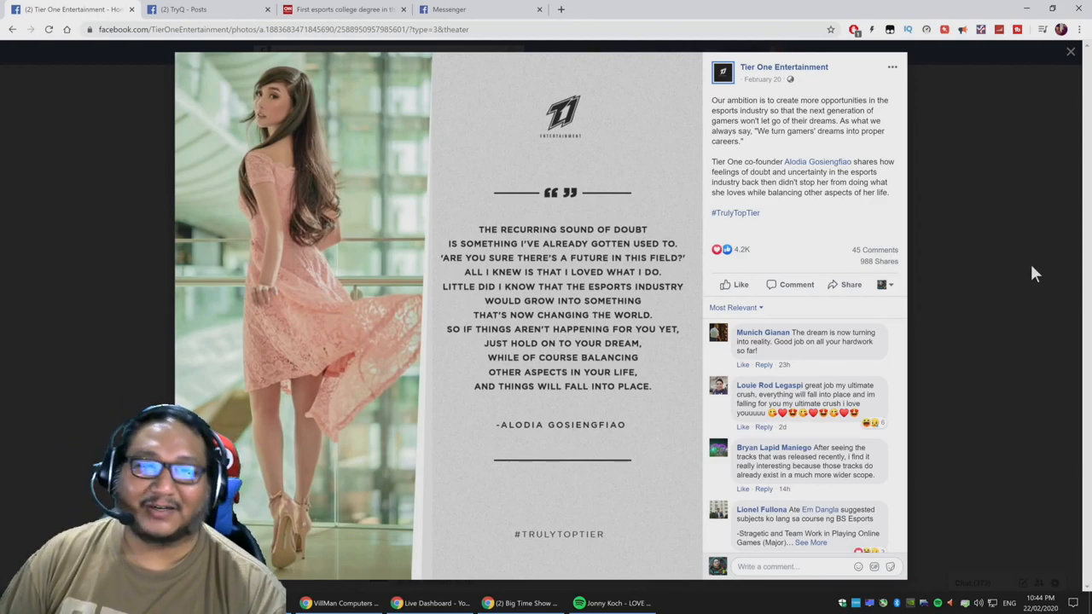
mouse_move(409, 169)
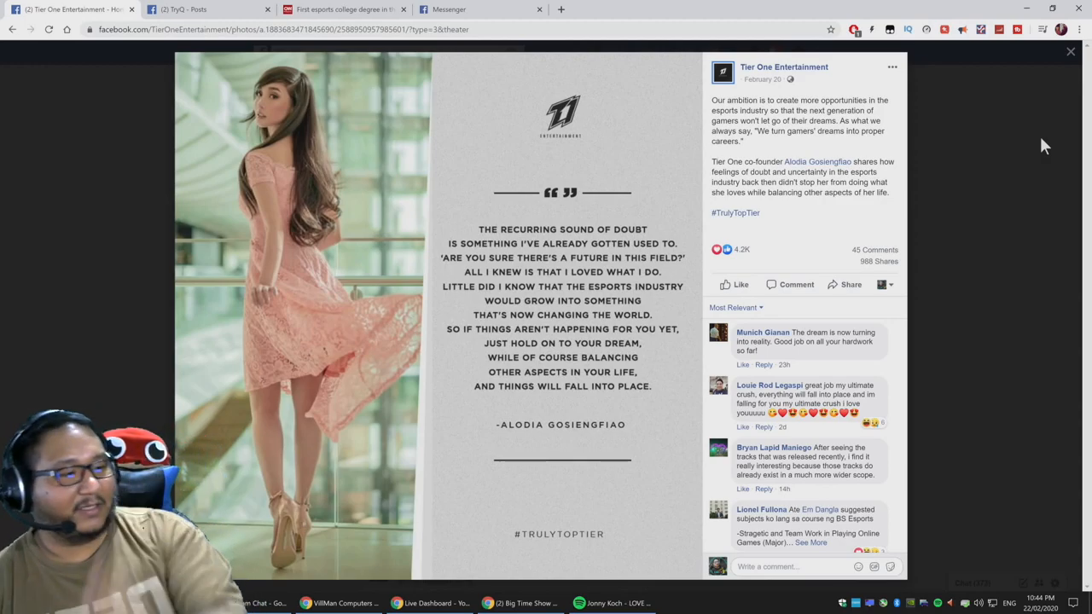
mouse_move(1010, 150)
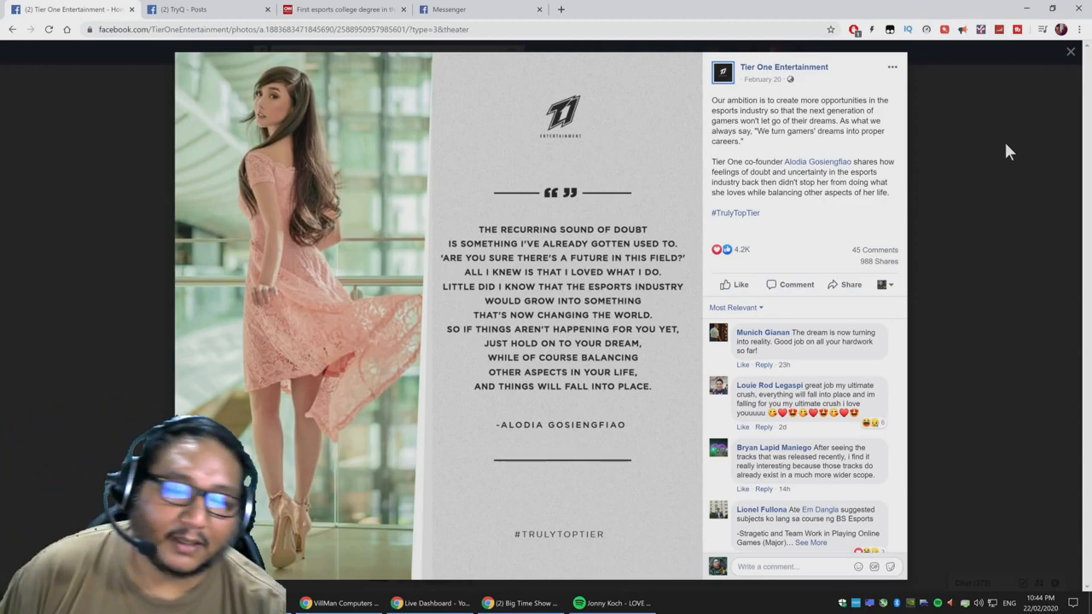
Close the quote photo, returning to Tier One's post on the global esports market forecast
click(1072, 51)
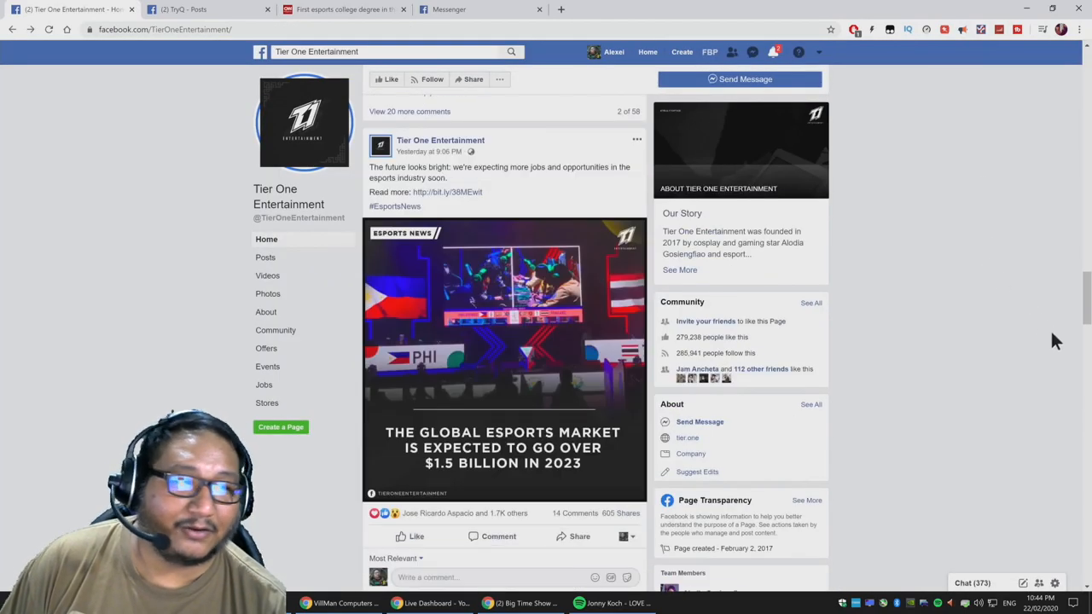
scroll(up, 3)
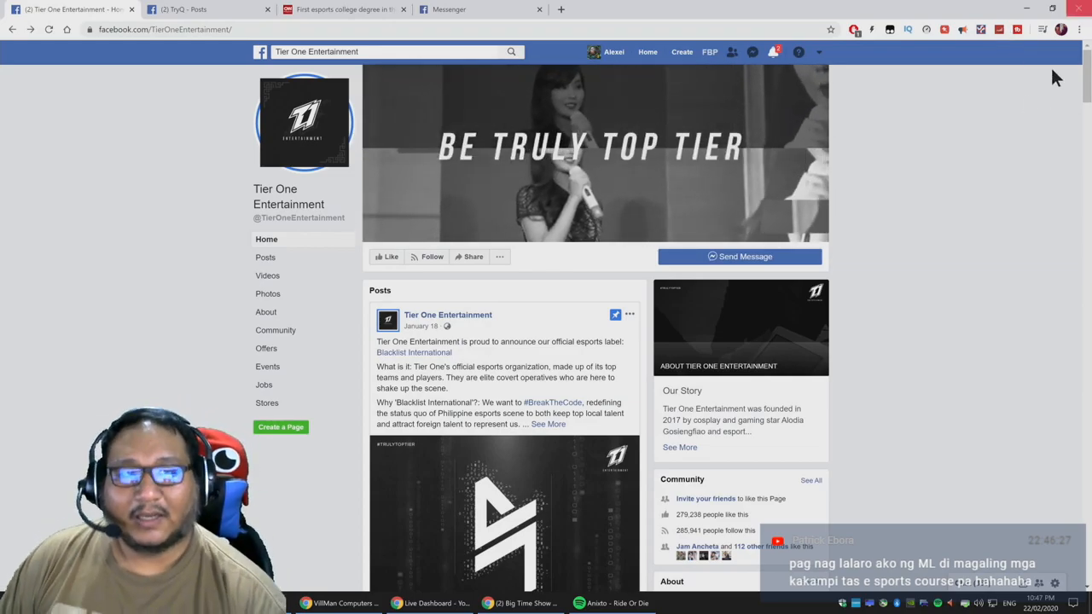
Scroll down TryQ's page to the Esports Curriculum Design photo post
scroll(down, 3)
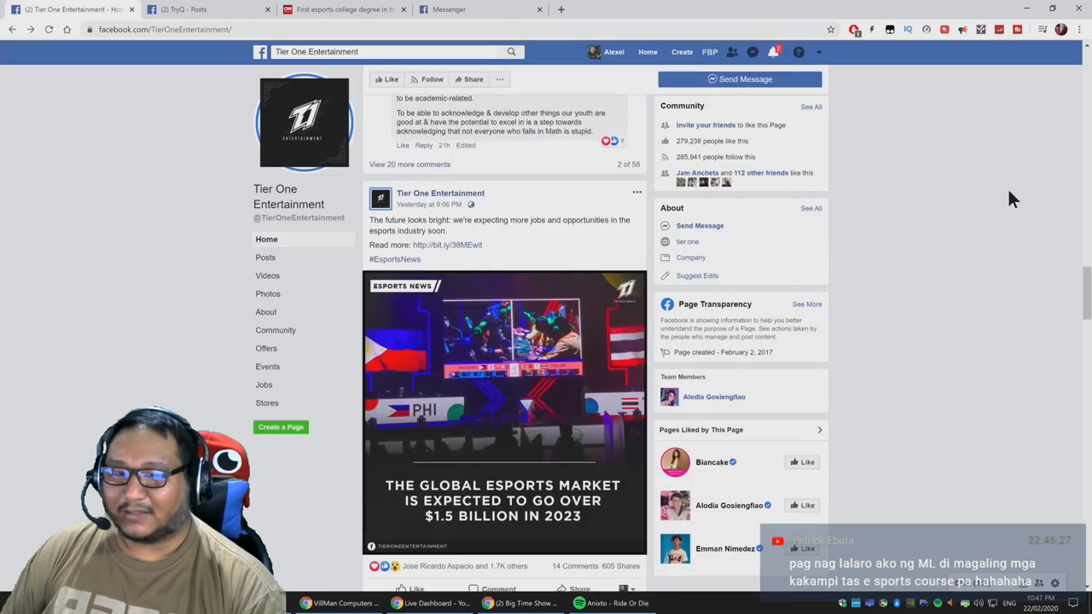
scroll(down, 3)
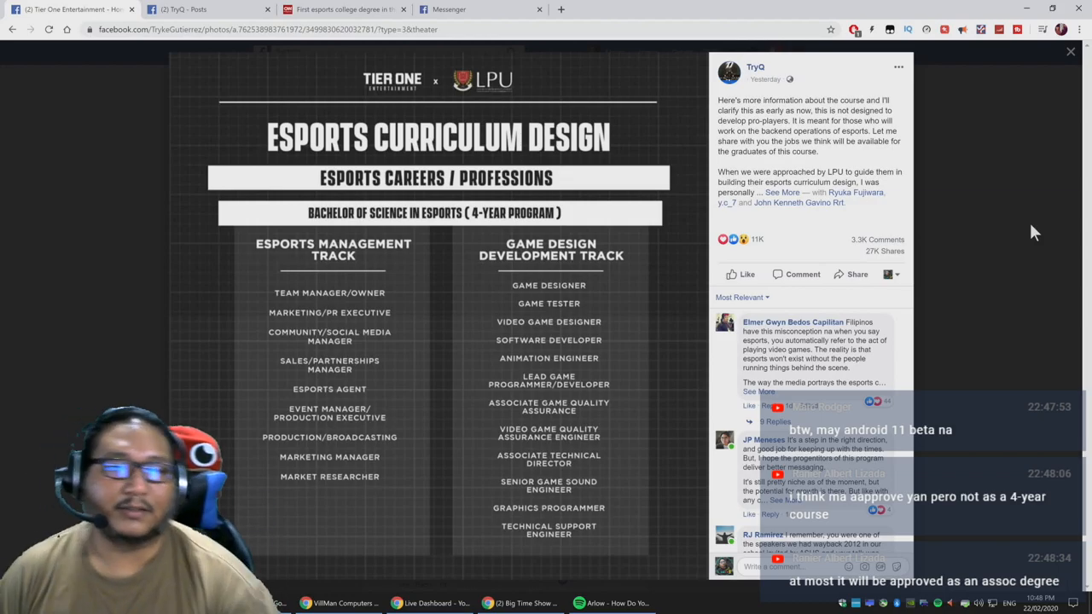
Close the curriculum photo and go to the page's About information
click(1072, 51)
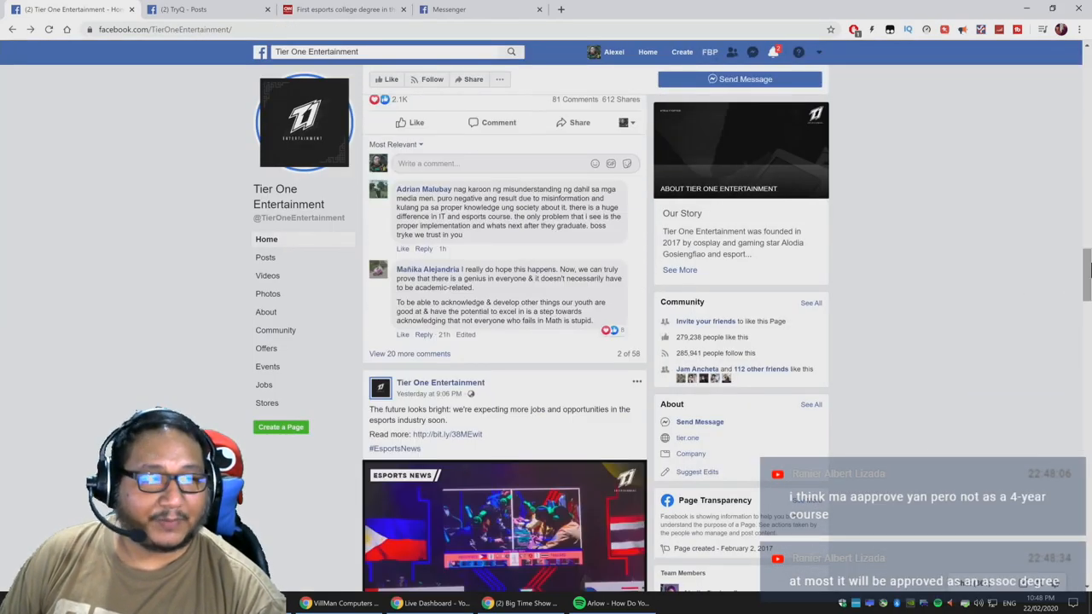
scroll(up, 3)
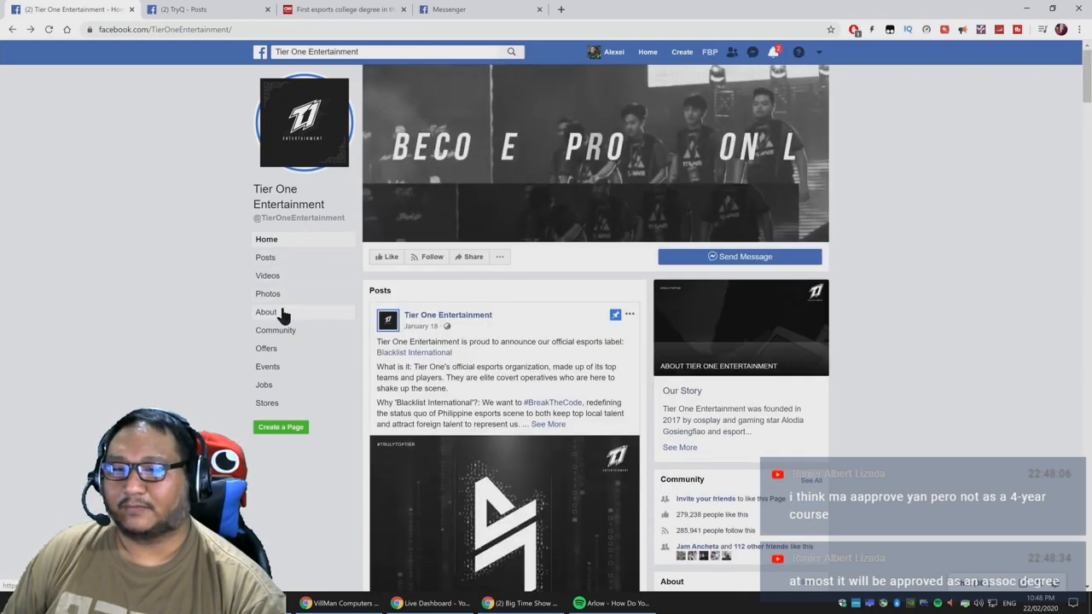
click(266, 310)
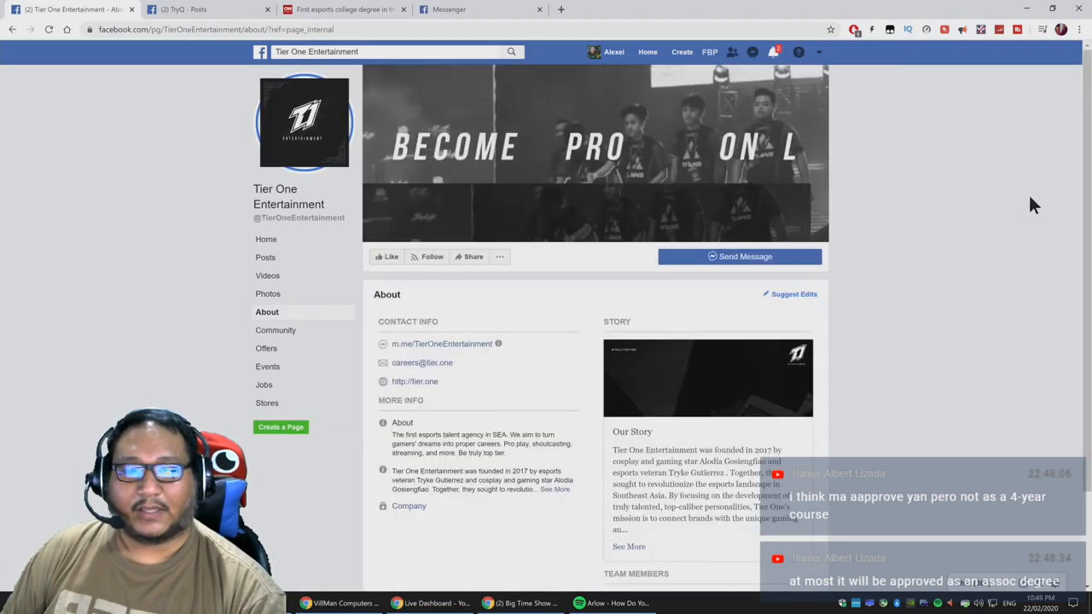
Scroll the About section, then return to the page's Home timeline
scroll(down, 3)
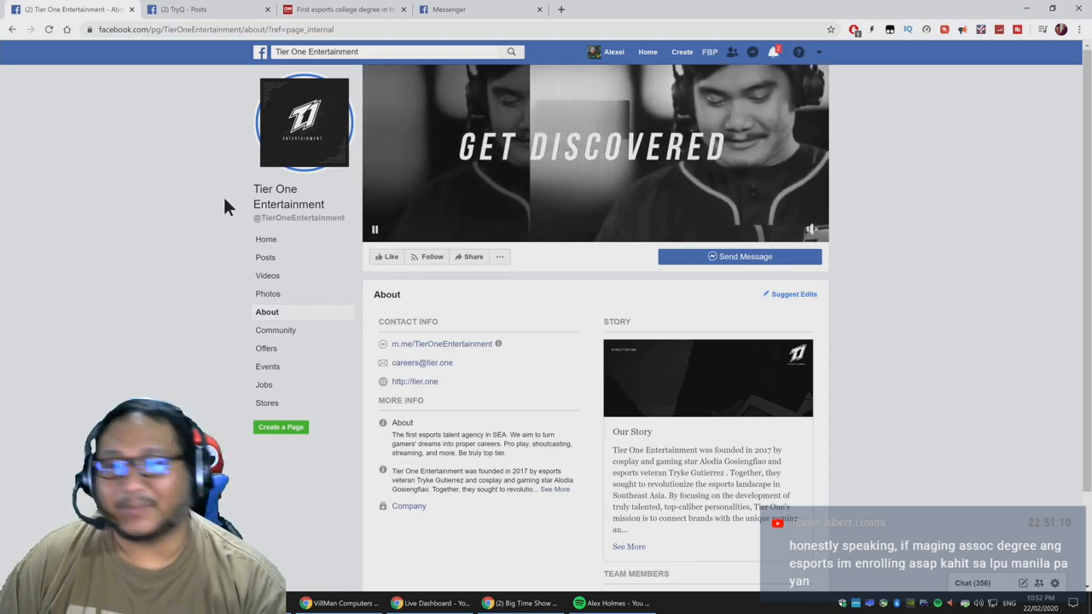
click(266, 239)
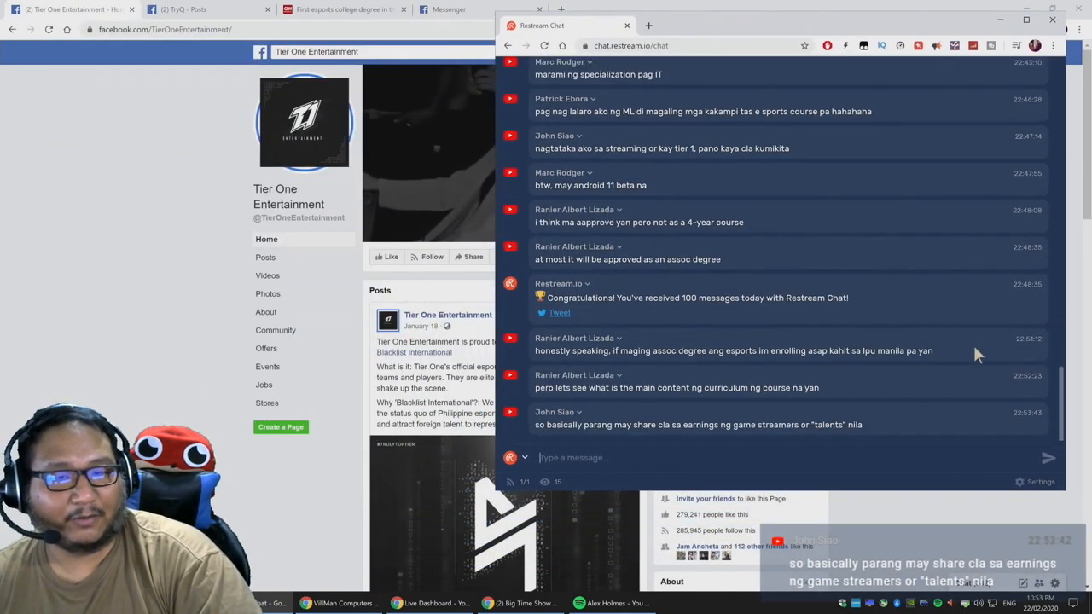
Scroll back through earlier Restream Chat viewer messages about esports courses
scroll(up, 3)
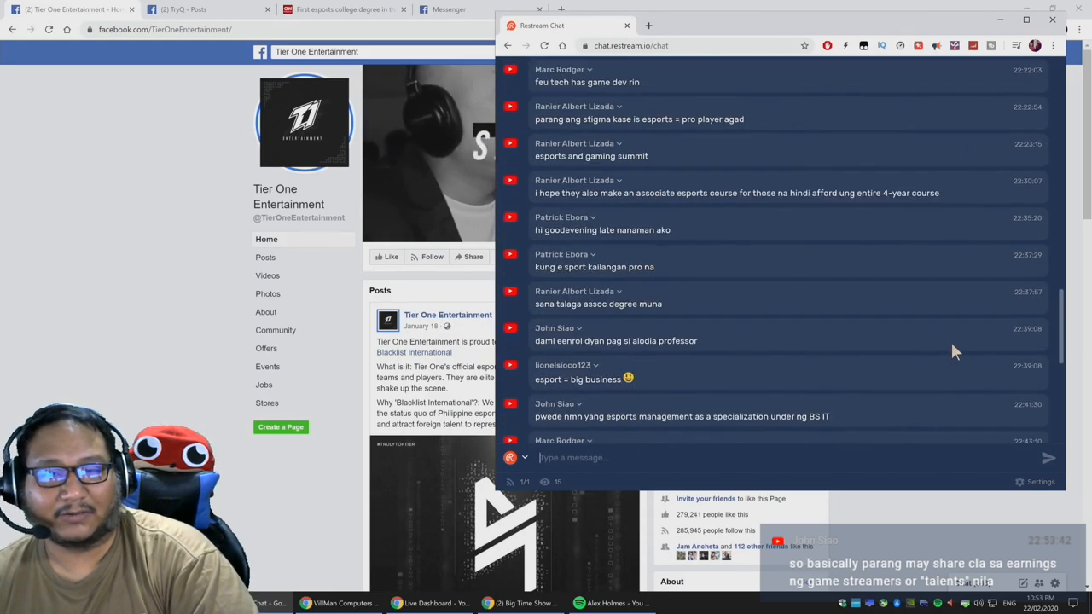
scroll(down, 3)
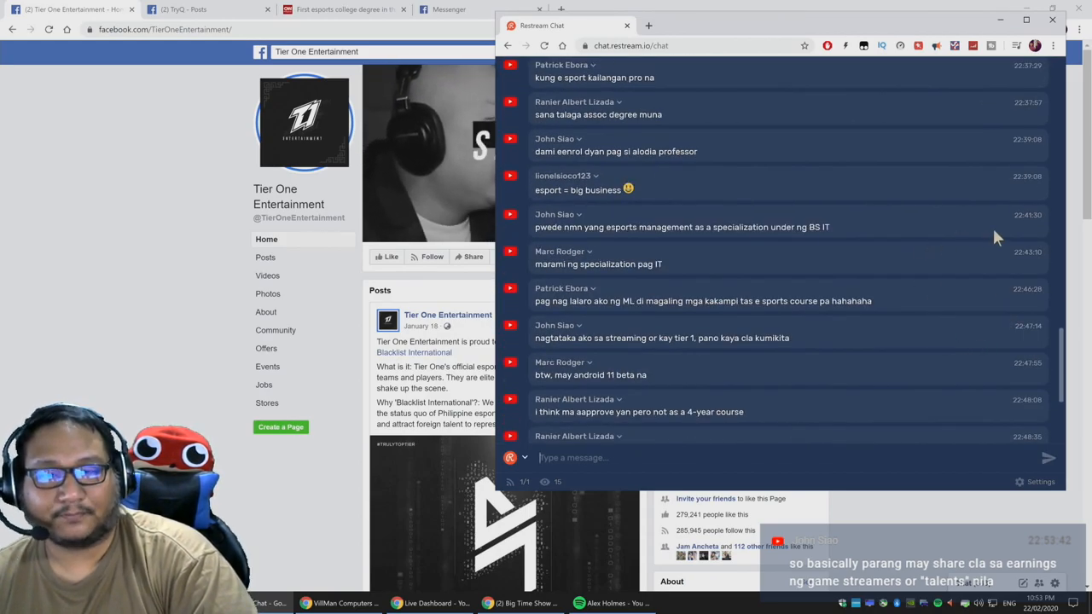
mouse_move(904, 186)
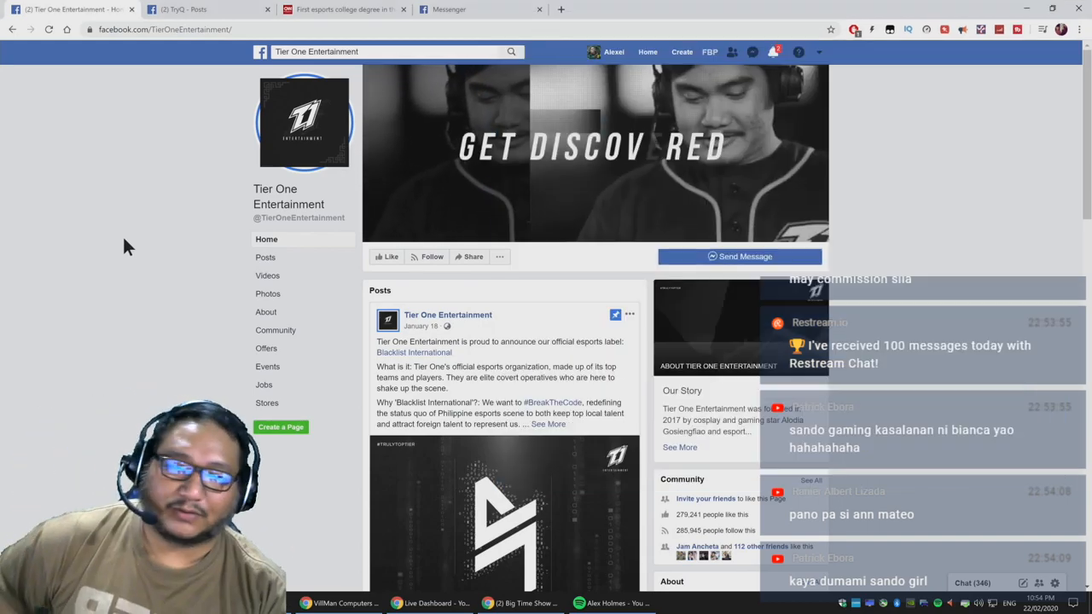
Scroll down the Tier One Entertainment page to its global esports market post
scroll(down, 3)
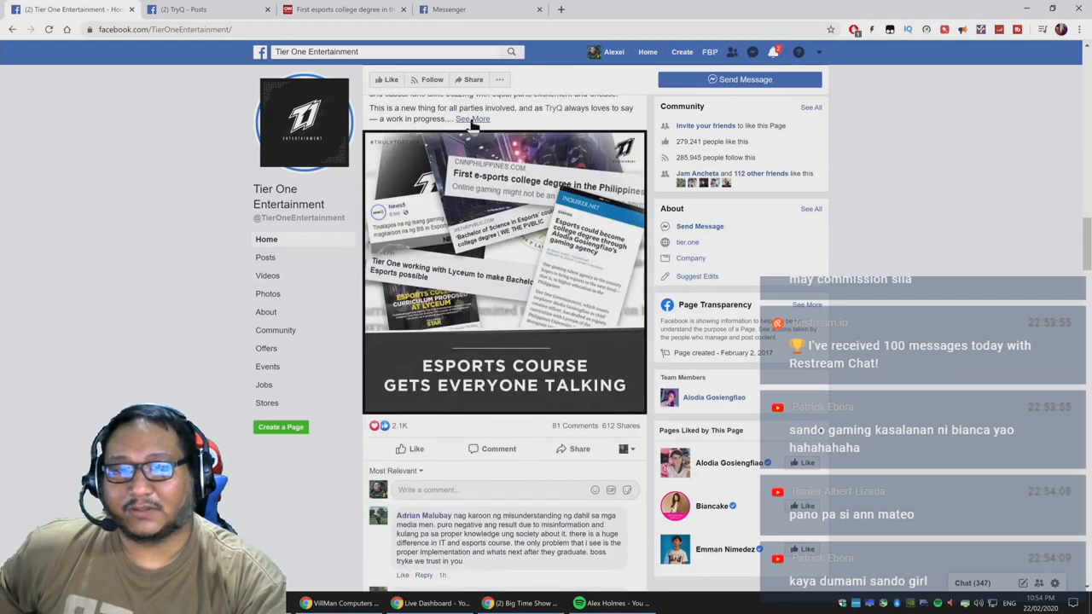
scroll(down, 3)
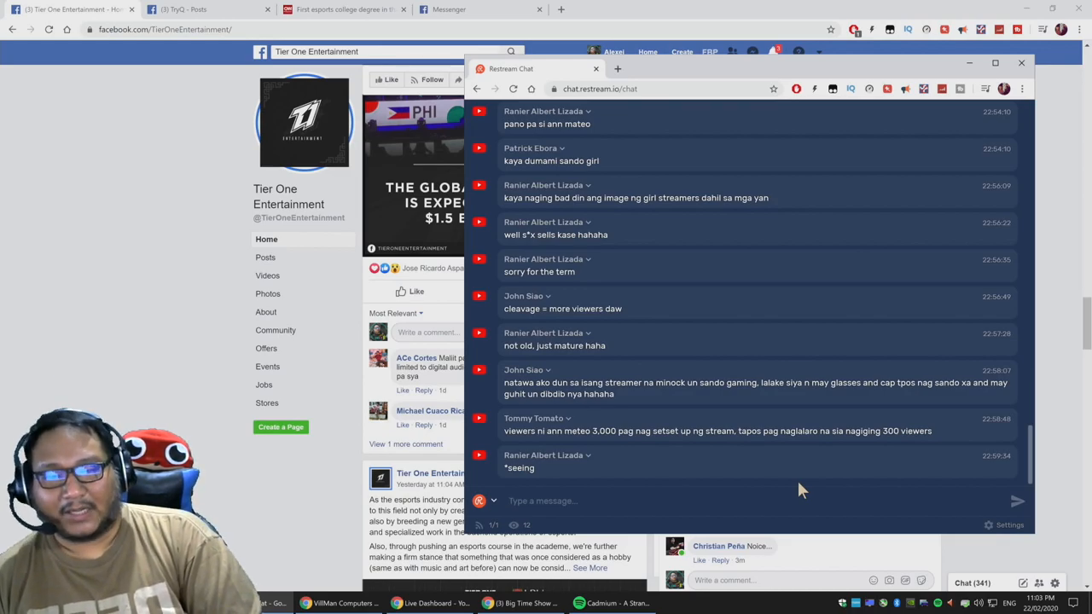
scroll(down, 3)
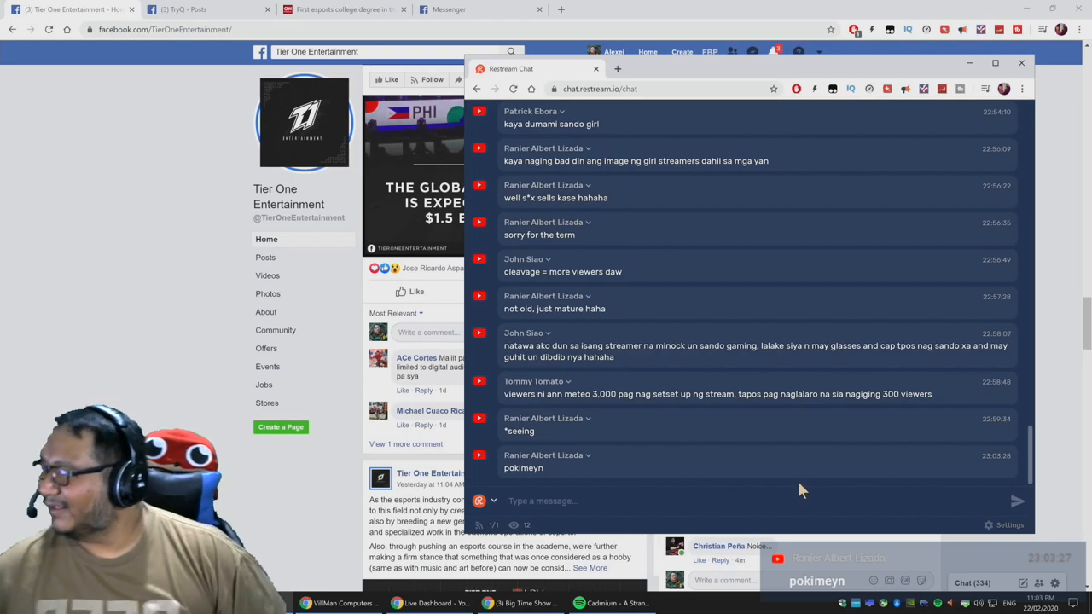
mouse_move(816, 249)
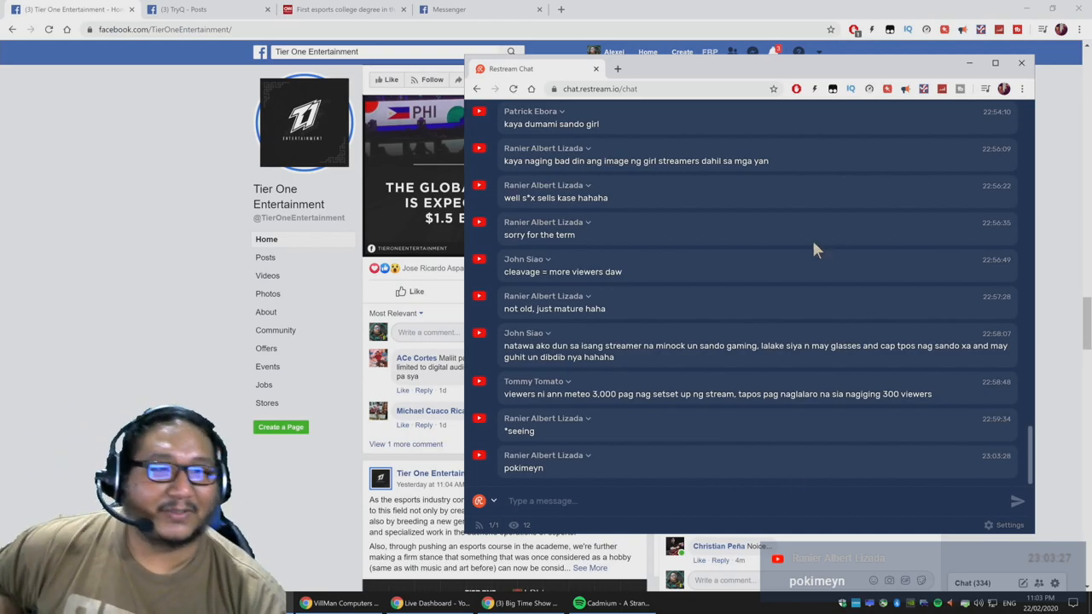
Put away the Restream Chat window to reveal the Facebook page
click(1020, 62)
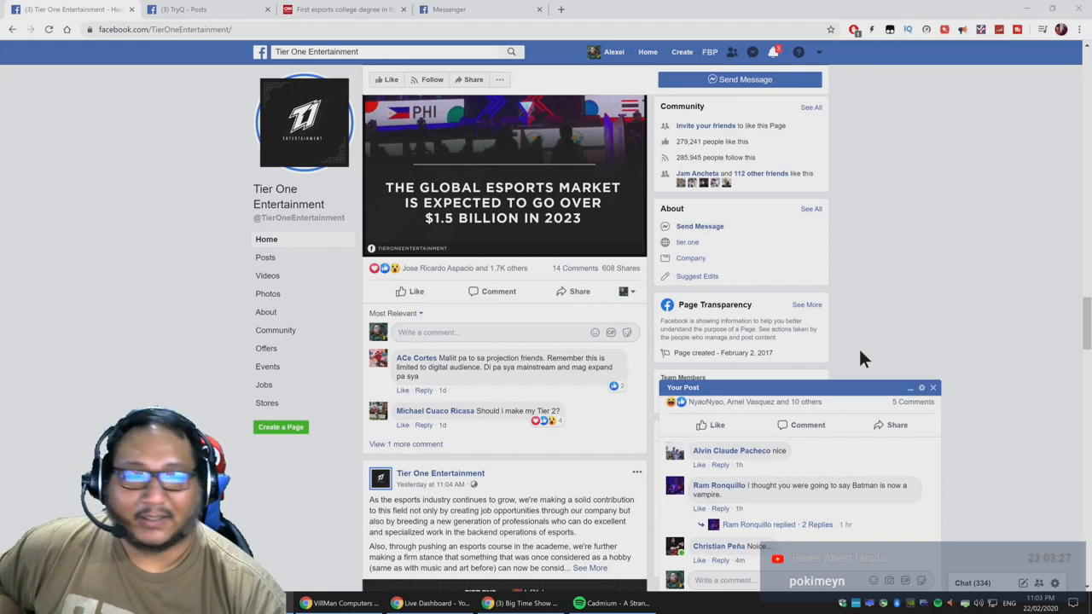
mouse_move(174, 270)
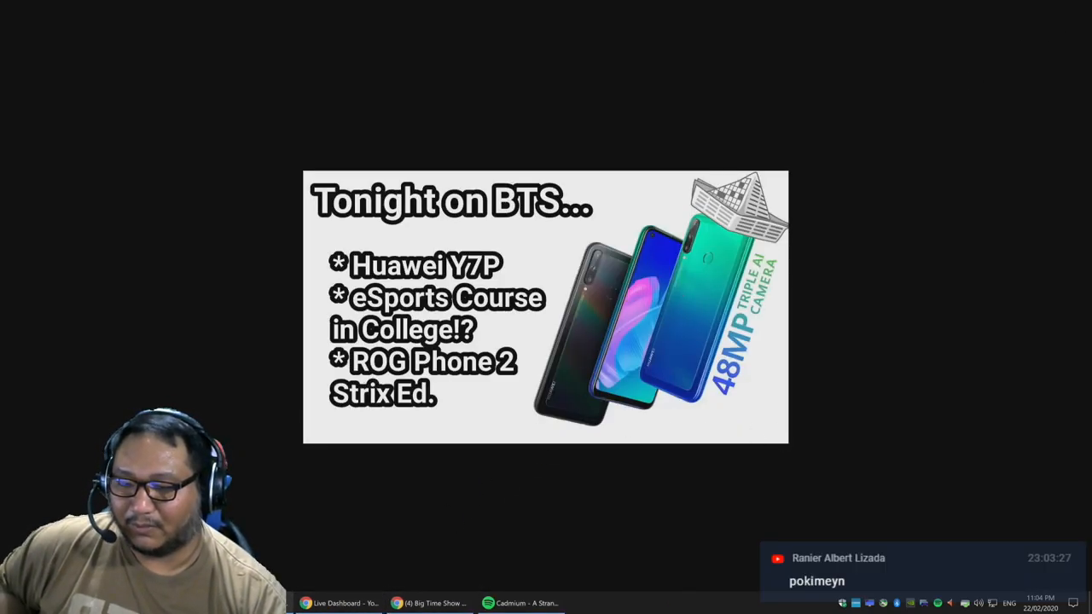
Bring Chrome back and switch to the ROG Phone 2 where-to-buy tab
click(341, 11)
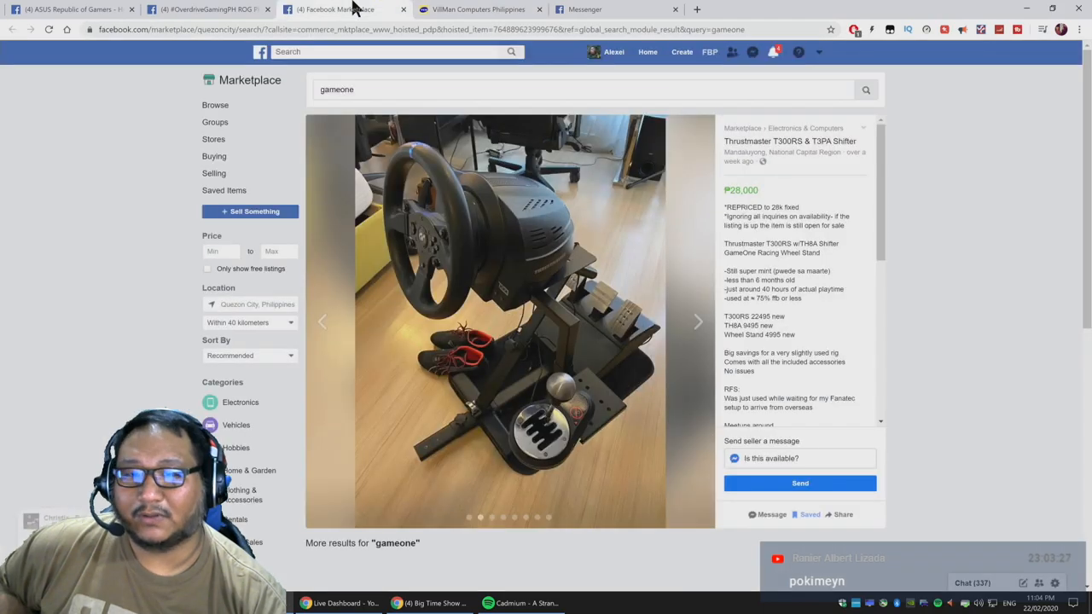
click(205, 10)
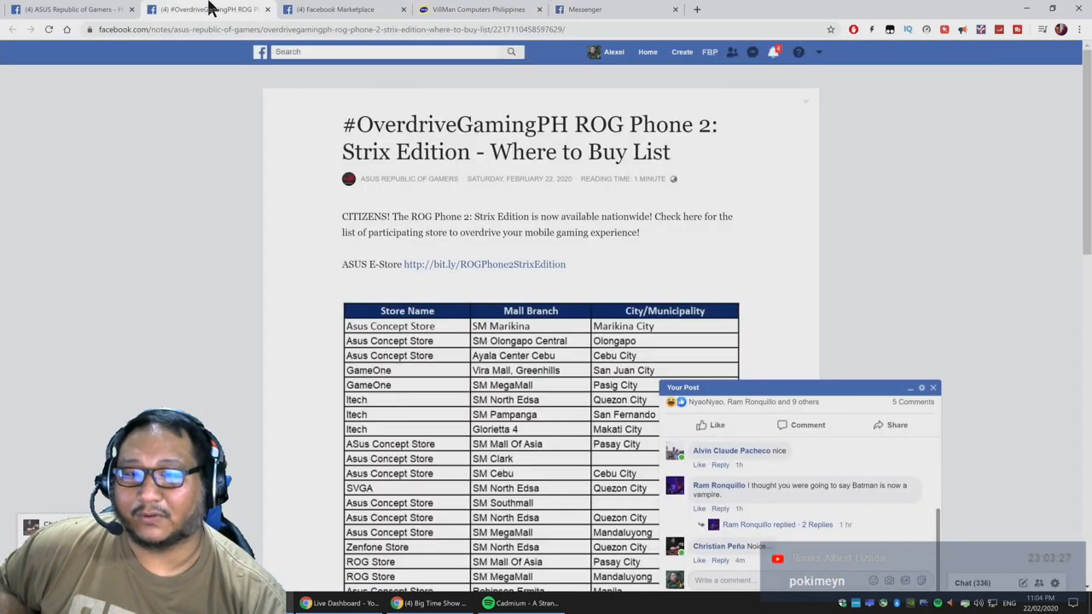
Scroll the store list, close leftover tabs and switch to the ASUS Republic of Gamers page
scroll(down, 3)
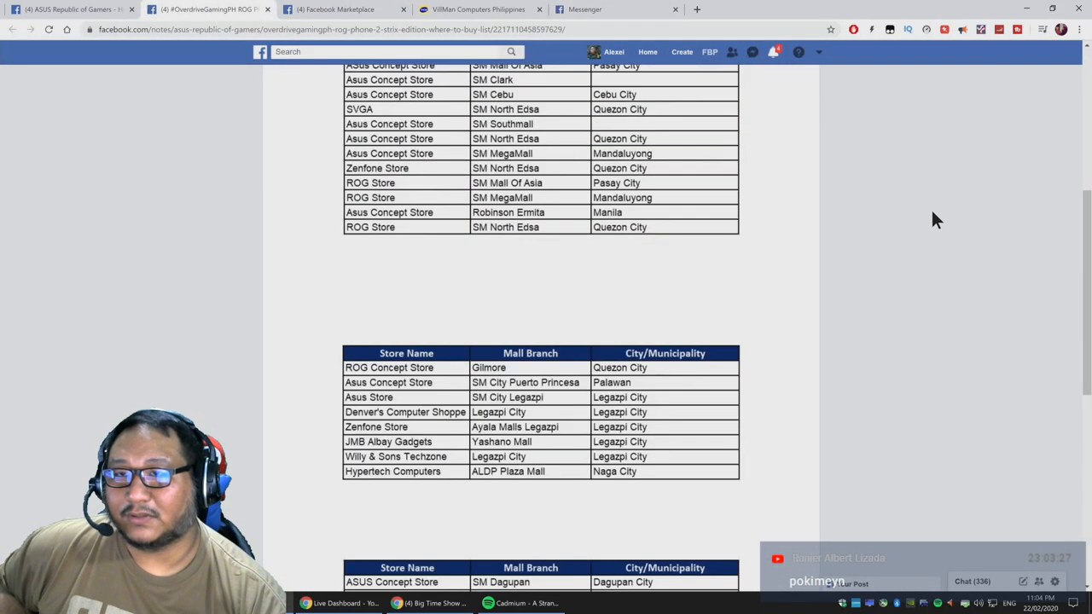
click(334, 10)
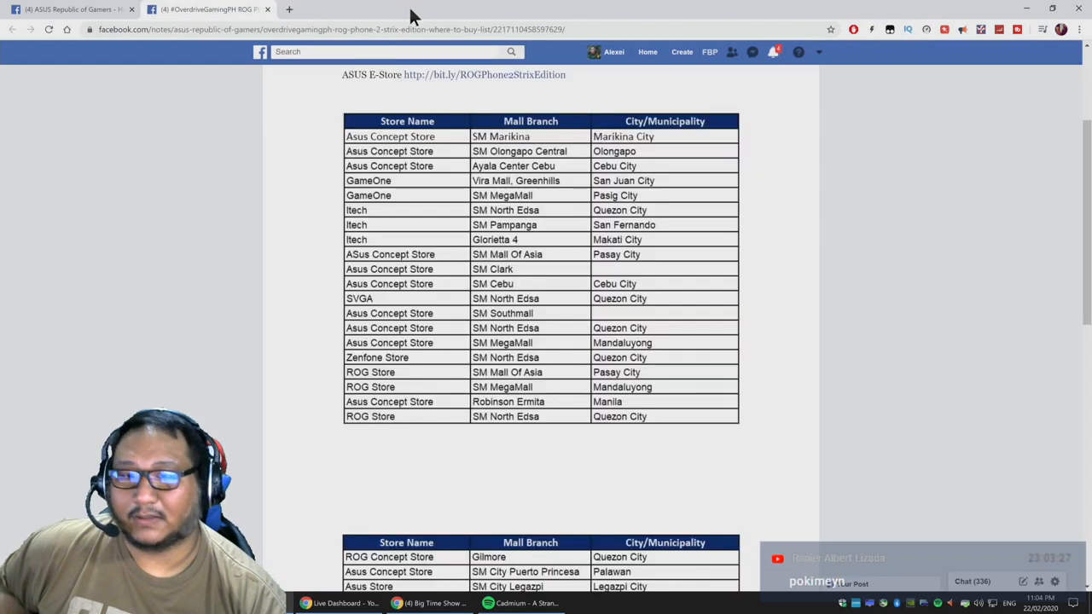
click(68, 10)
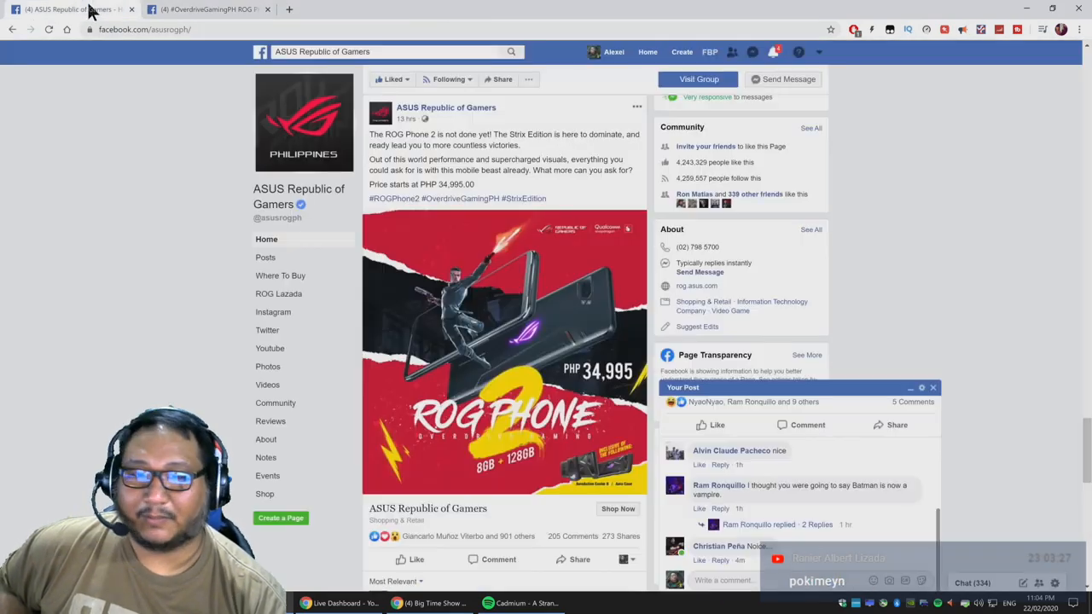
Close the post comments popup and load translate.google.com in a new tab
click(931, 388)
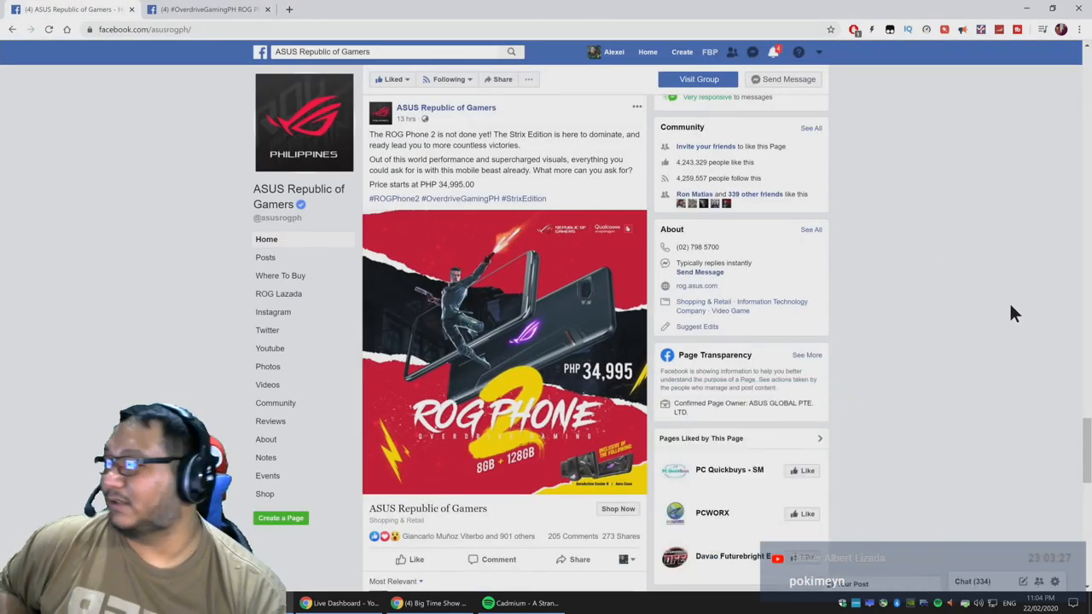
mouse_move(1024, 290)
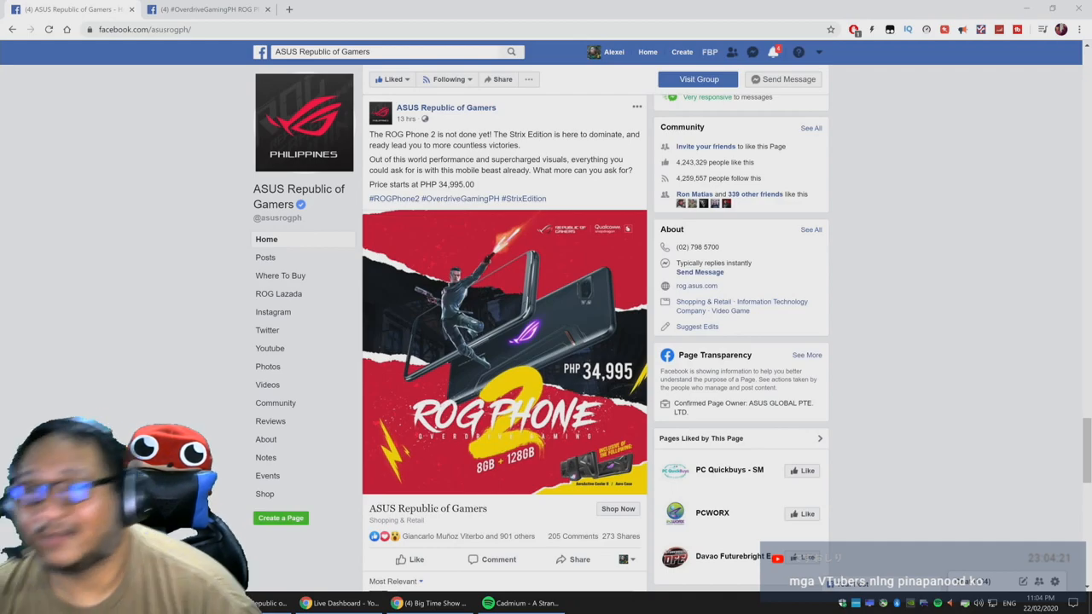
click(425, 10)
text(tr)
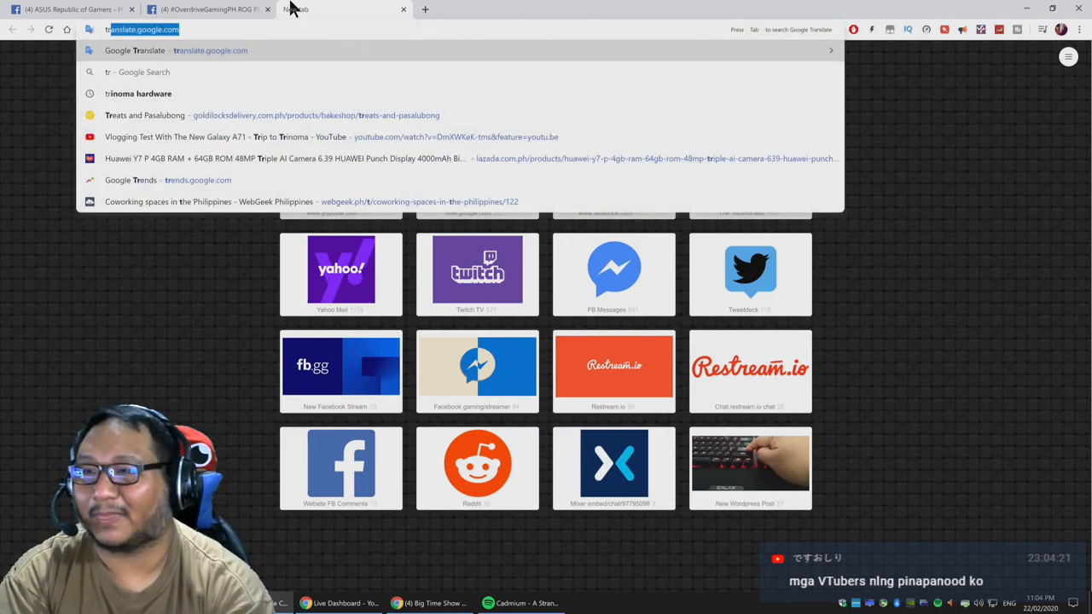
click(171, 49)
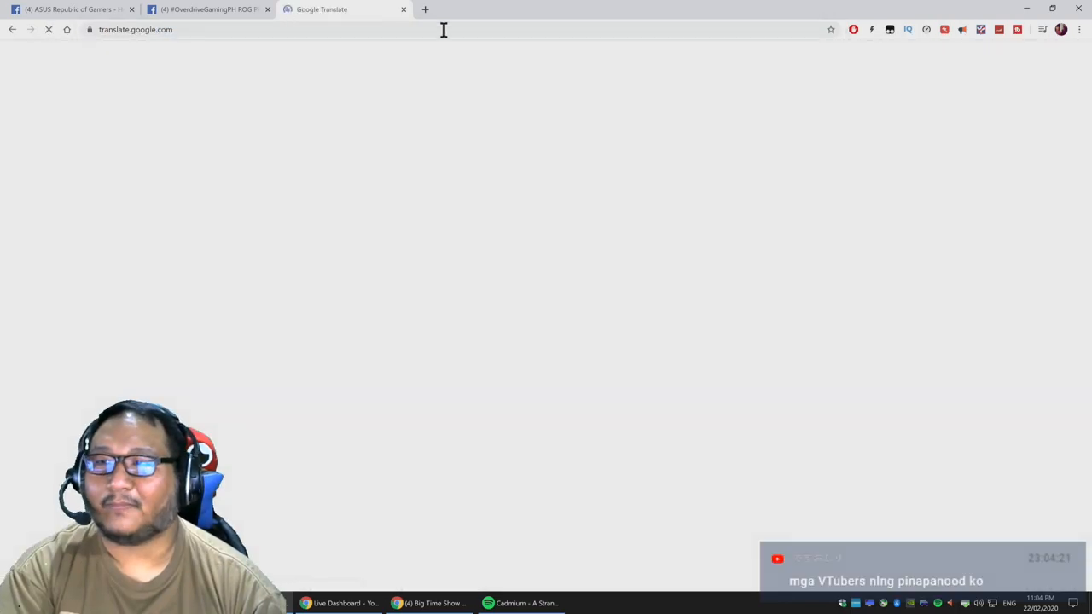